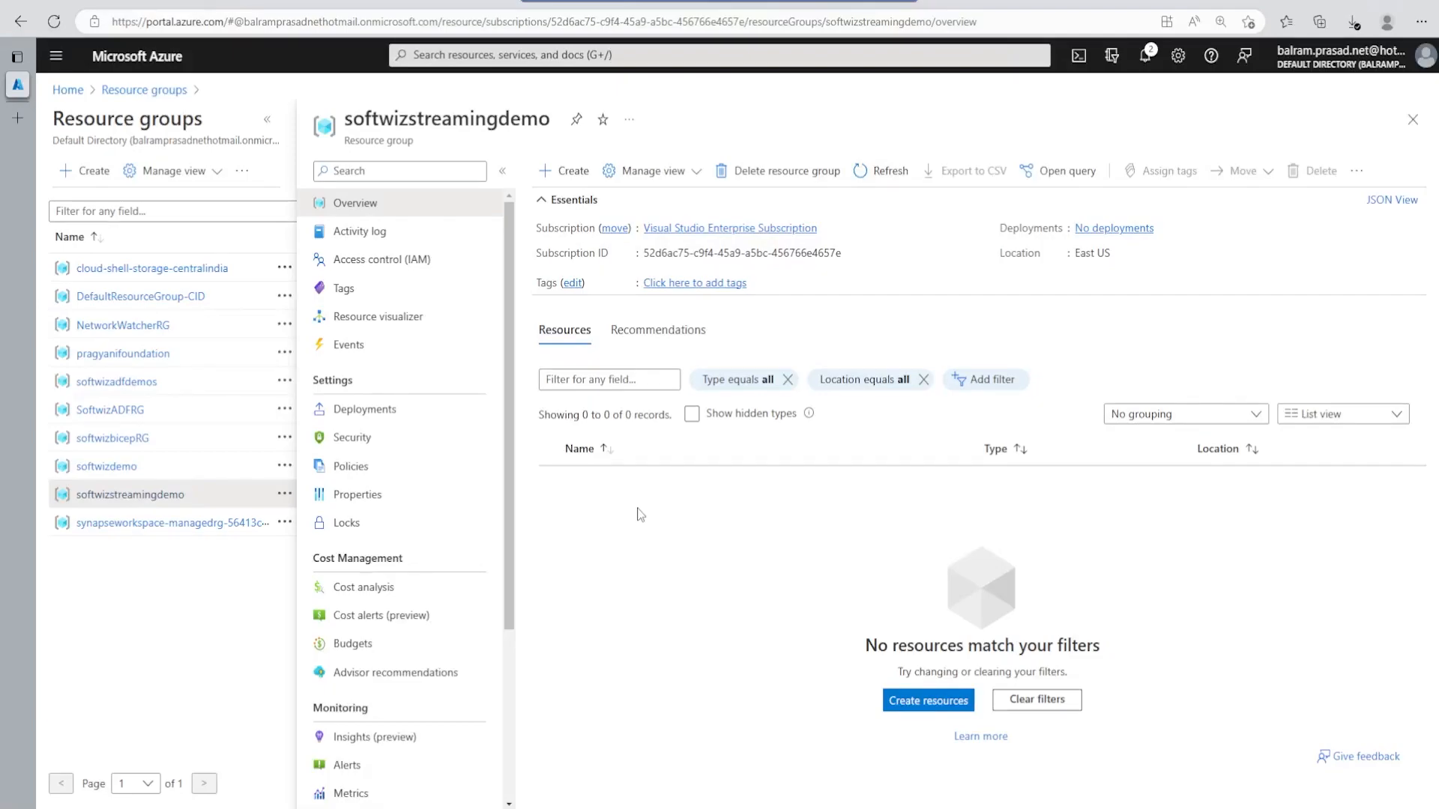
mouse_move(573, 254)
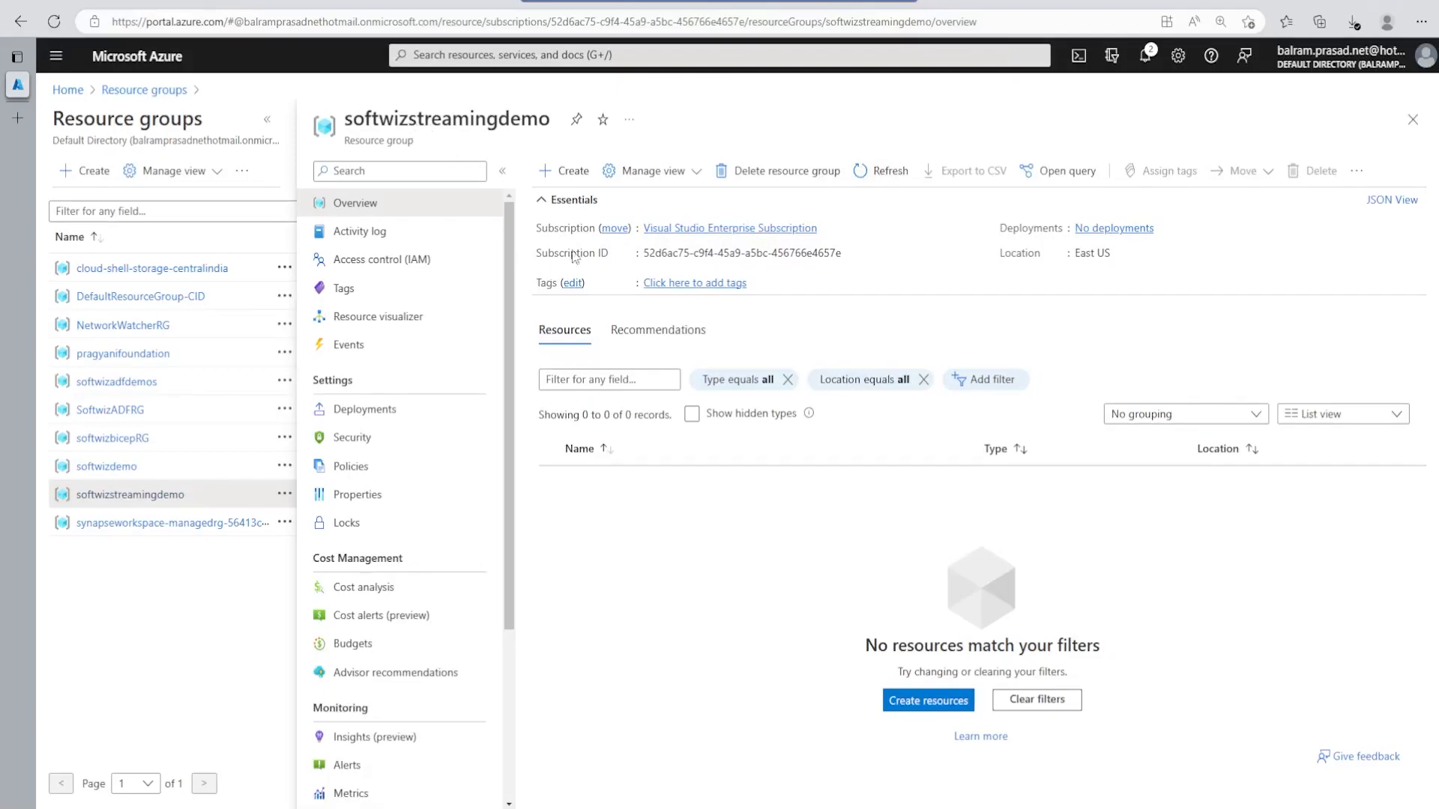
Step: Create Event Hubs namespace softwizeventhub in softwizstreamingdemo through Marketplace's Integration category
left_click(570, 171)
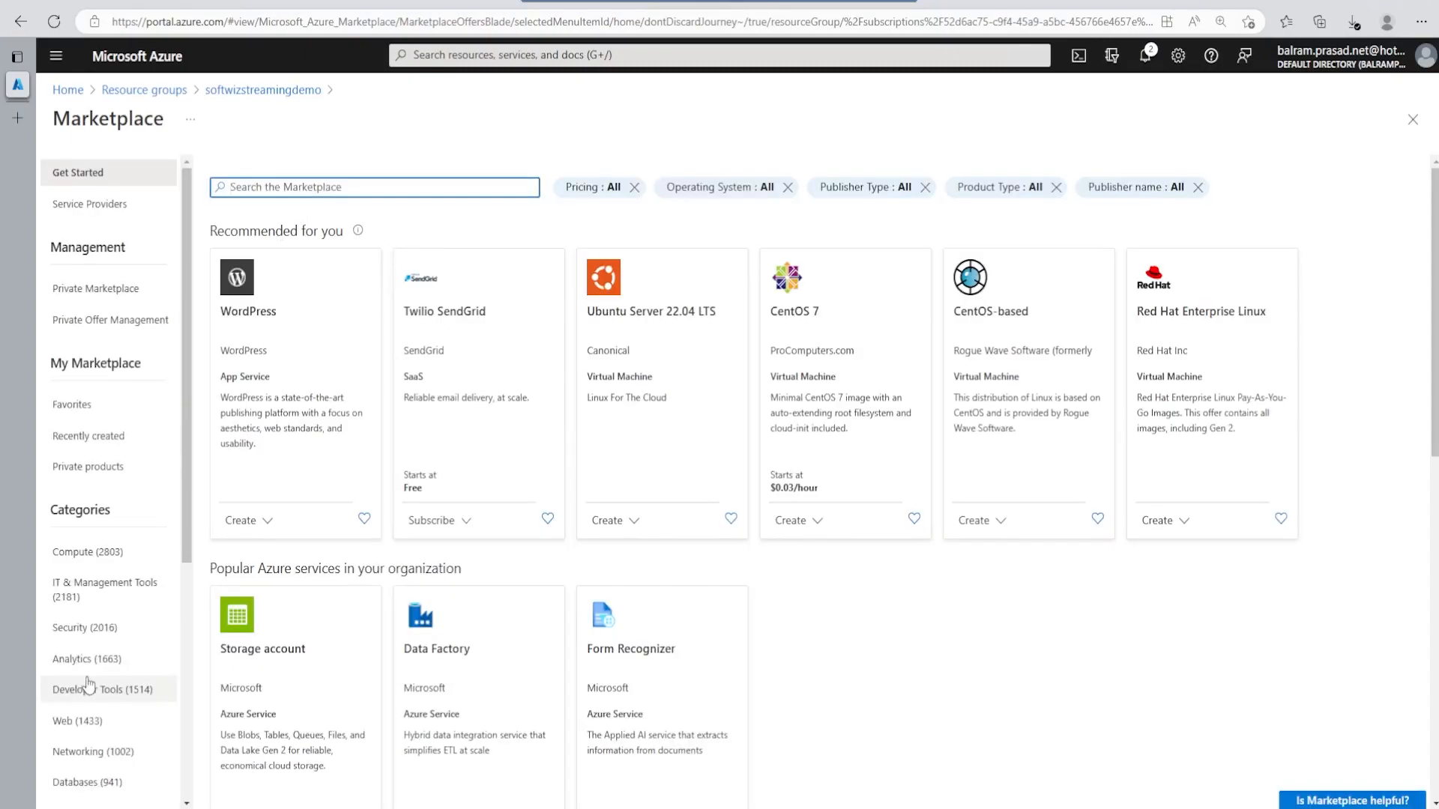
scroll("down", 3)
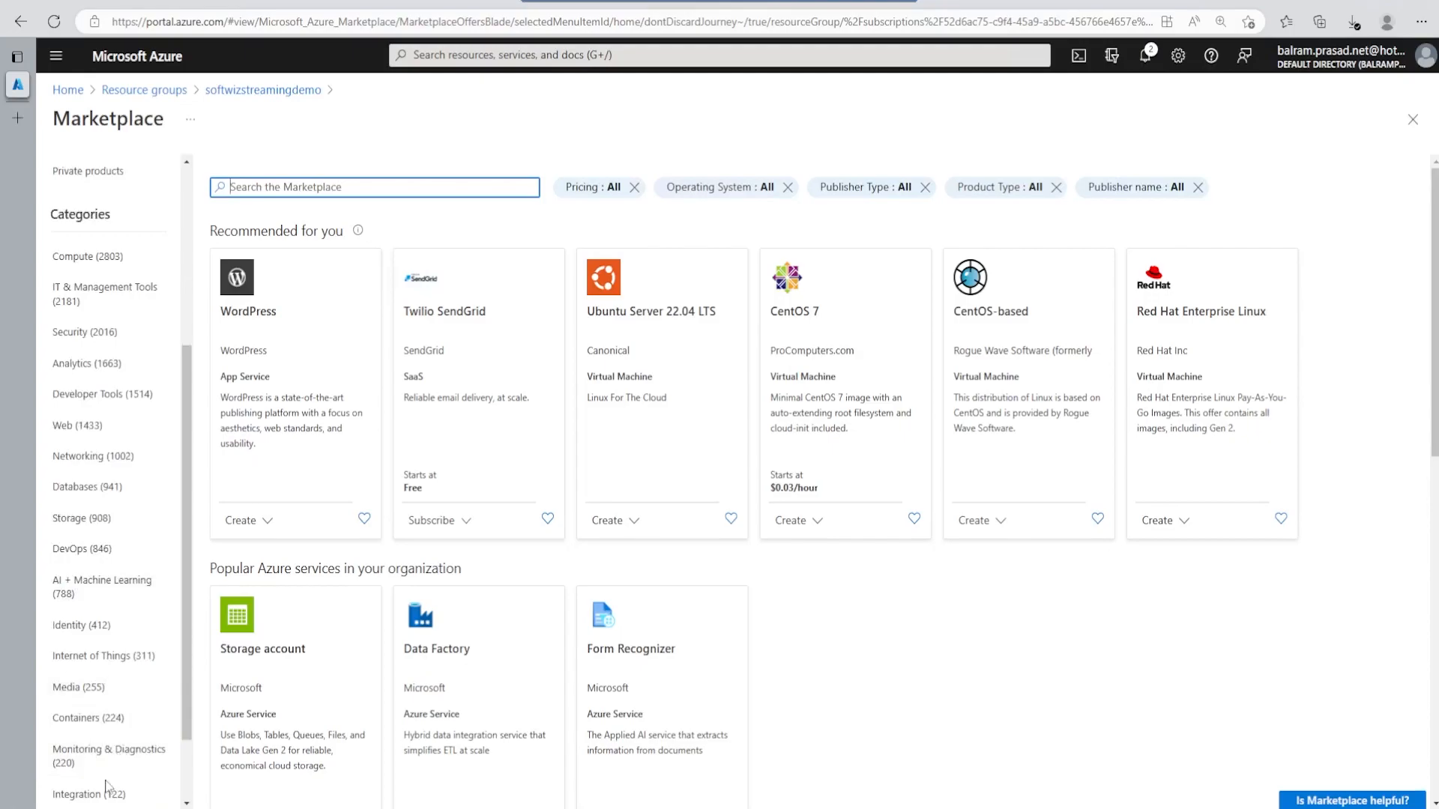
scroll("down", 3)
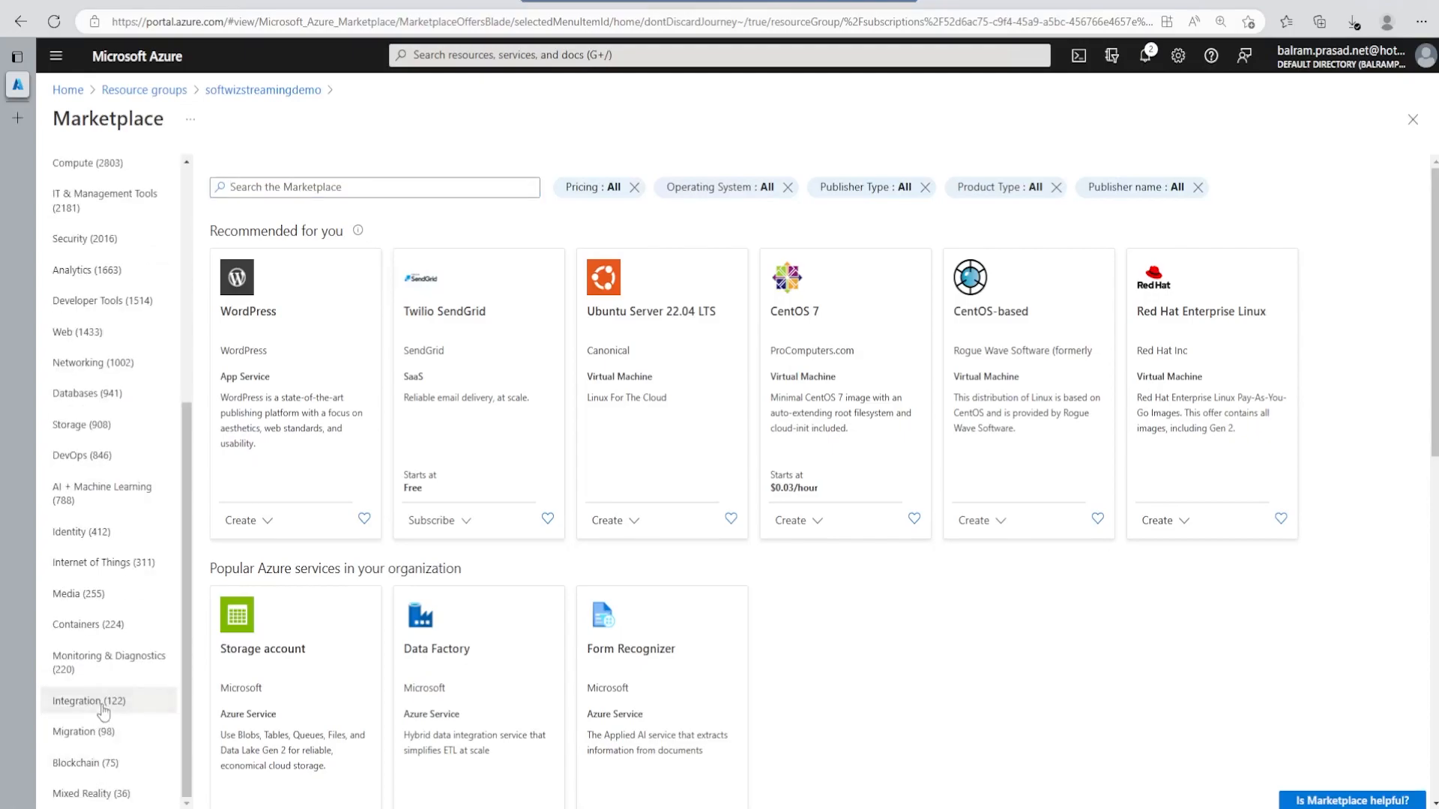
left_click(90, 700)
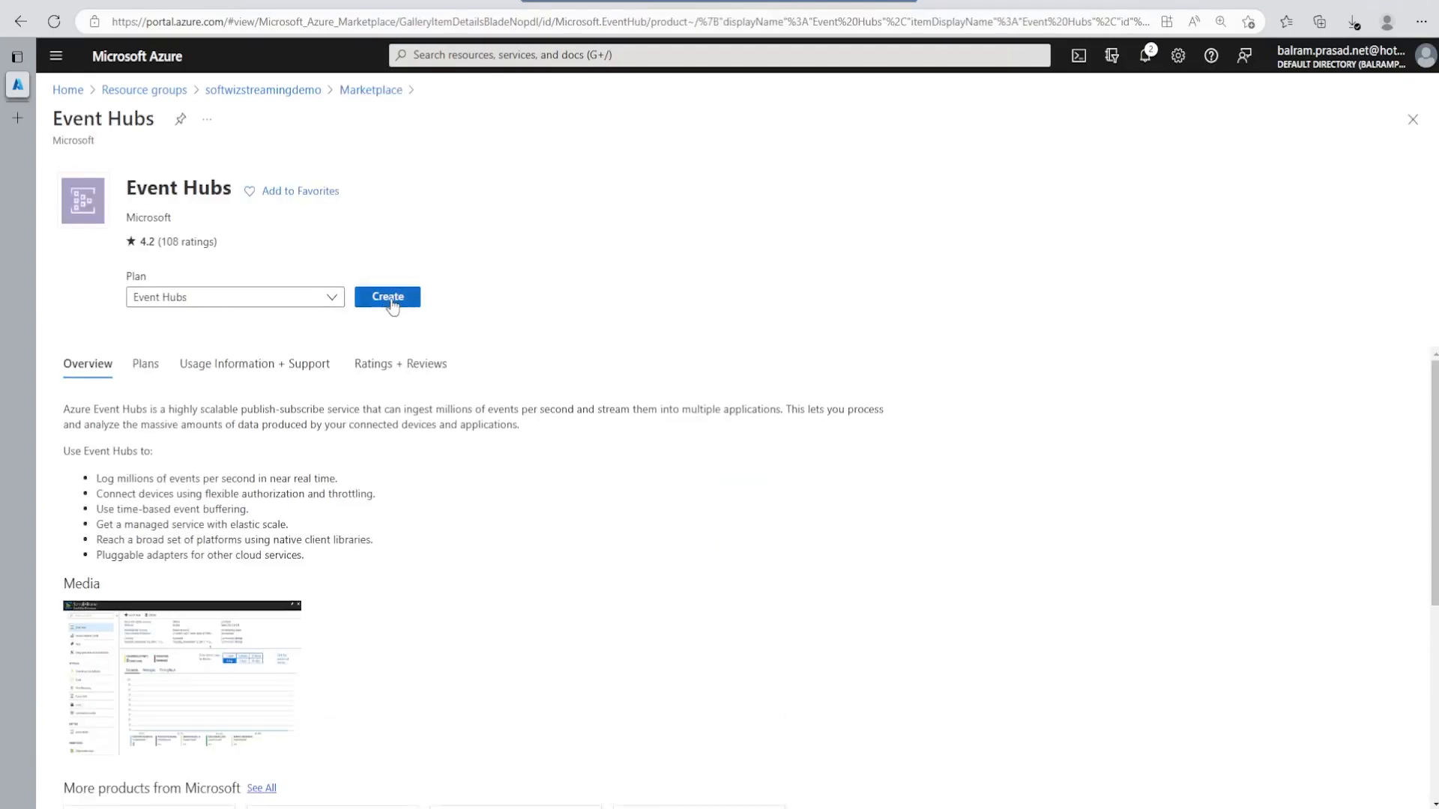
left_click(387, 297)
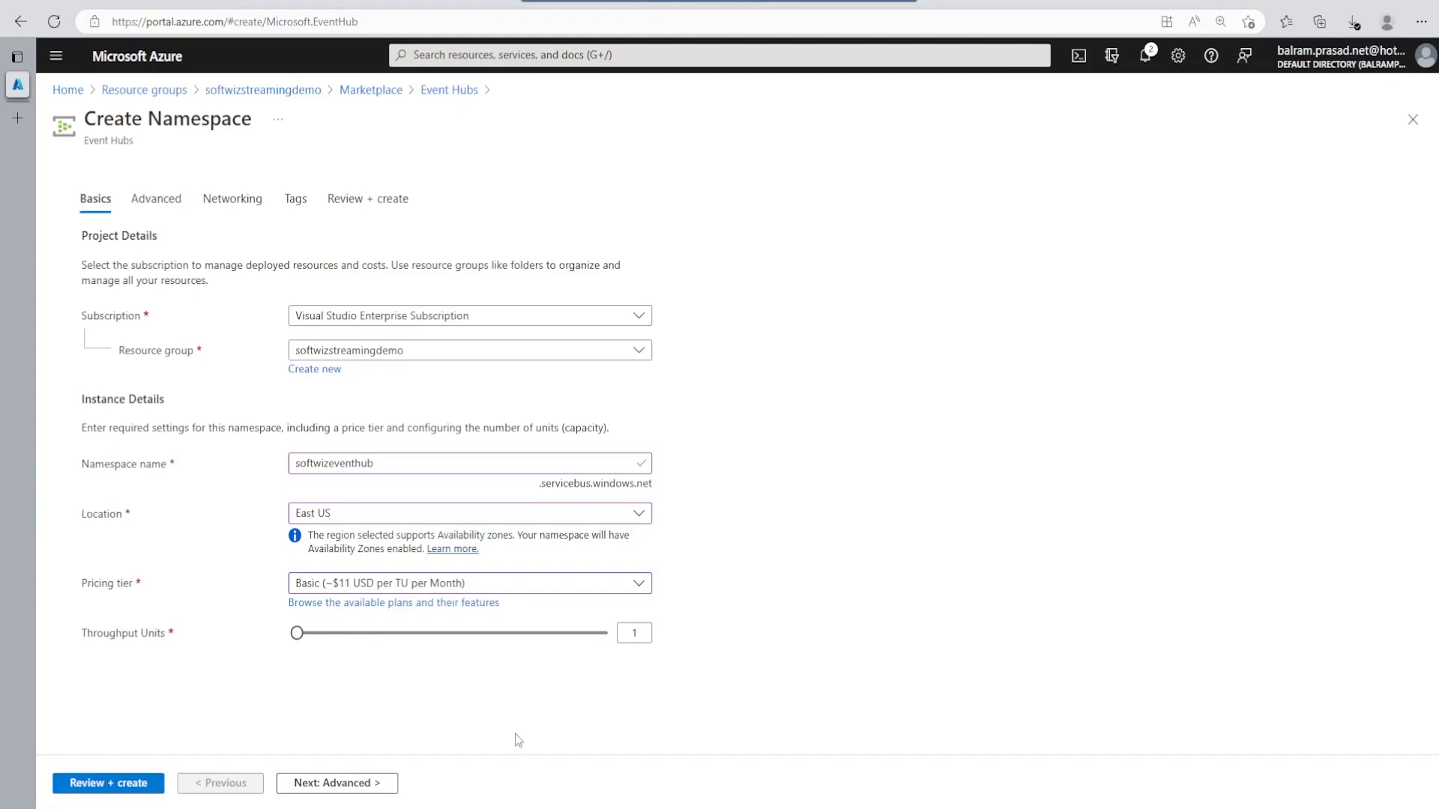
left_click(108, 783)
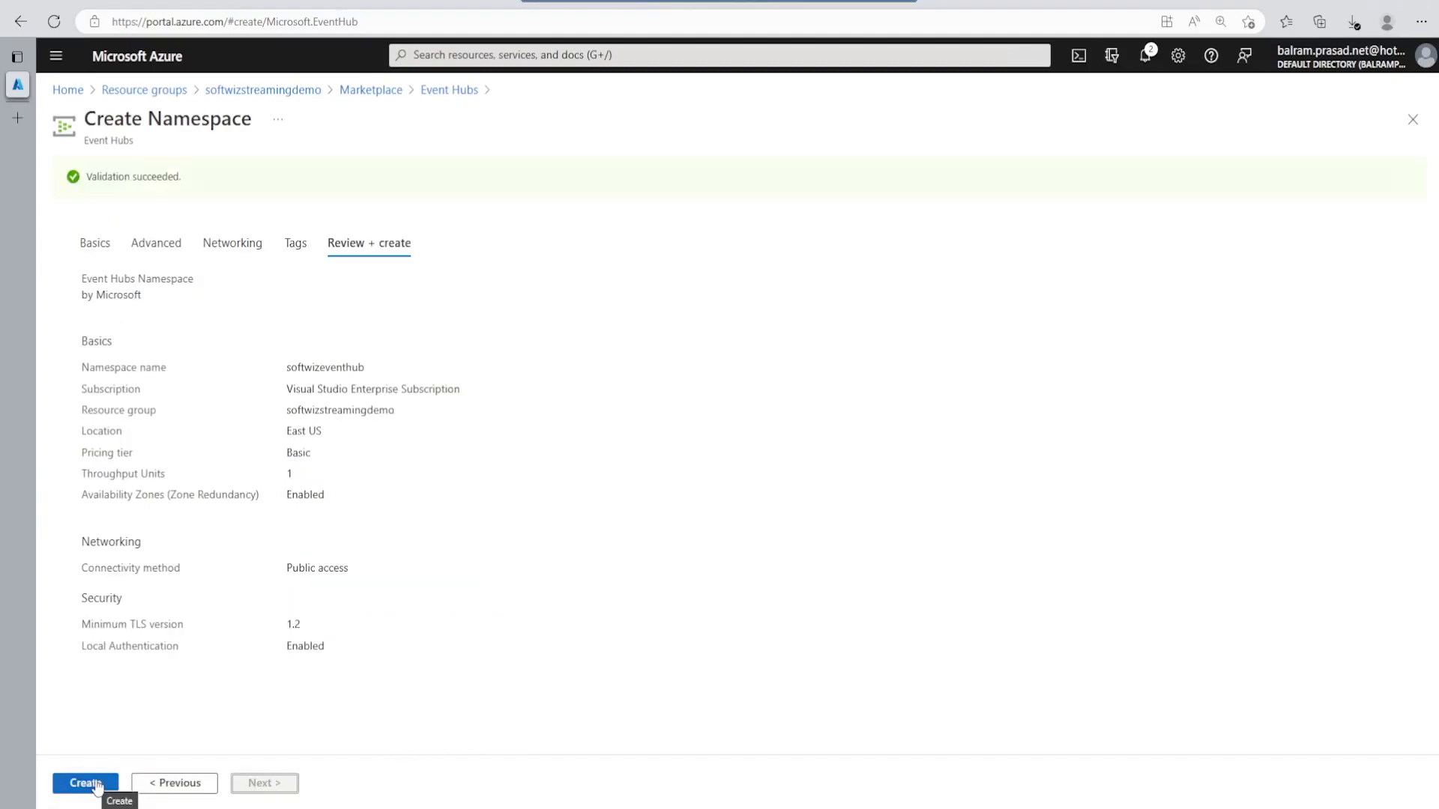
left_click(85, 783)
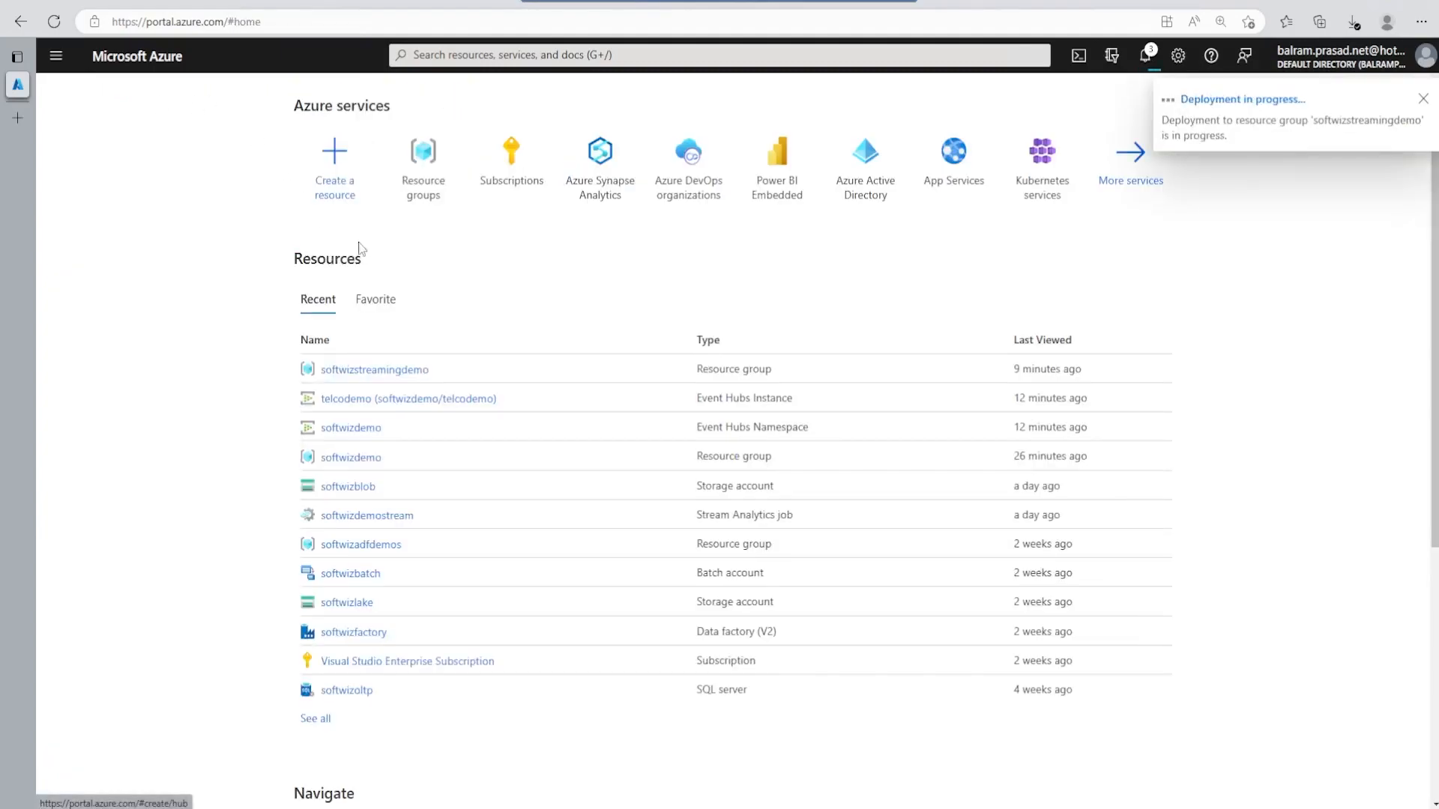
Step: Create Stream Analytics job softwizstreamjob, then search Marketplace for 'synapse'
left_click(375, 368)
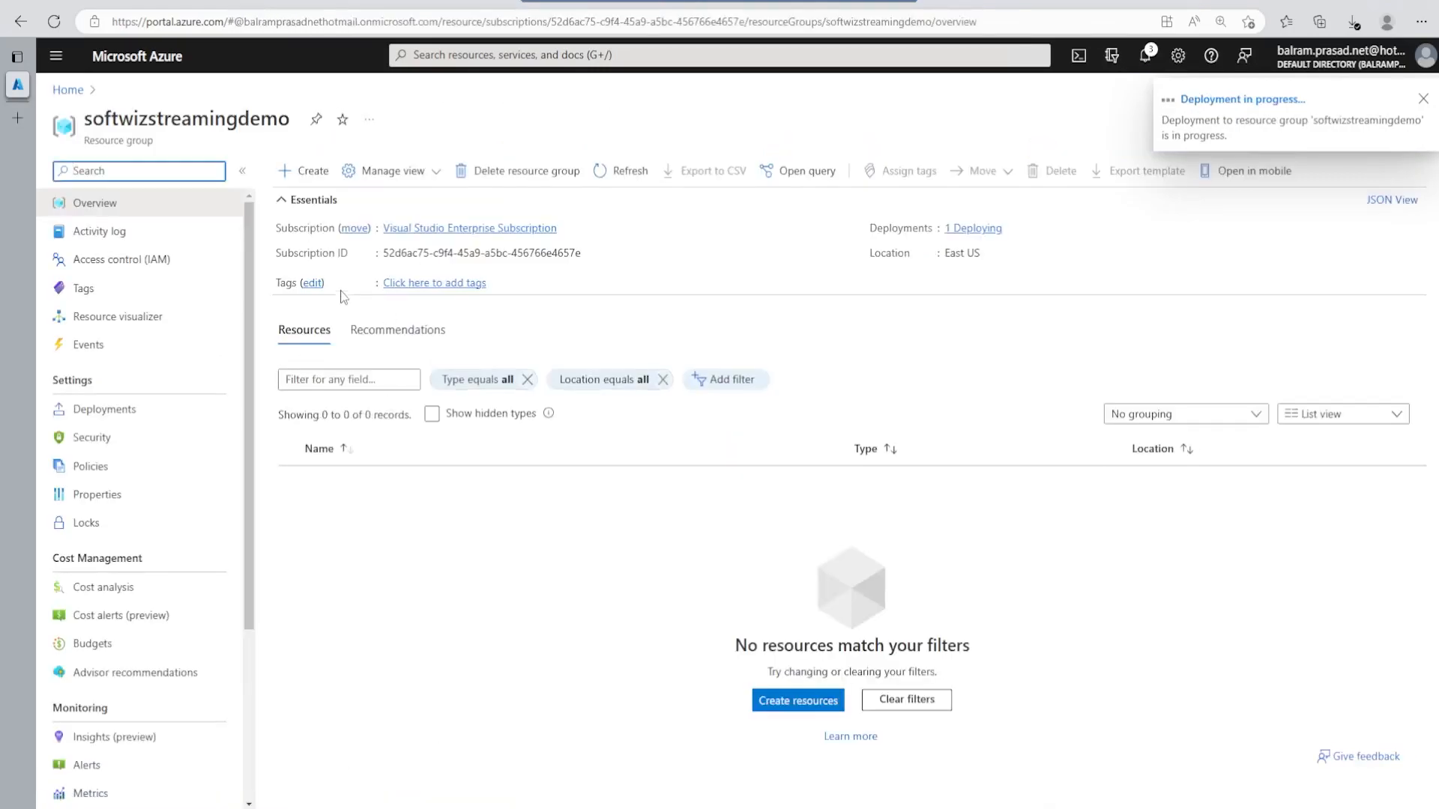
left_click(302, 171)
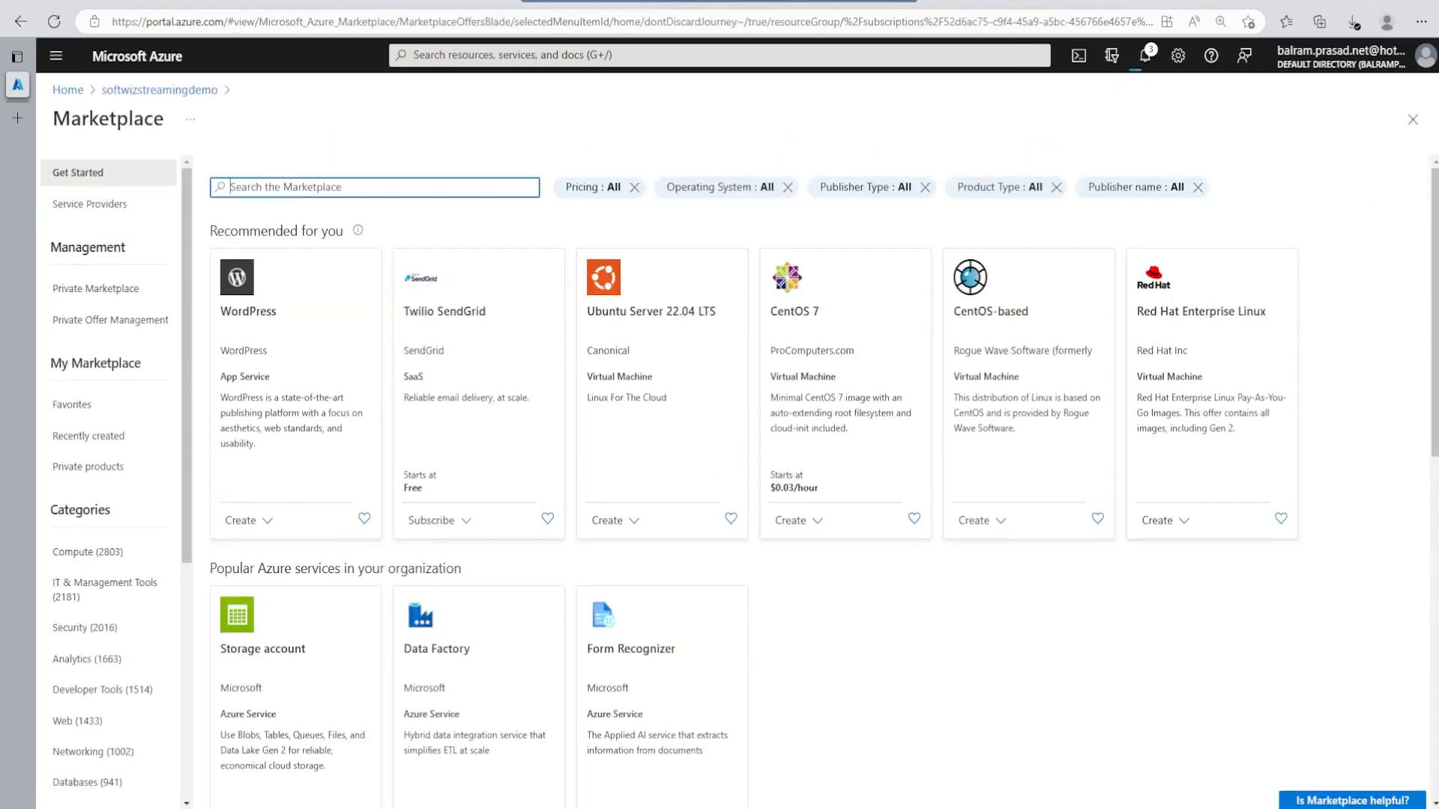
type("s")
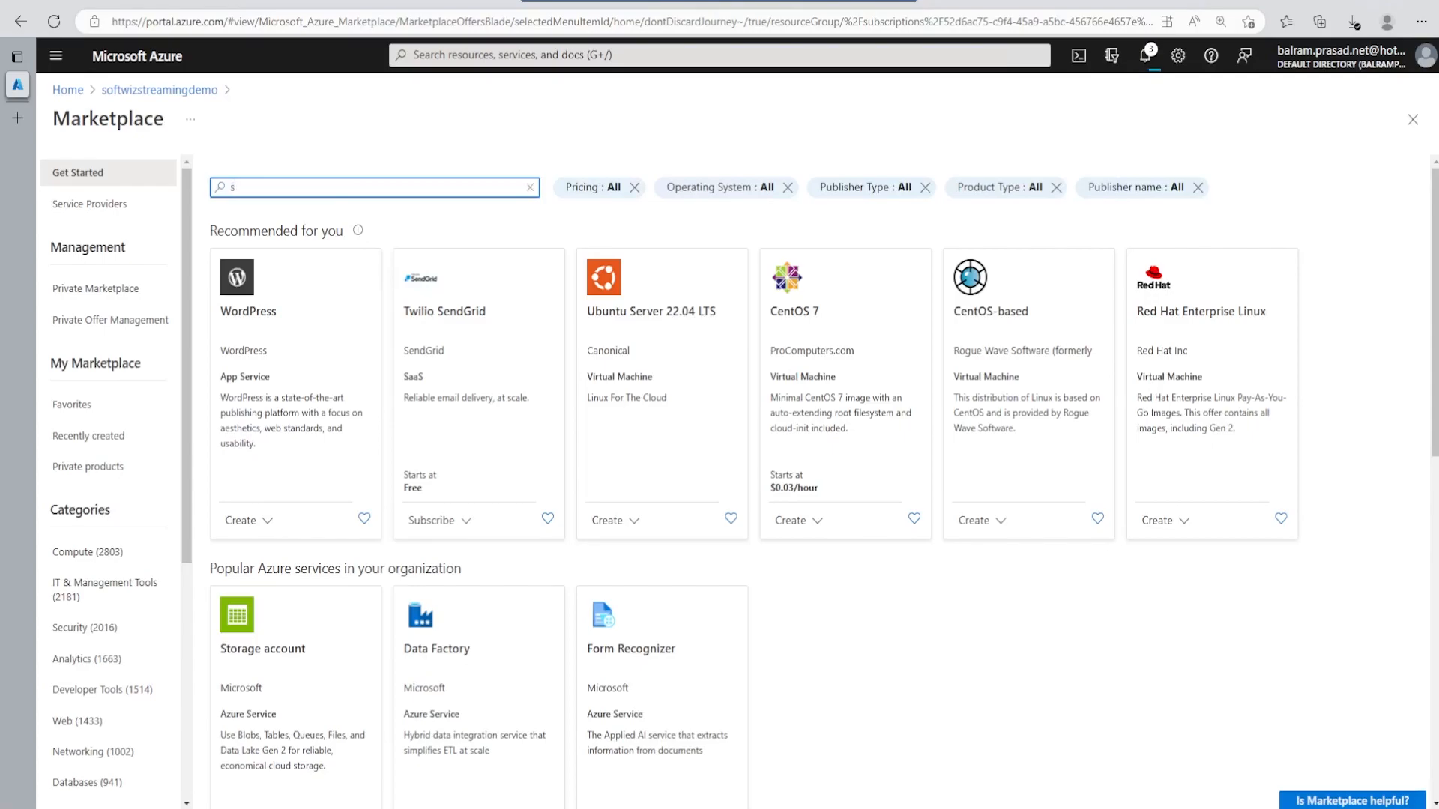
type("stream ana")
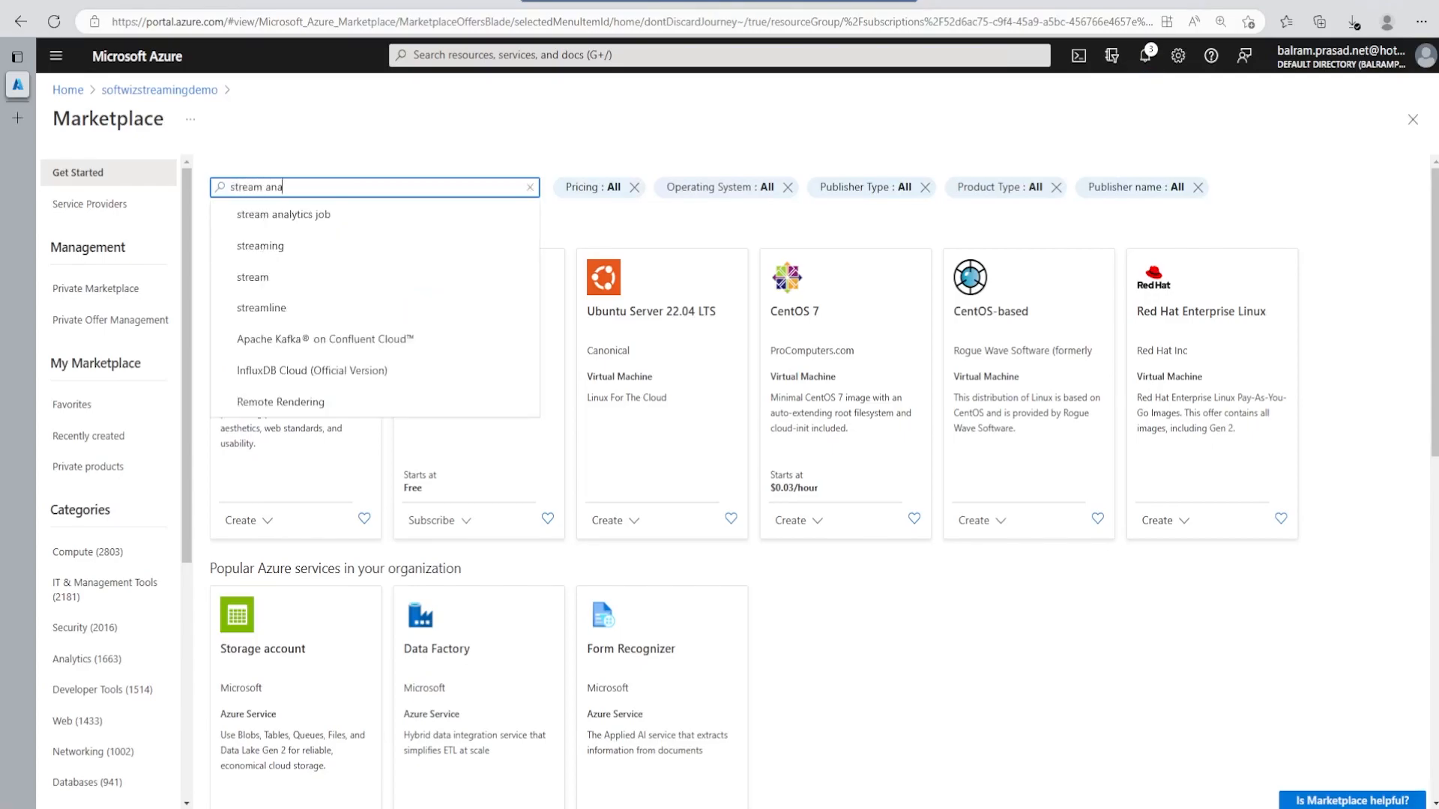
left_click(284, 214)
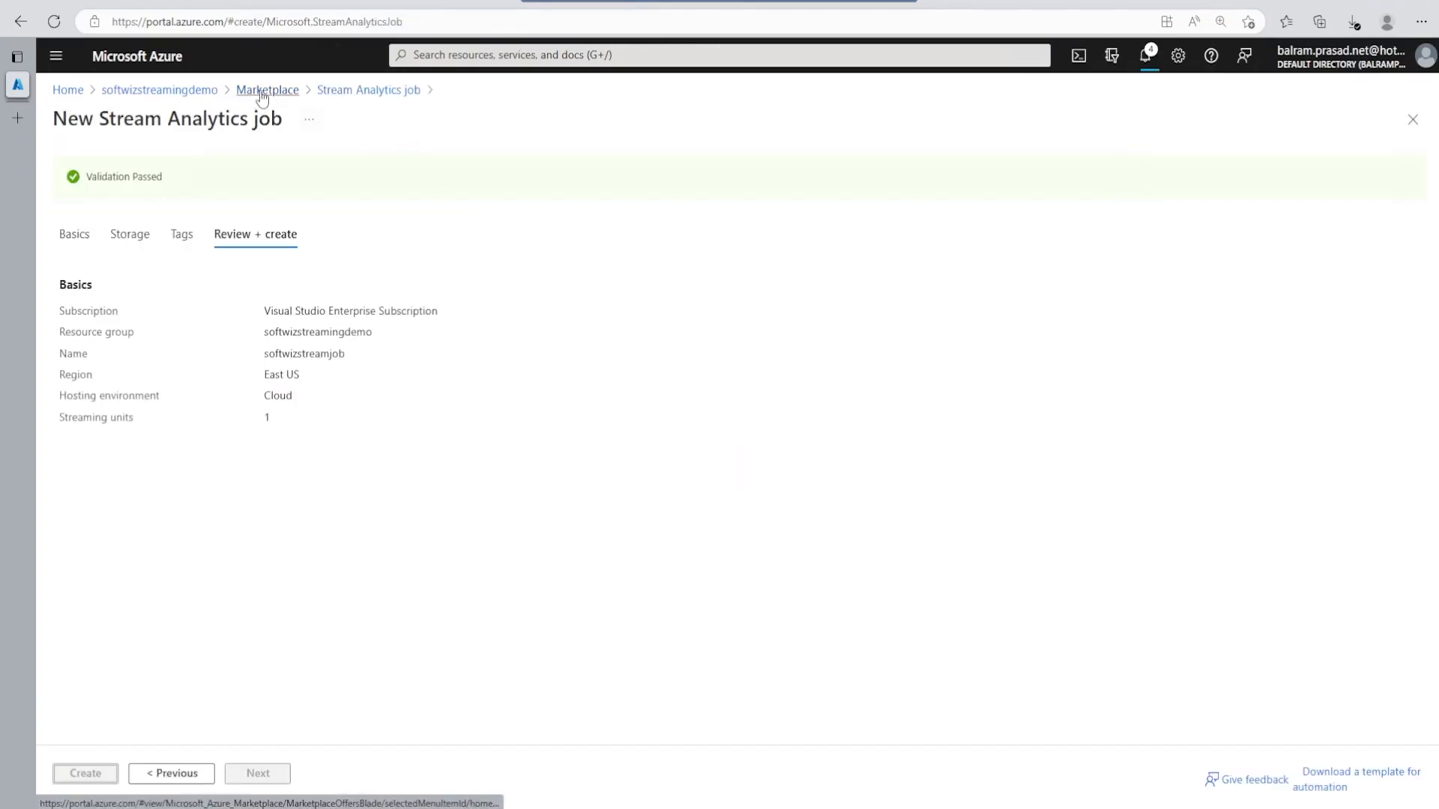
left_click(267, 89)
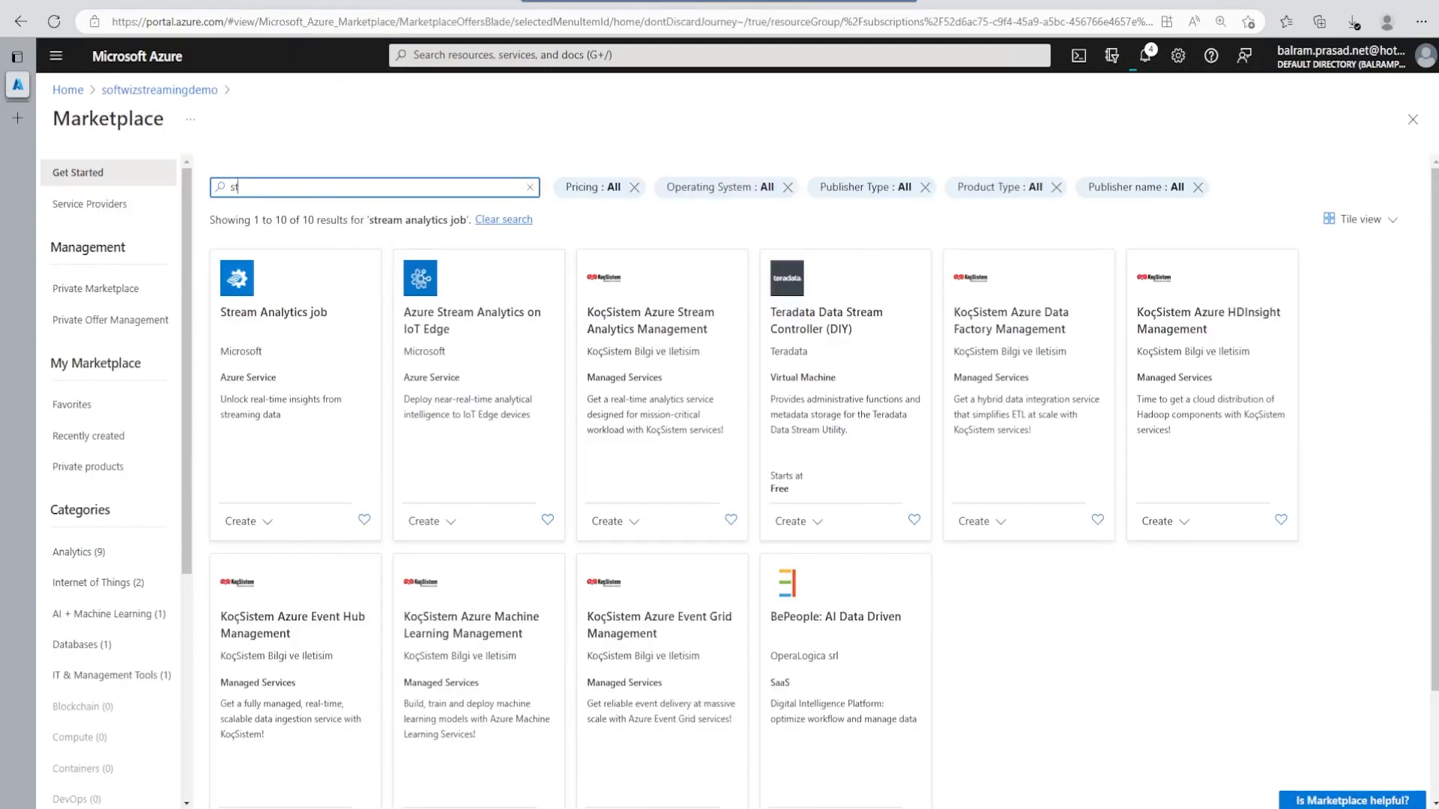
type("synapse")
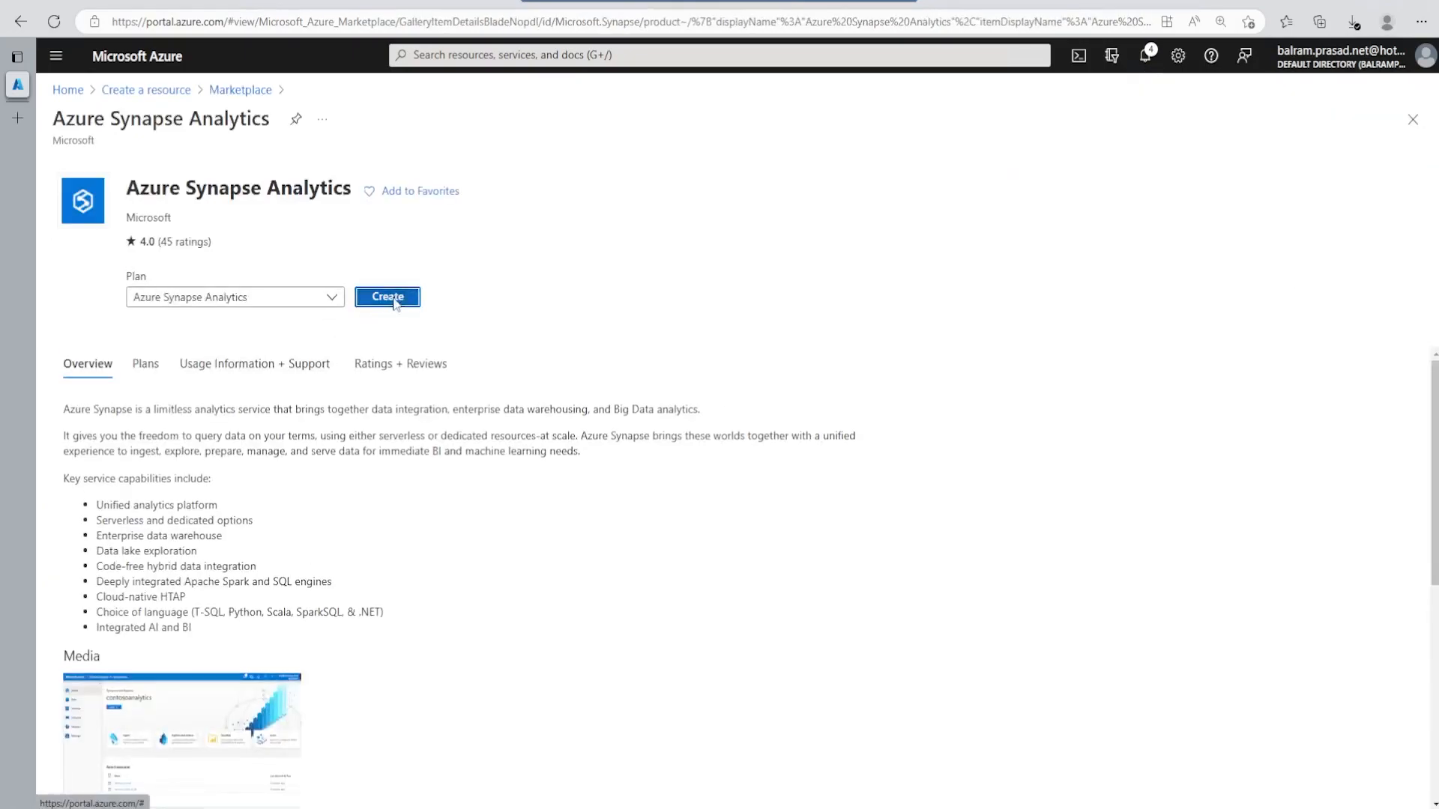
Step: Create Synapse workspace softwizstreamdemo with new file system softwizstreamdemofs, then return to the resource group
left_click(386, 297)
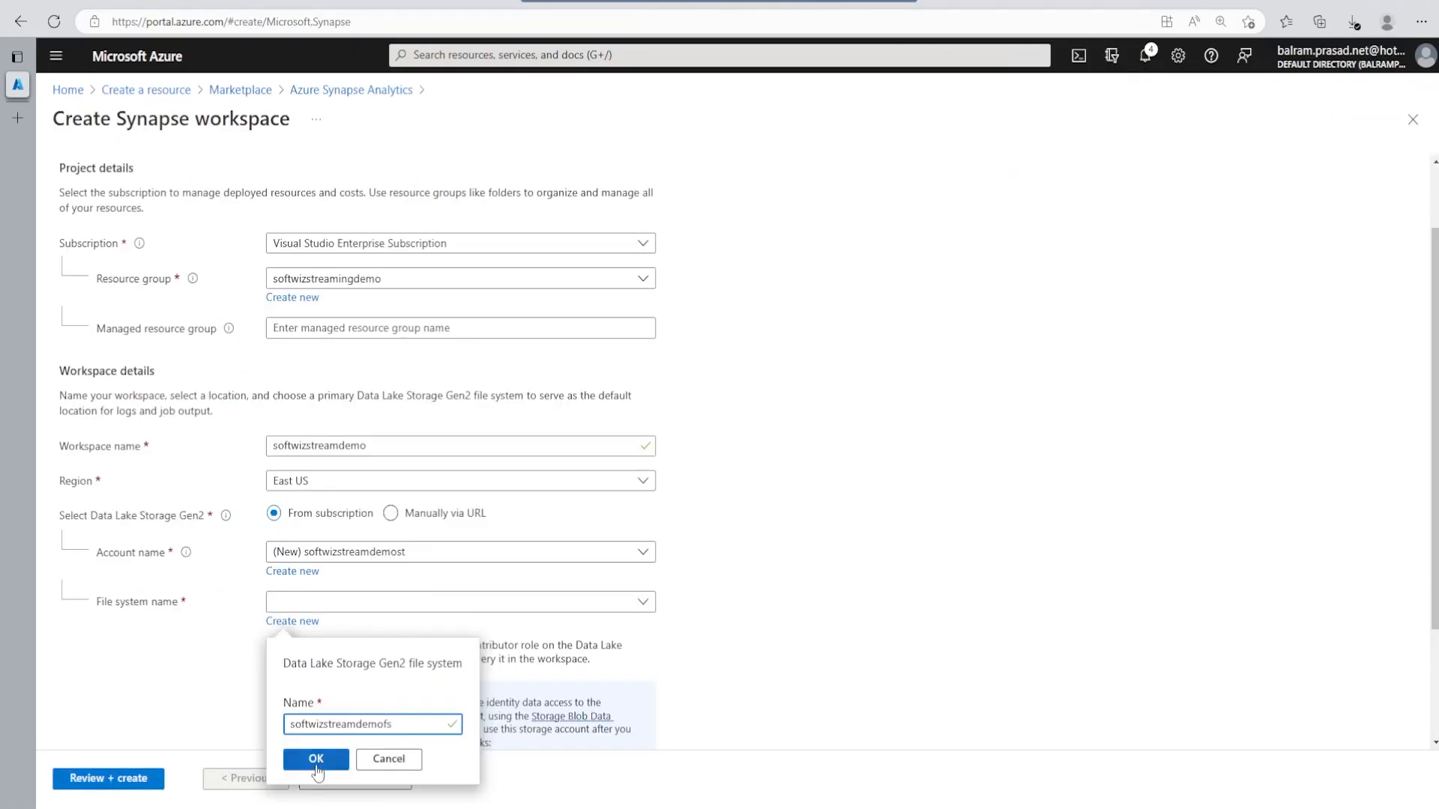
left_click(316, 760)
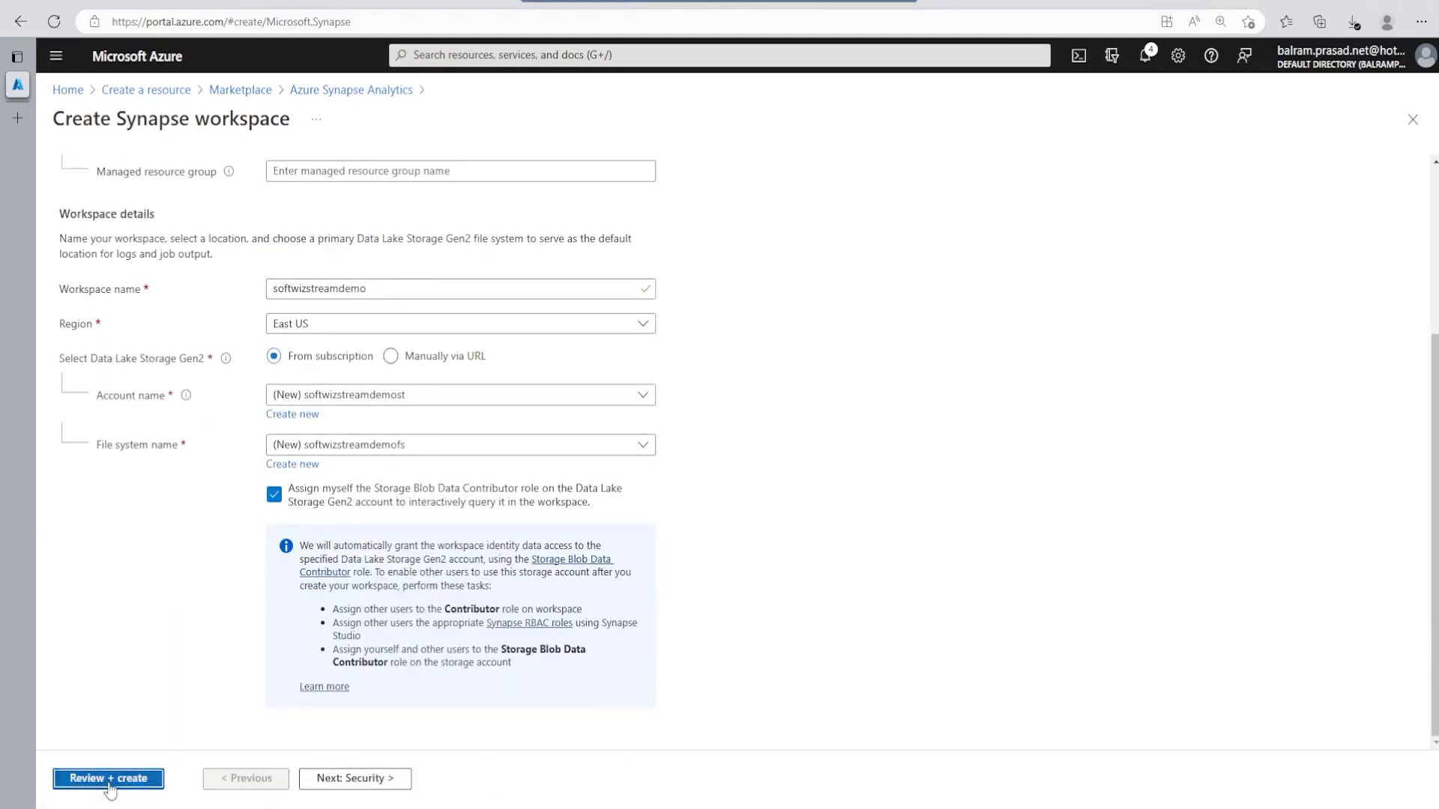
left_click(108, 778)
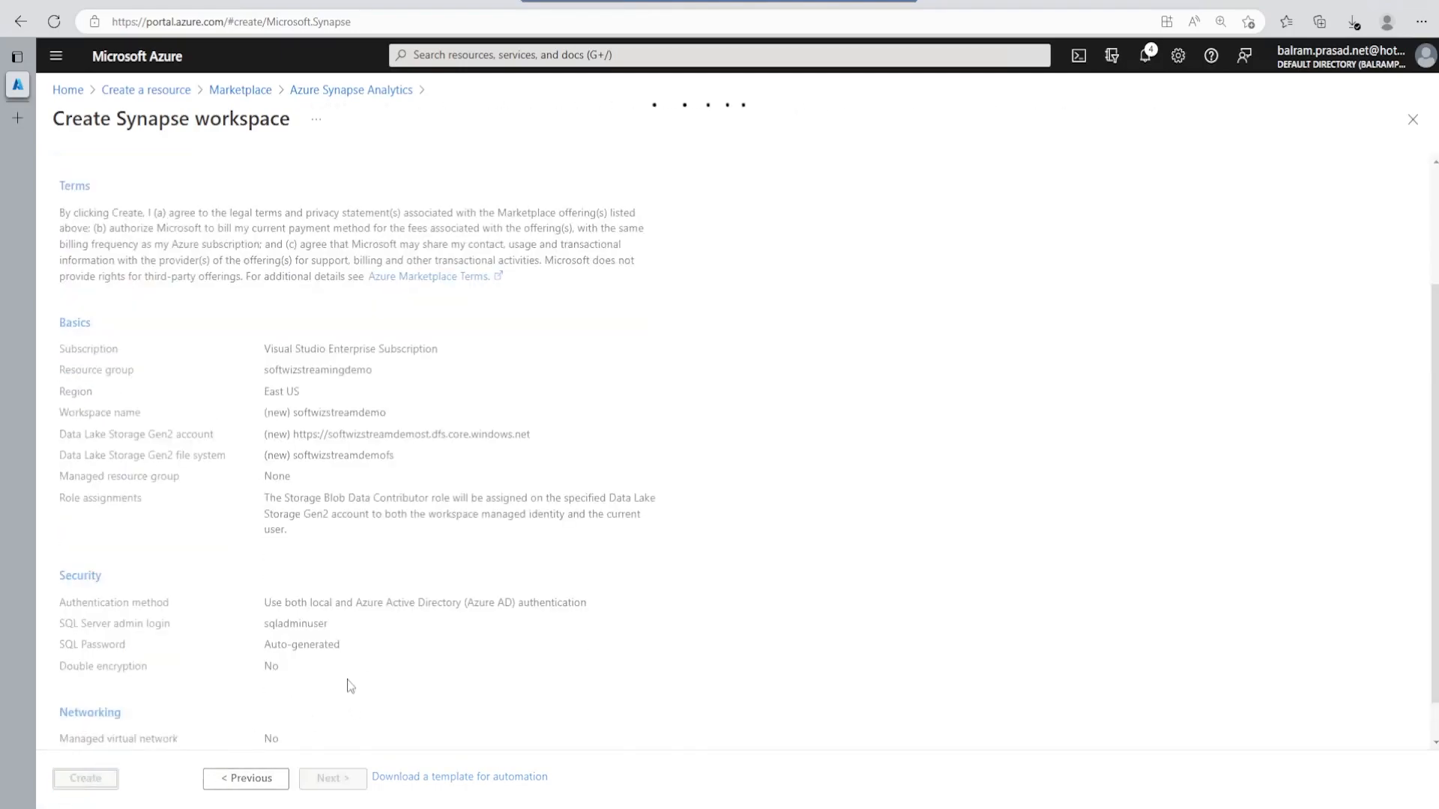
left_click(85, 778)
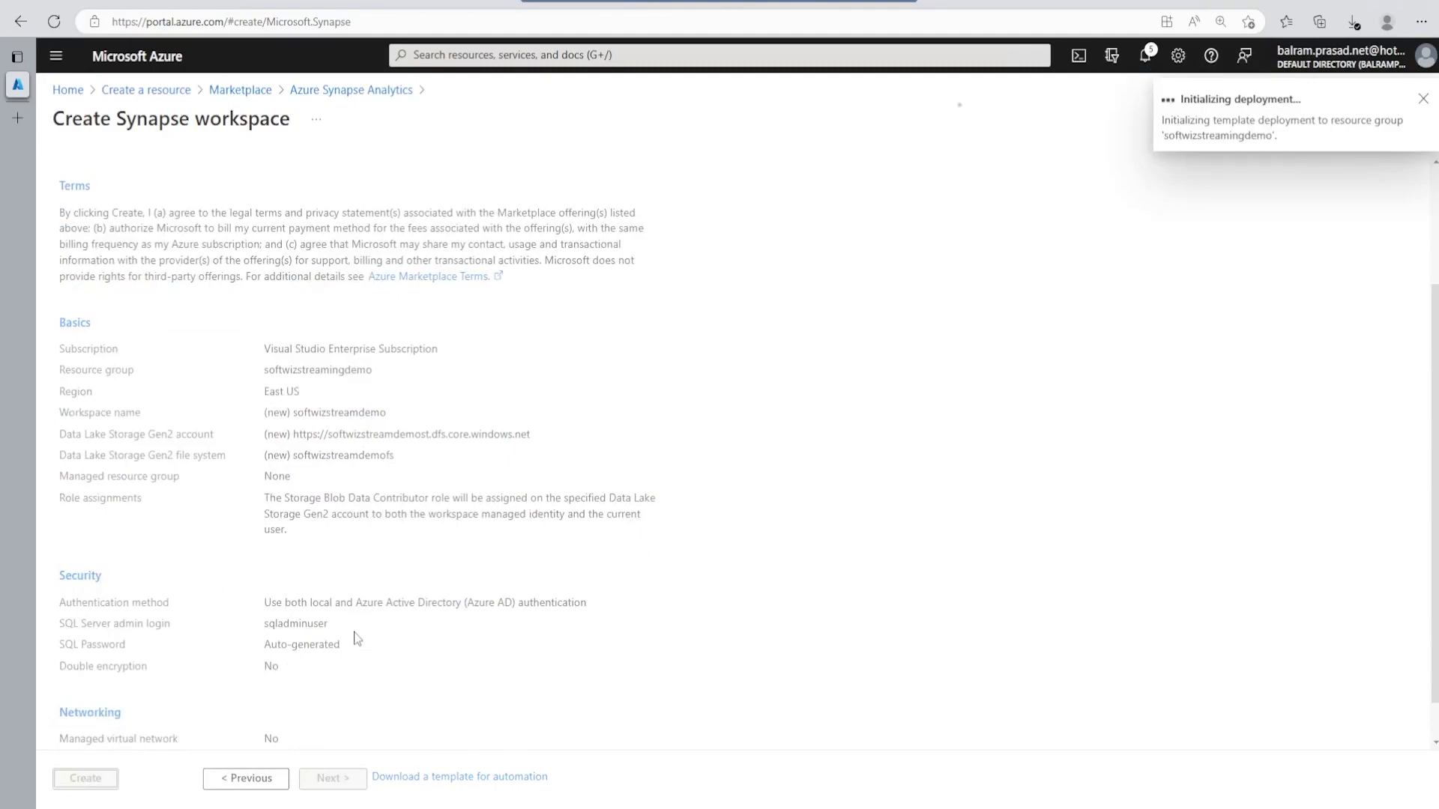
left_click(84, 778)
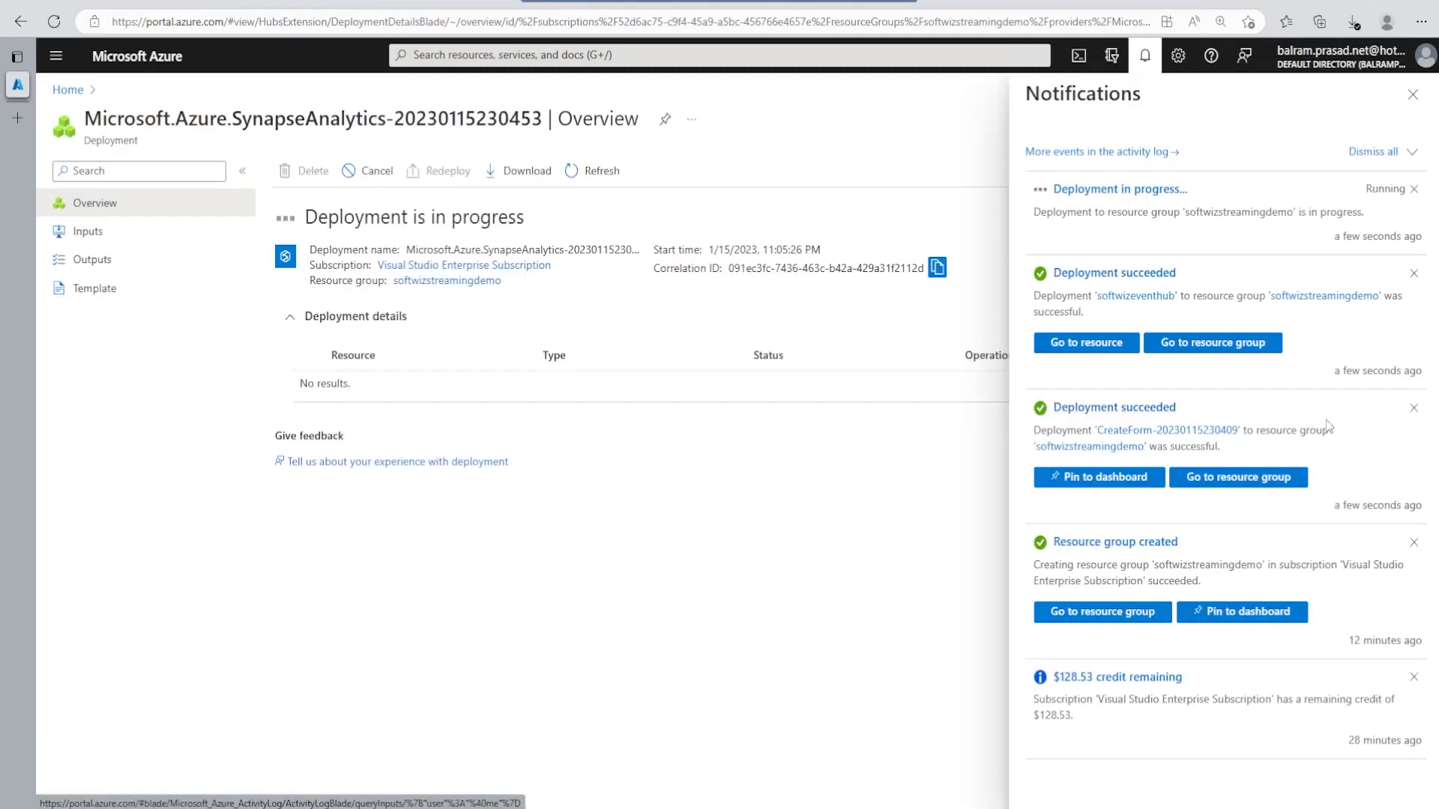
left_click(1211, 343)
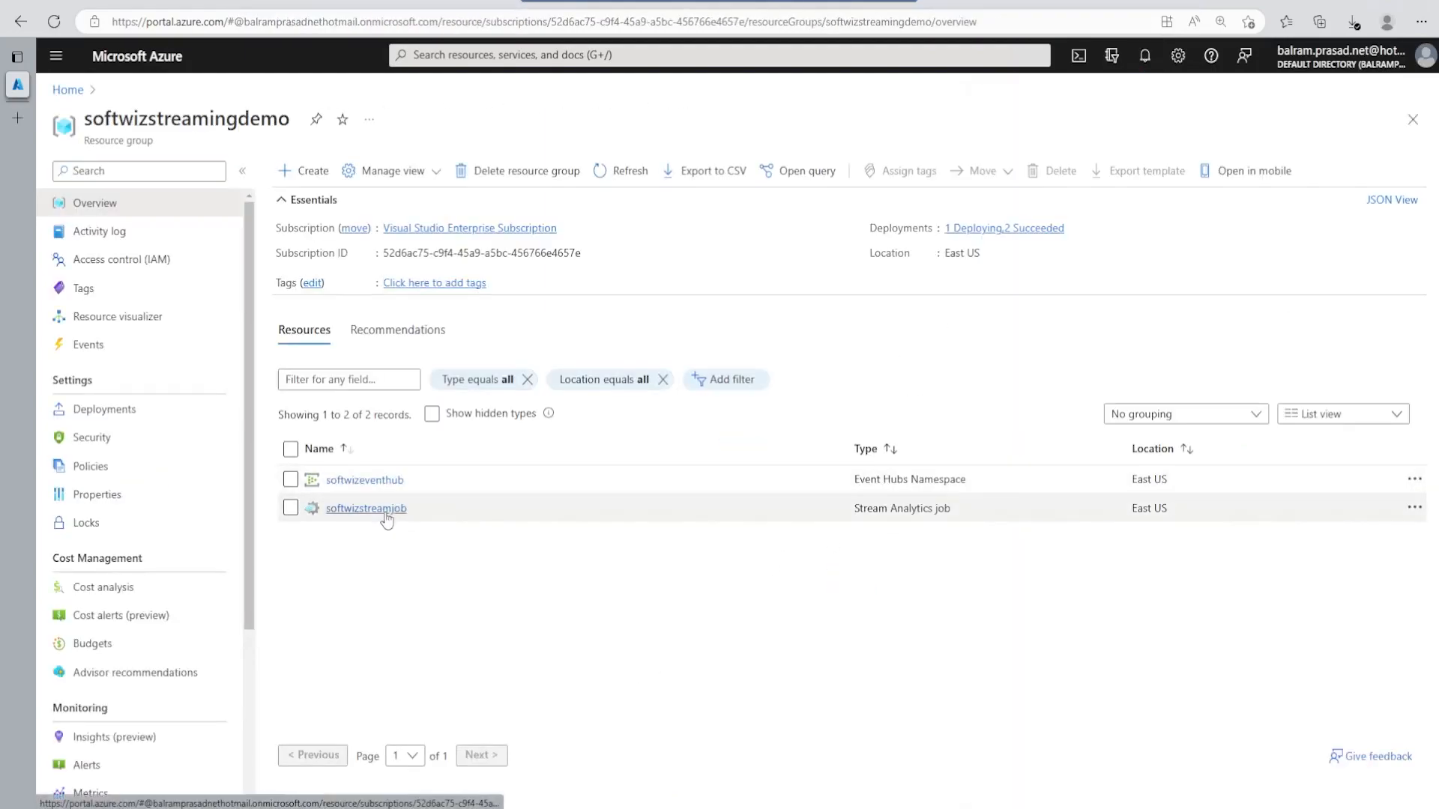
Step: Add event hub softwizeventhub to the namespace and check the Synapse deployment notification
left_click(363, 479)
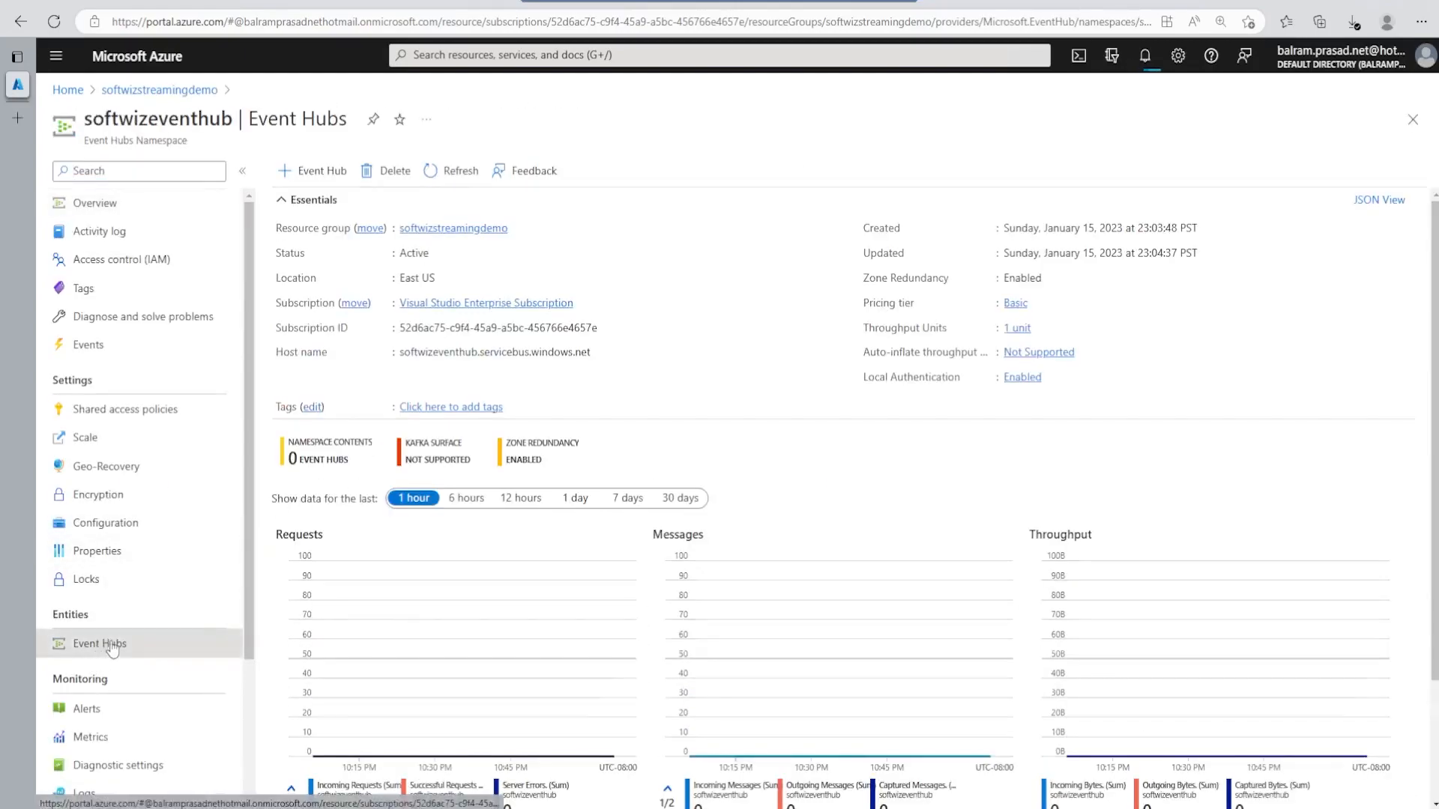
left_click(312, 171)
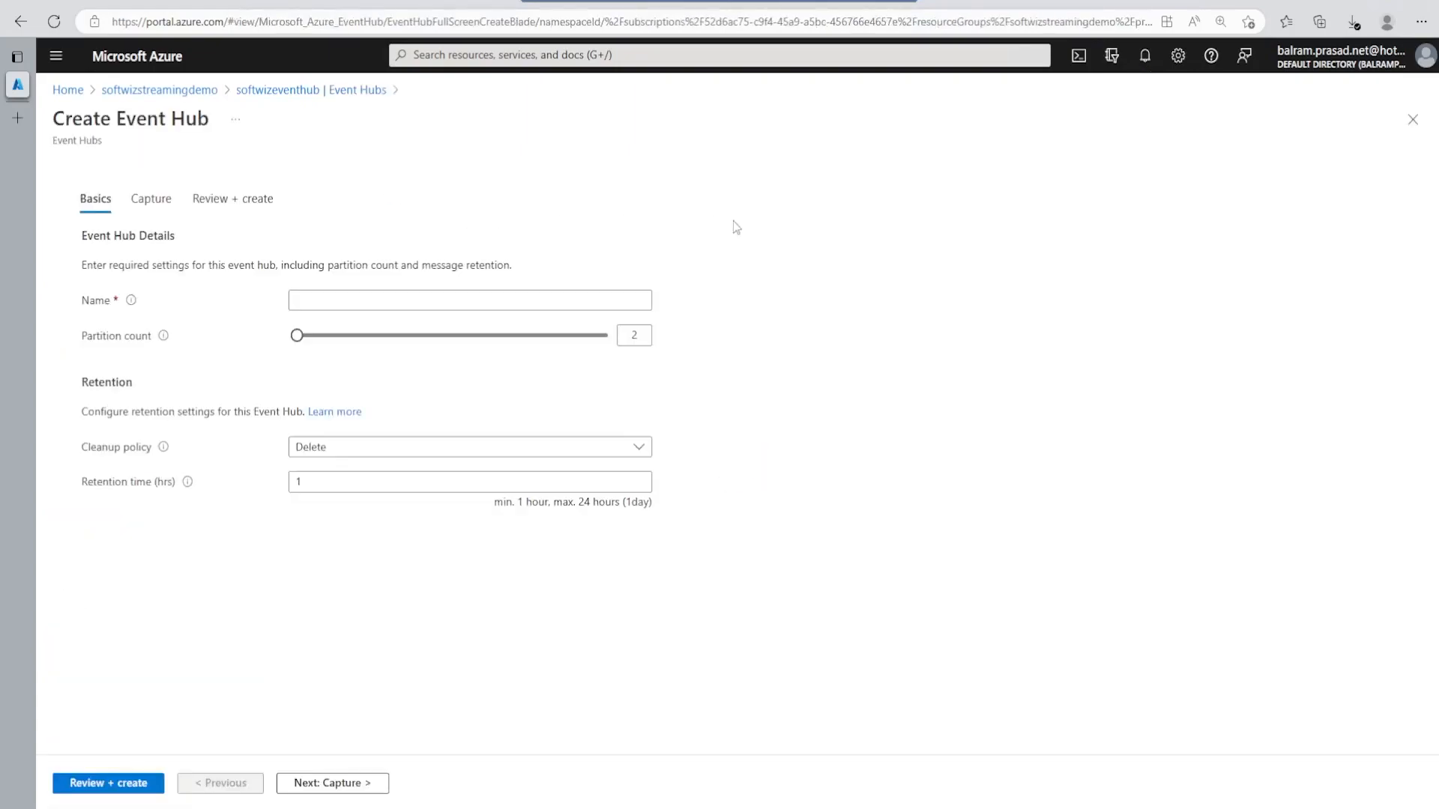
type("softwizeventhub")
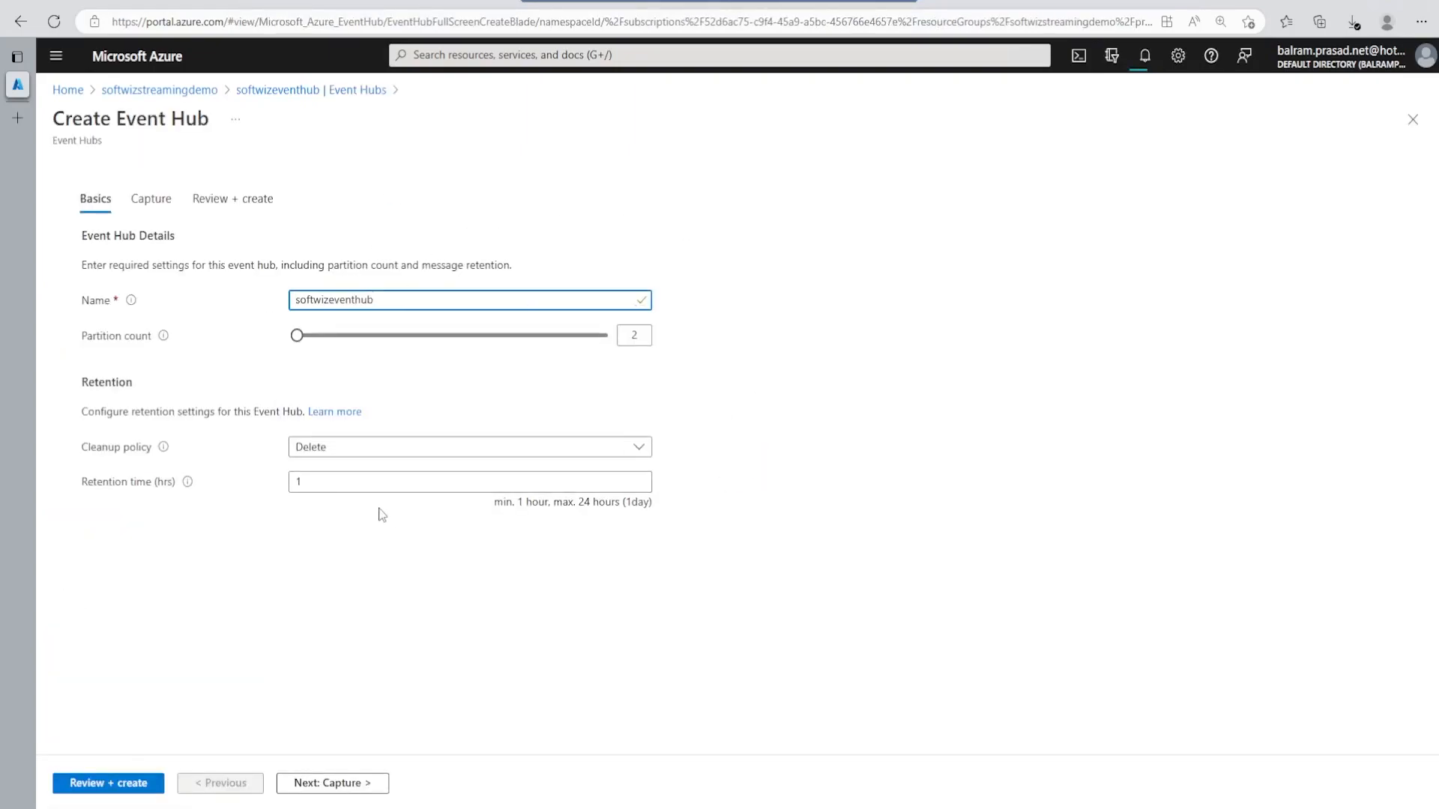
left_click(107, 782)
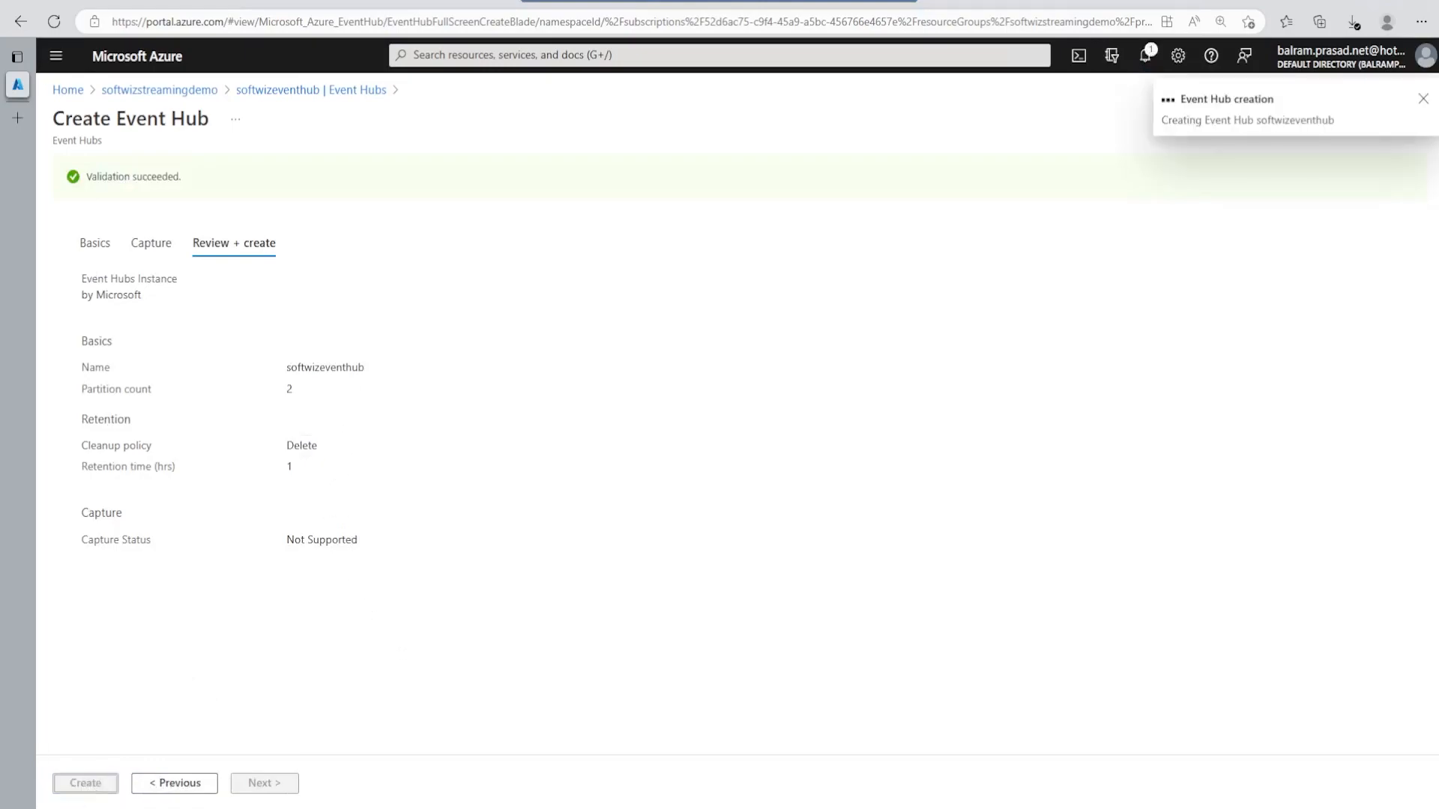
left_click(85, 783)
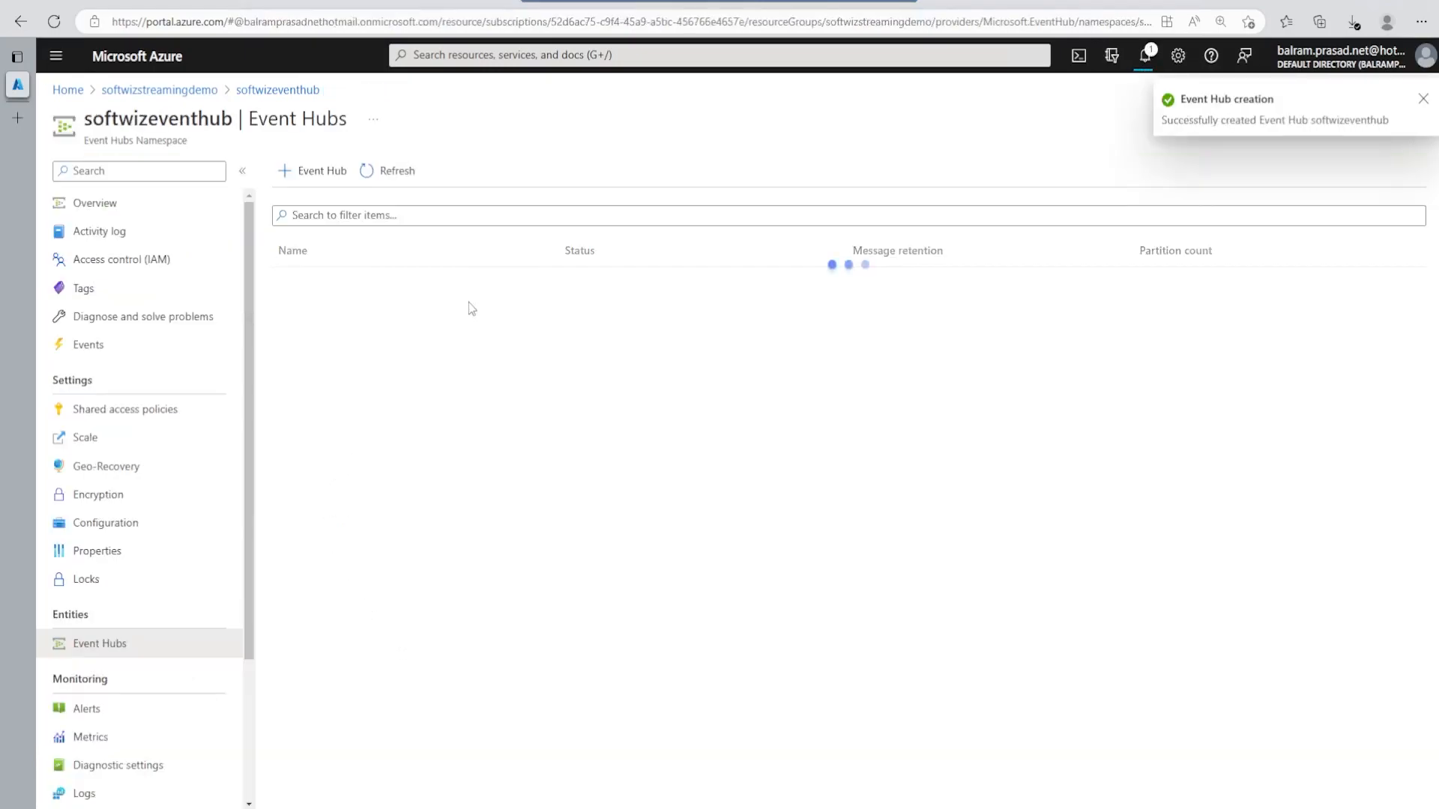
left_click(1144, 55)
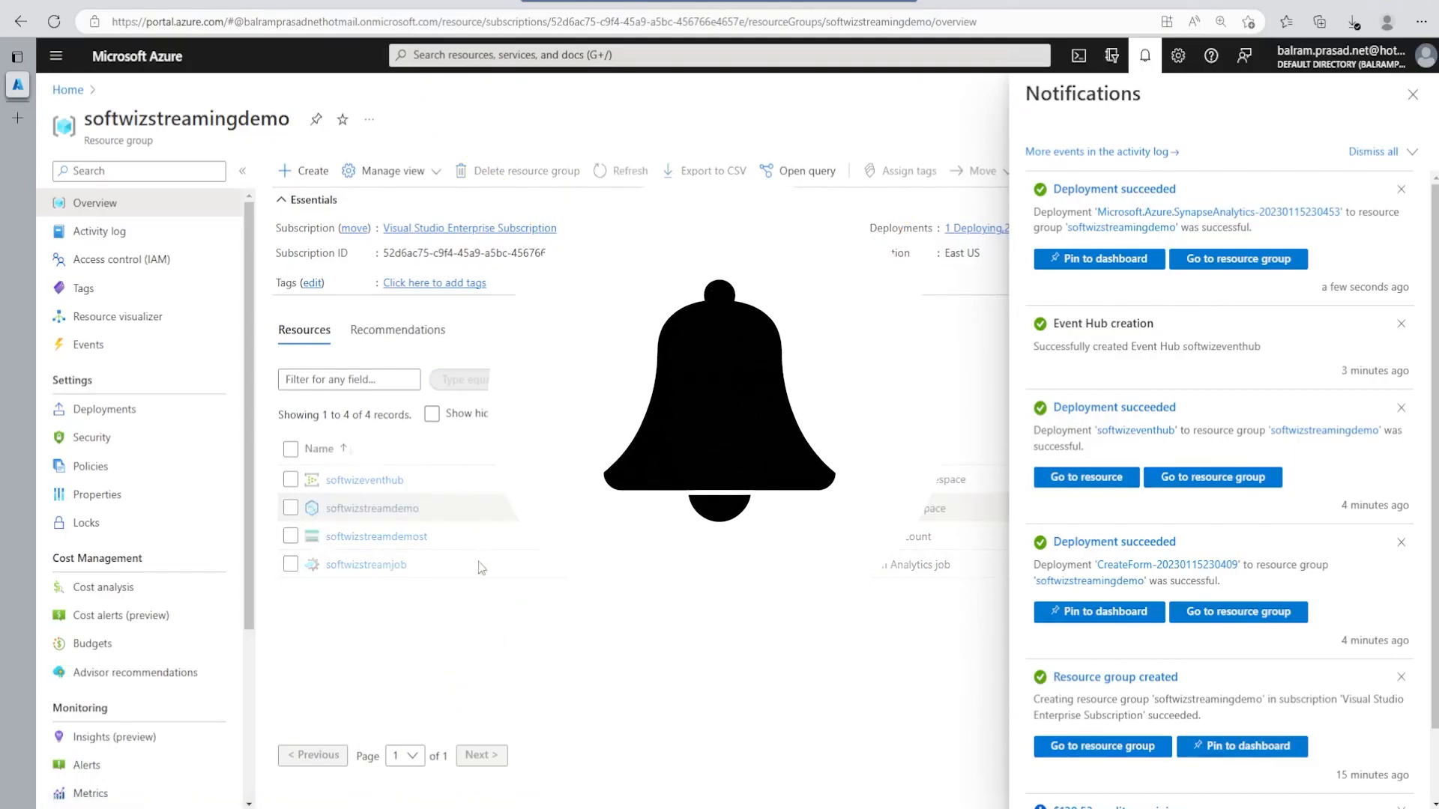
Step: Launch Synapse Studio for softwizstreamdemo and view SQL pools in the Manage hub
left_click(371, 508)
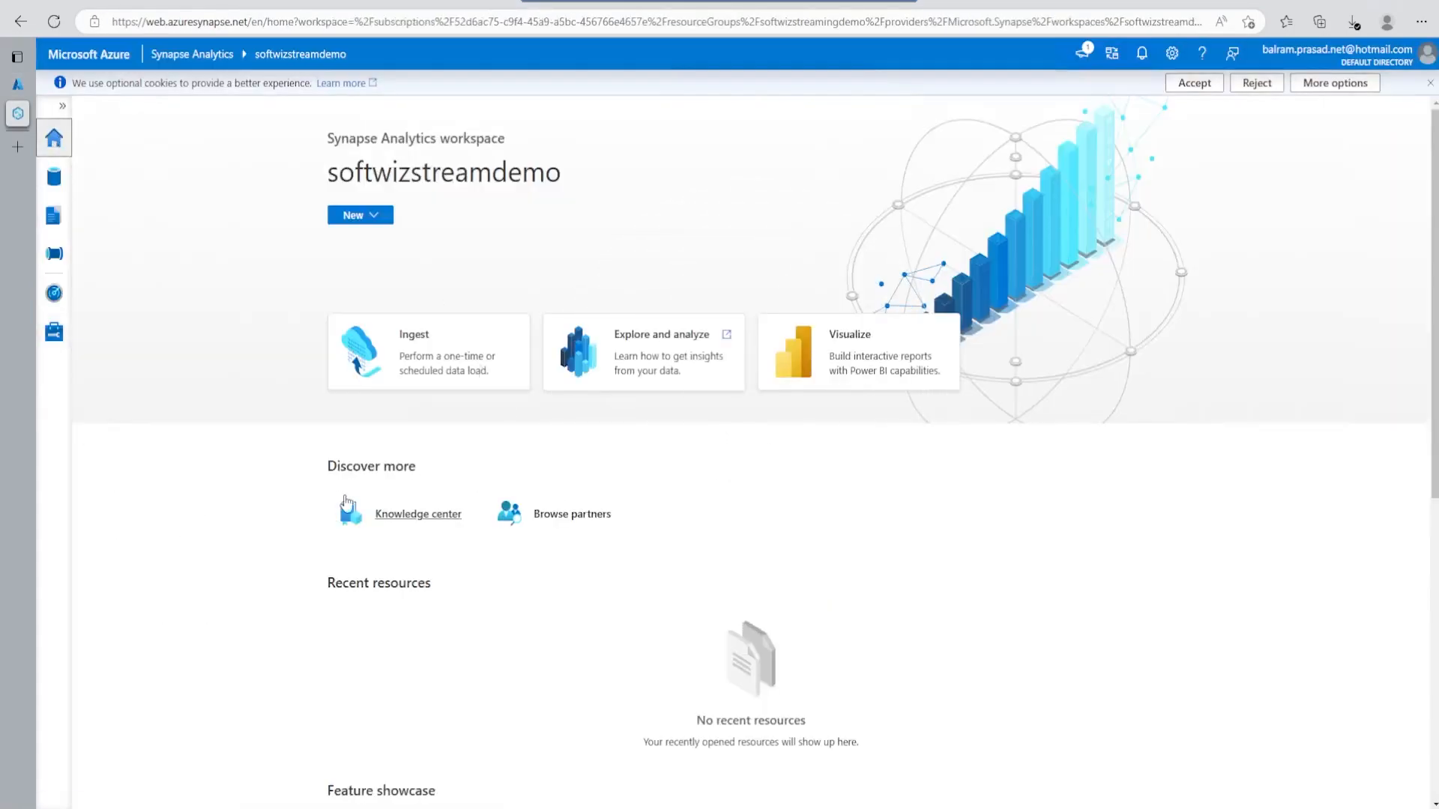
mouse_move(299, 274)
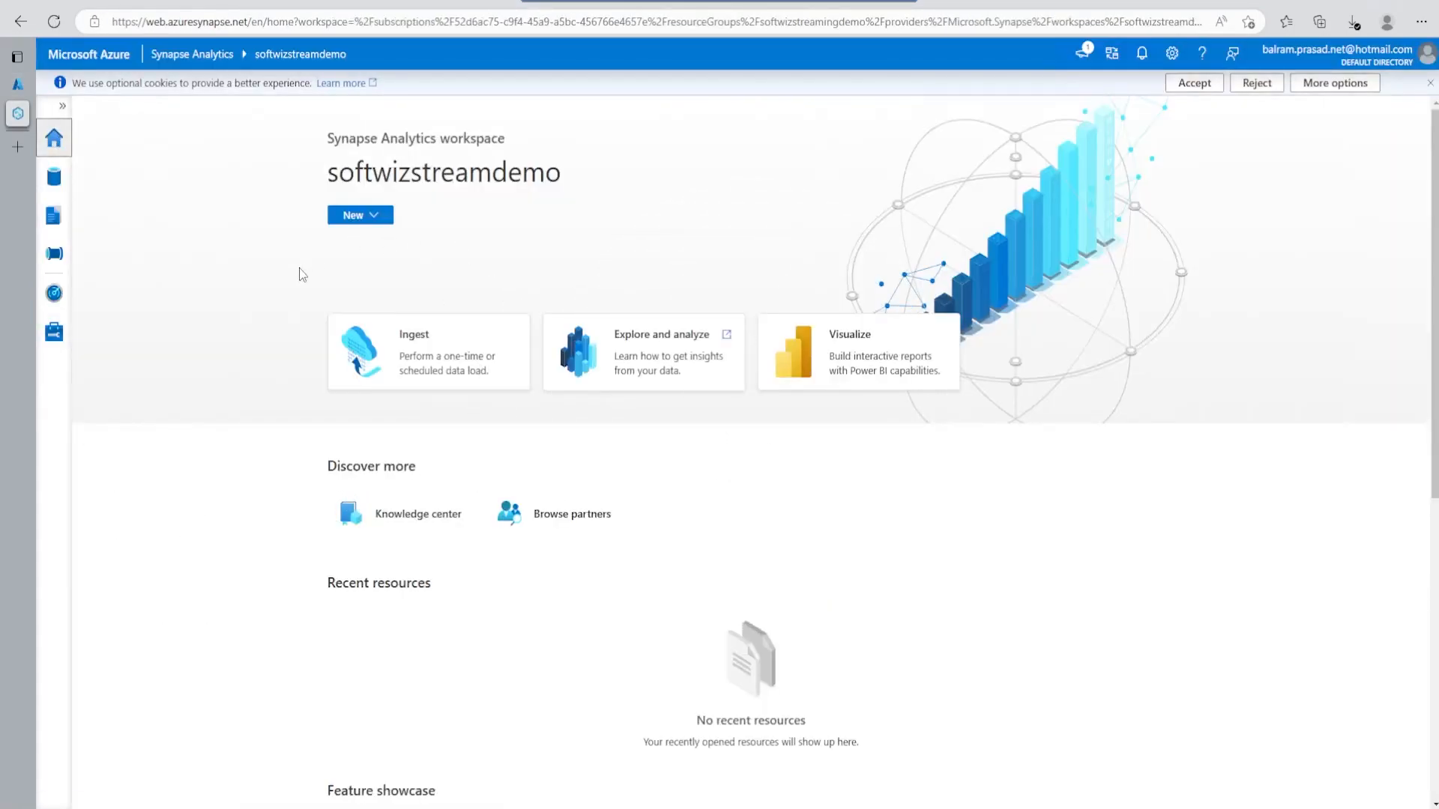
mouse_move(53, 332)
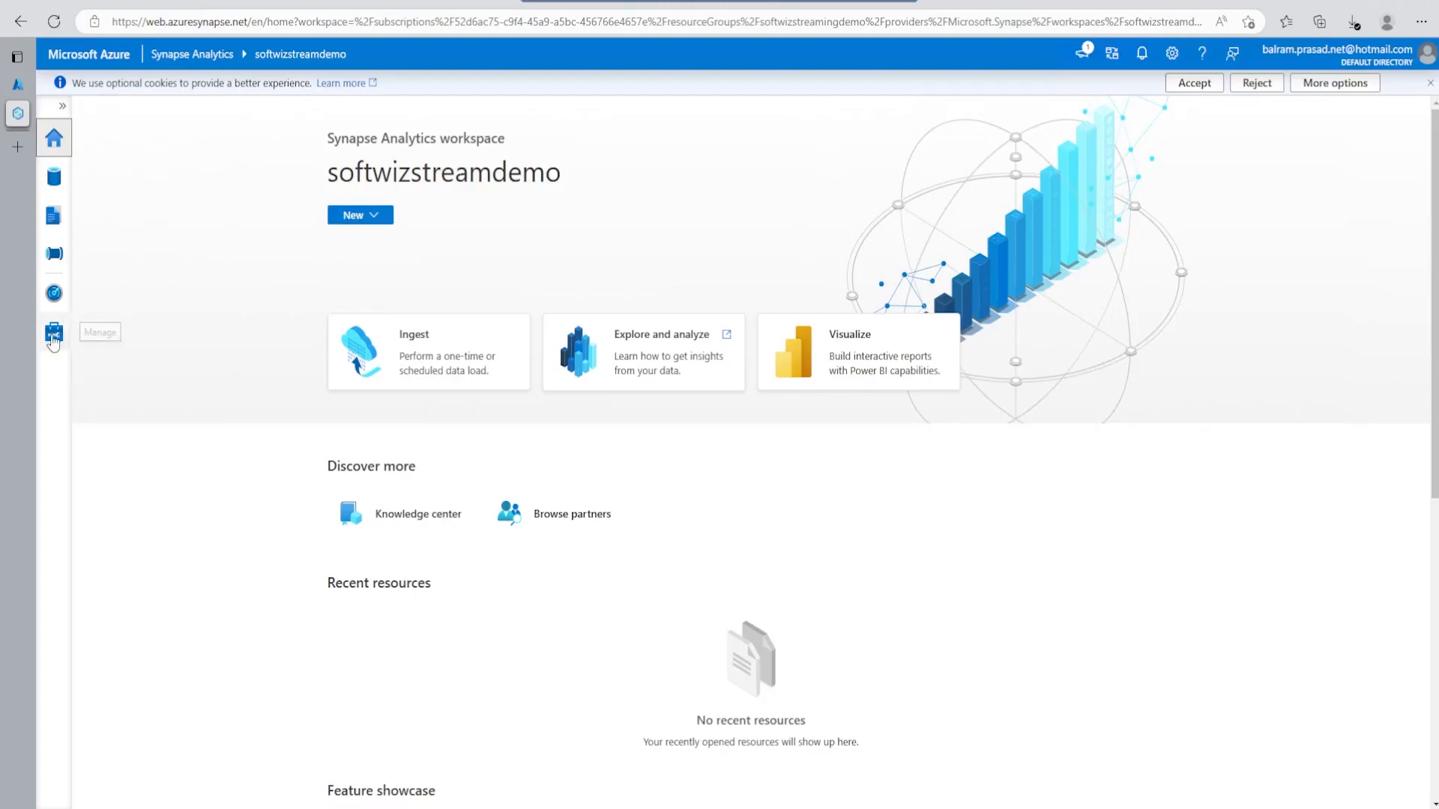
left_click(53, 332)
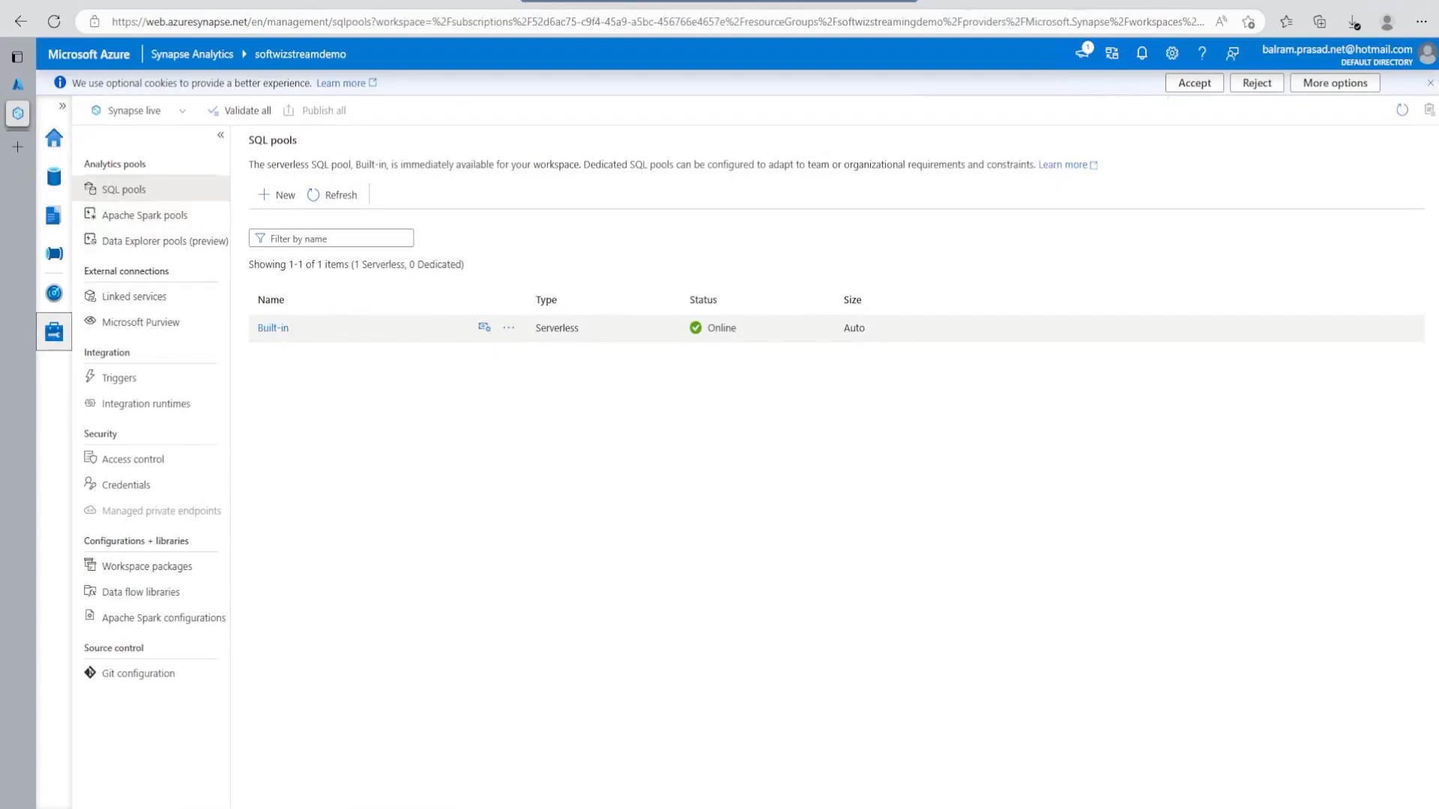
mouse_move(305, 291)
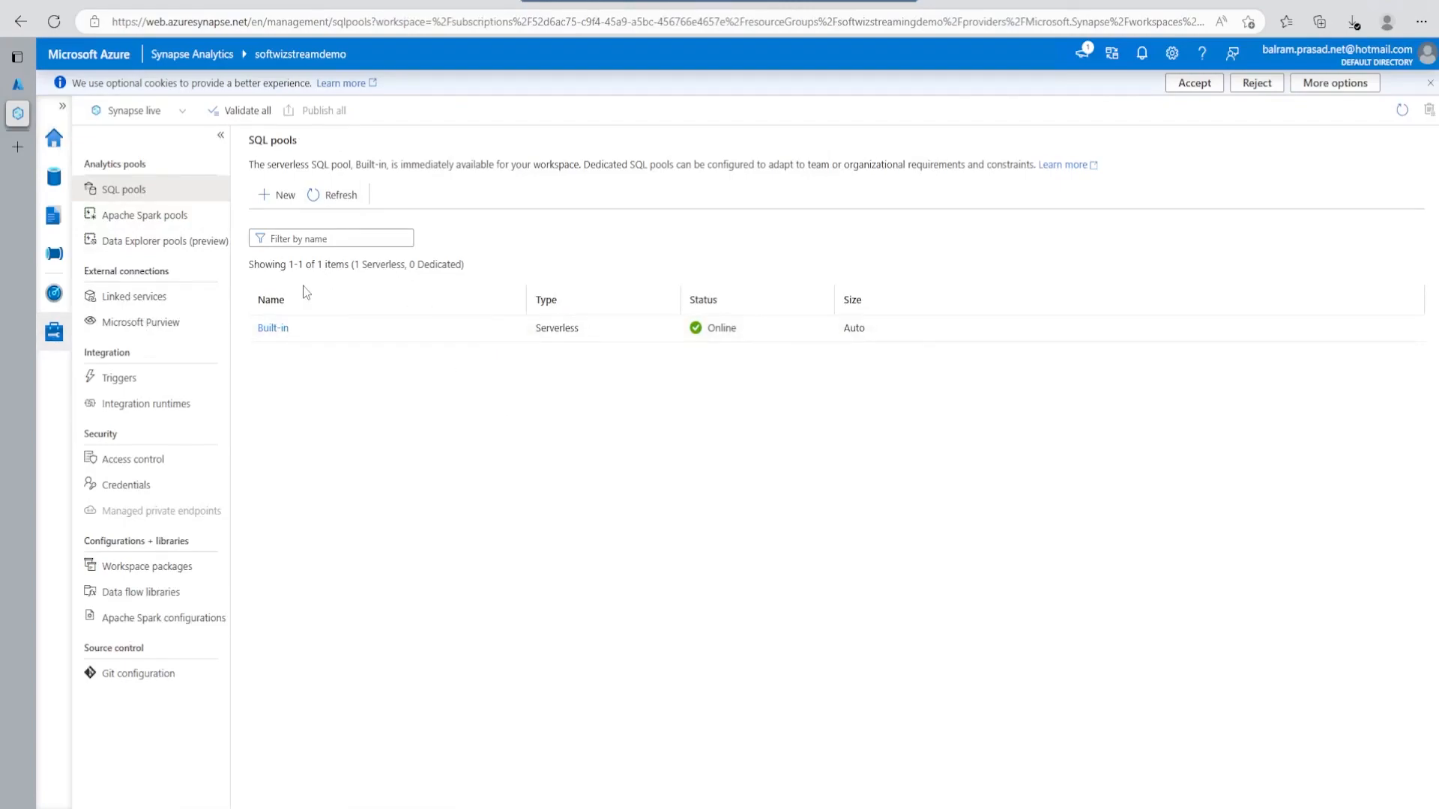
Step: Create dedicated SQL pool 'softpool' at the DW100c performance level
left_click(278, 195)
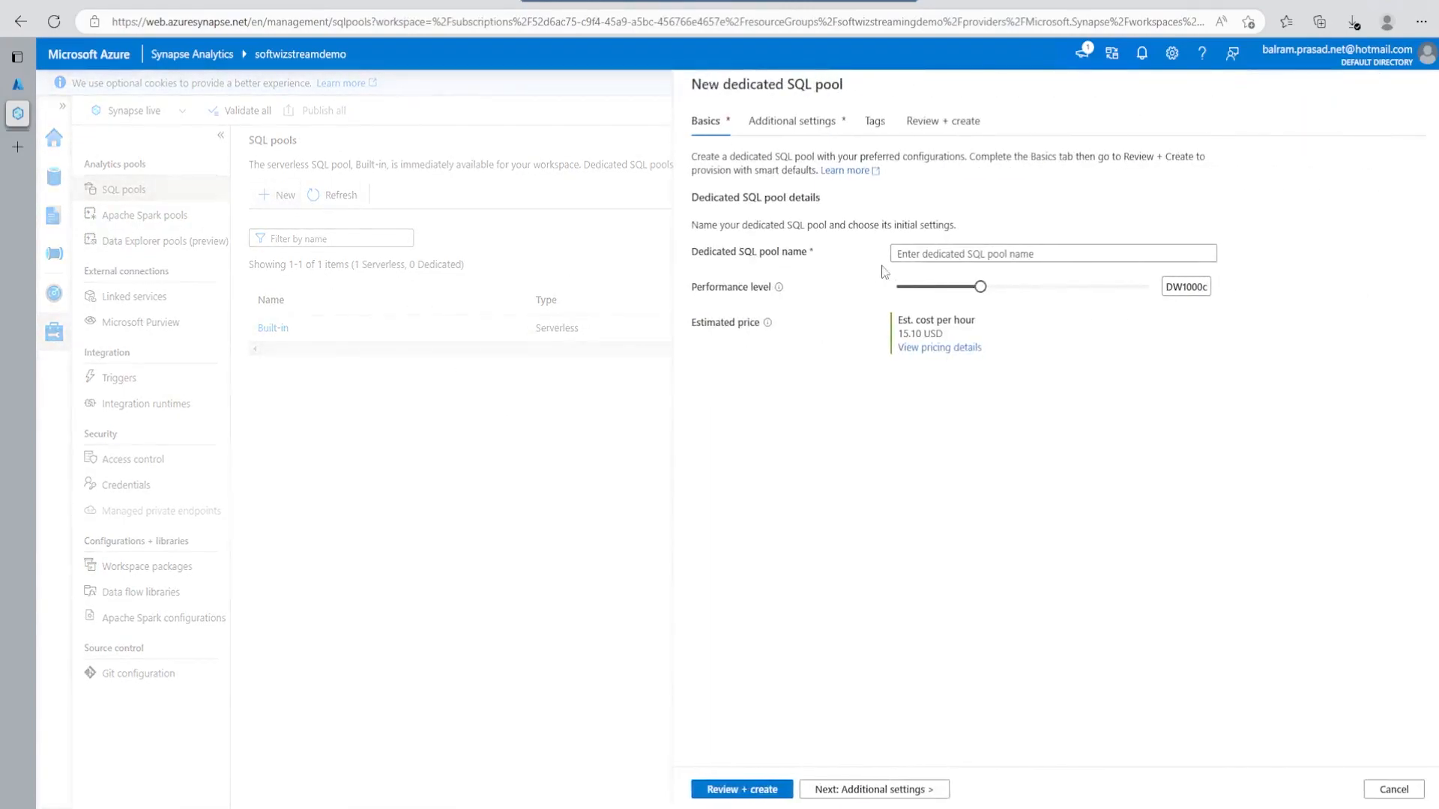
left_click(1052, 254)
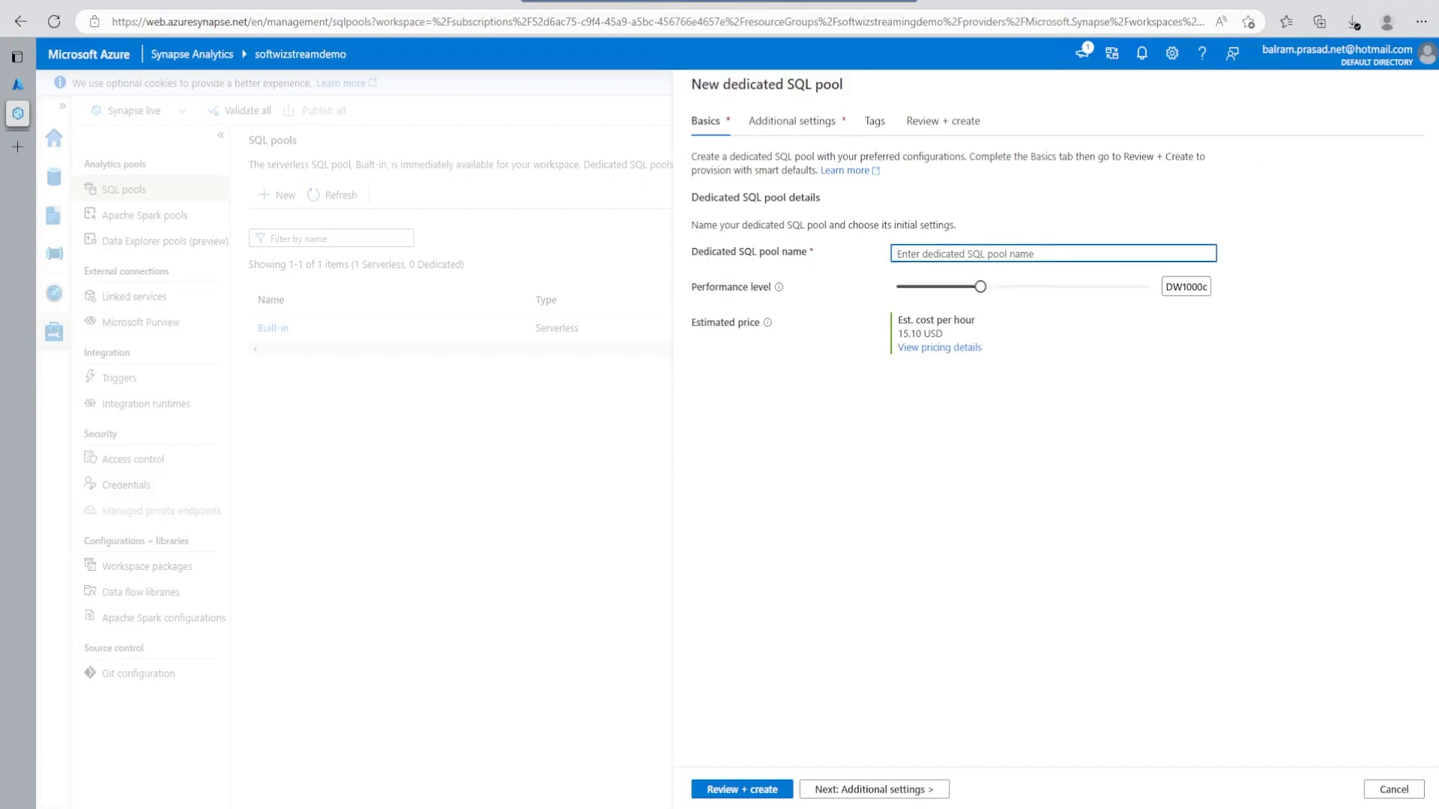
type("softpool")
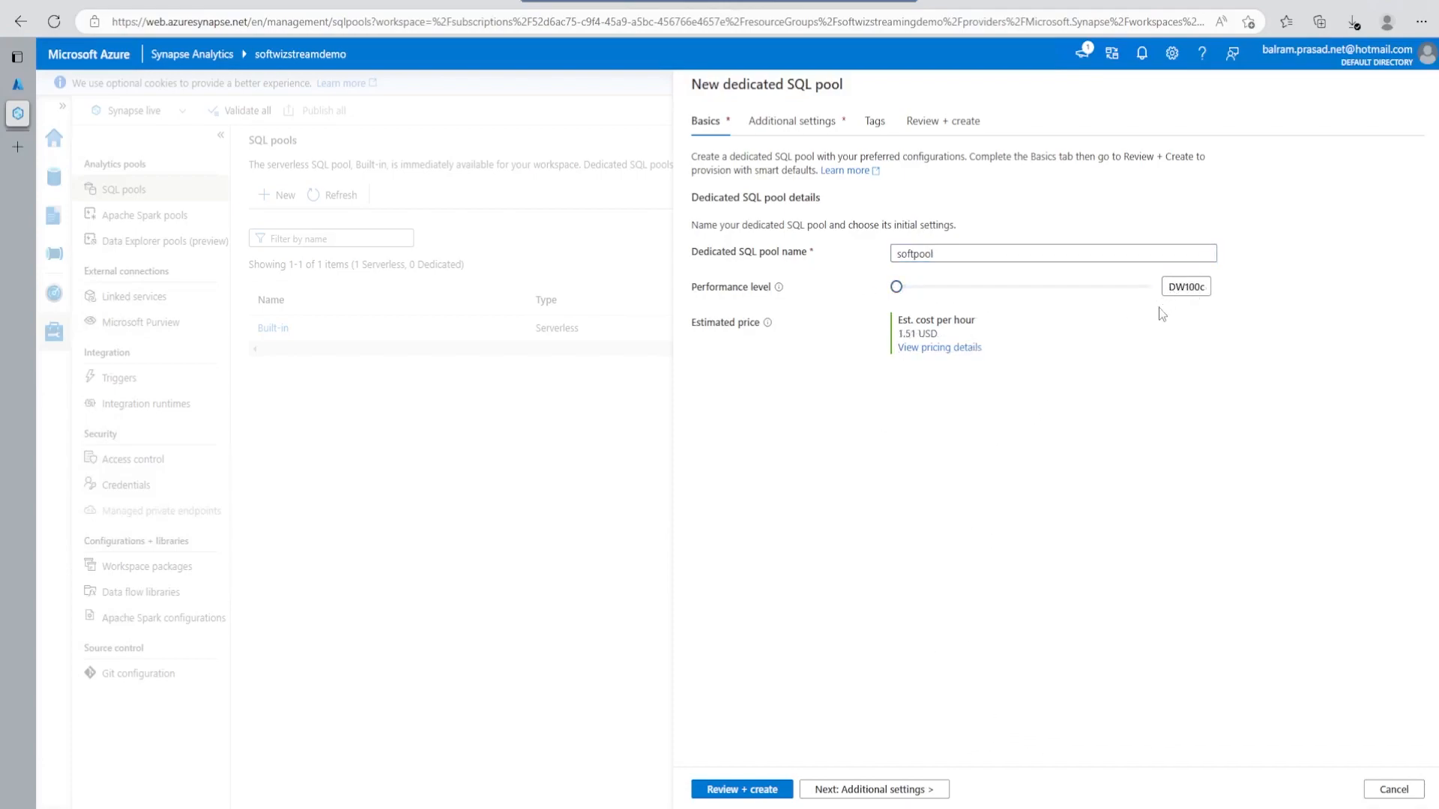
mouse_move(973, 371)
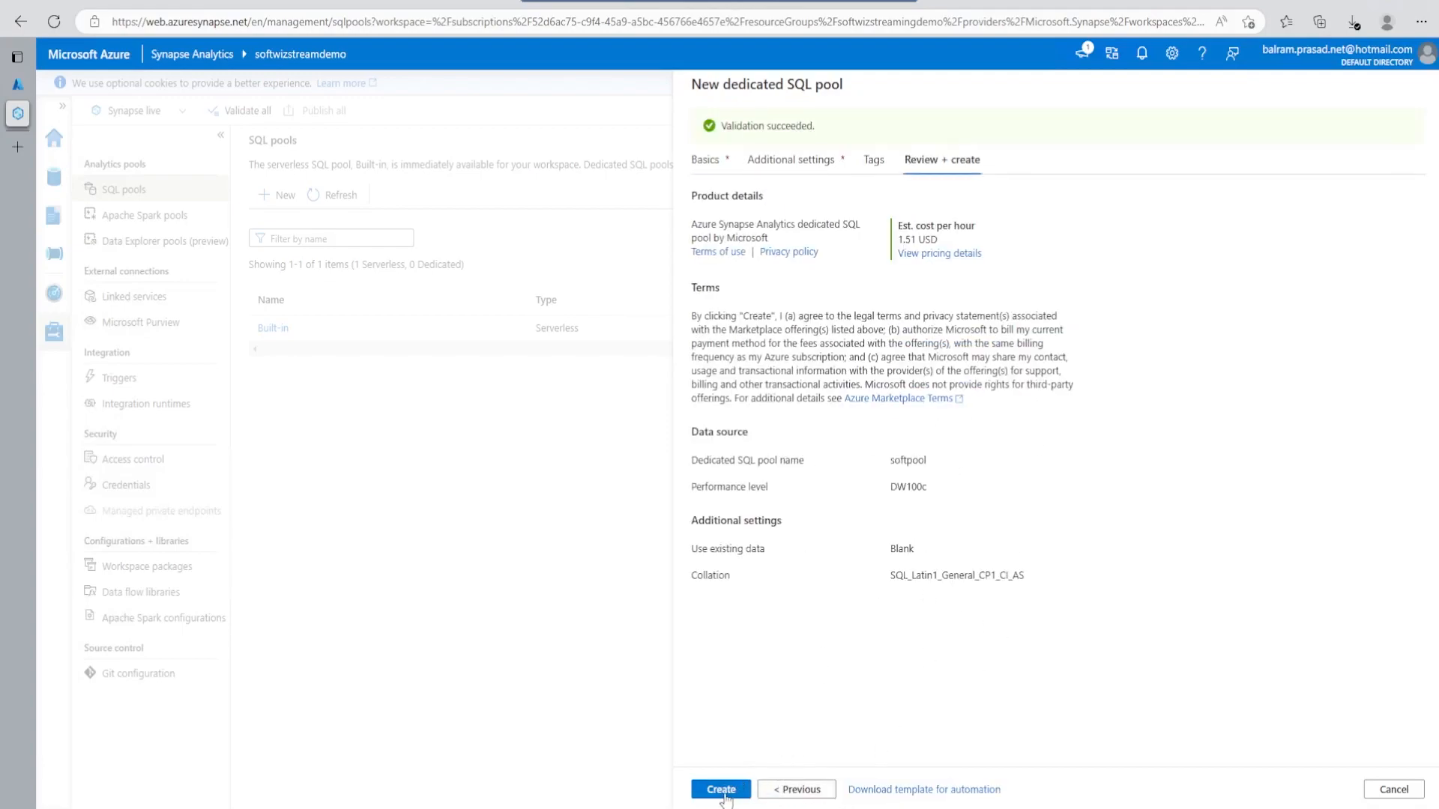
left_click(720, 789)
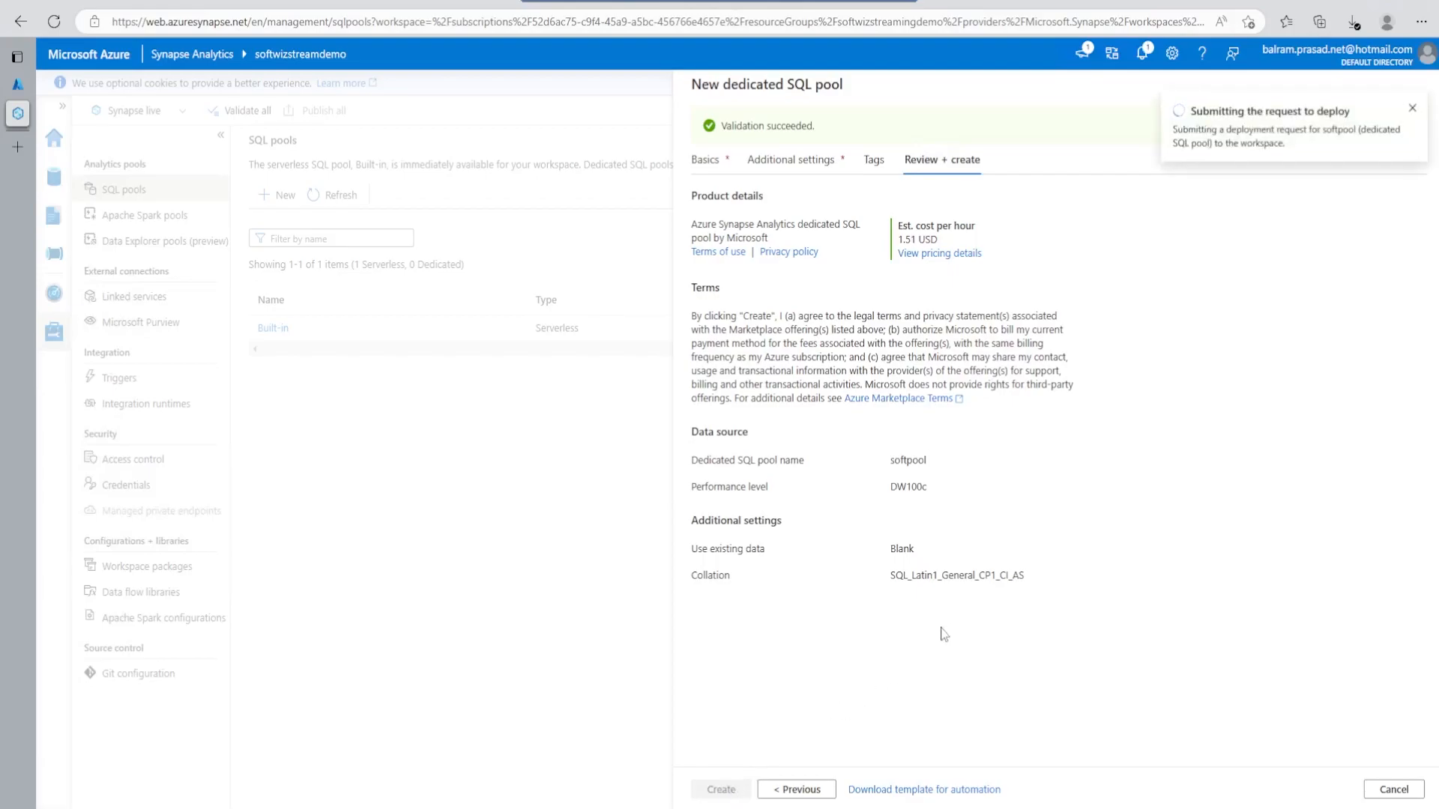
mouse_move(964, 630)
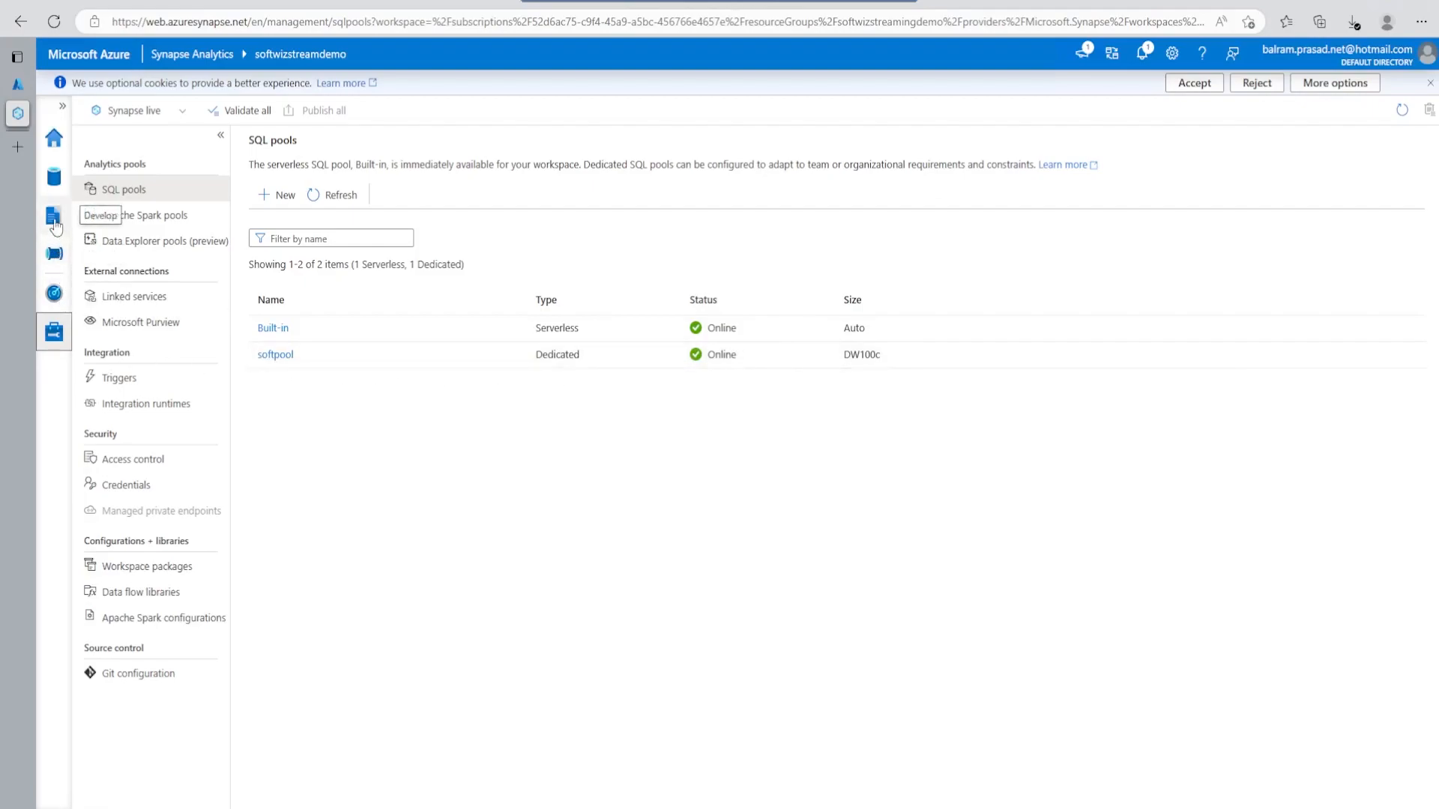
Step: Run a CREATE TABLE dbo.VehicleAverages script on softpool, then begin a select query
left_click(53, 216)
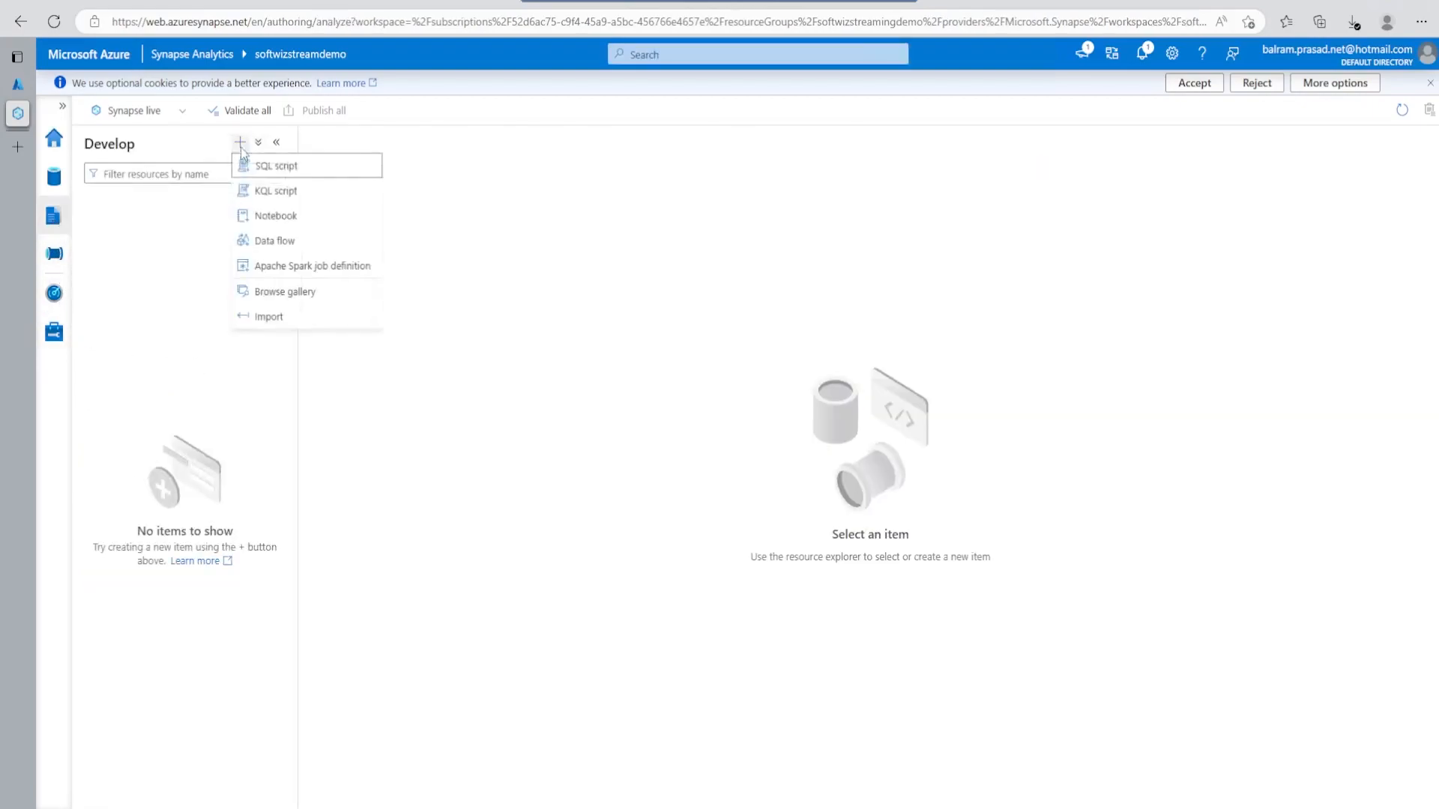
left_click(277, 166)
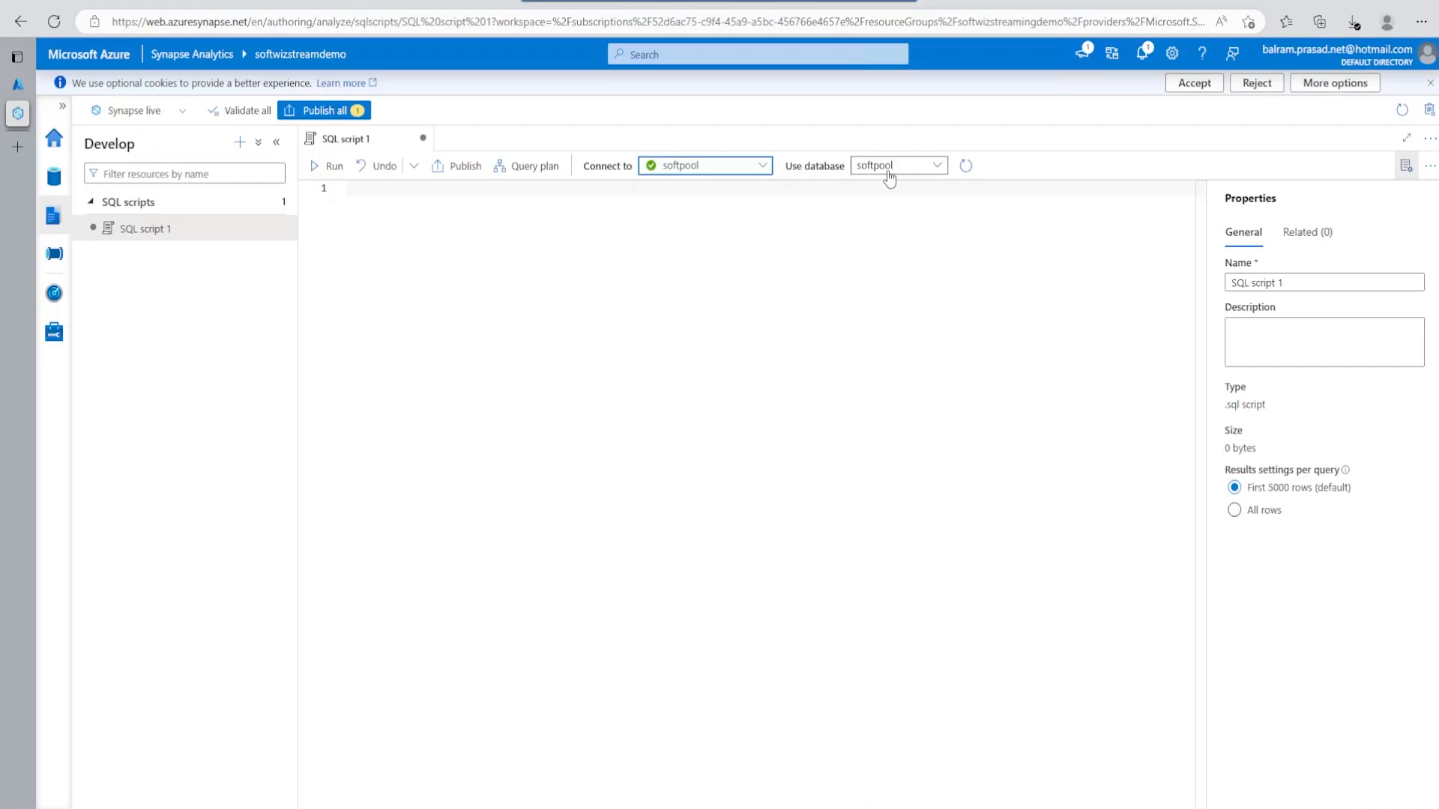
left_click(895, 167)
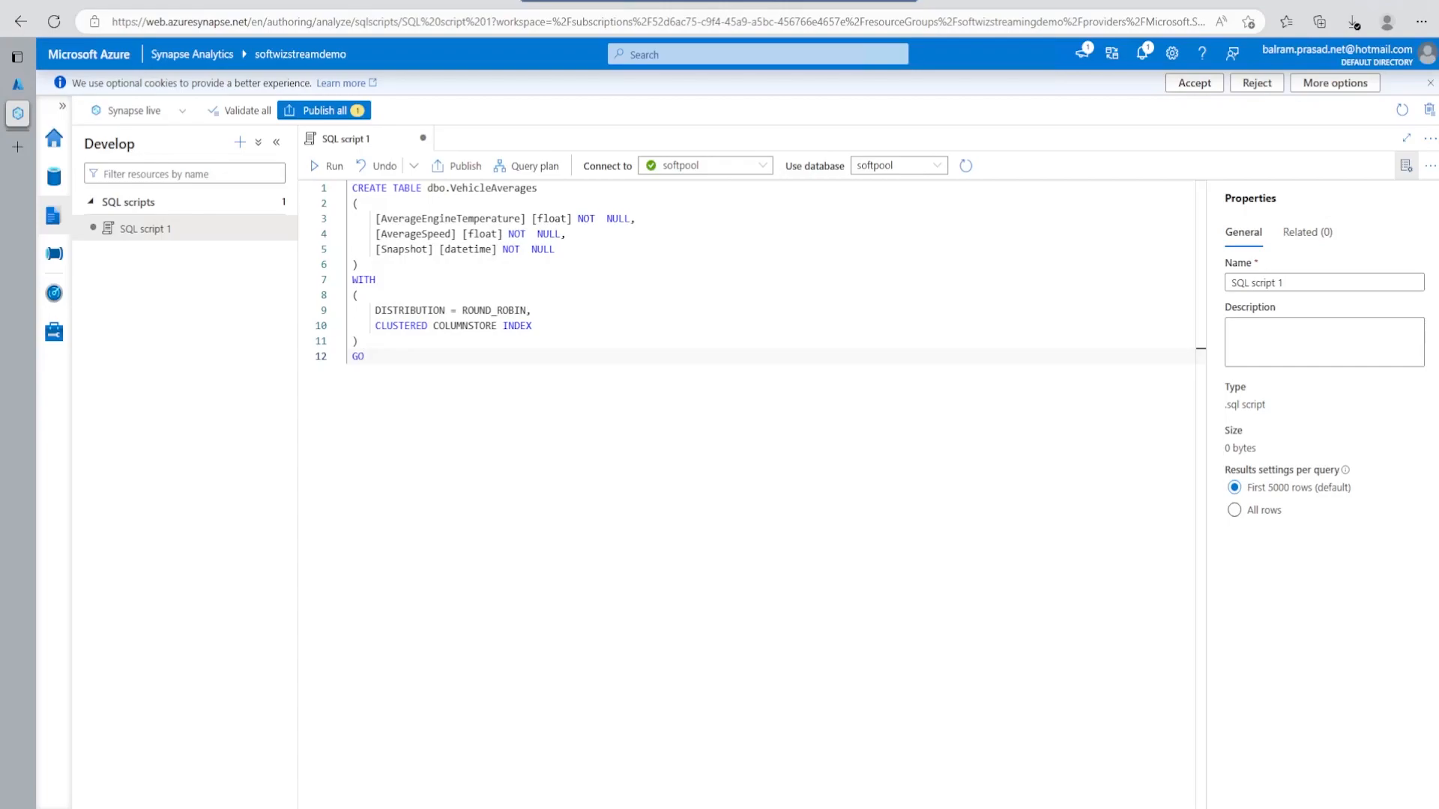
left_click(328, 167)
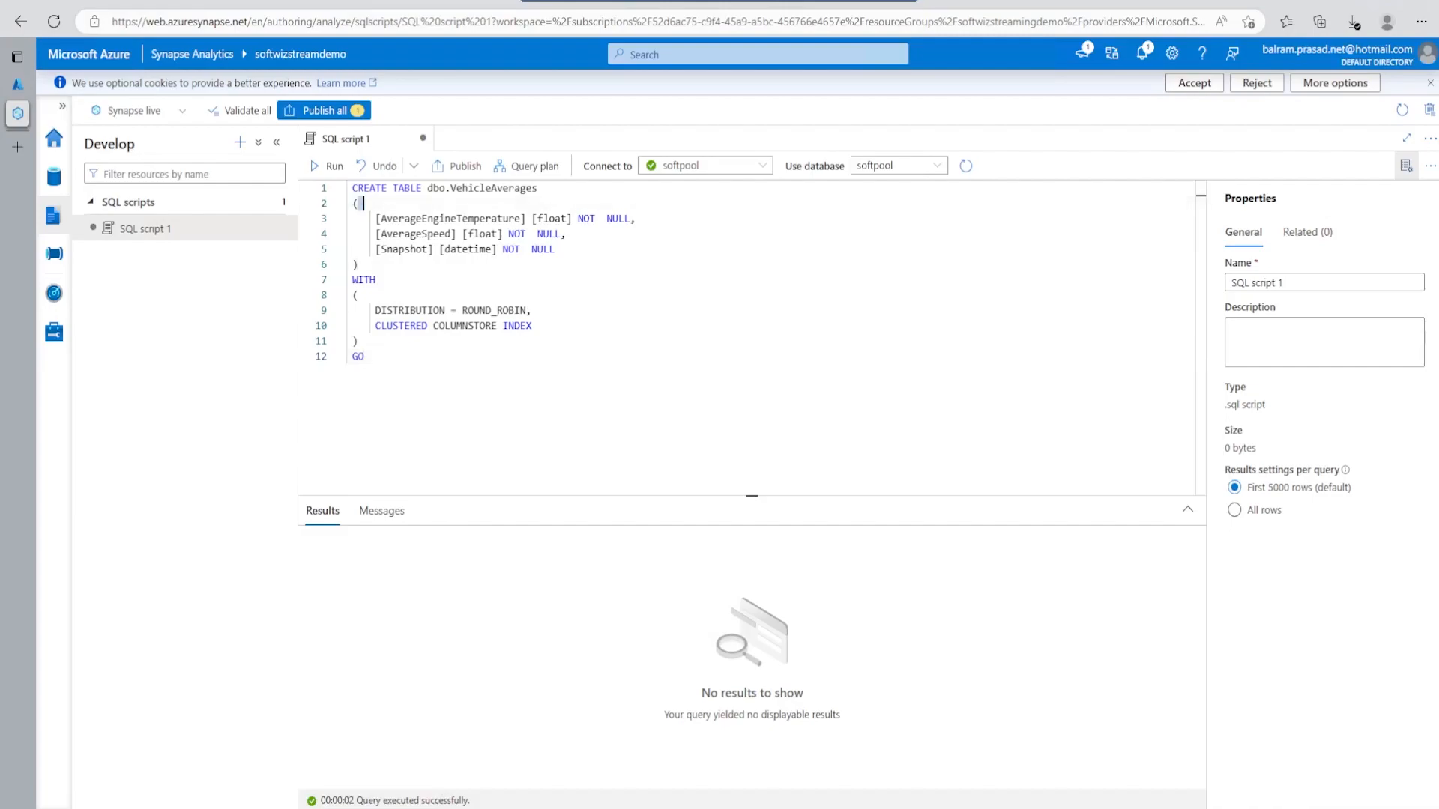
double_click(481, 188)
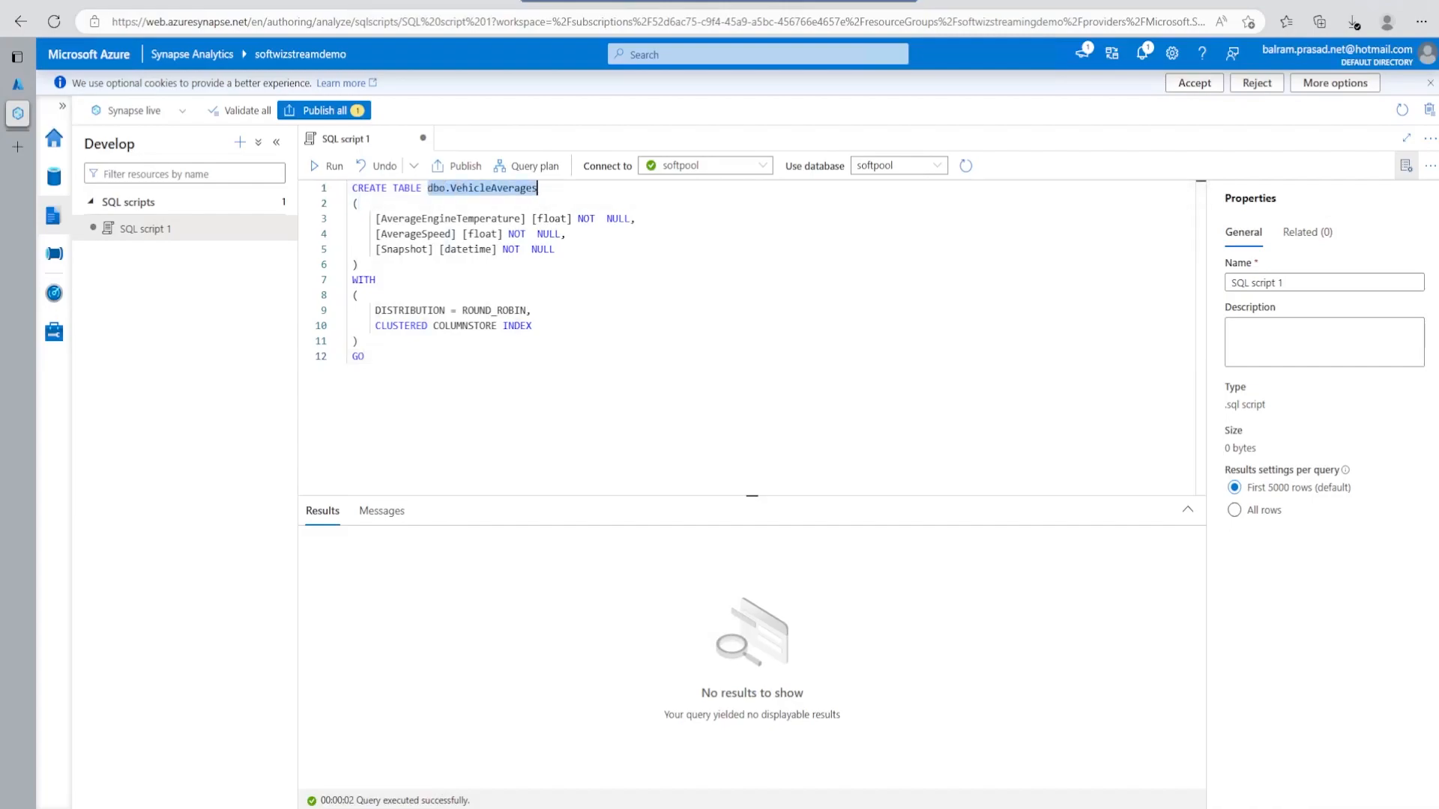
type("selct")
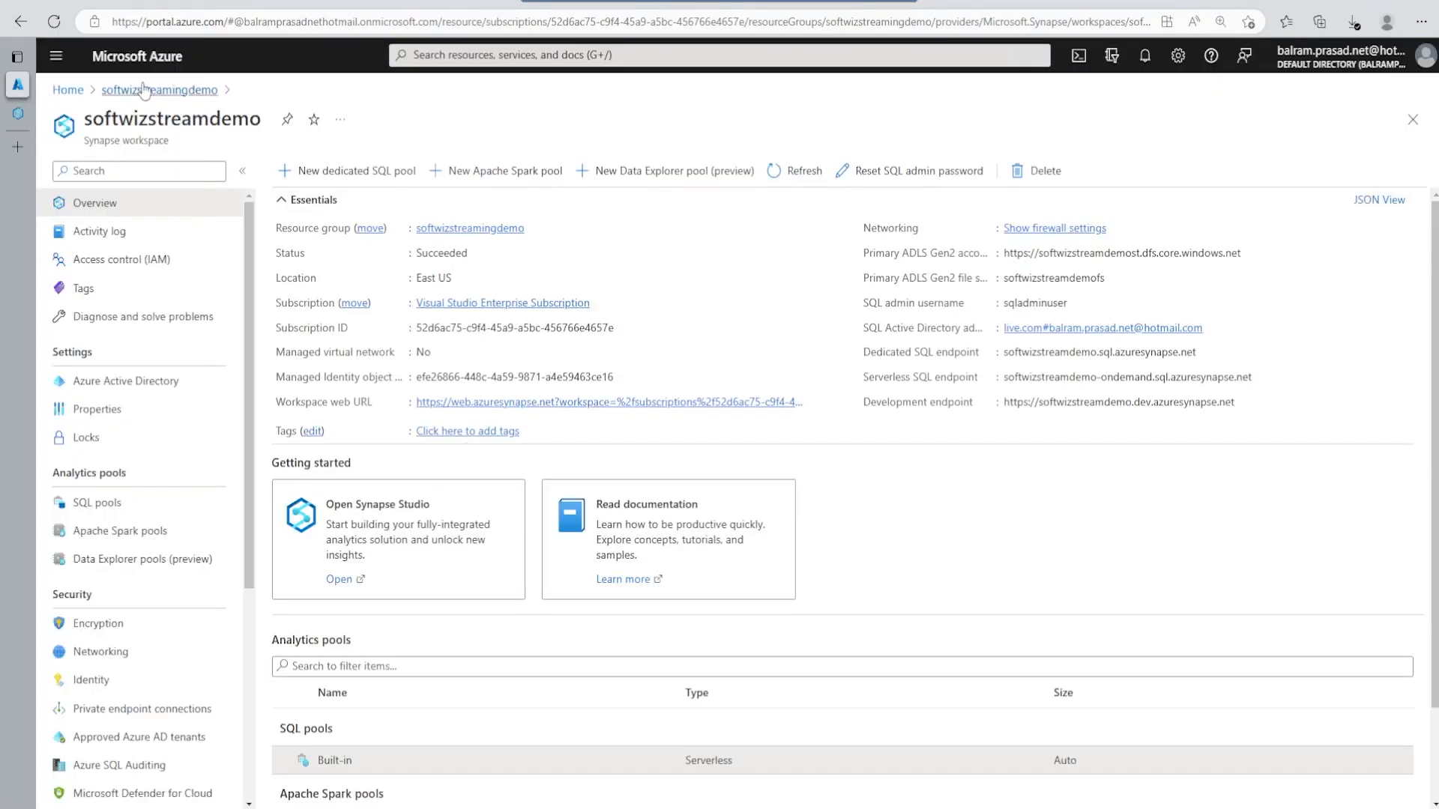
Step: Open the Inputs page of softwizstreamjob from the resource group
left_click(159, 89)
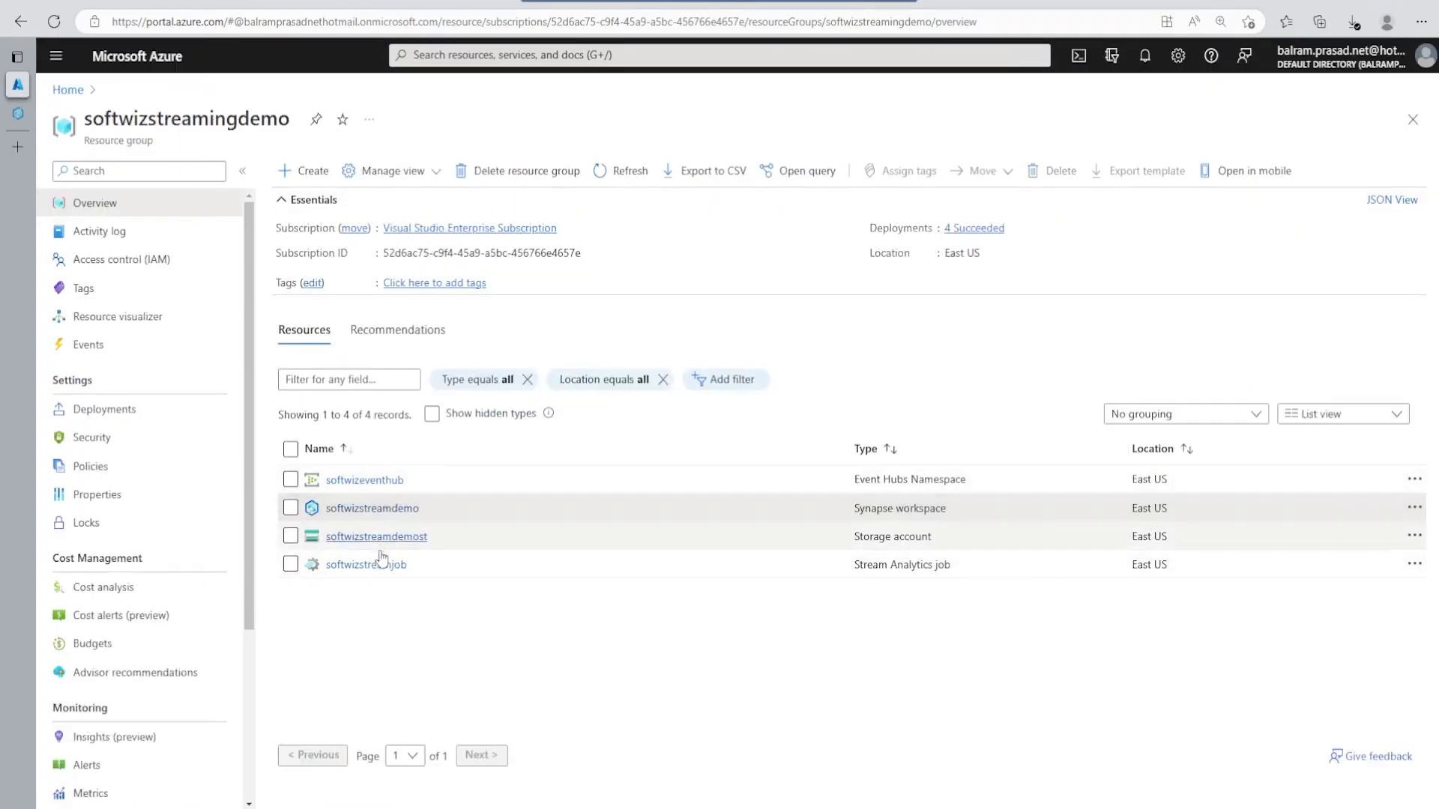
mouse_move(367, 565)
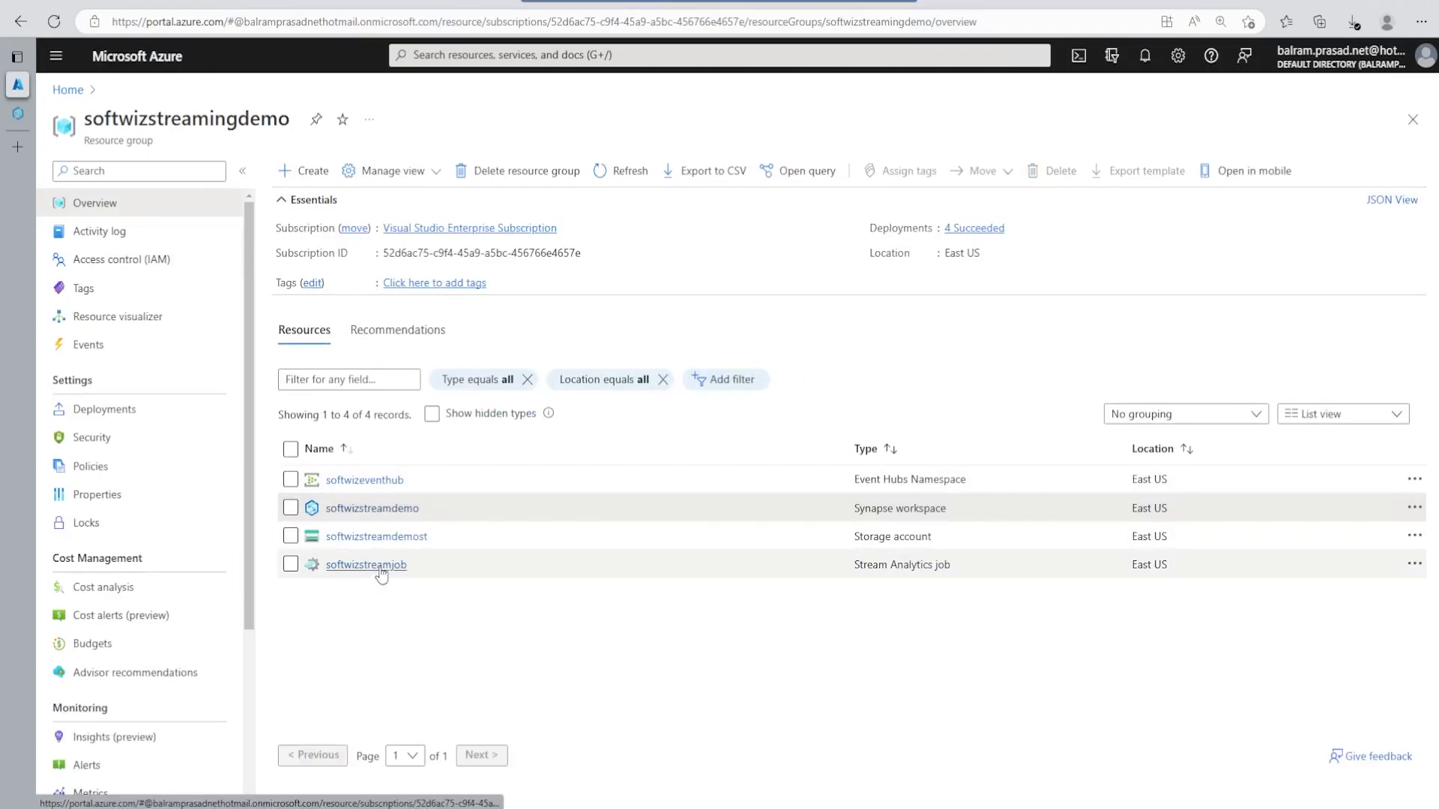
left_click(365, 564)
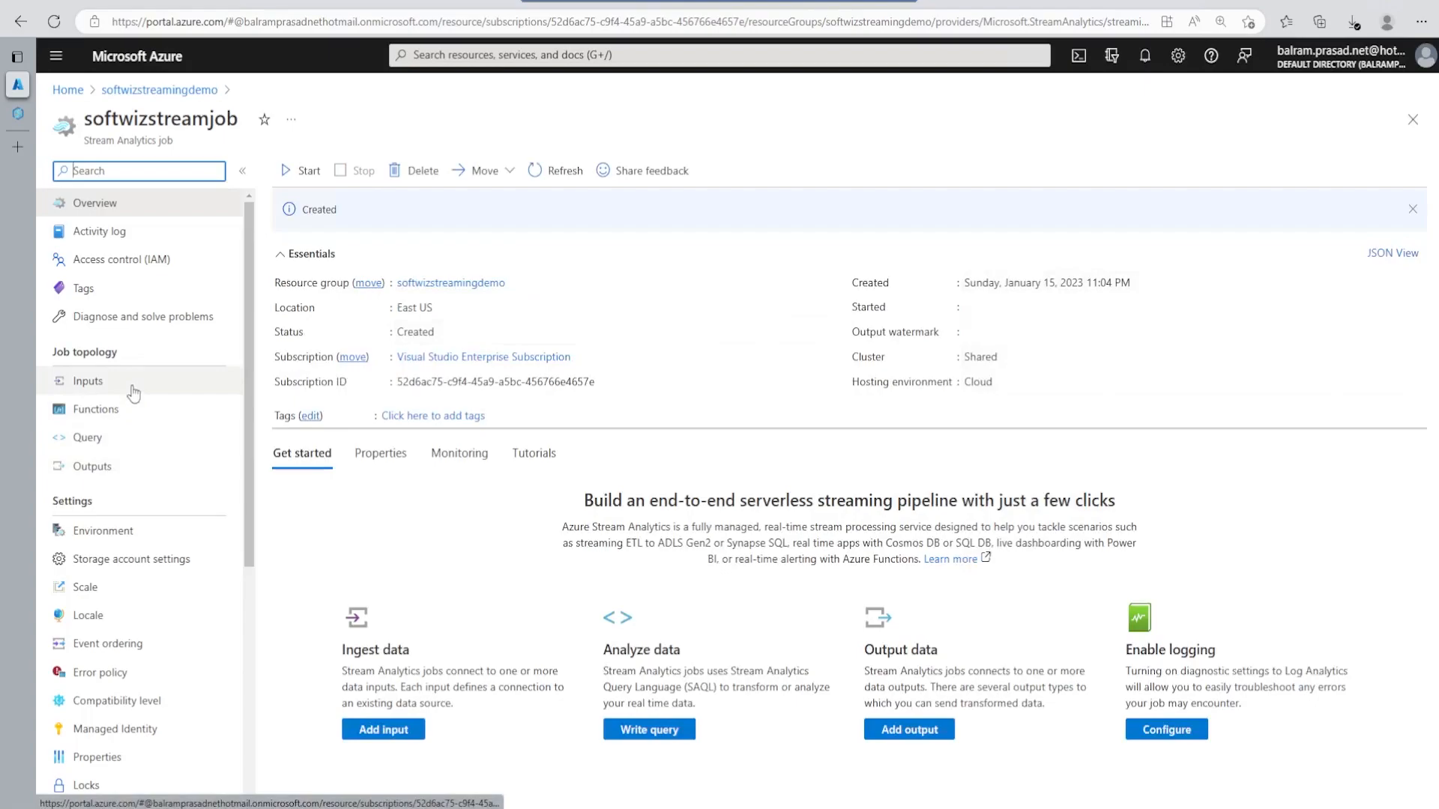
left_click(87, 380)
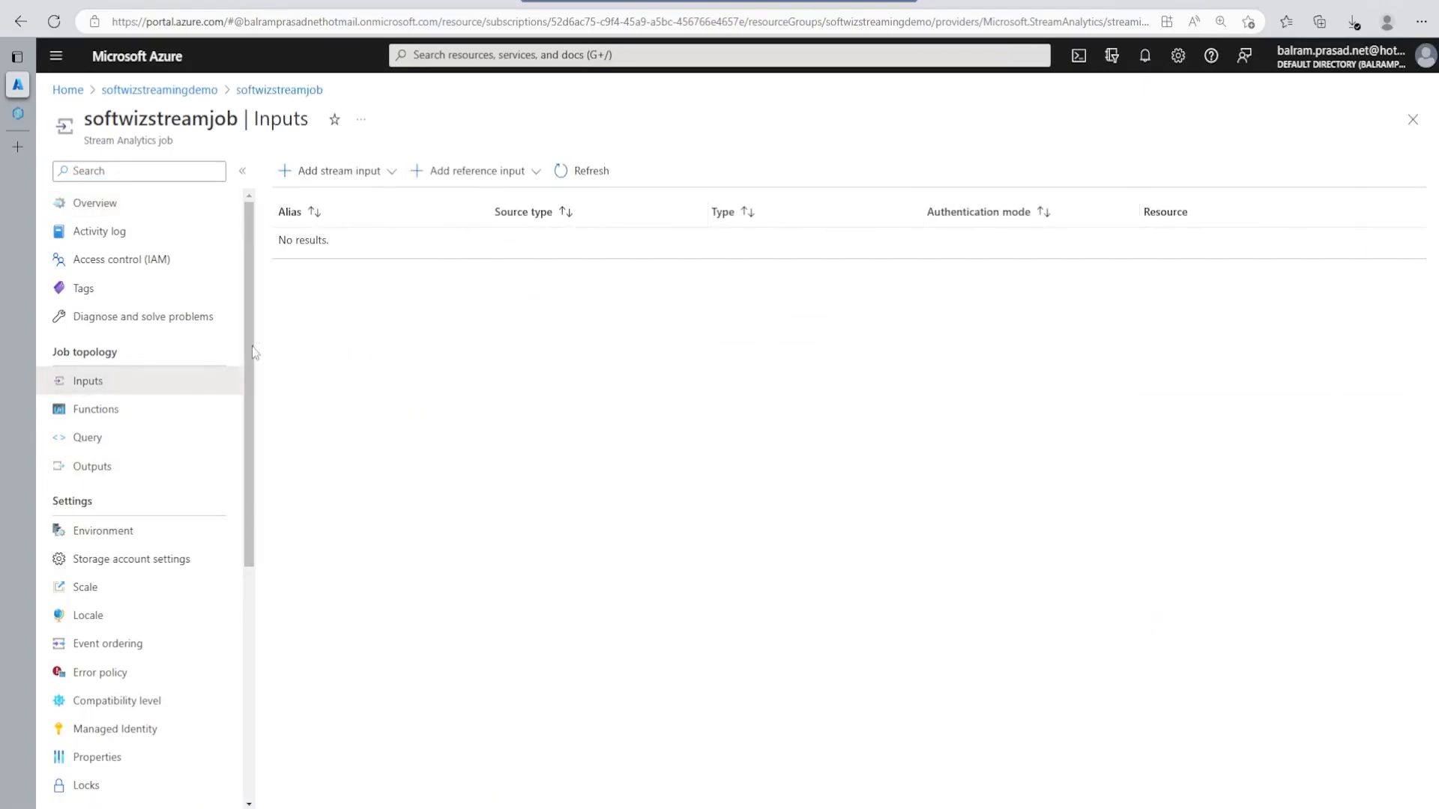
mouse_move(336, 171)
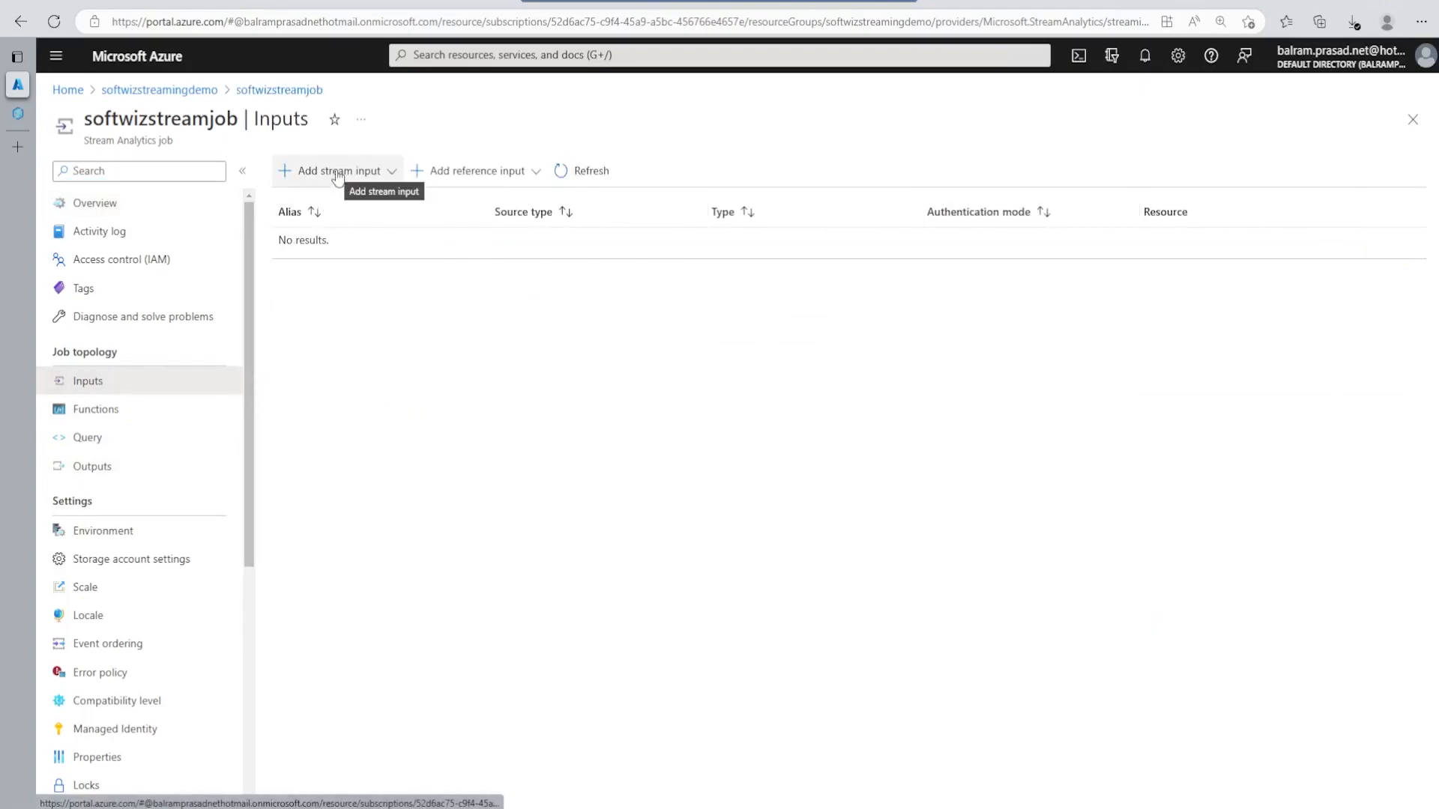
Step: Add Event Hub stream input 'telemetry' with managed identity authentication and save it
left_click(337, 171)
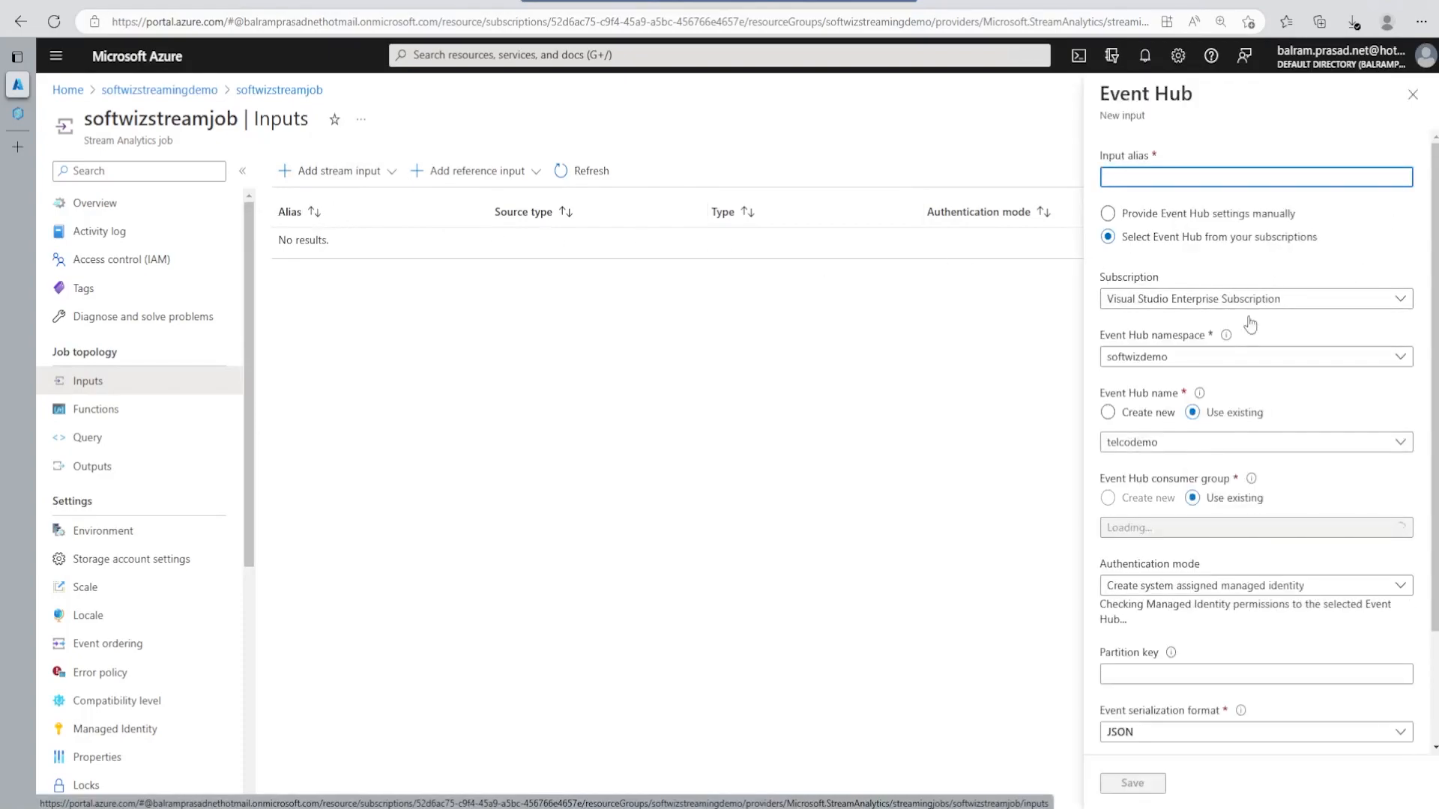
left_click(1251, 356)
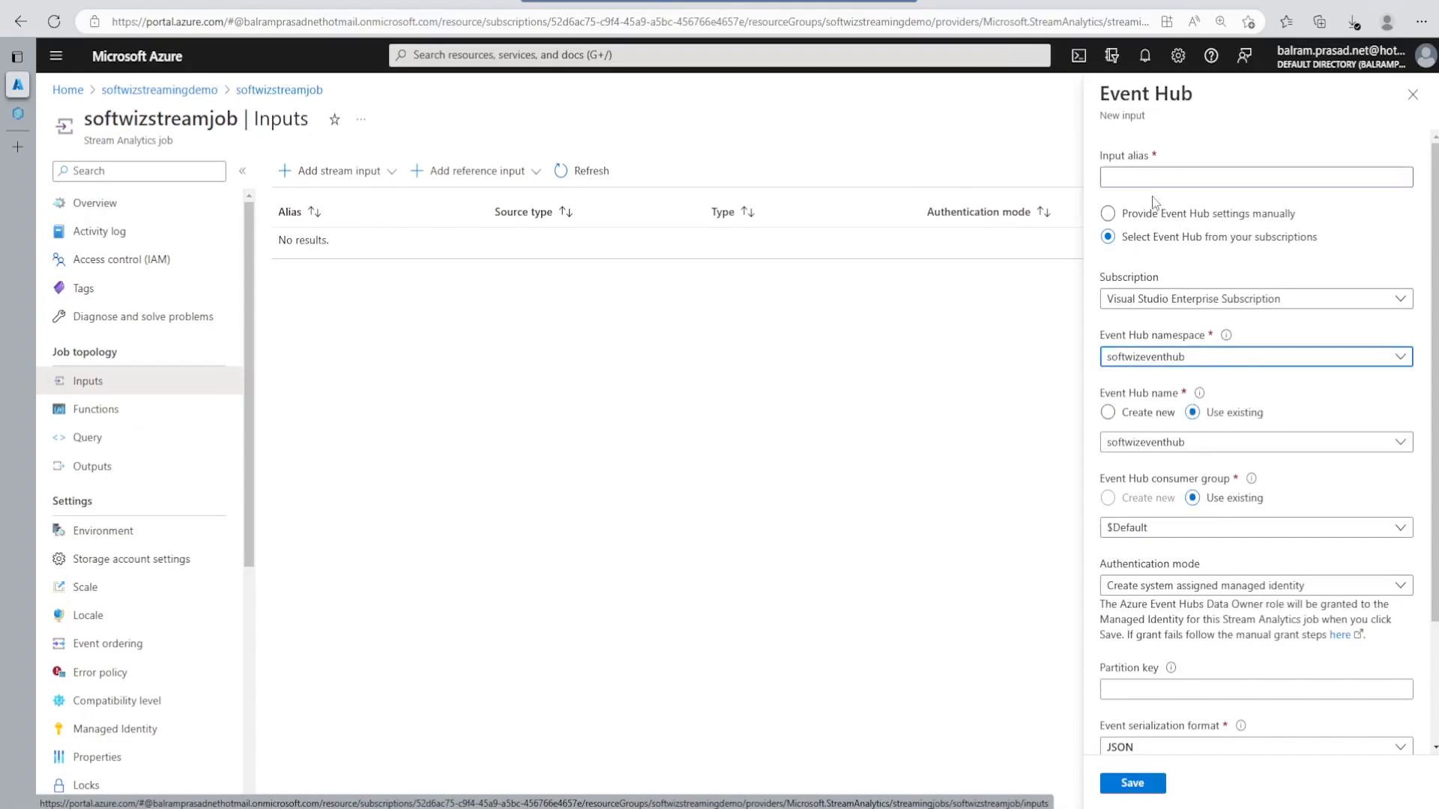
type("telemetry")
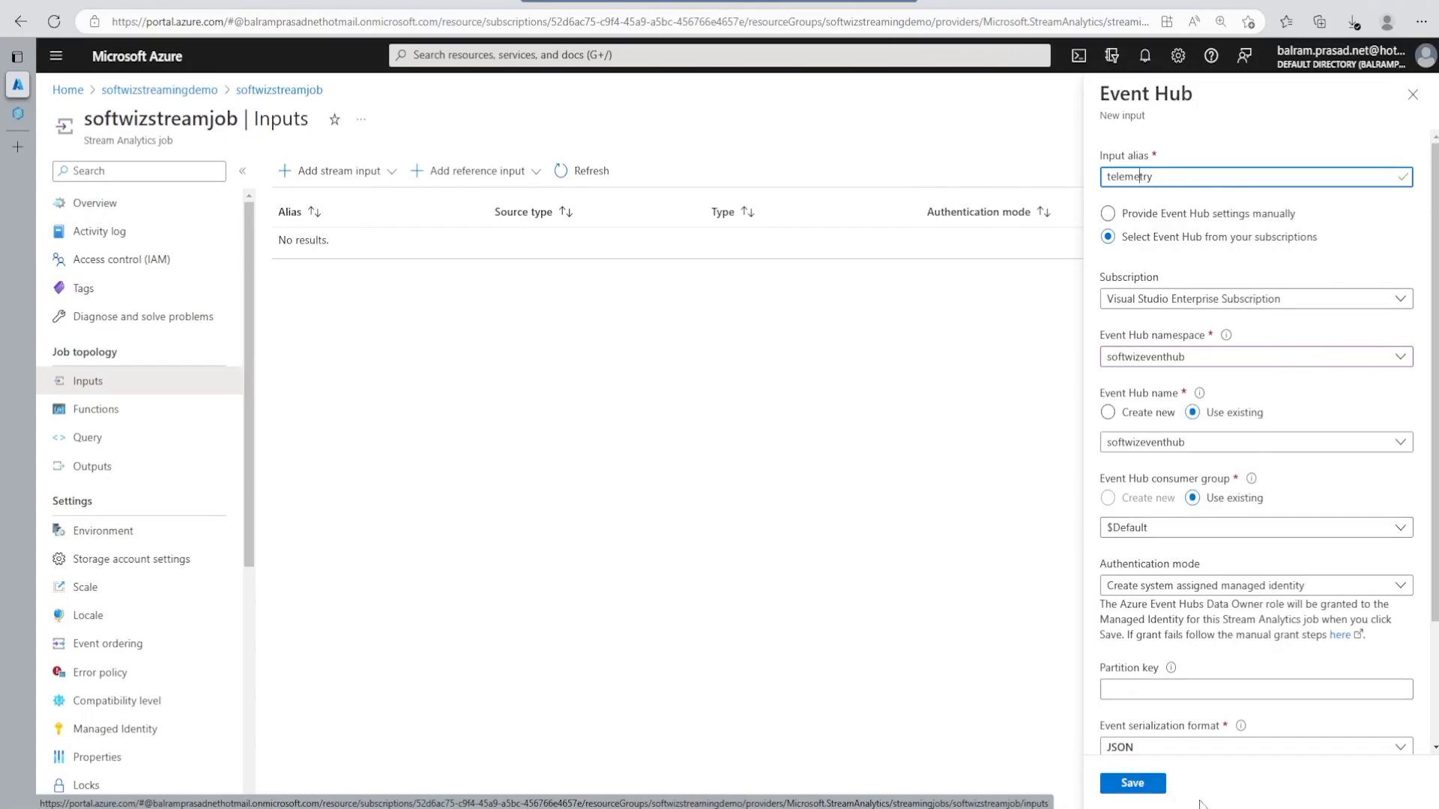
left_click(1132, 782)
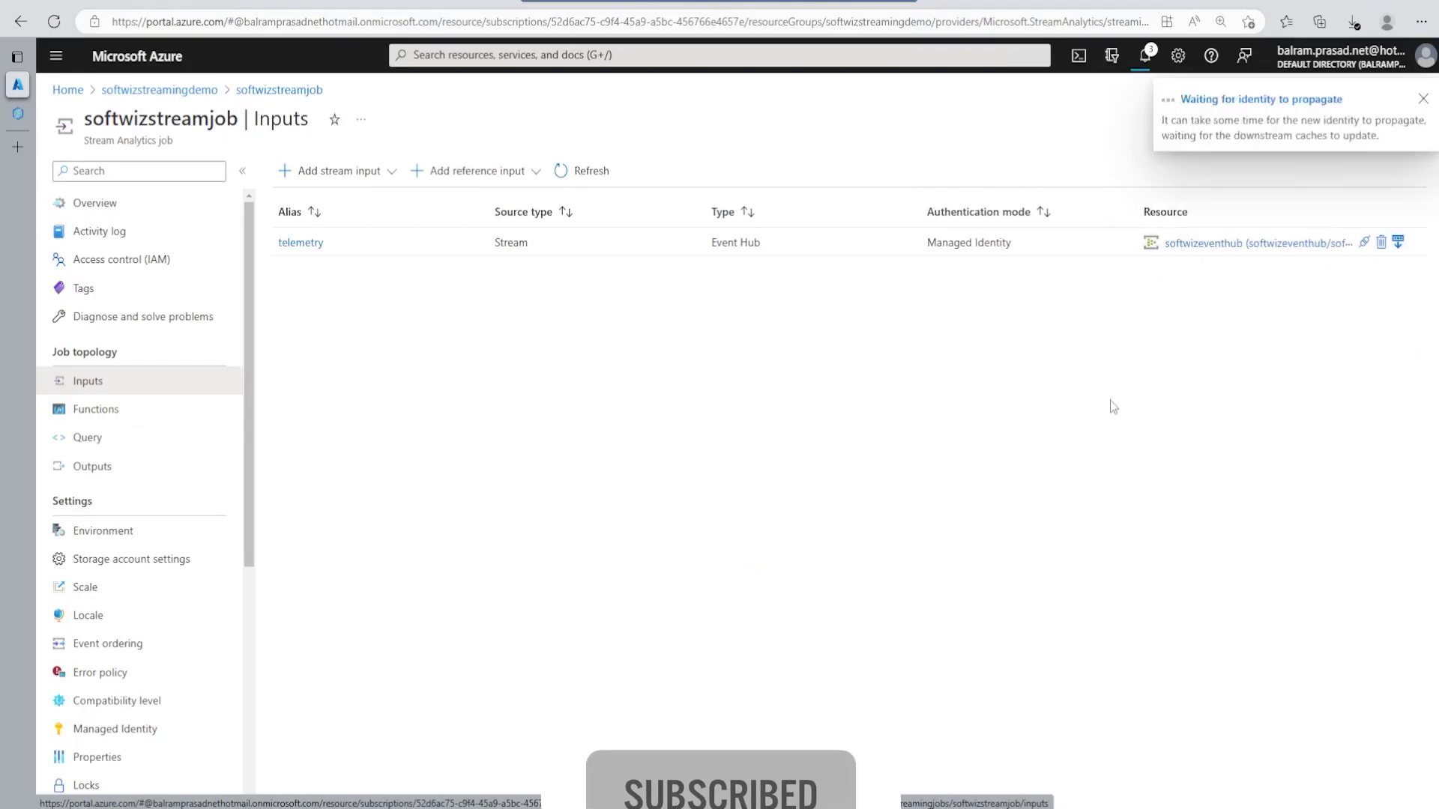
left_click(1143, 55)
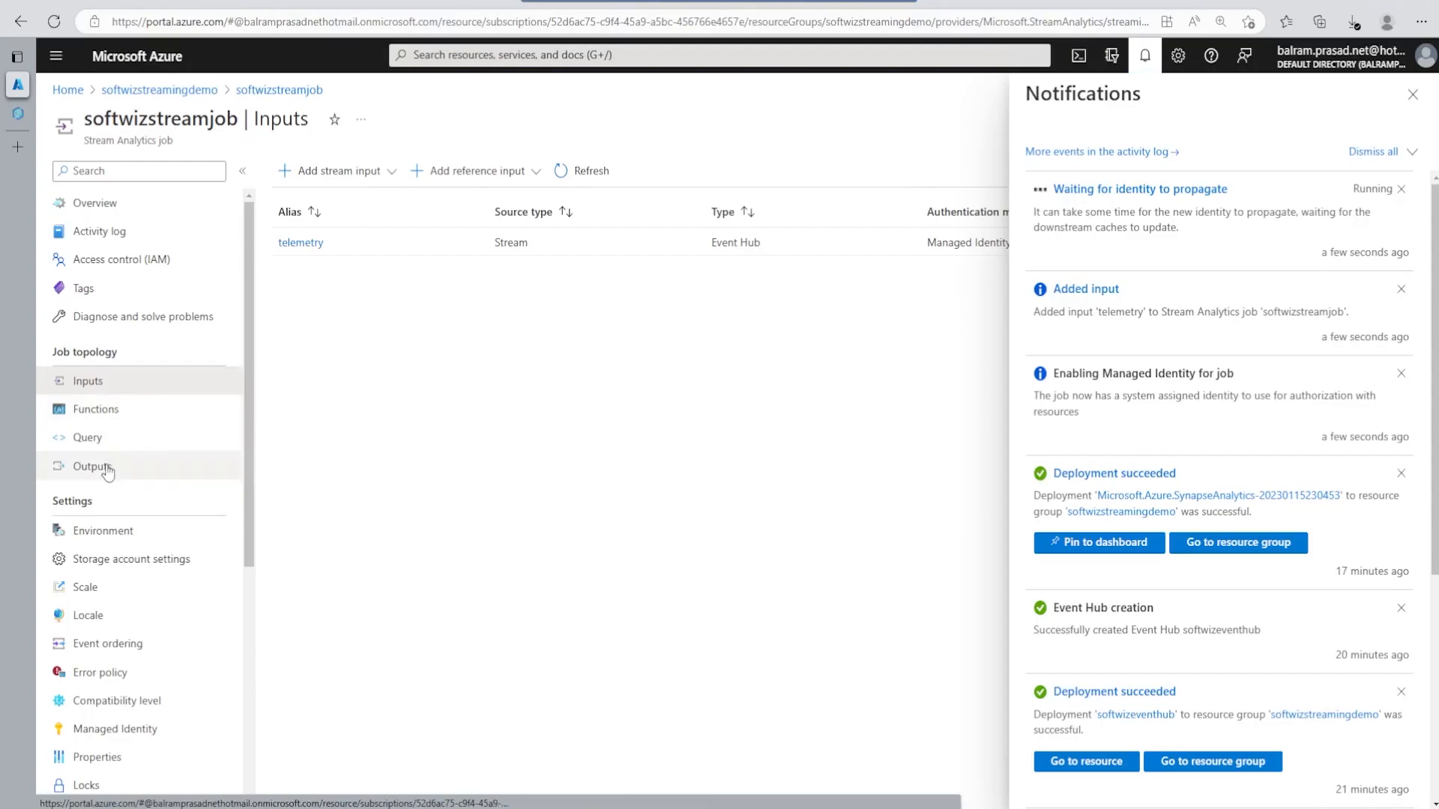
Step: Add an Azure Synapse Analytics output on softpool using SQL server authentication
left_click(92, 467)
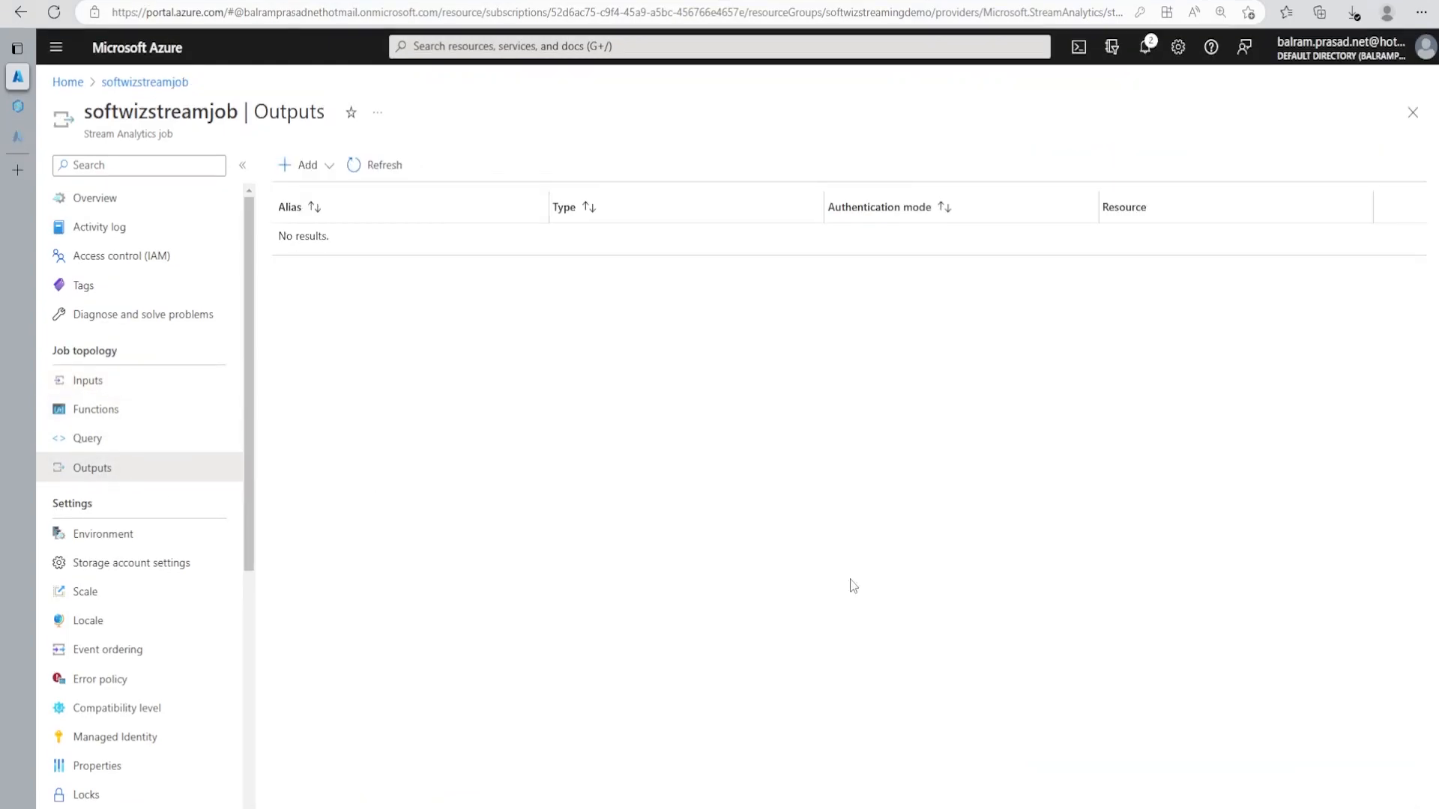
mouse_move(425, 439)
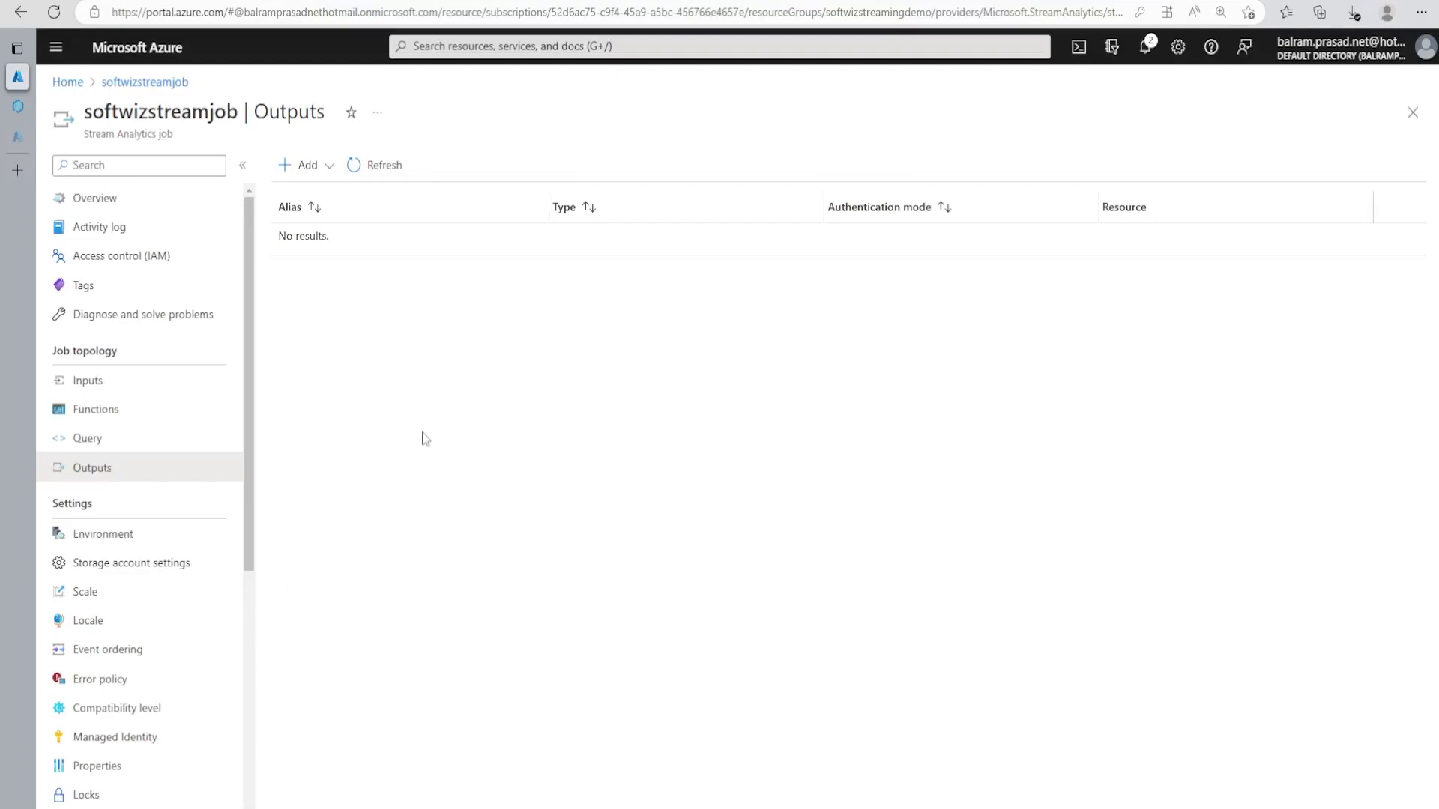
left_click(305, 164)
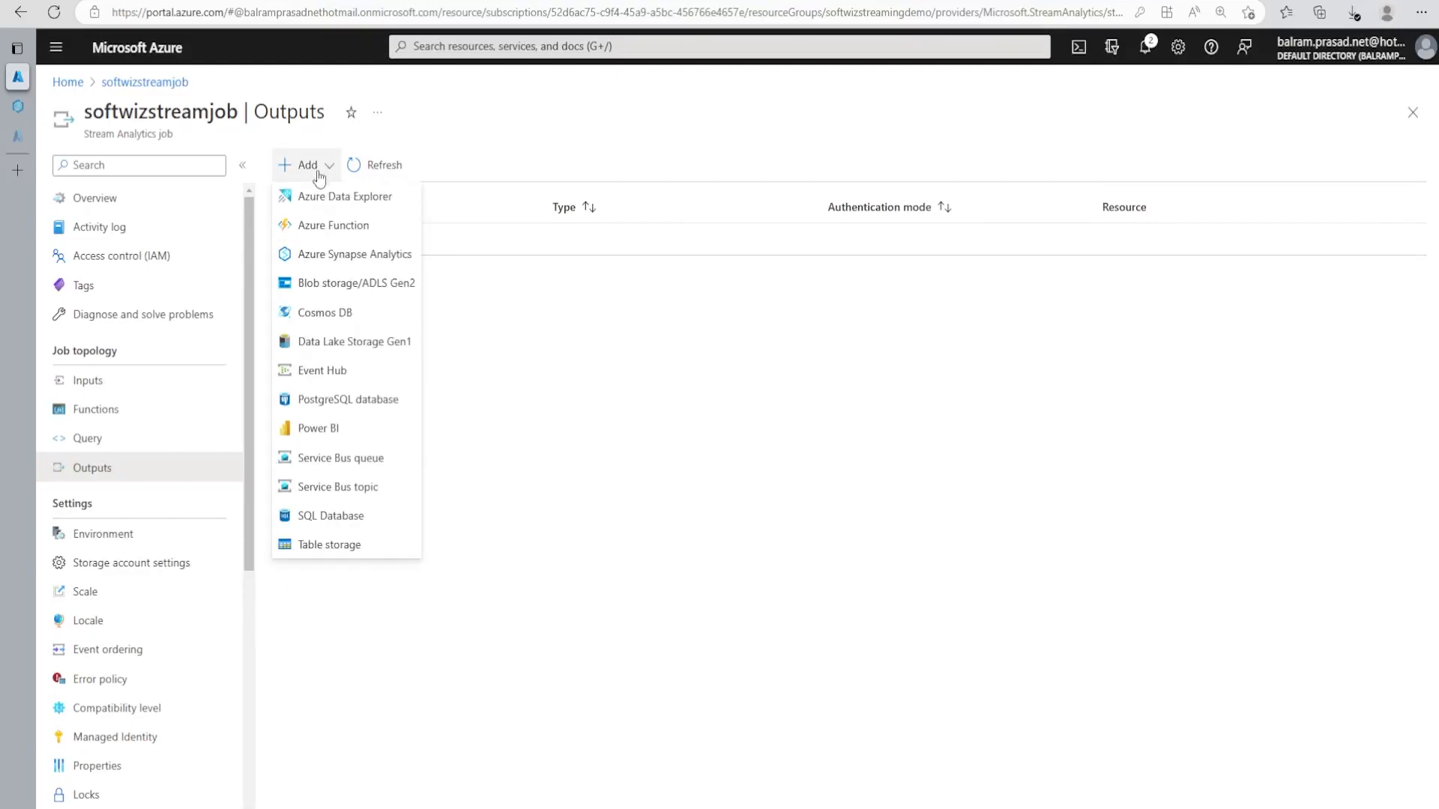
mouse_move(354, 254)
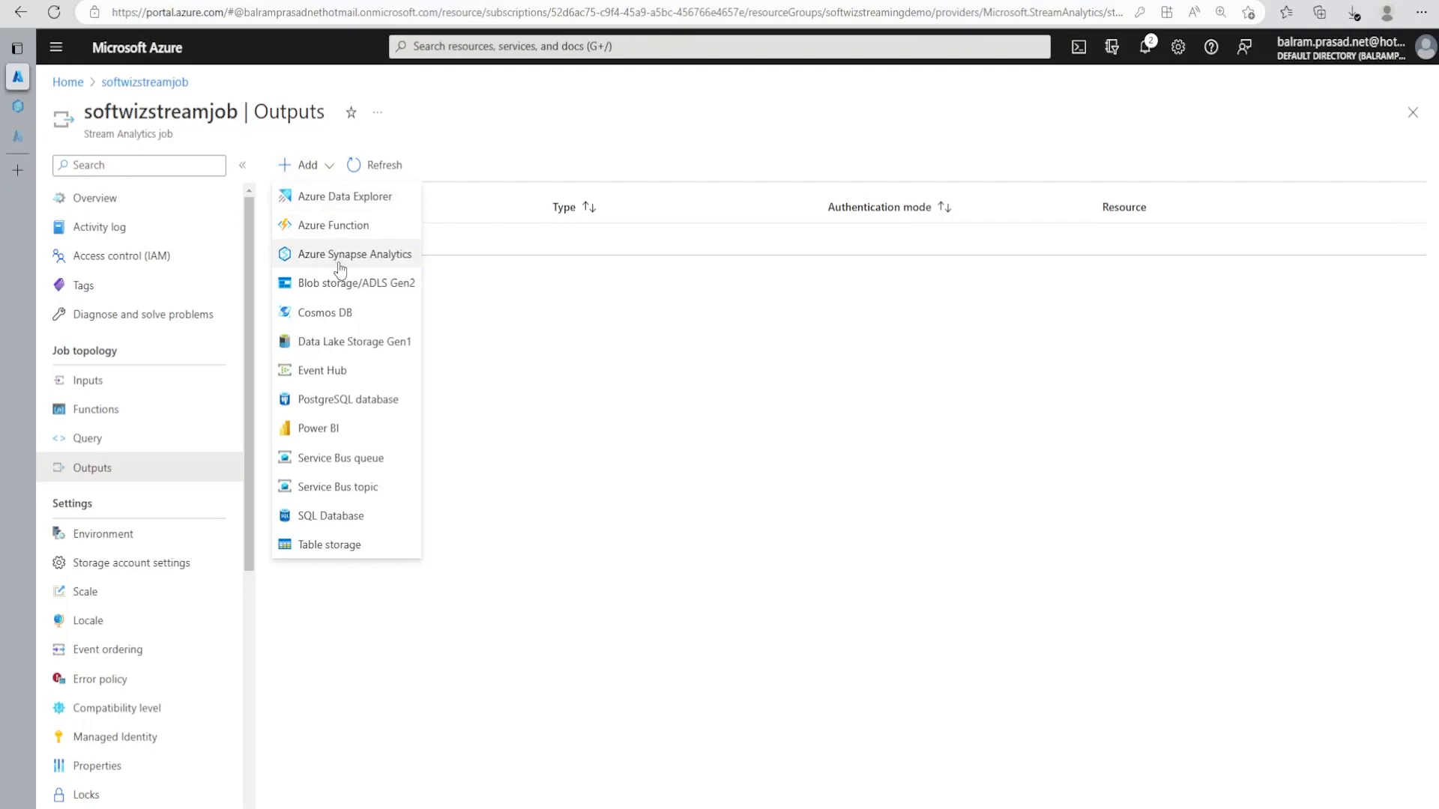
left_click(355, 254)
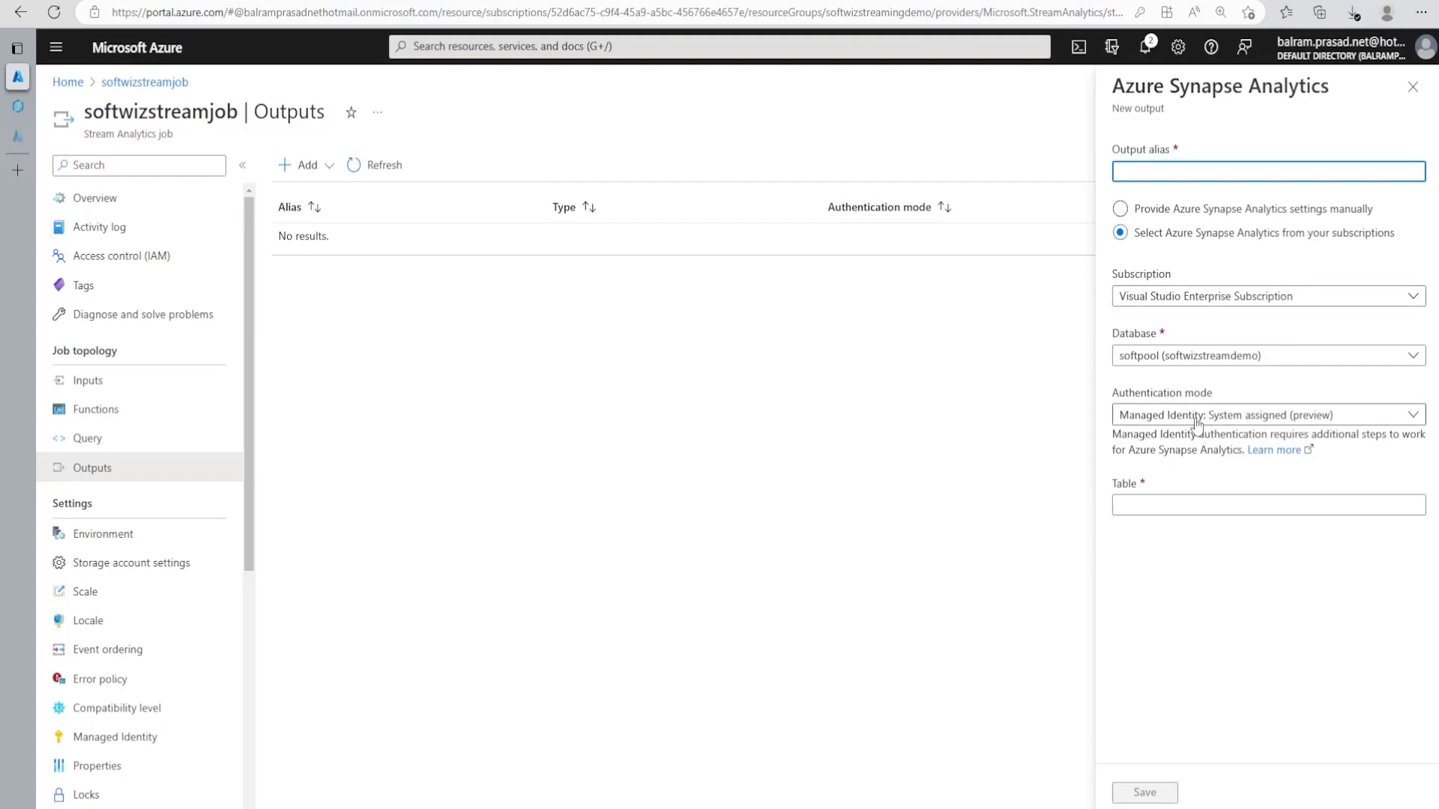
left_click(1268, 415)
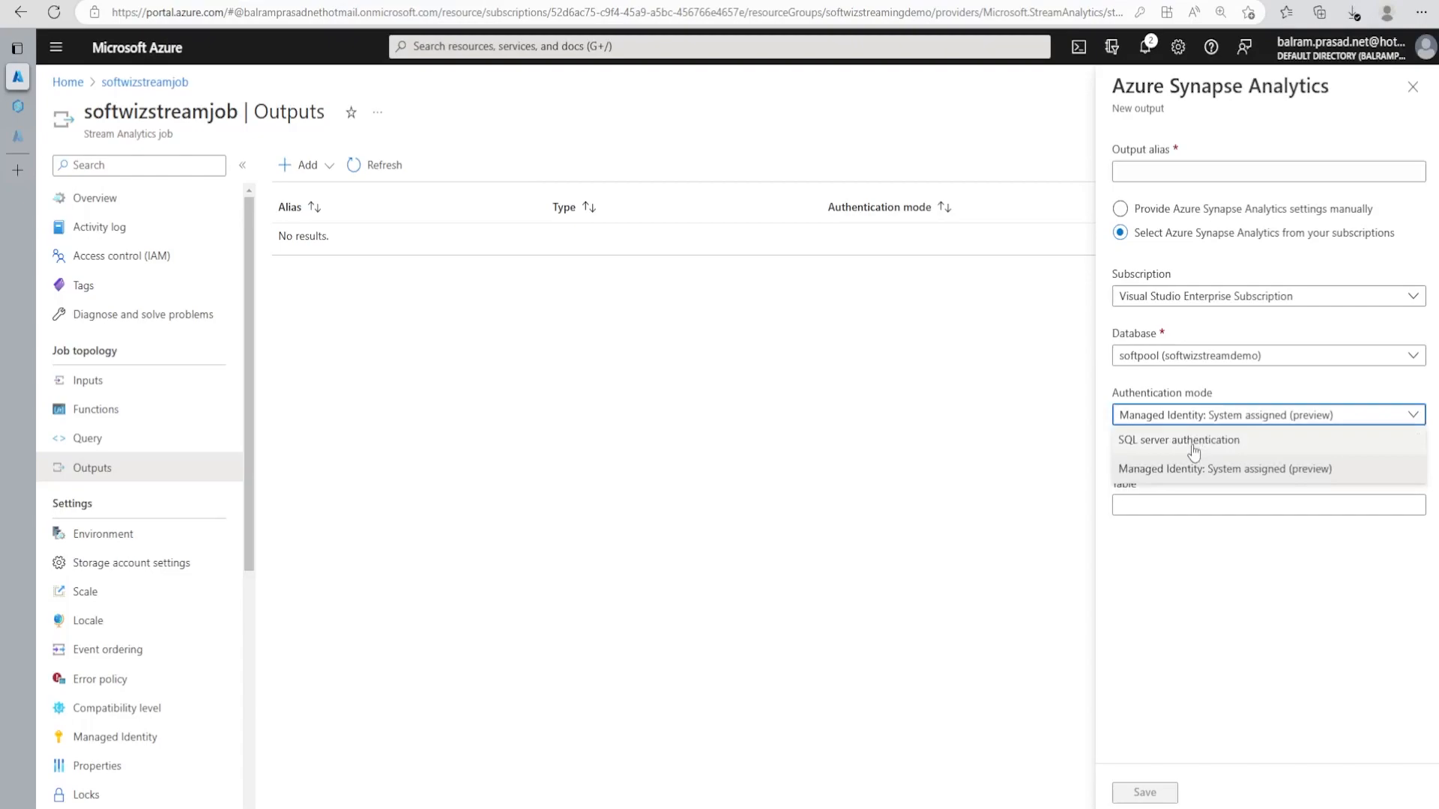
left_click(1178, 440)
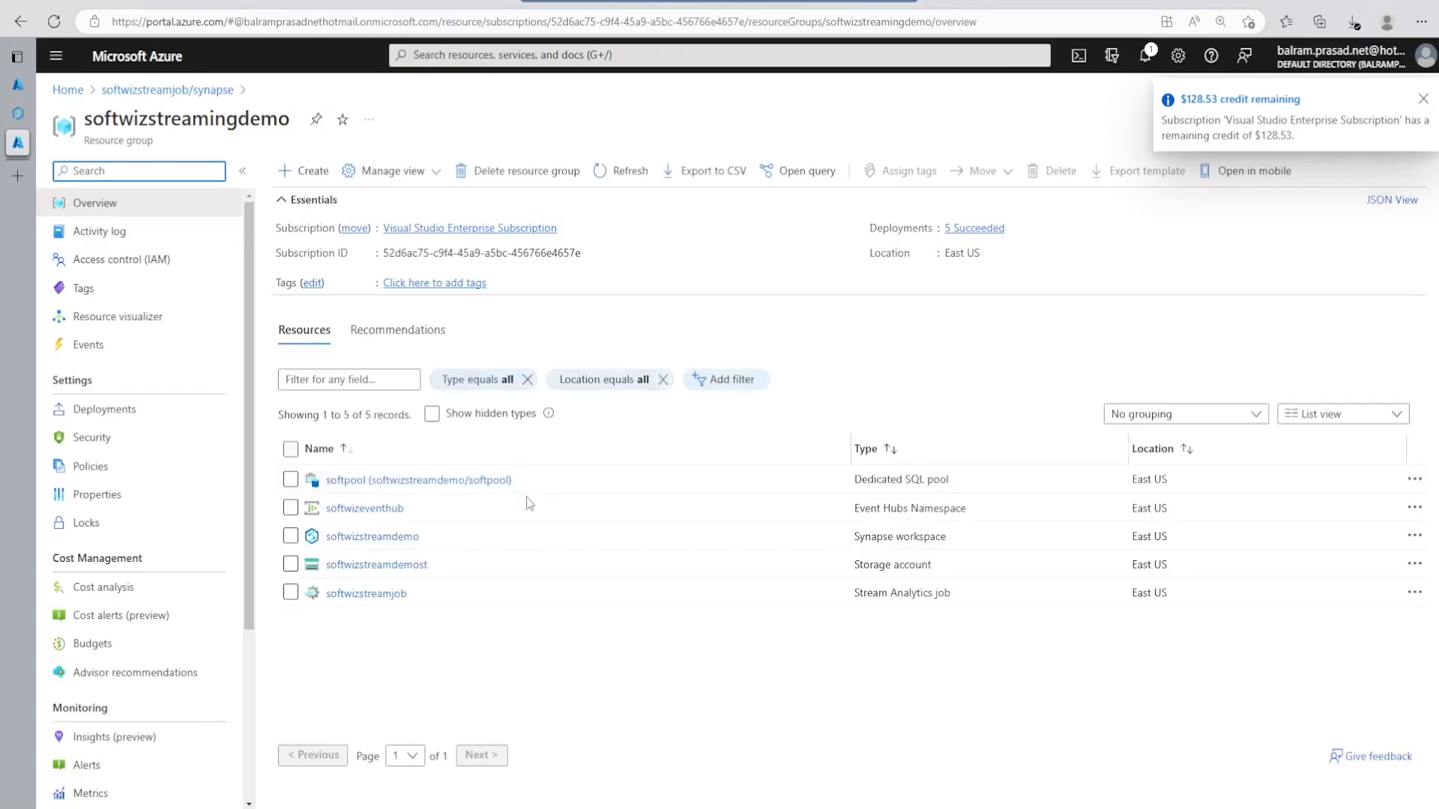
Step: Enter admin username sqladminuser and a newly reset SQL admin password
left_click(371, 536)
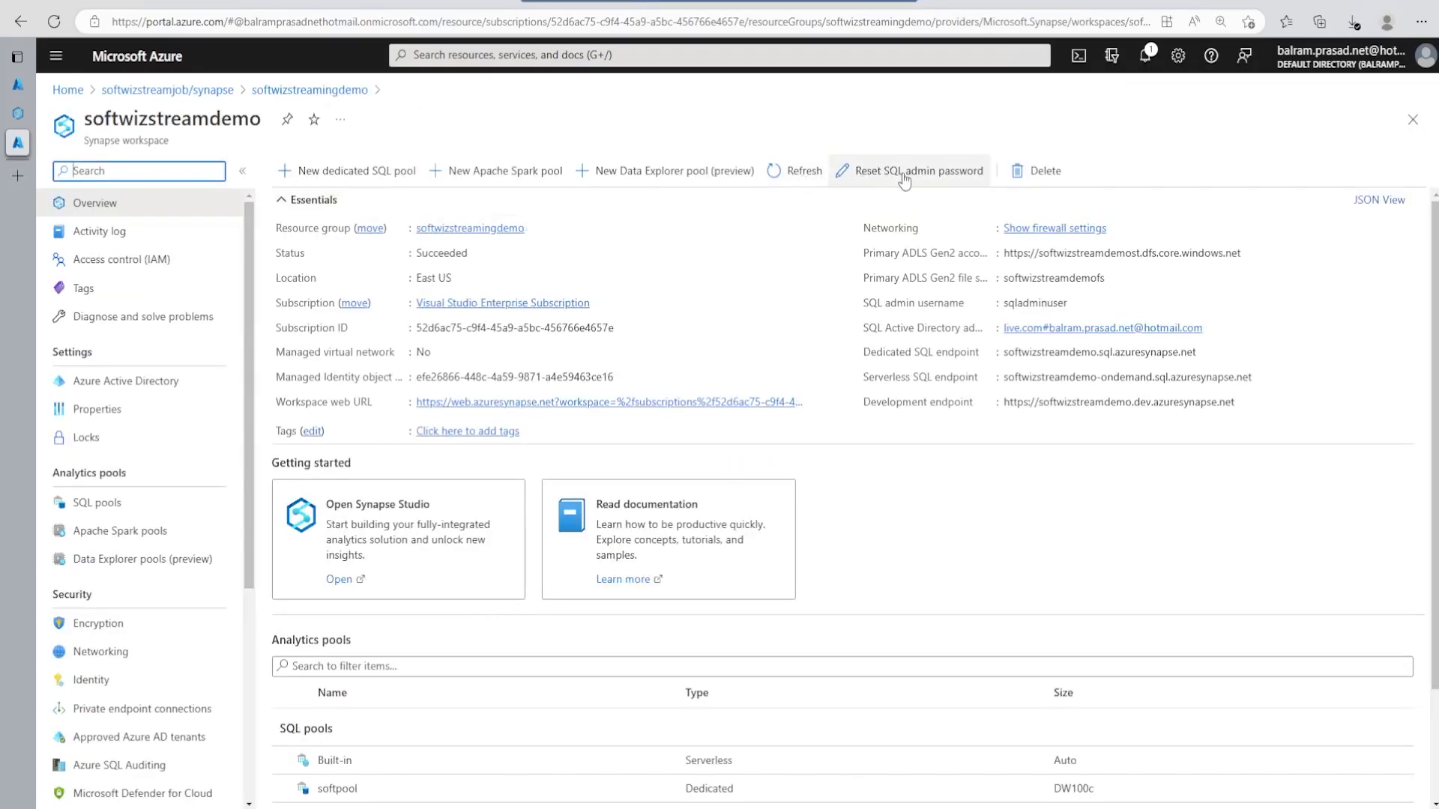
mouse_move(1077, 303)
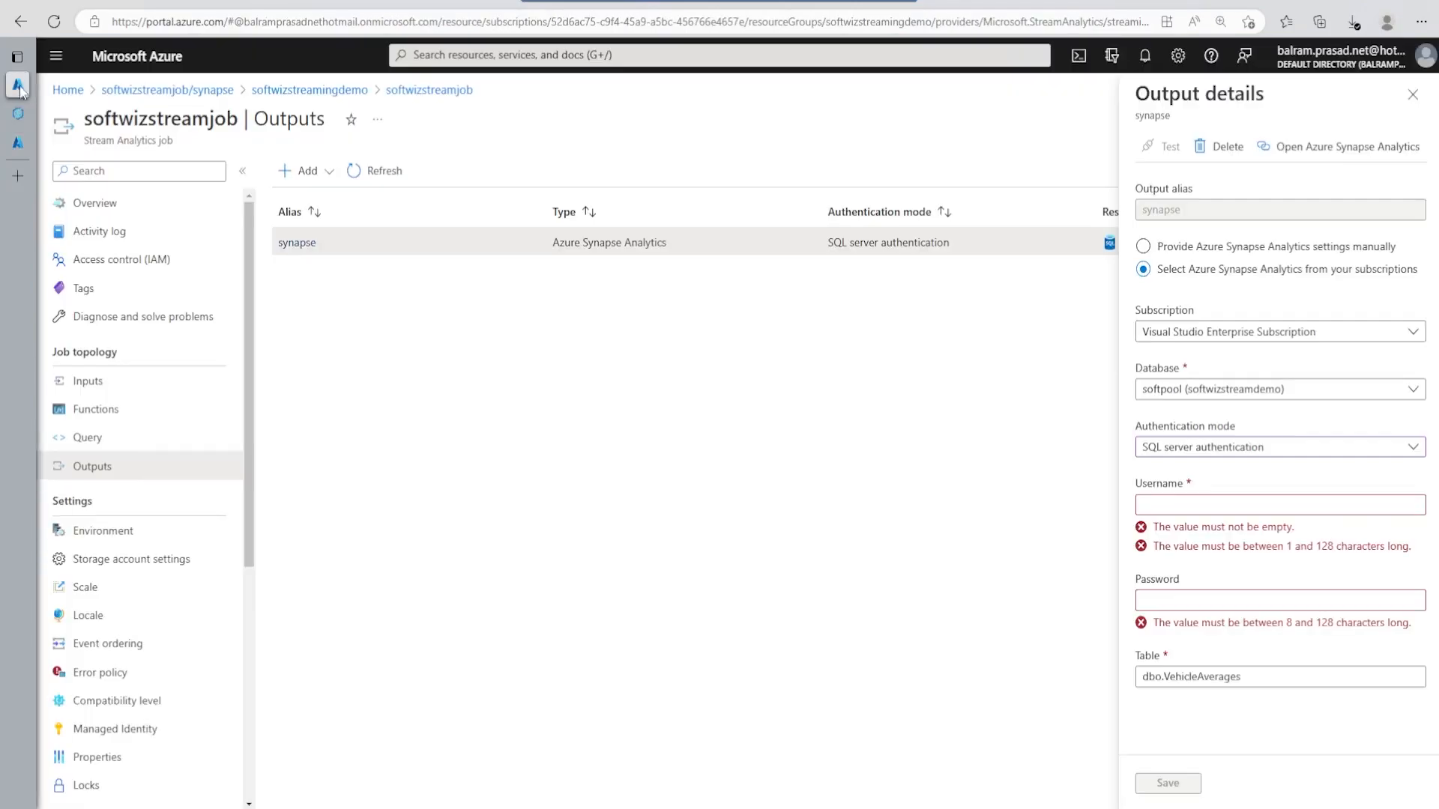
type("sqladminuser")
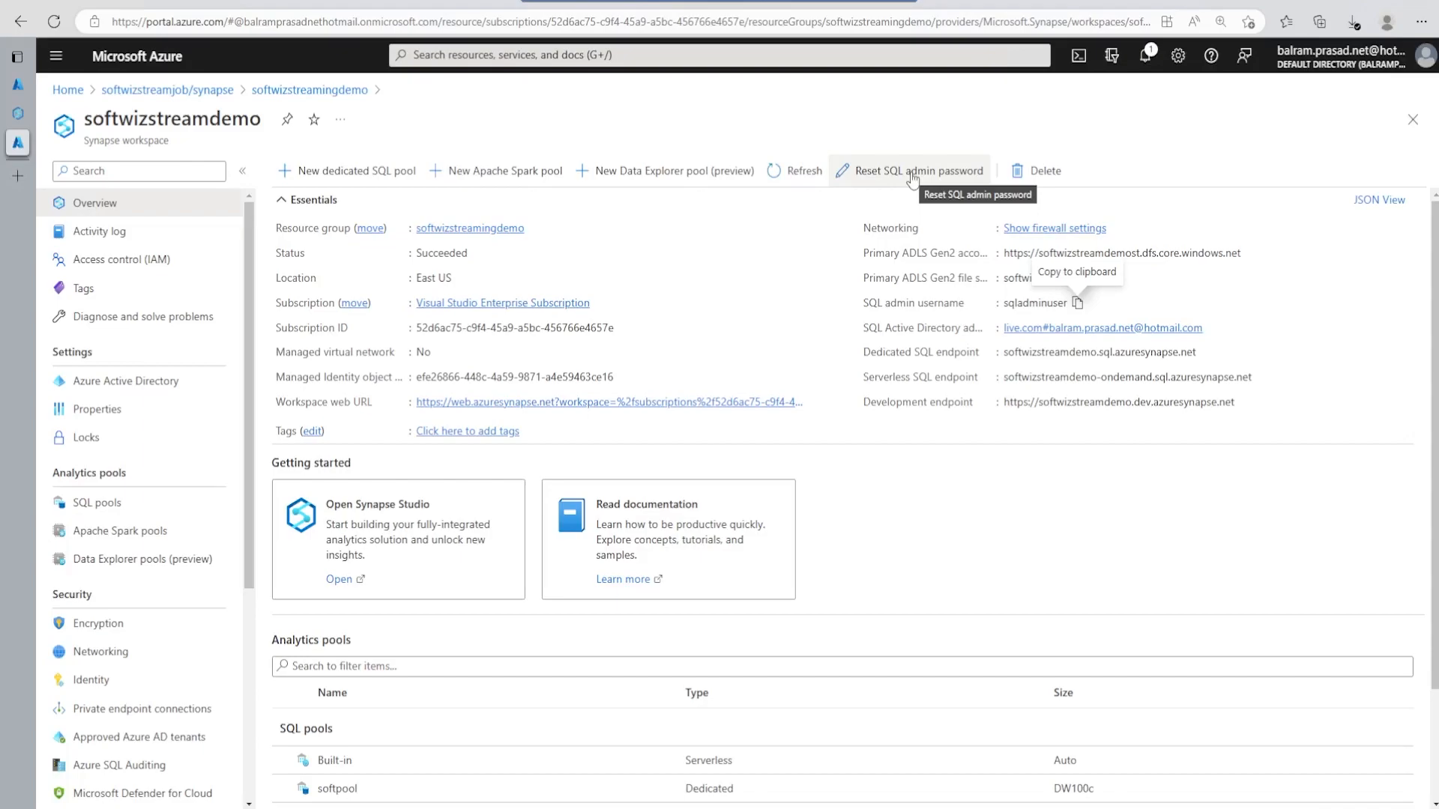
left_click(919, 171)
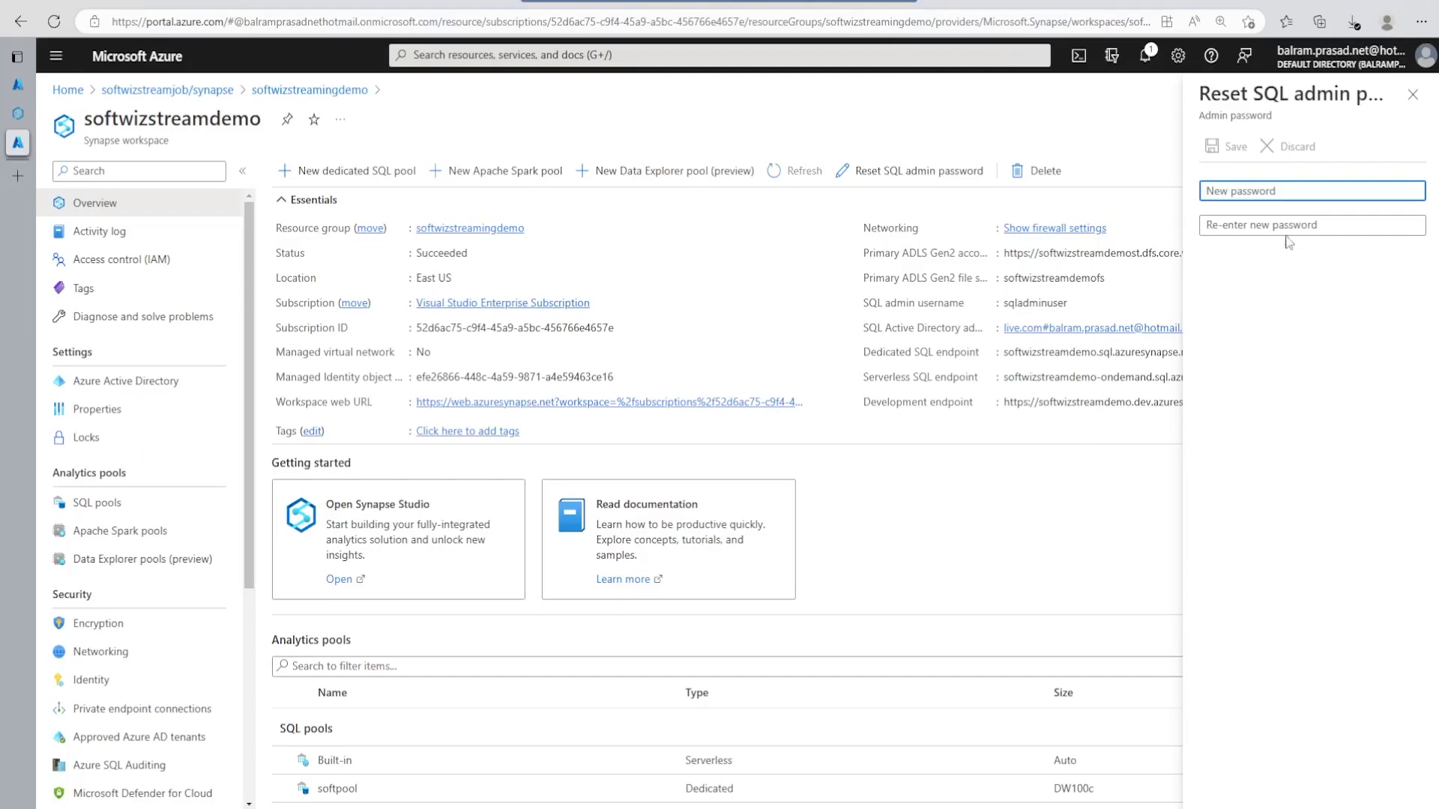
type("••••••••••")
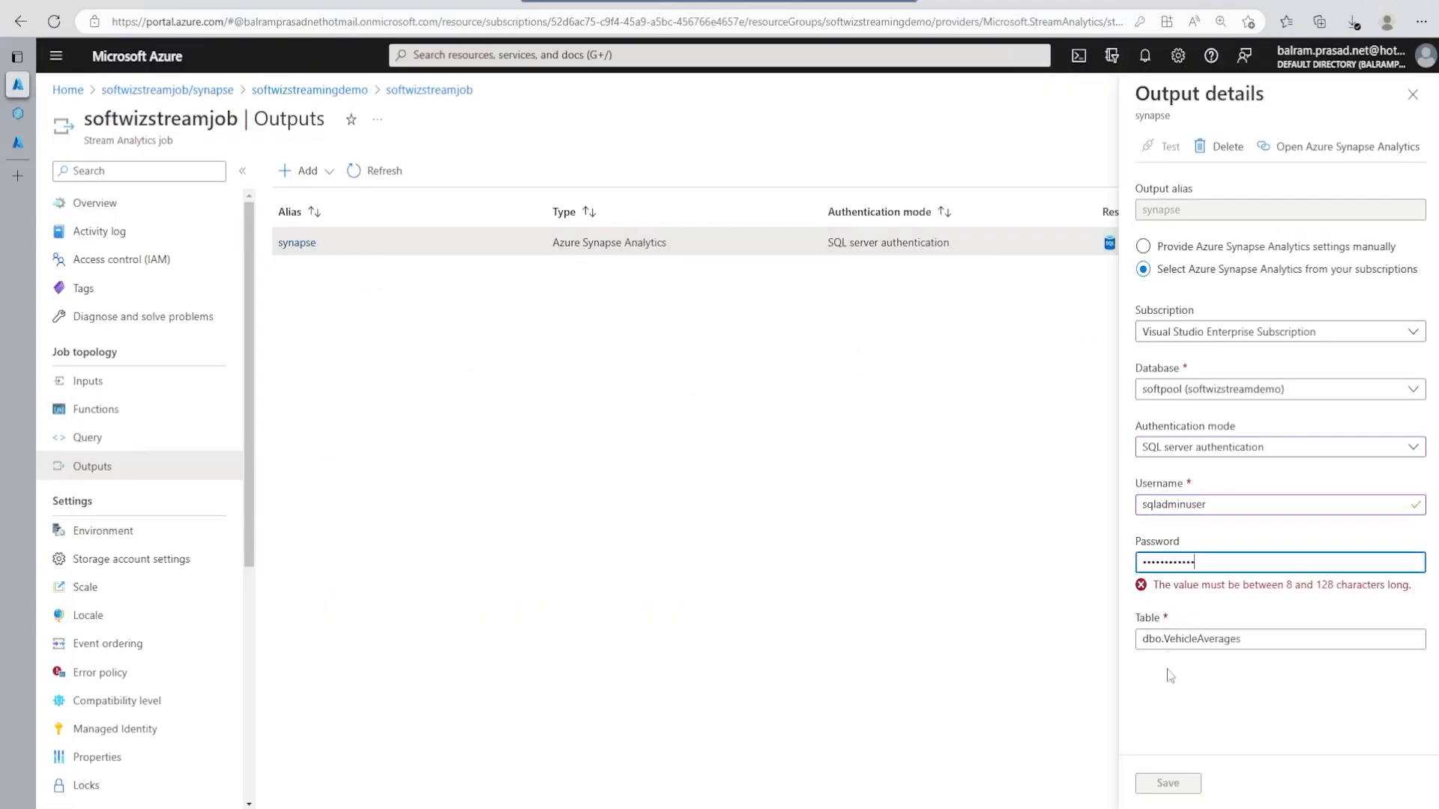
Step: Save the synapse output's credentials and return to the workspace overview
left_click(1168, 783)
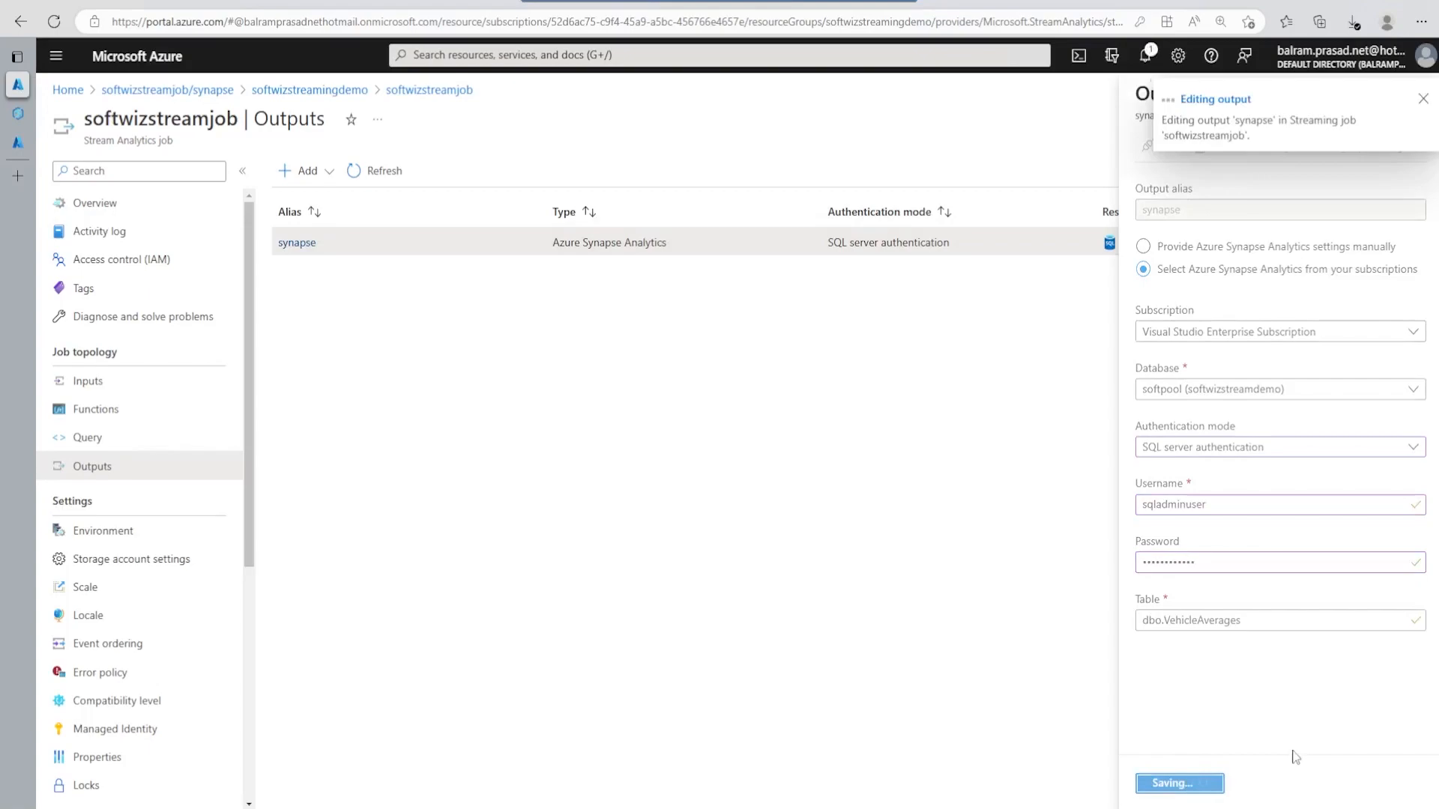
left_click(1178, 782)
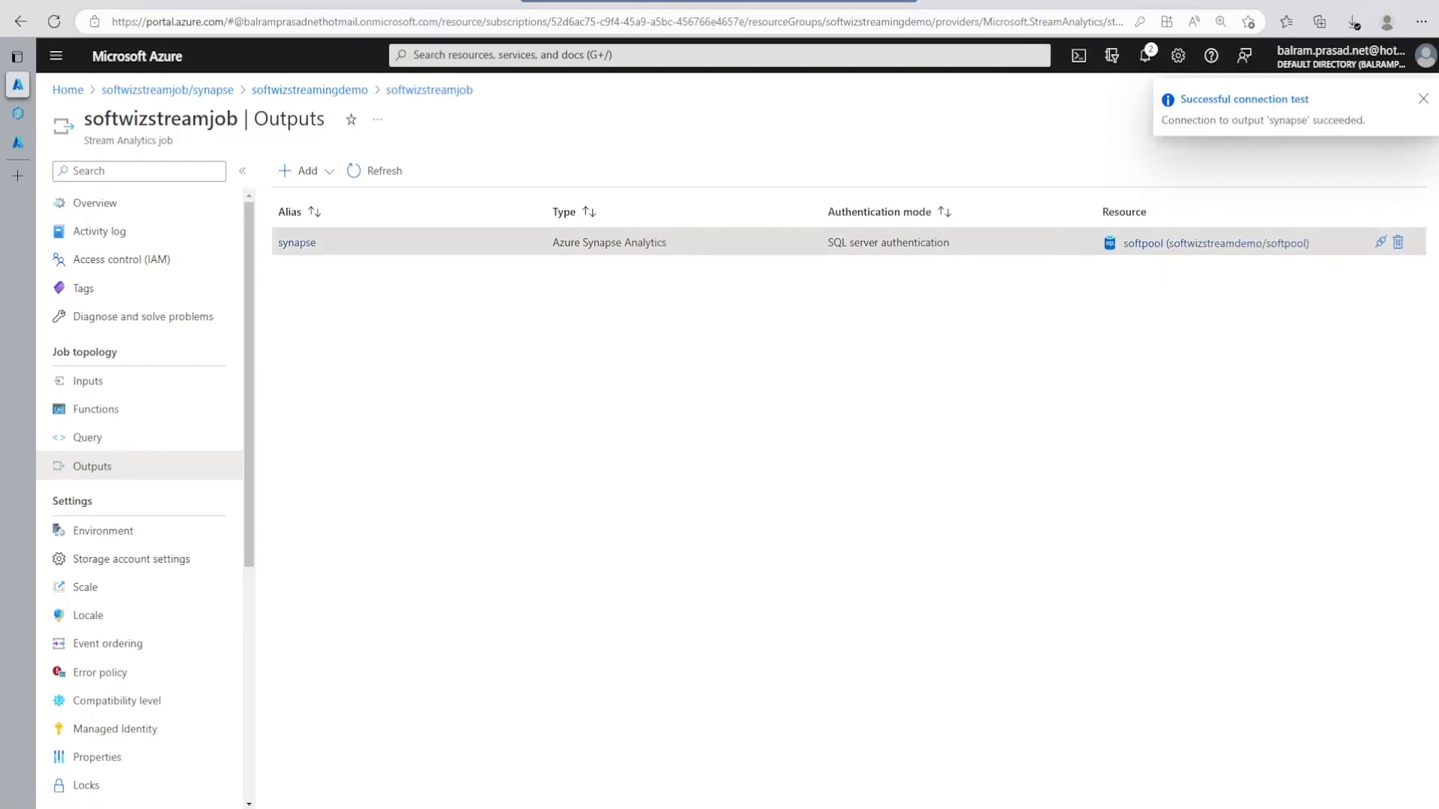
left_click(87, 380)
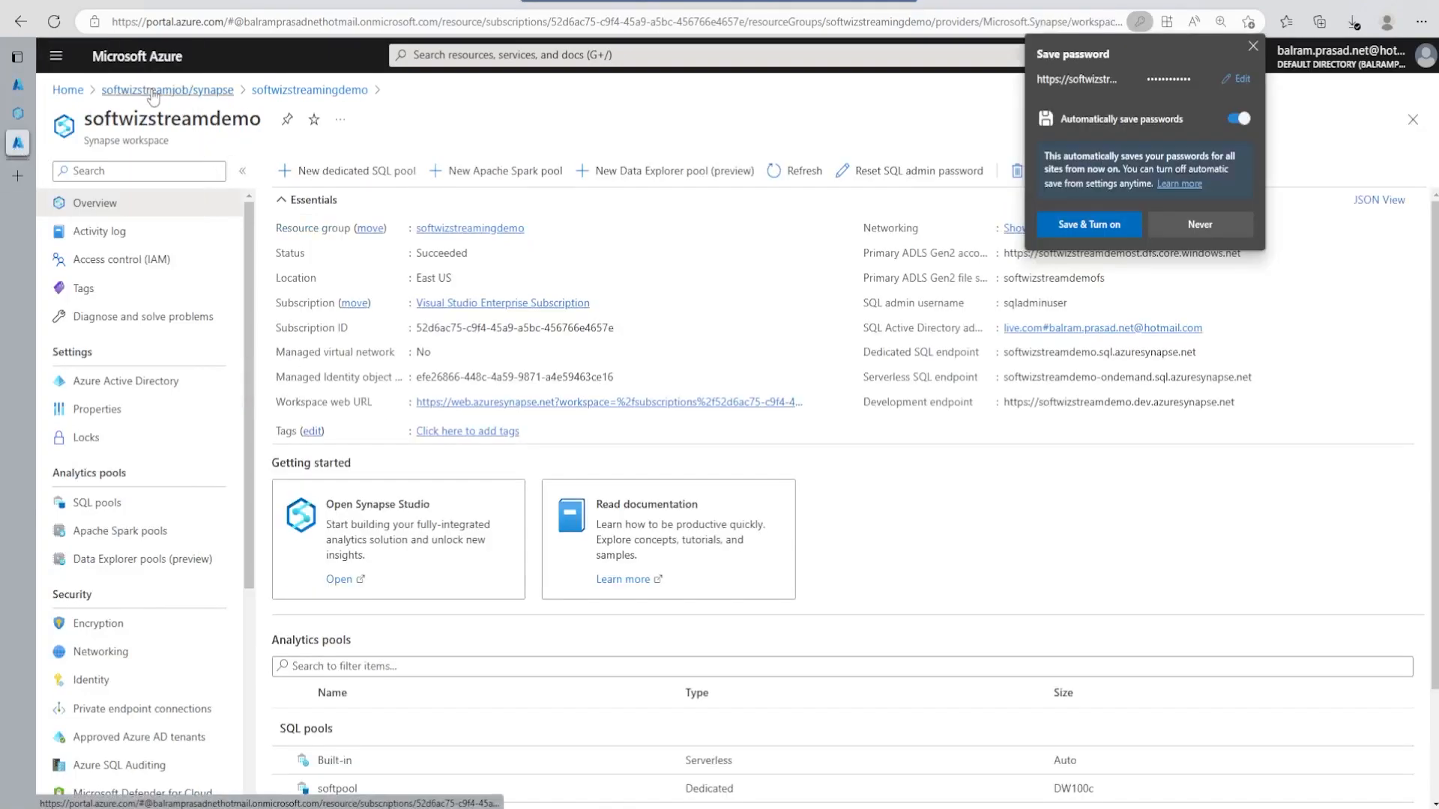
Step: Create a Send-only shared access policy 'telemtryeventhub' on the softwizeventhub event hub
left_click(67, 89)
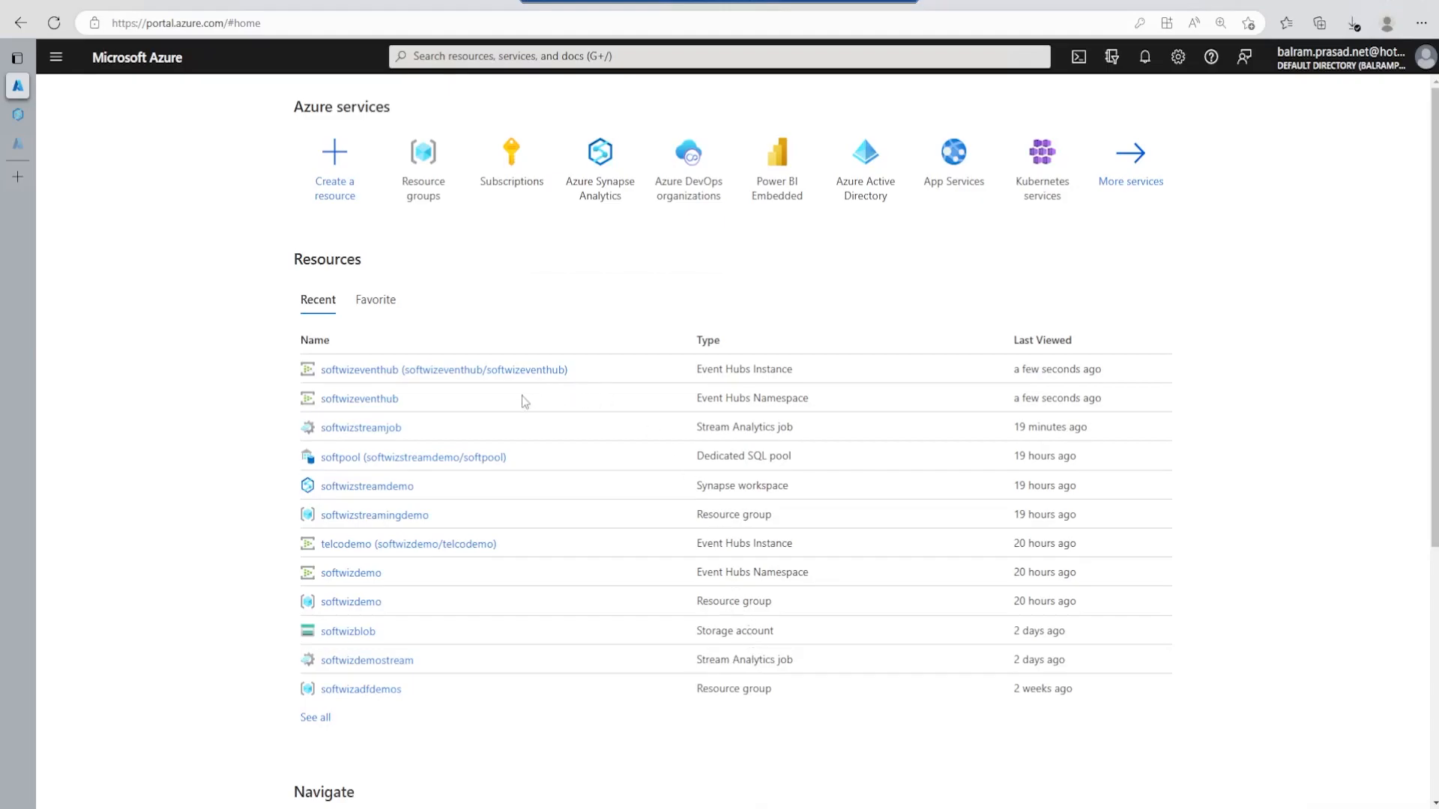
left_click(359, 398)
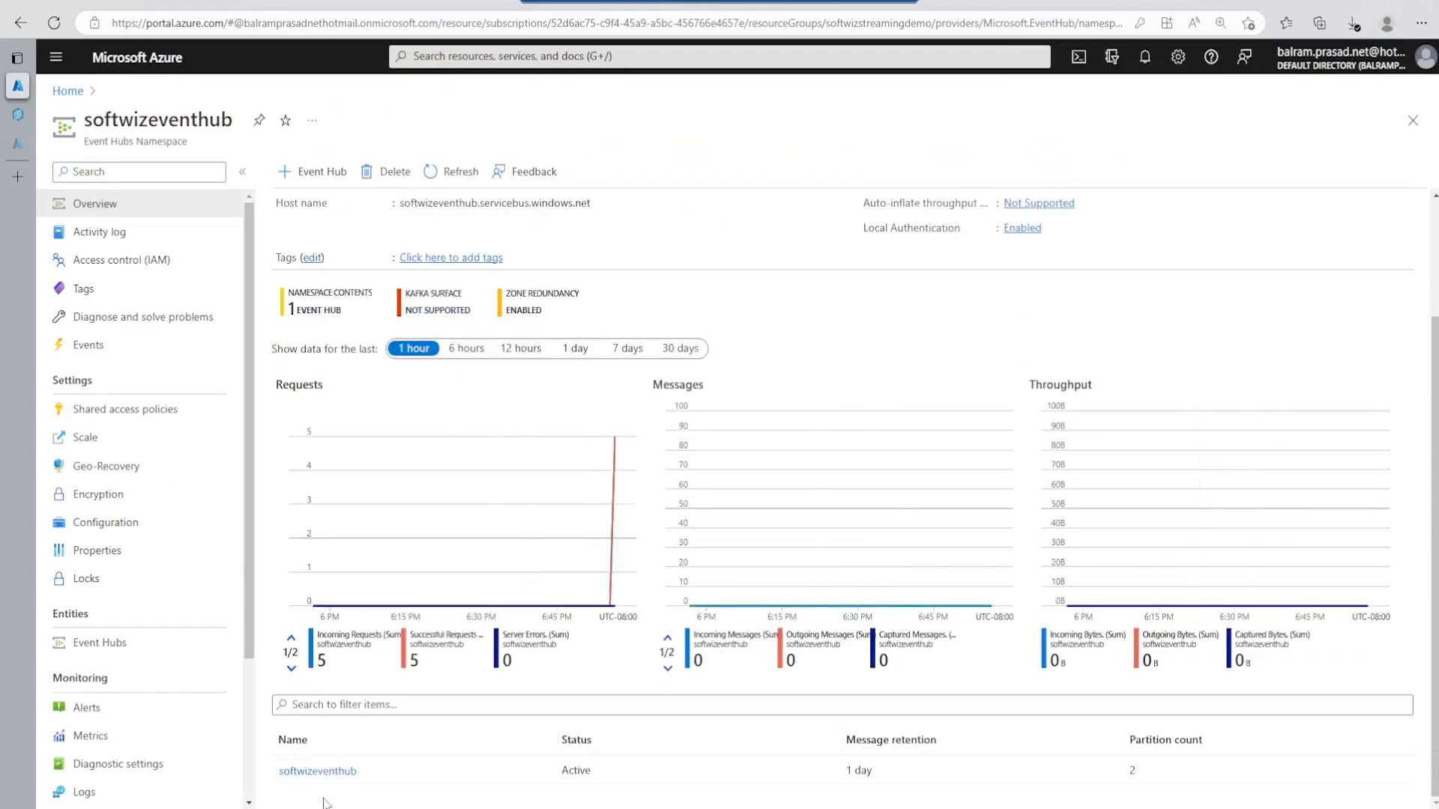
left_click(318, 771)
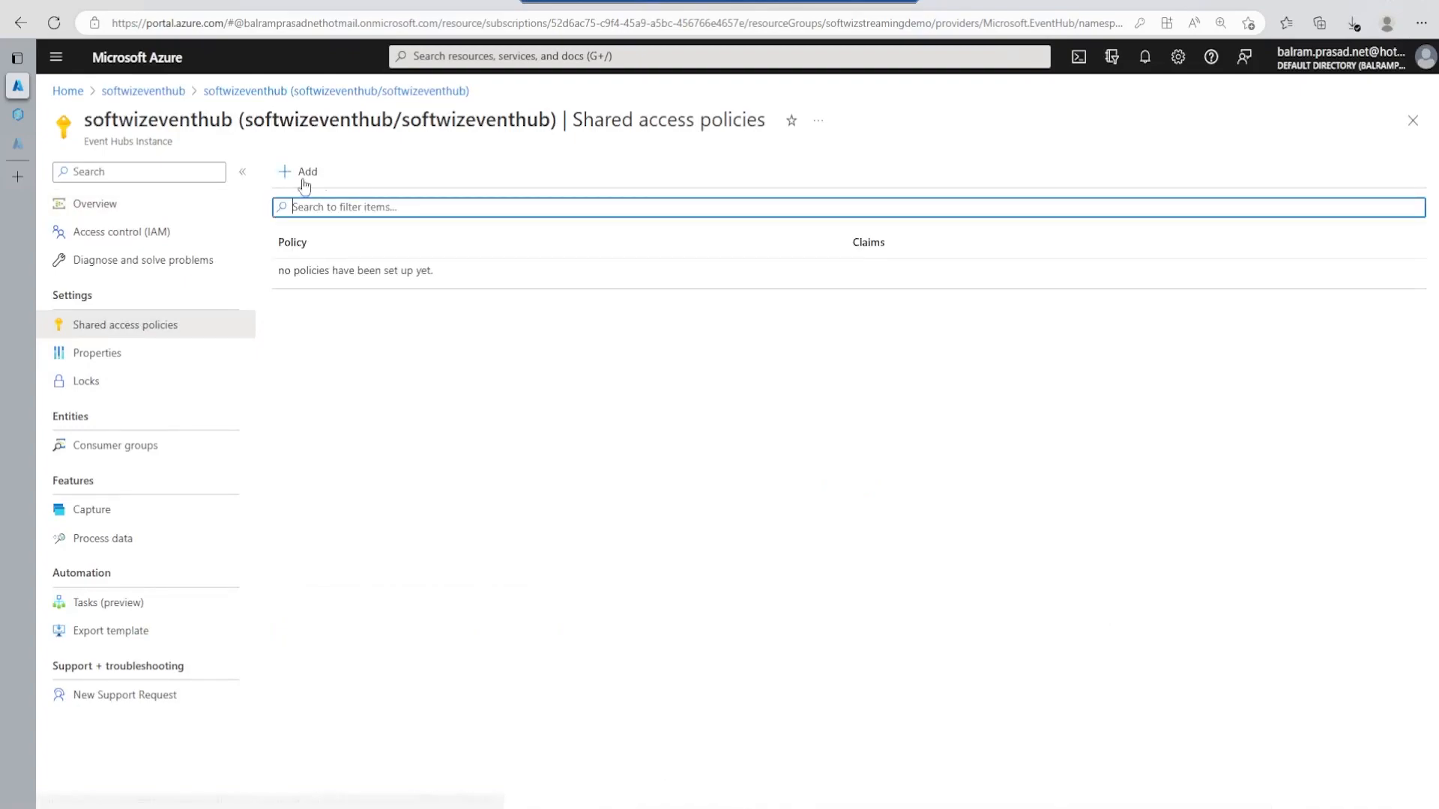
left_click(300, 172)
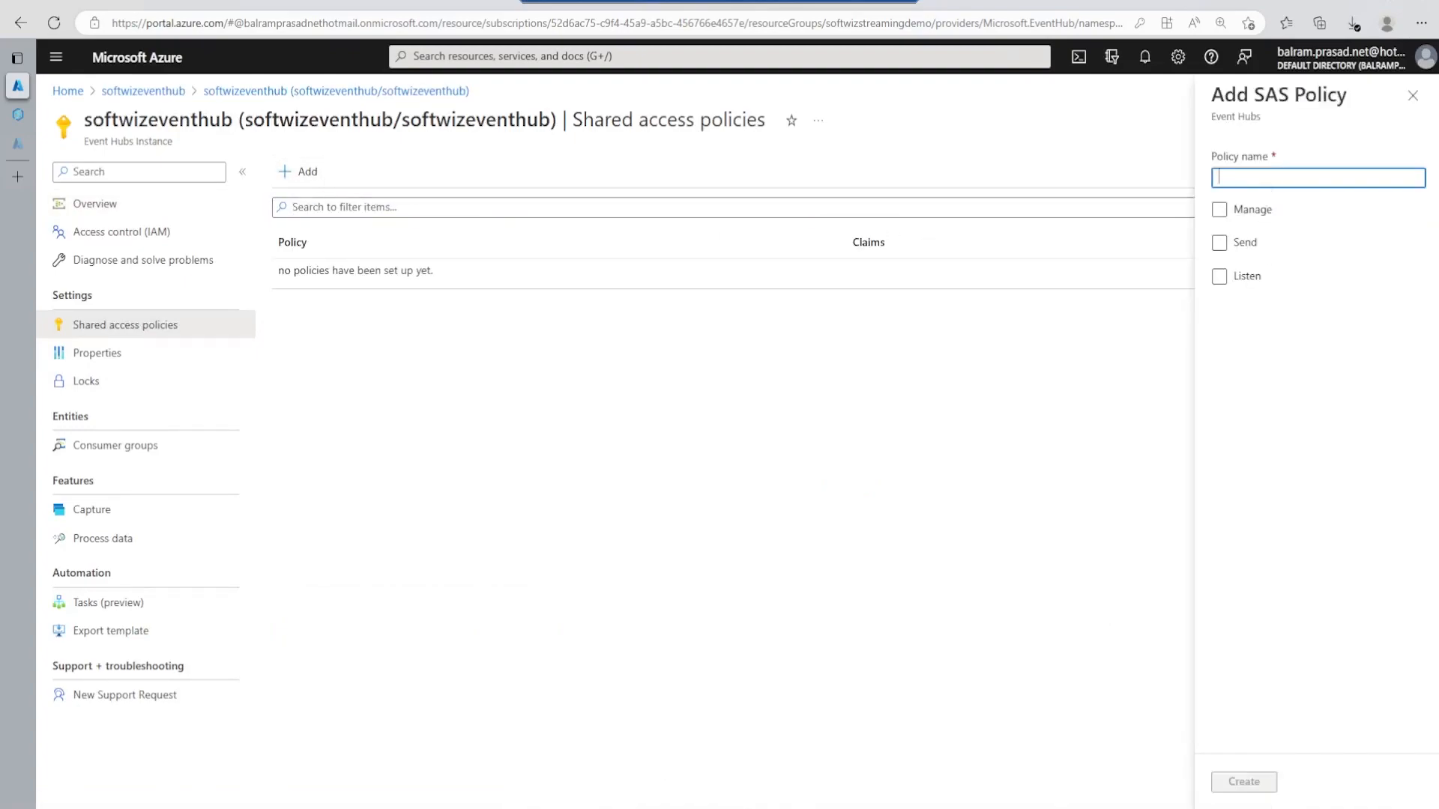
type("telemtryeventhub")
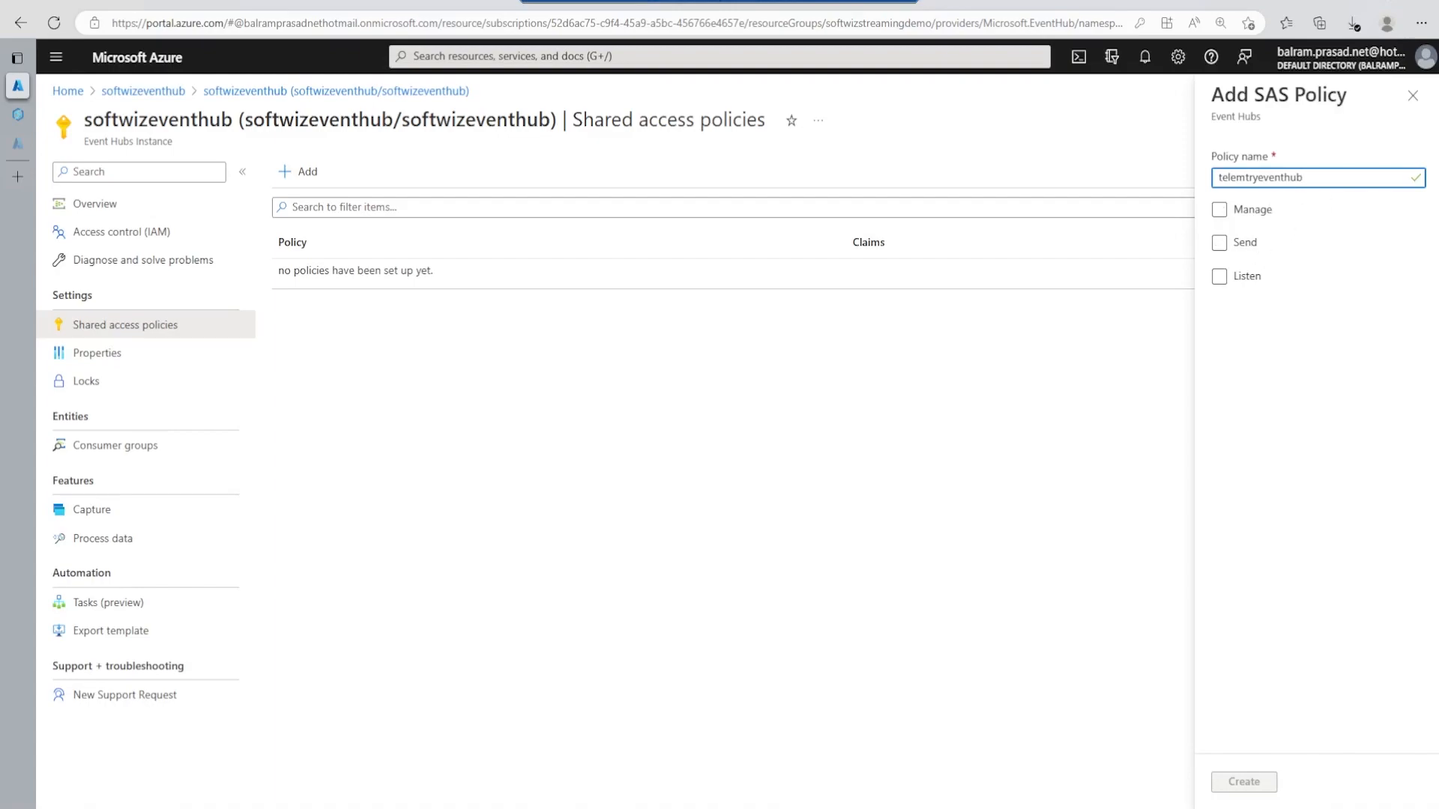
left_click(1219, 242)
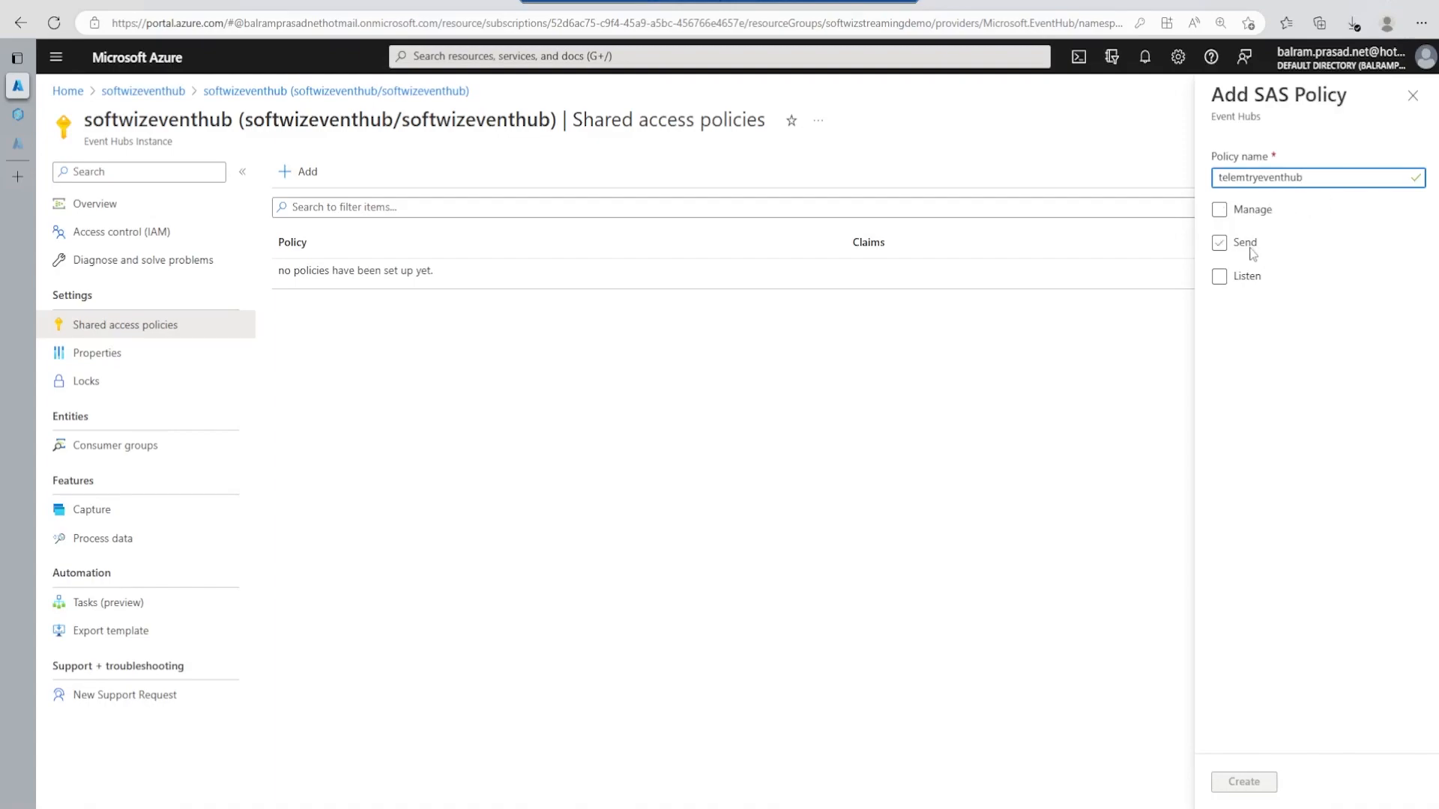
left_click(1219, 243)
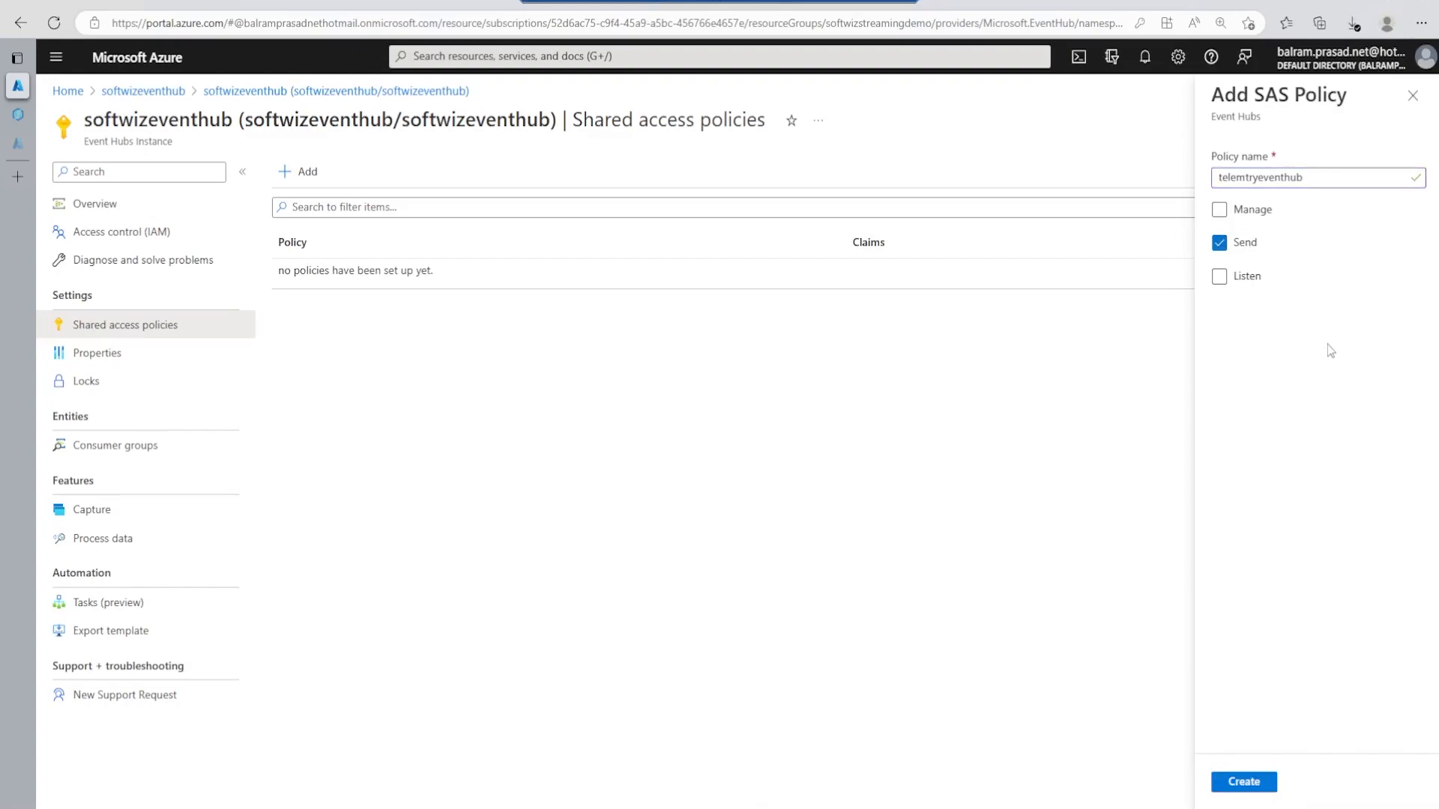
mouse_move(1260, 806)
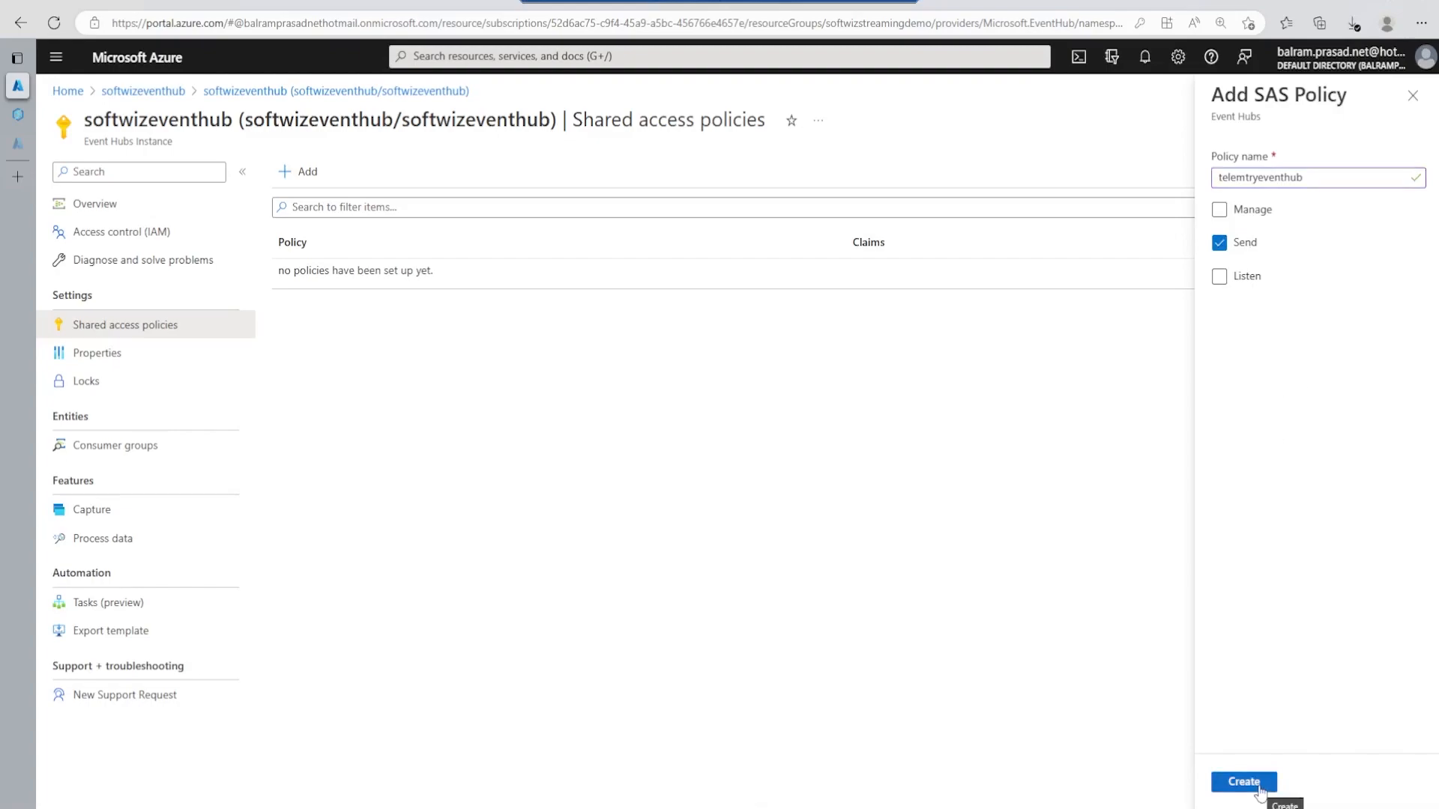
left_click(1242, 782)
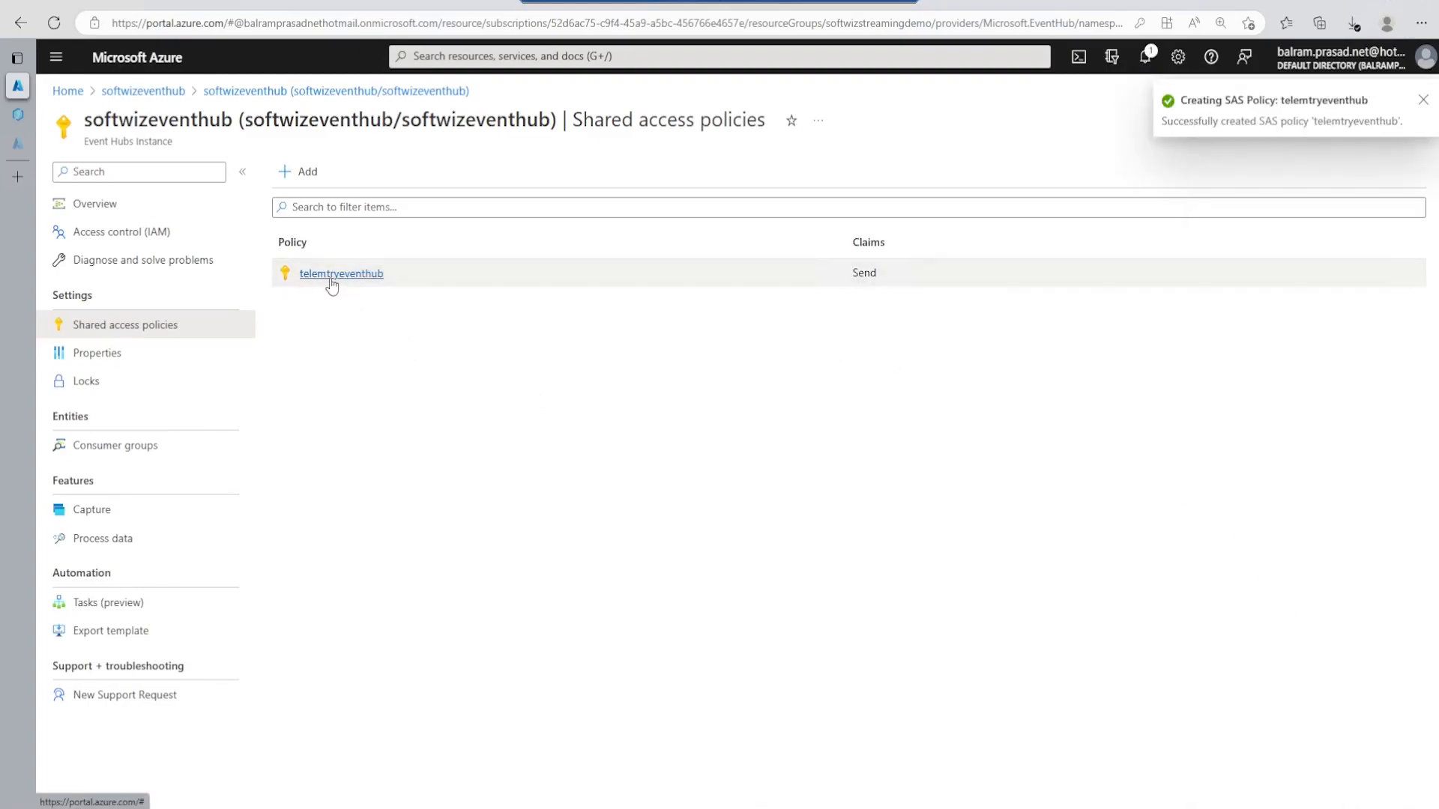
Step: Copy the telemtryeventhub policy's primary key connection string
left_click(340, 273)
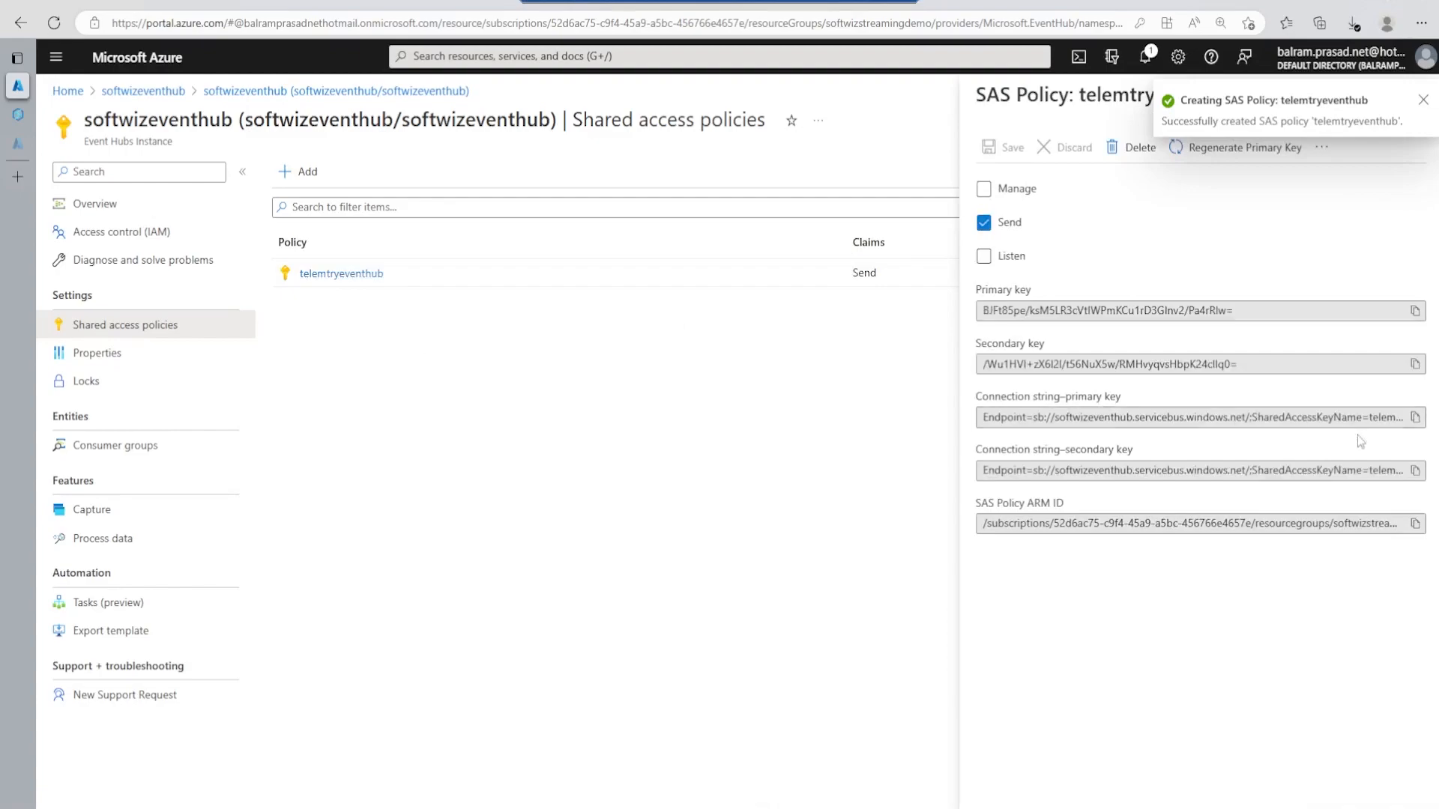
left_click(1418, 417)
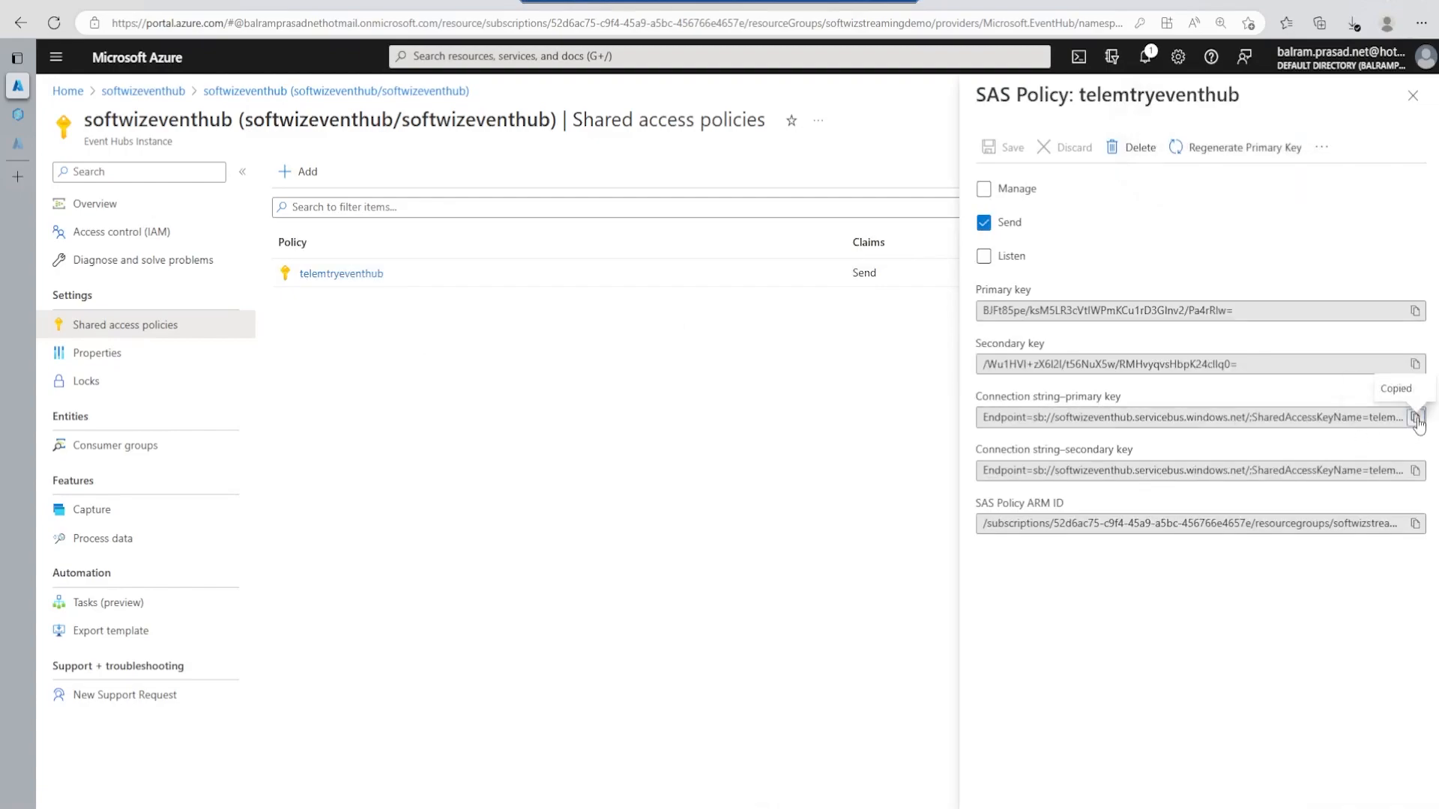
left_click(1416, 417)
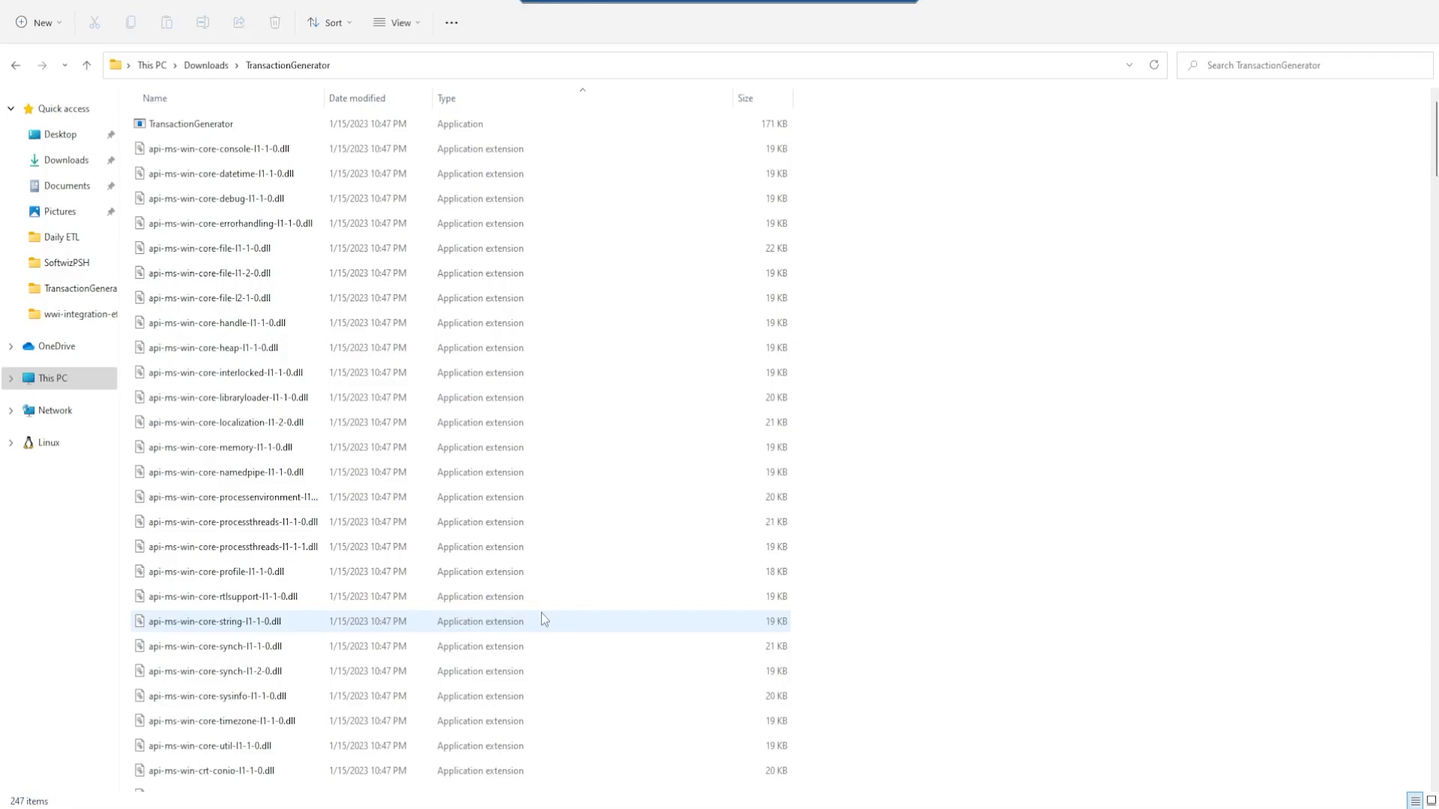
Step: Launch TransactionGenerator.exe from Downloads to stream vehicle telemetry to the event hub
scroll("down", 3)
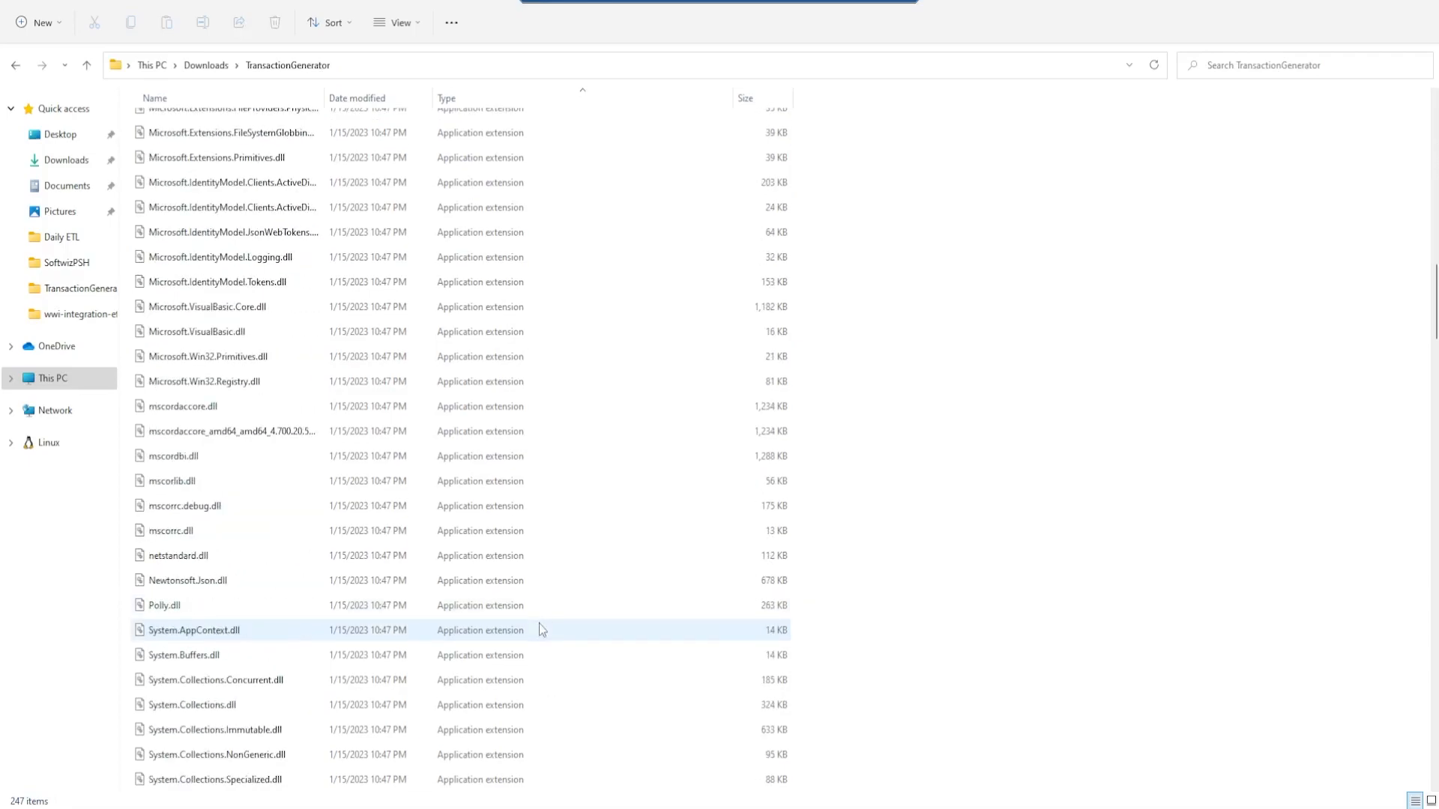
scroll("down", 3)
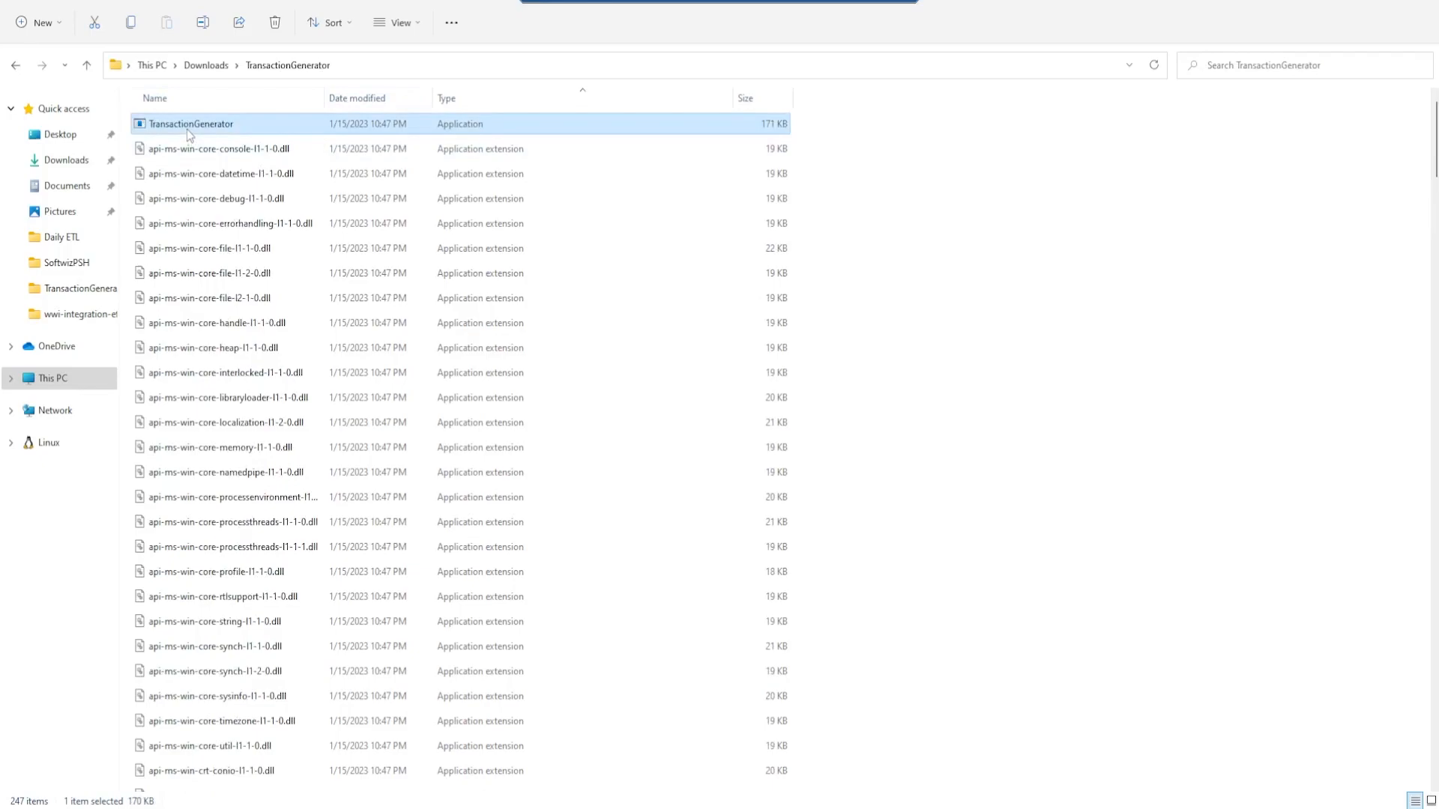
double_click(189, 123)
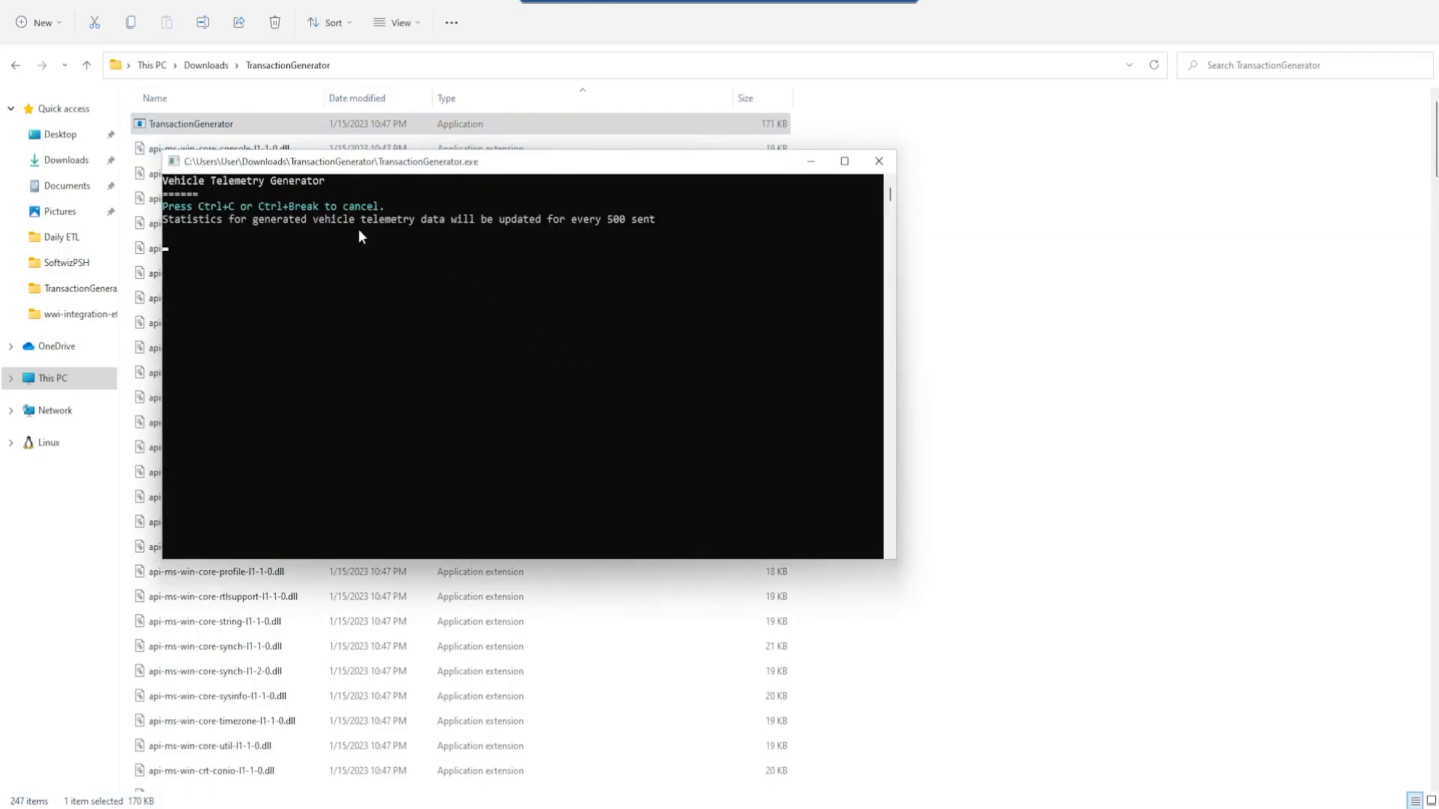
mouse_move(629, 255)
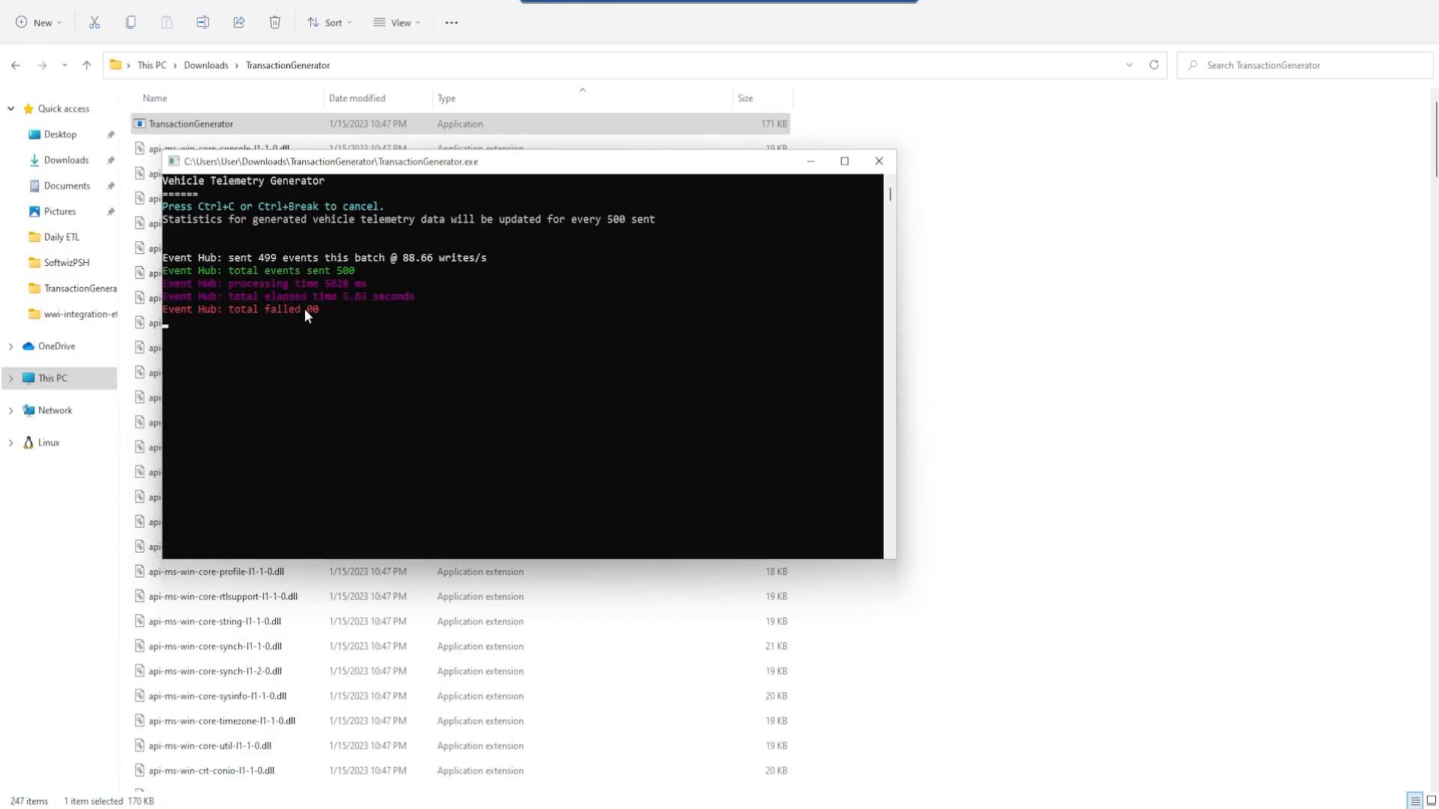
mouse_move(288, 328)
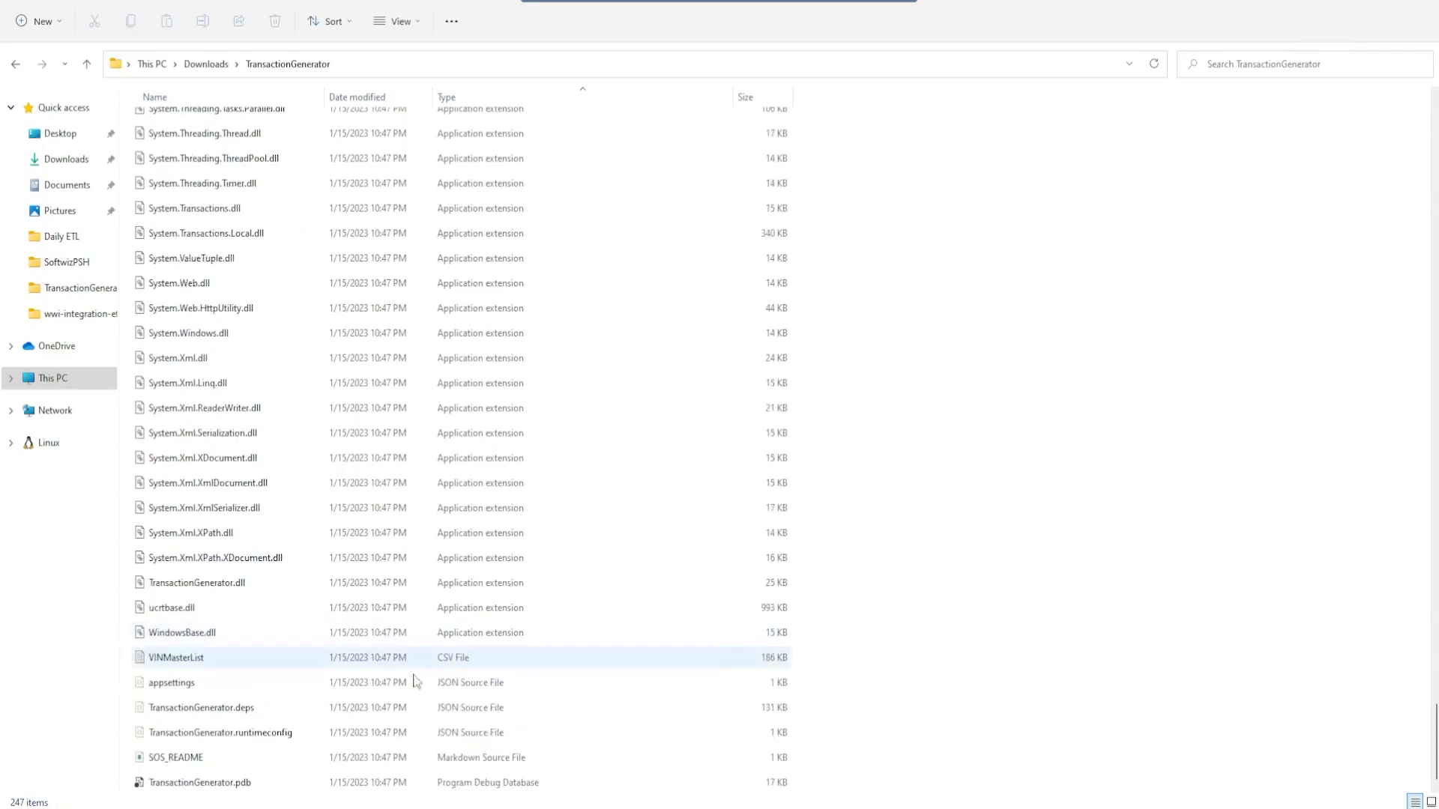
double_click(175, 658)
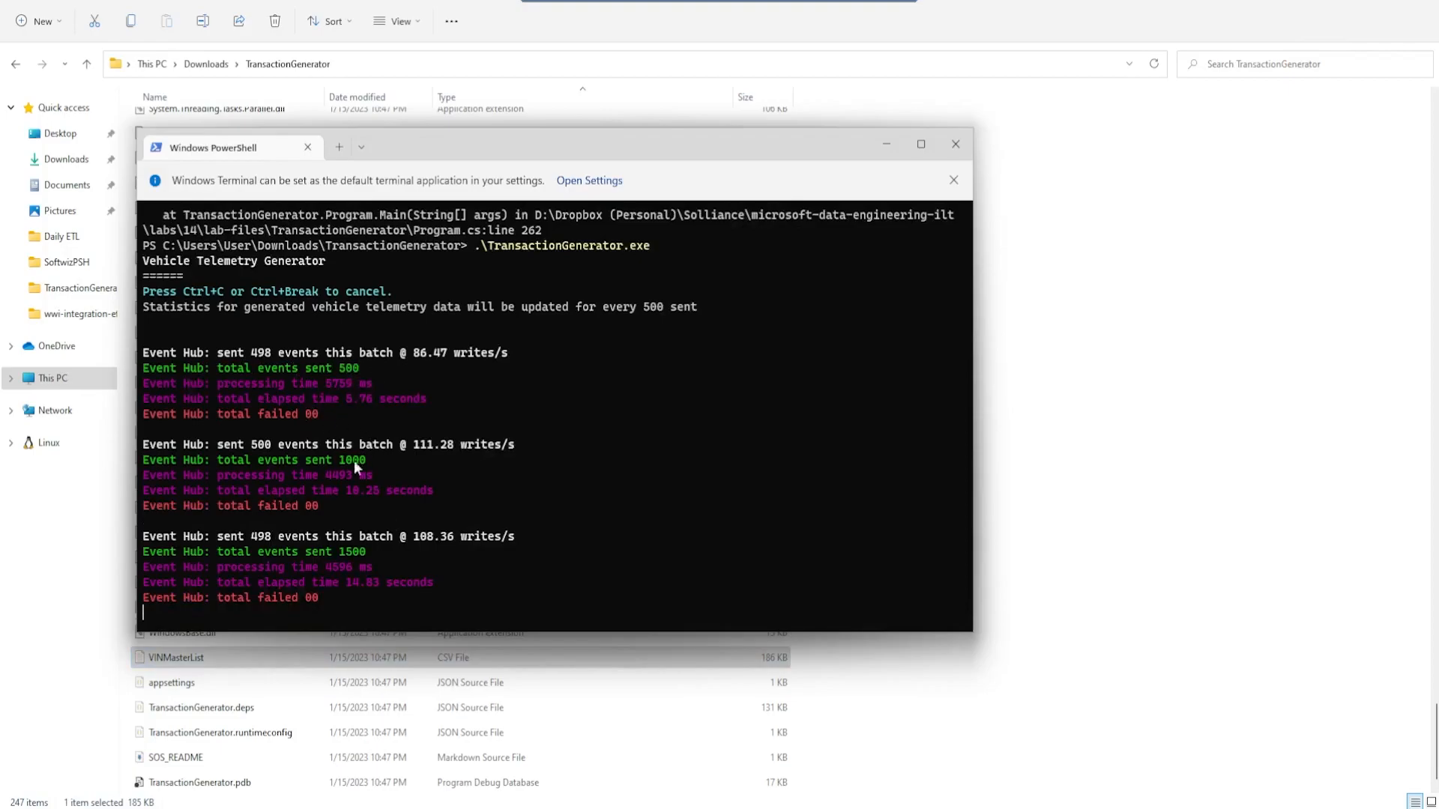
mouse_move(500, 551)
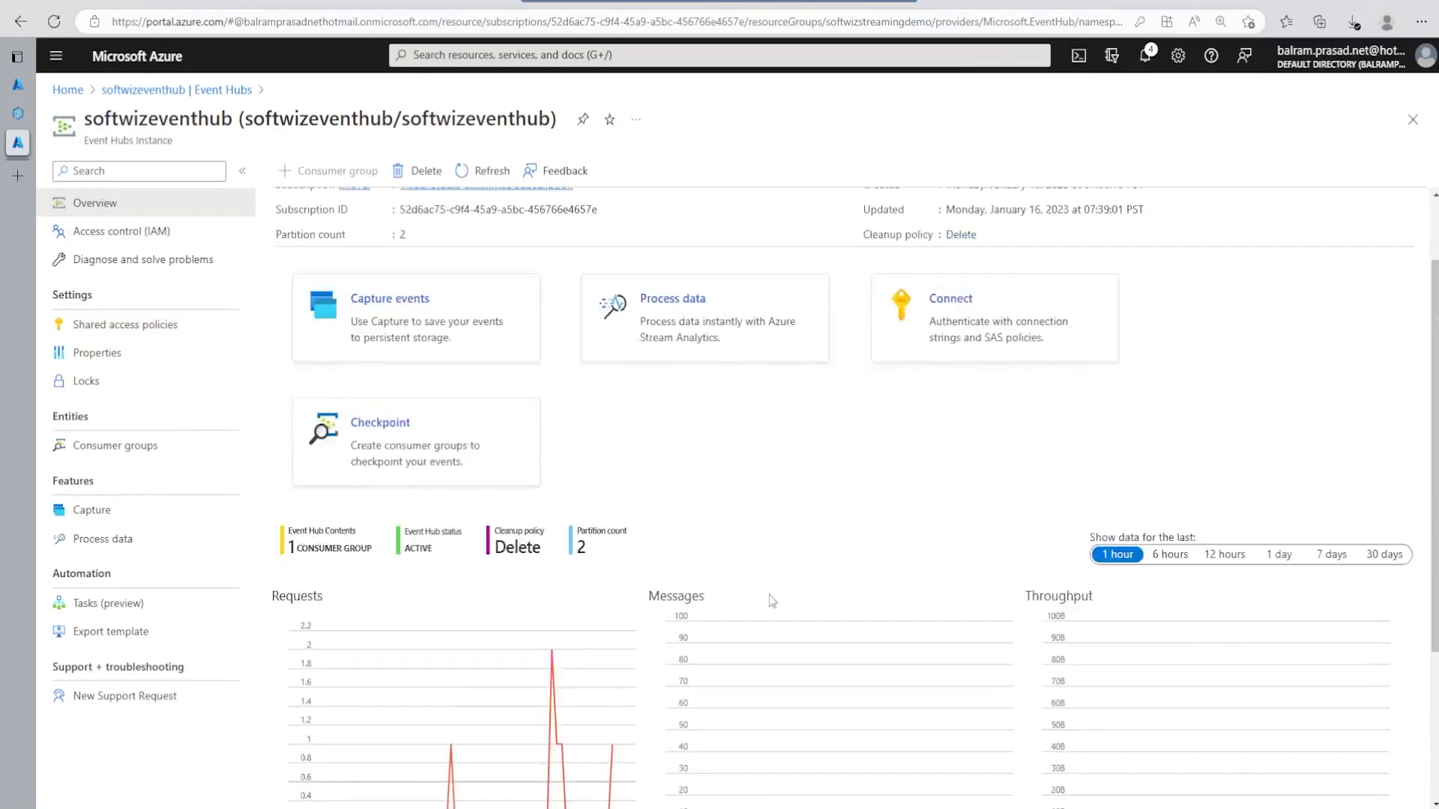
Step: Open softwizstreamjob's query editor and preview incoming telemetry fields like vin, city and speed
scroll("down", 3)
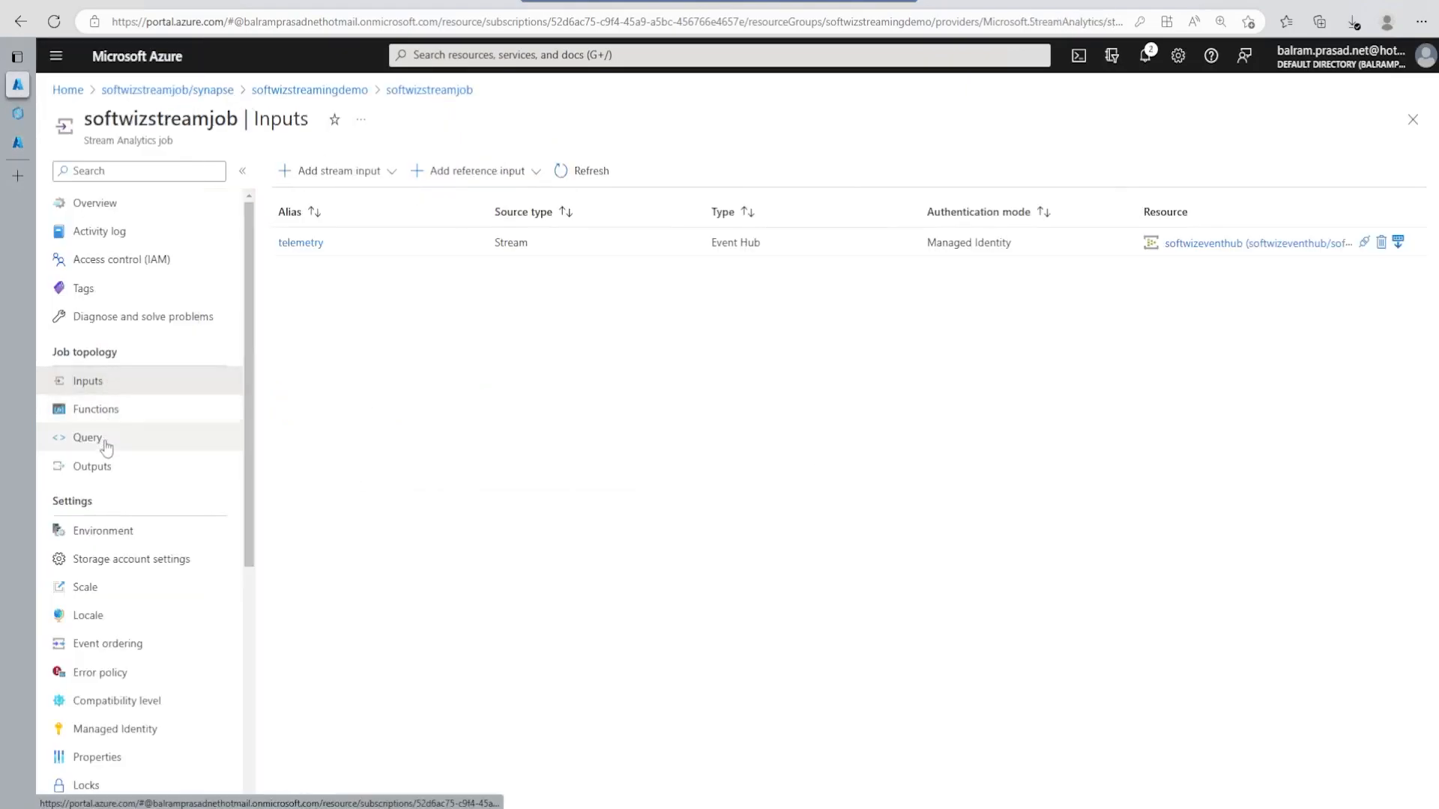
left_click(87, 437)
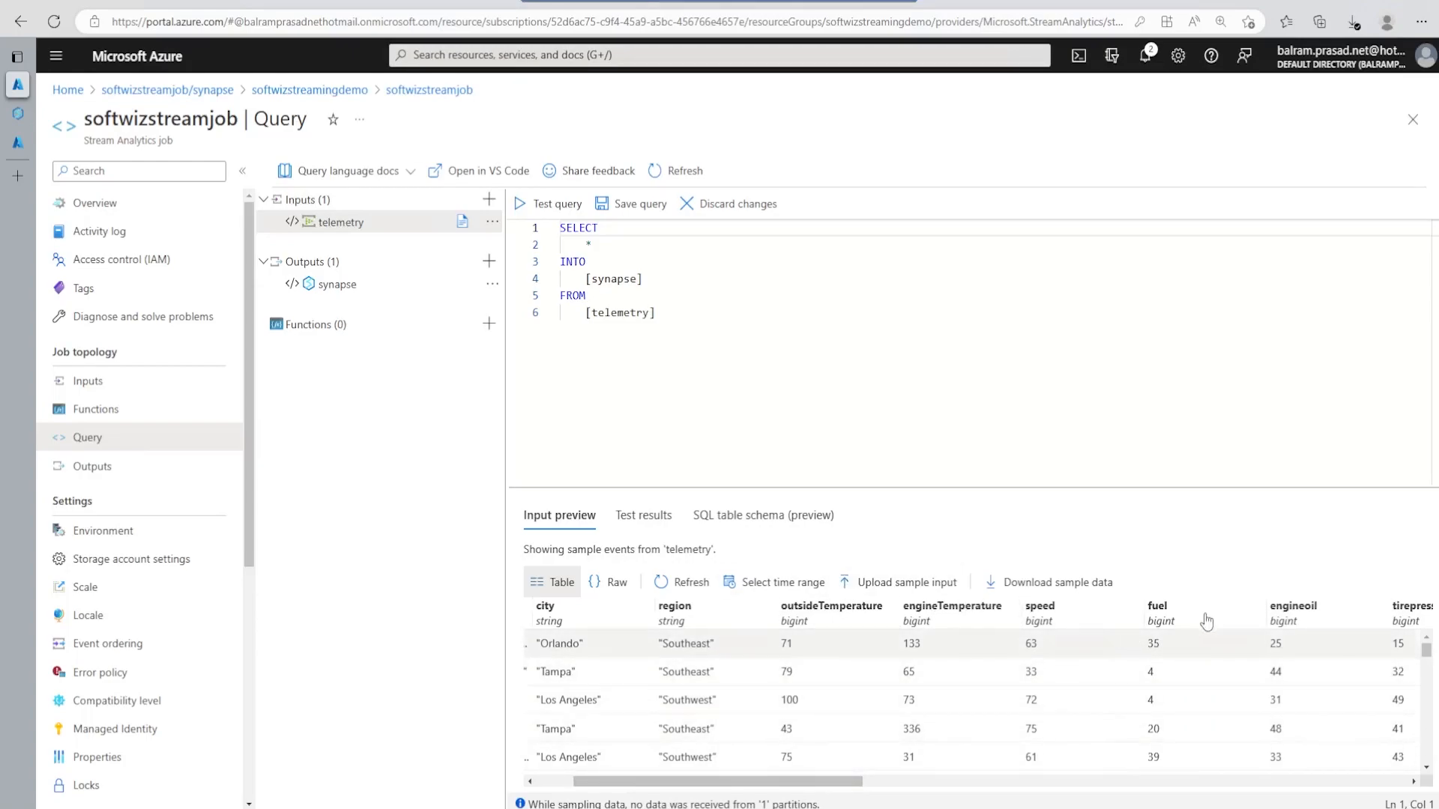
scroll("right", 3)
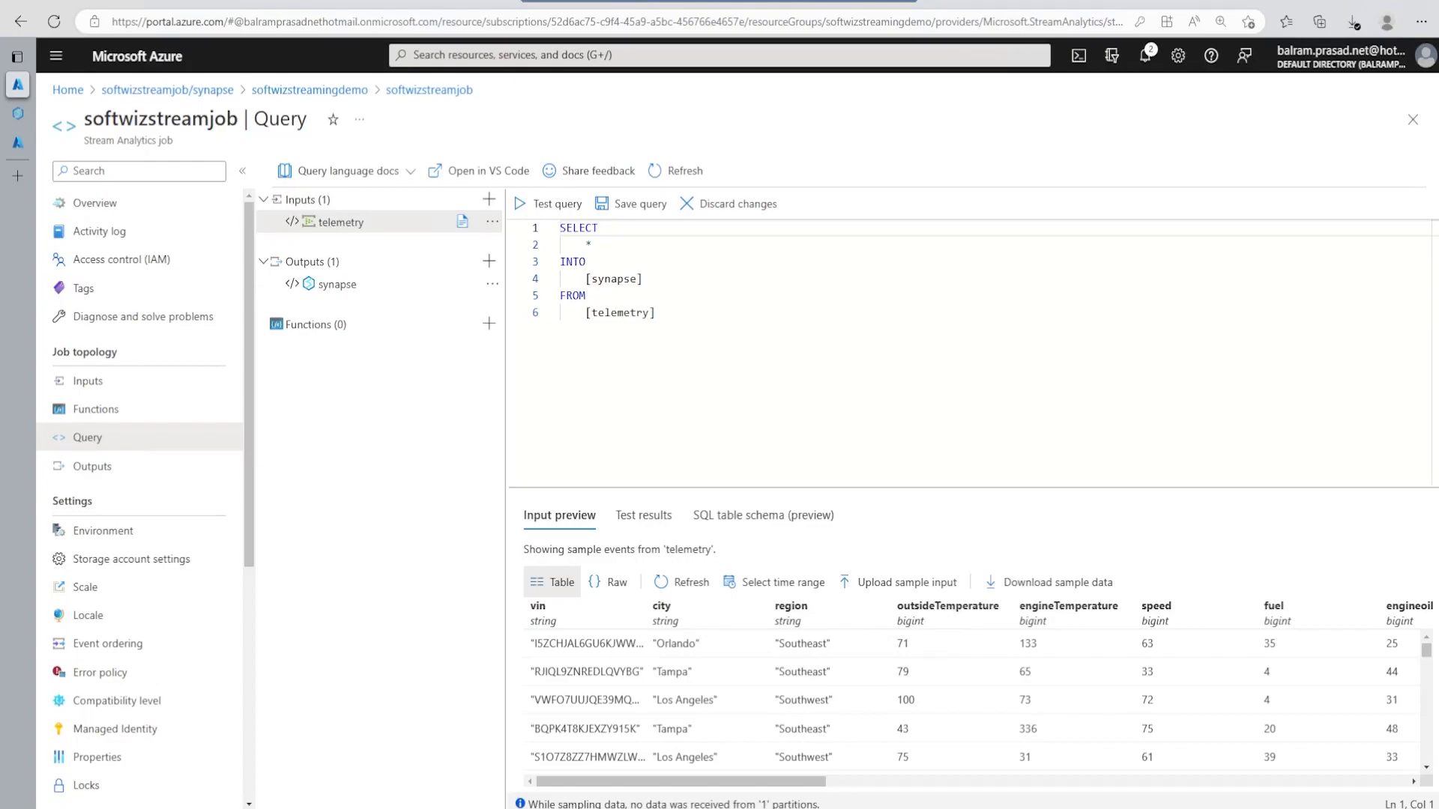
mouse_move(1014, 628)
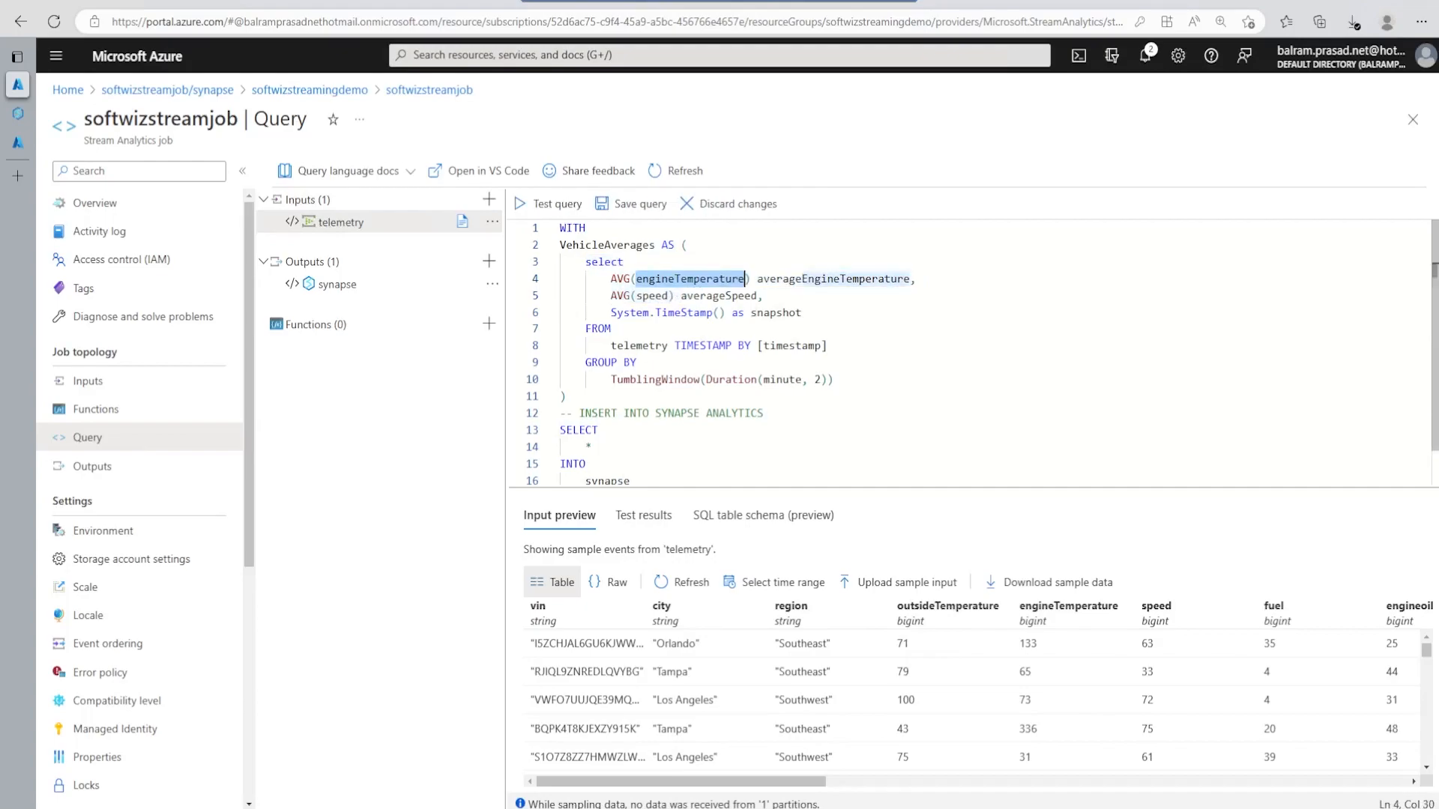
Step: Review the 2-minute TumblingWindow VehicleAverages query into synapse and test it on sample events
left_click(652, 295)
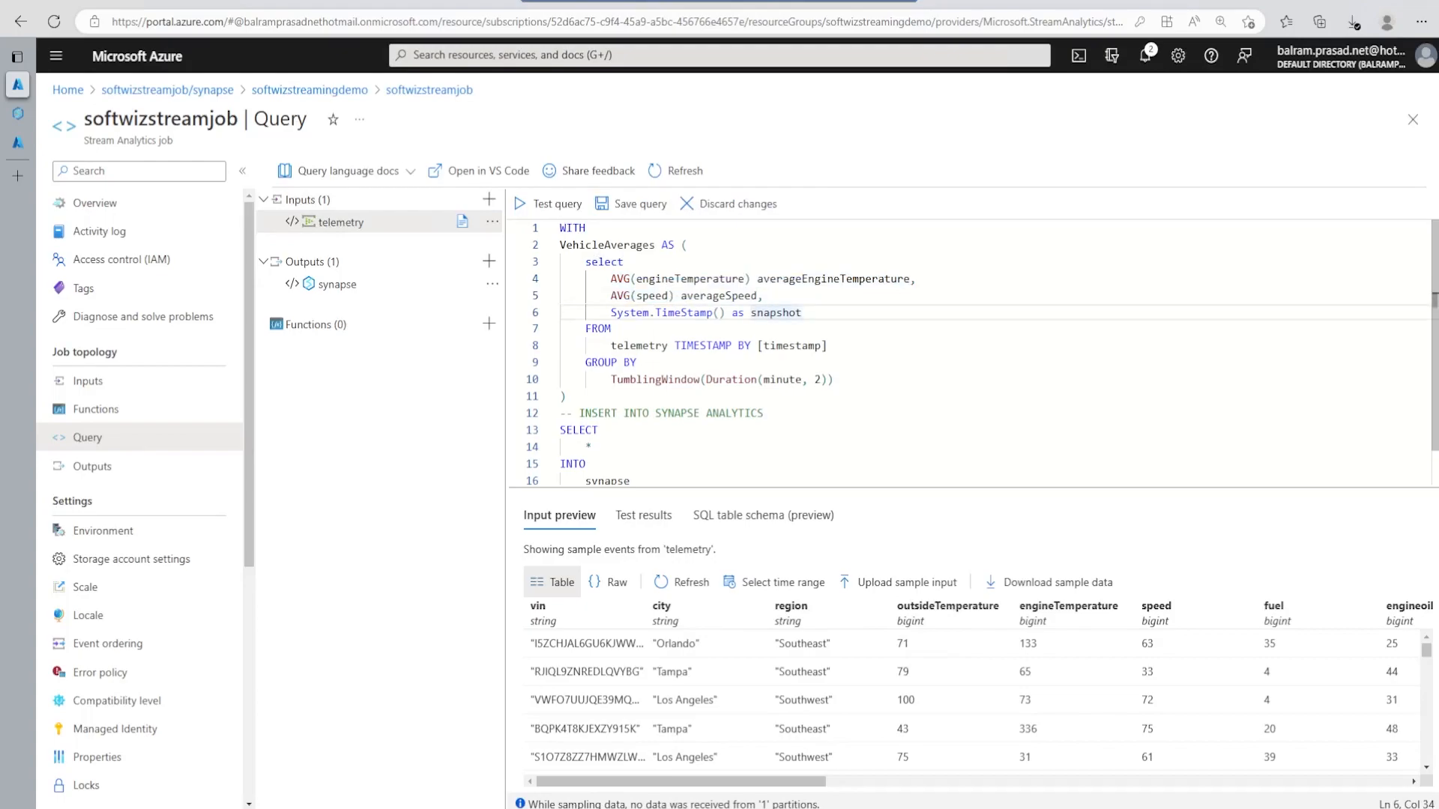
left_click(824, 346)
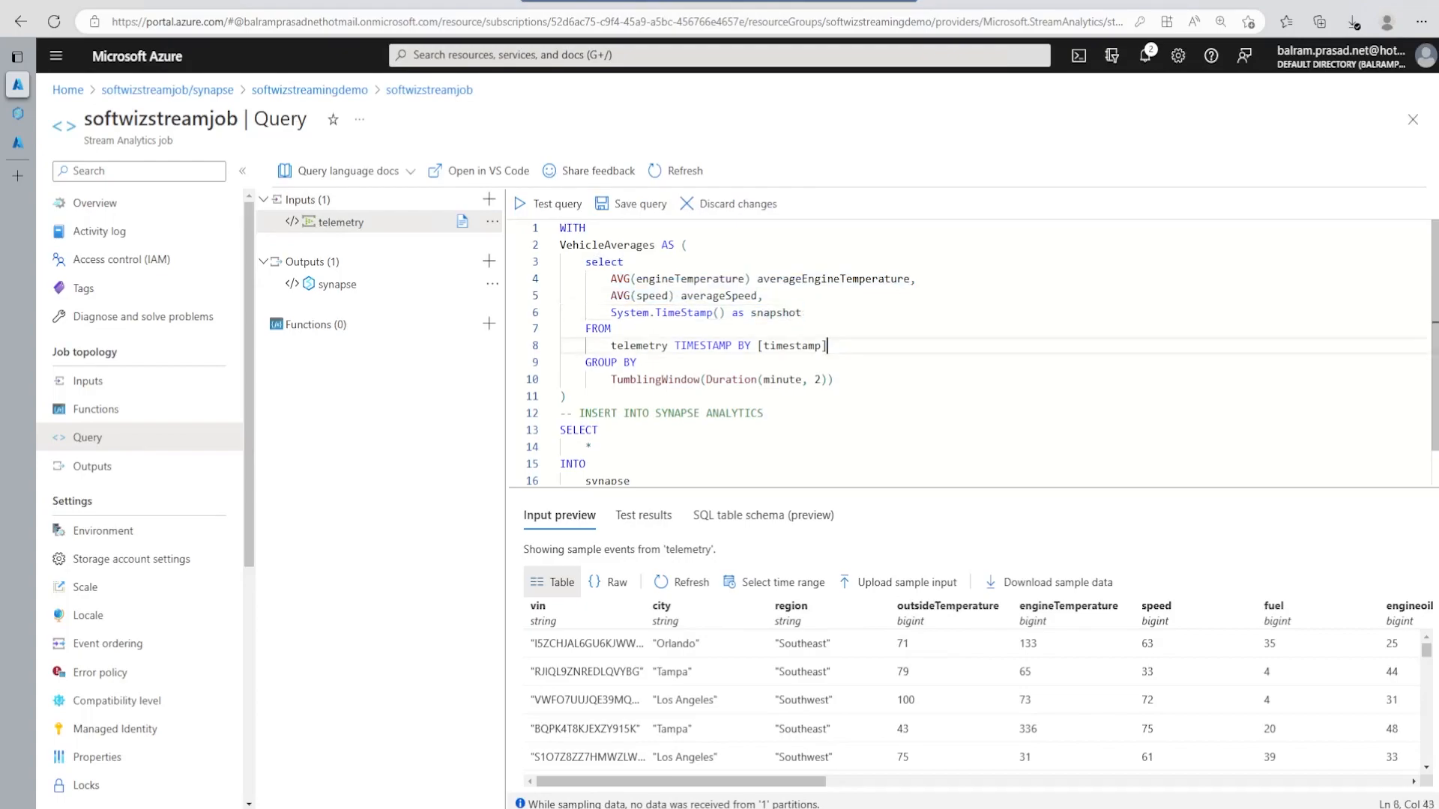
double_click(639, 346)
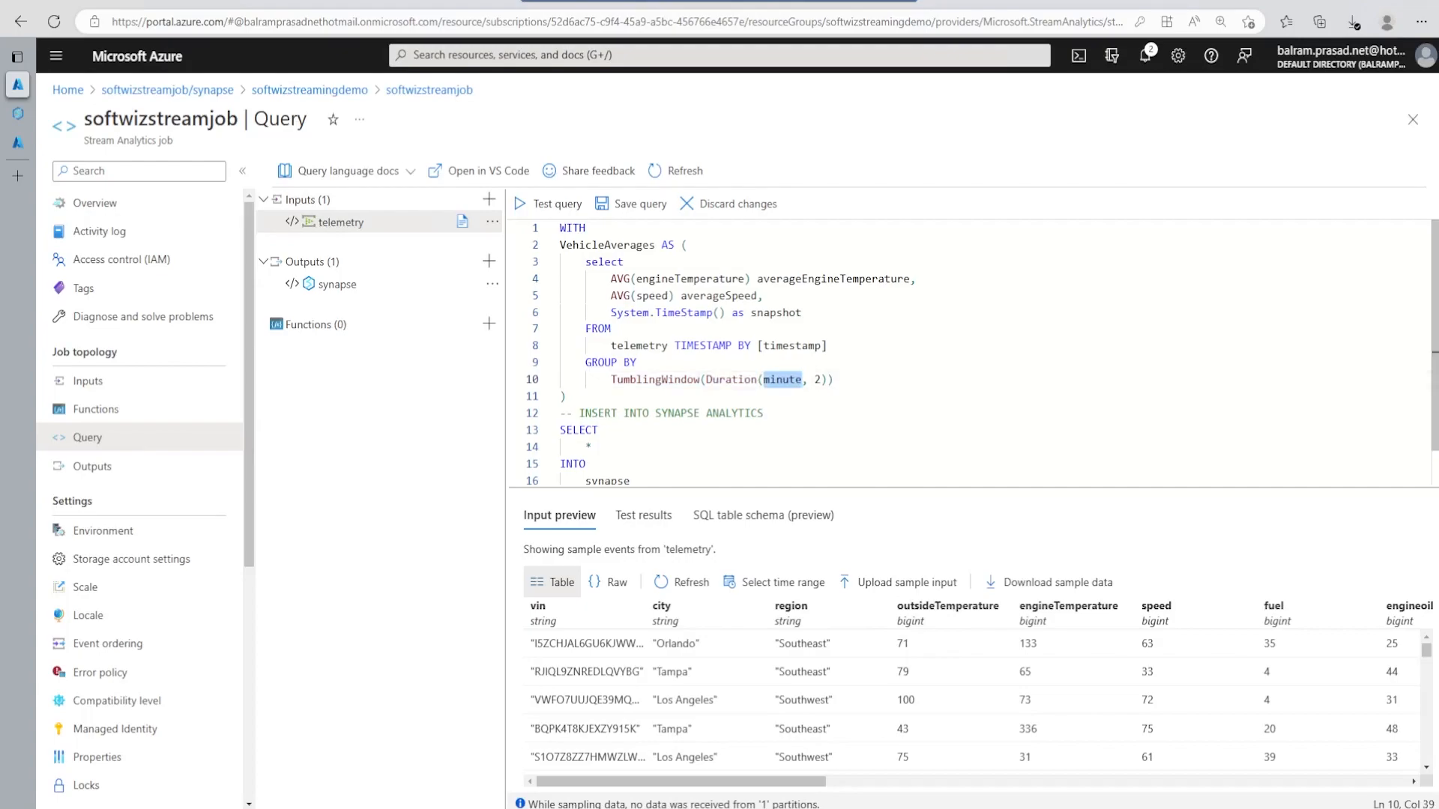
left_click(578, 429)
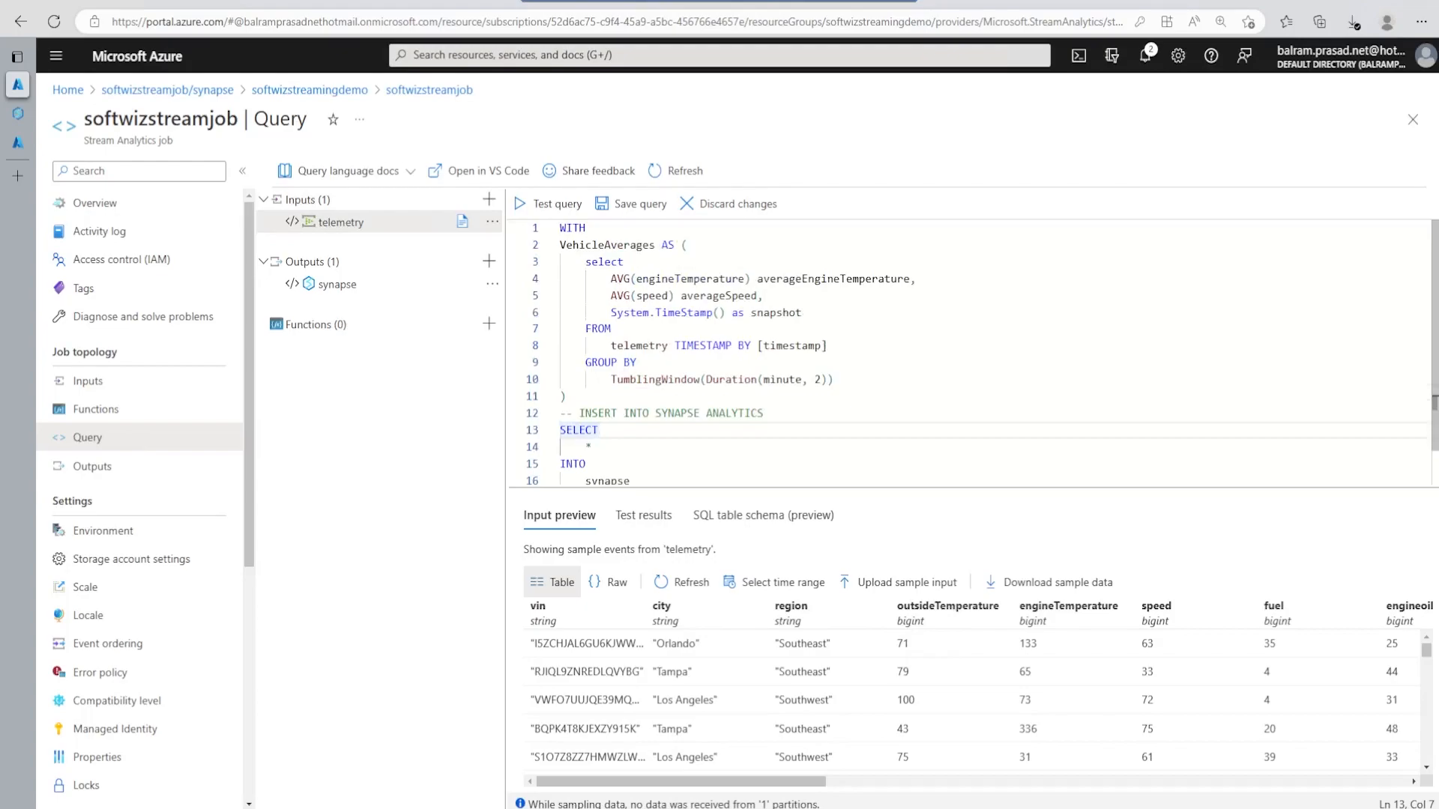
double_click(606, 245)
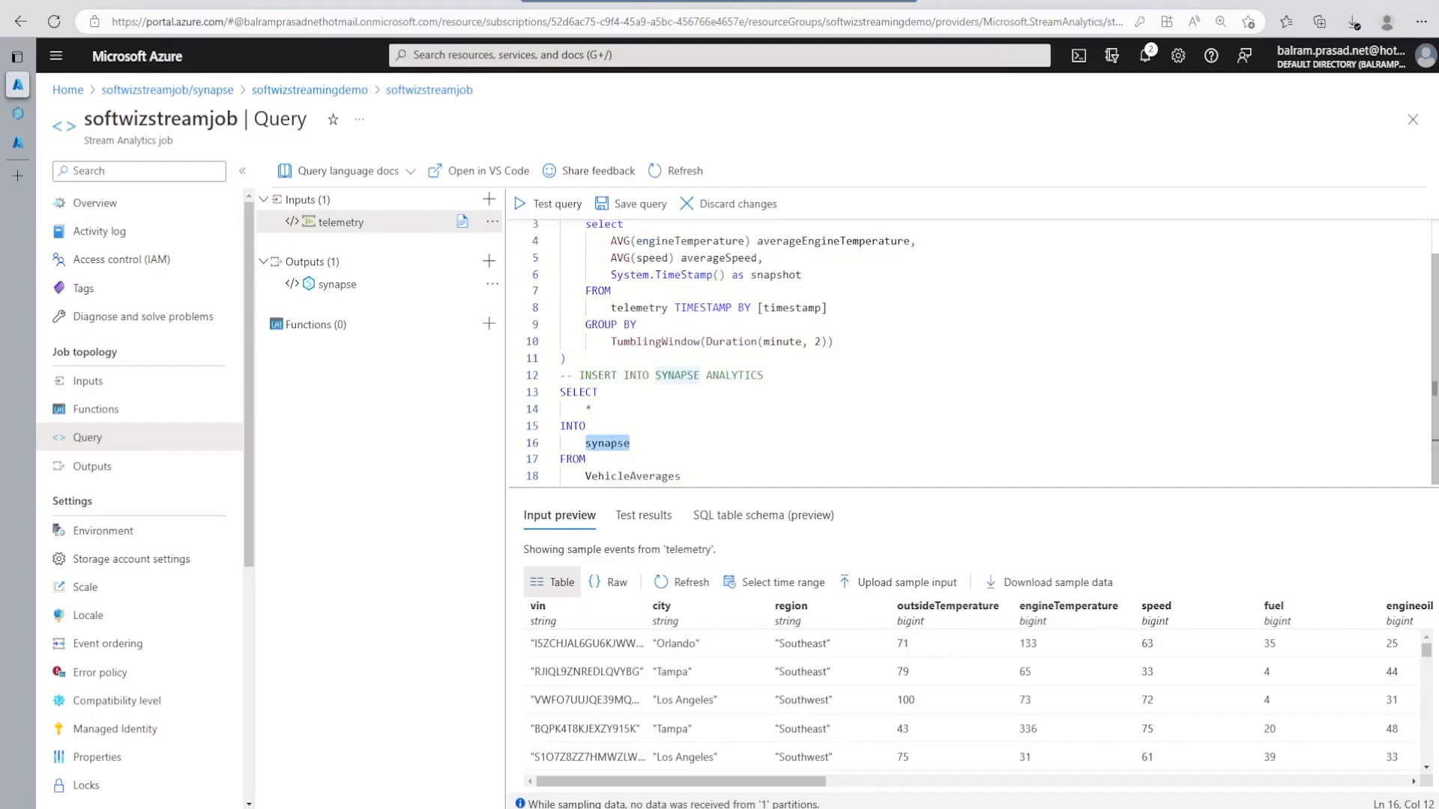
left_click(556, 203)
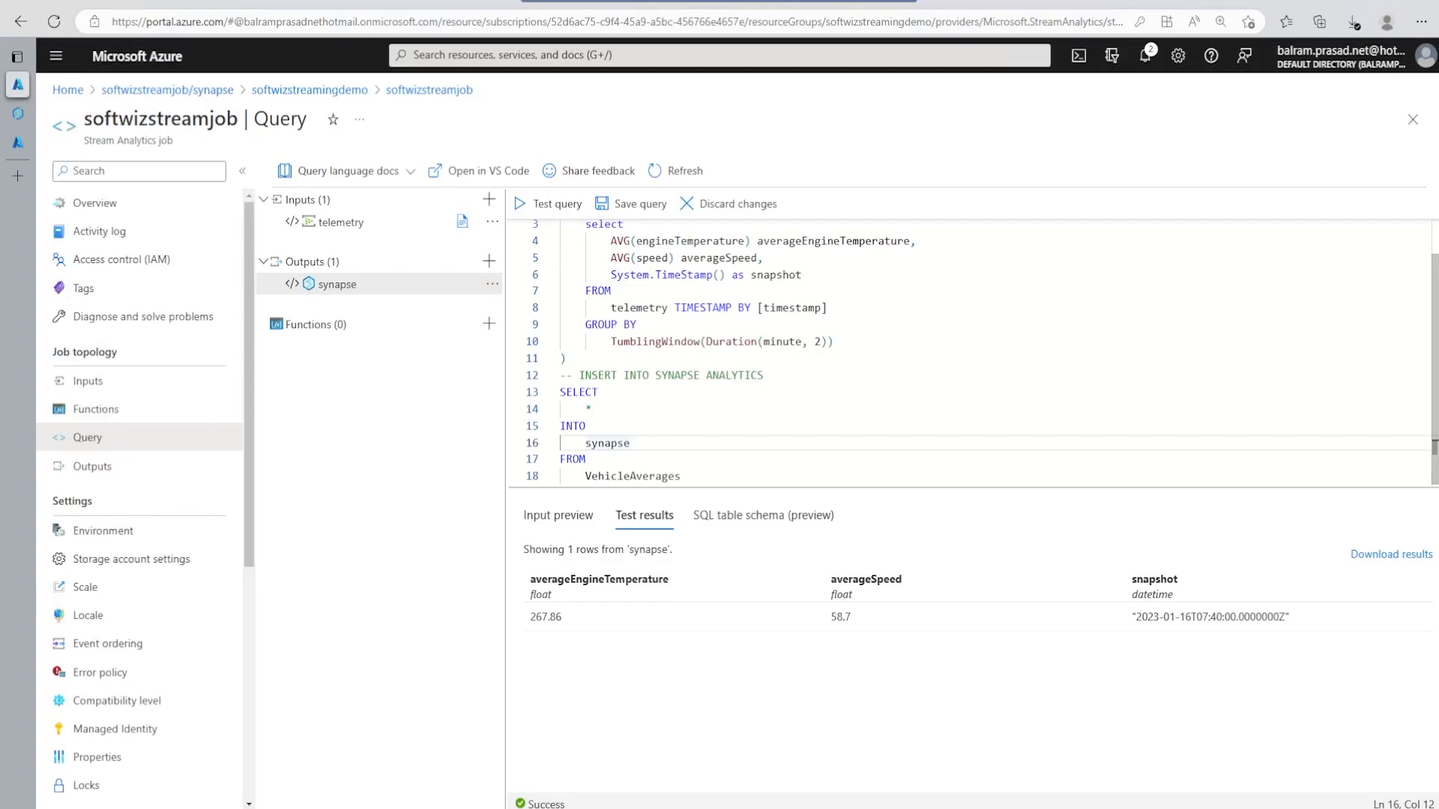
Step: Save the VehicleAverages averaging query for softwizstreamjob
left_click(630, 204)
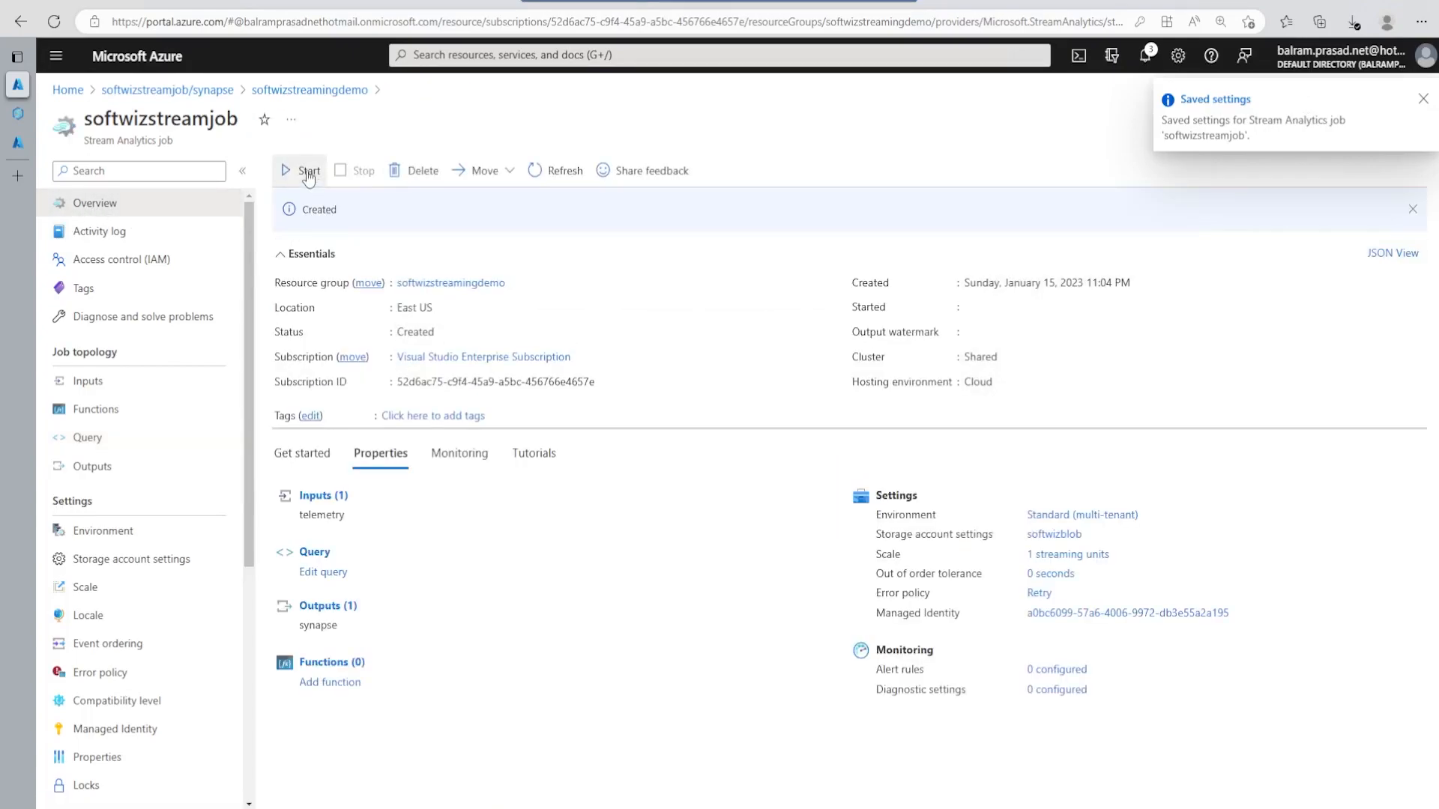
Step: Start softwizstreamjob with the job output start time set to Now
left_click(308, 170)
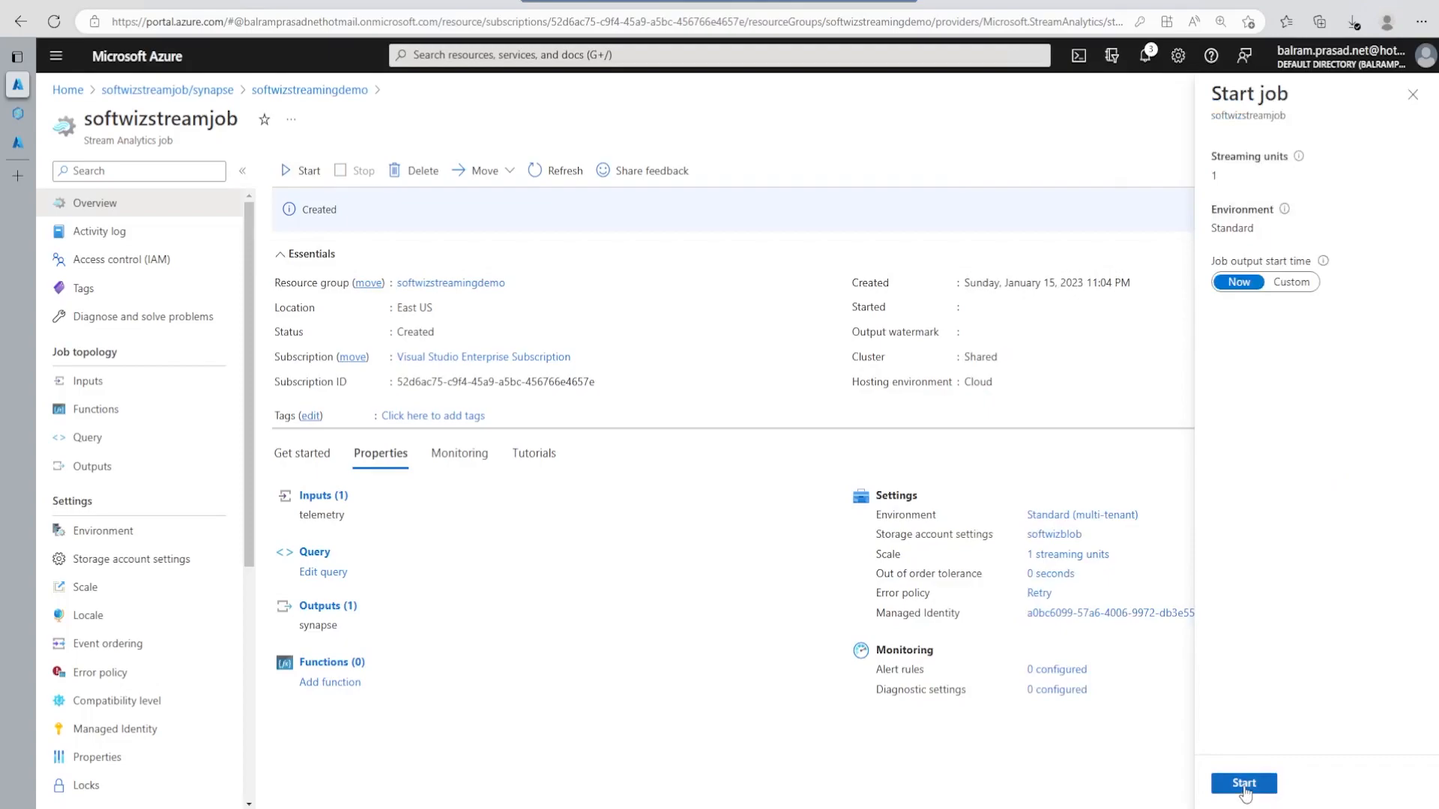
left_click(1244, 783)
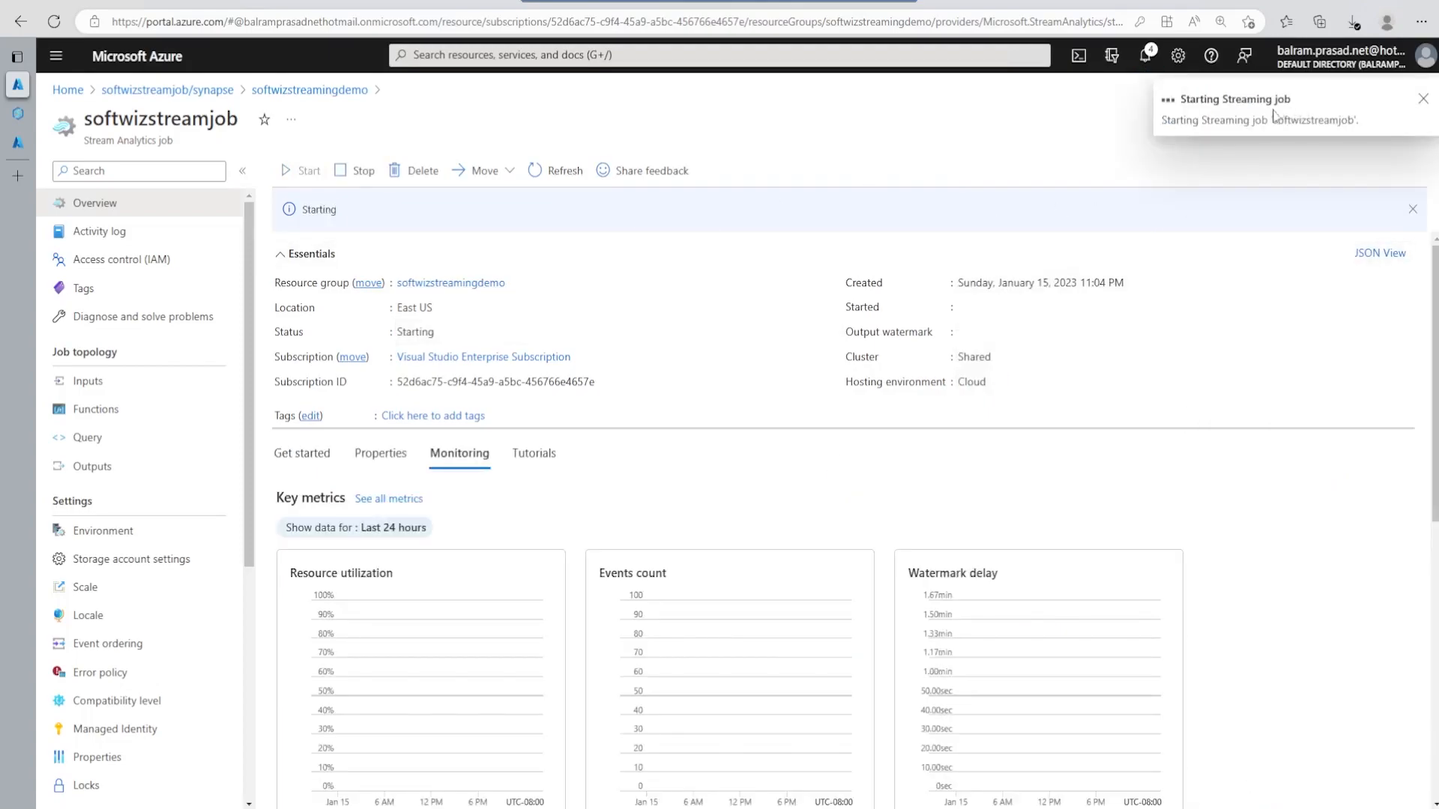
mouse_move(1277, 122)
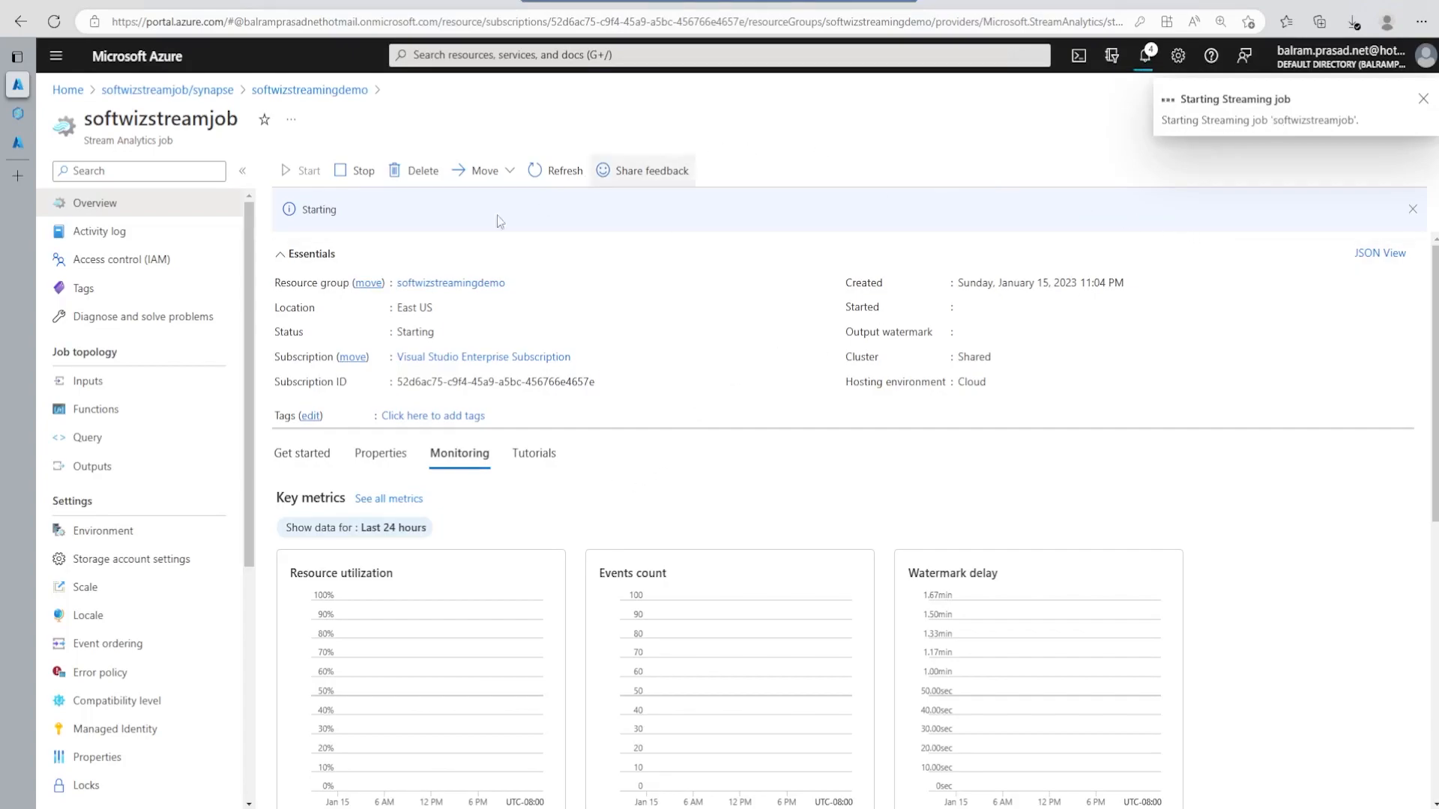
left_click(1422, 98)
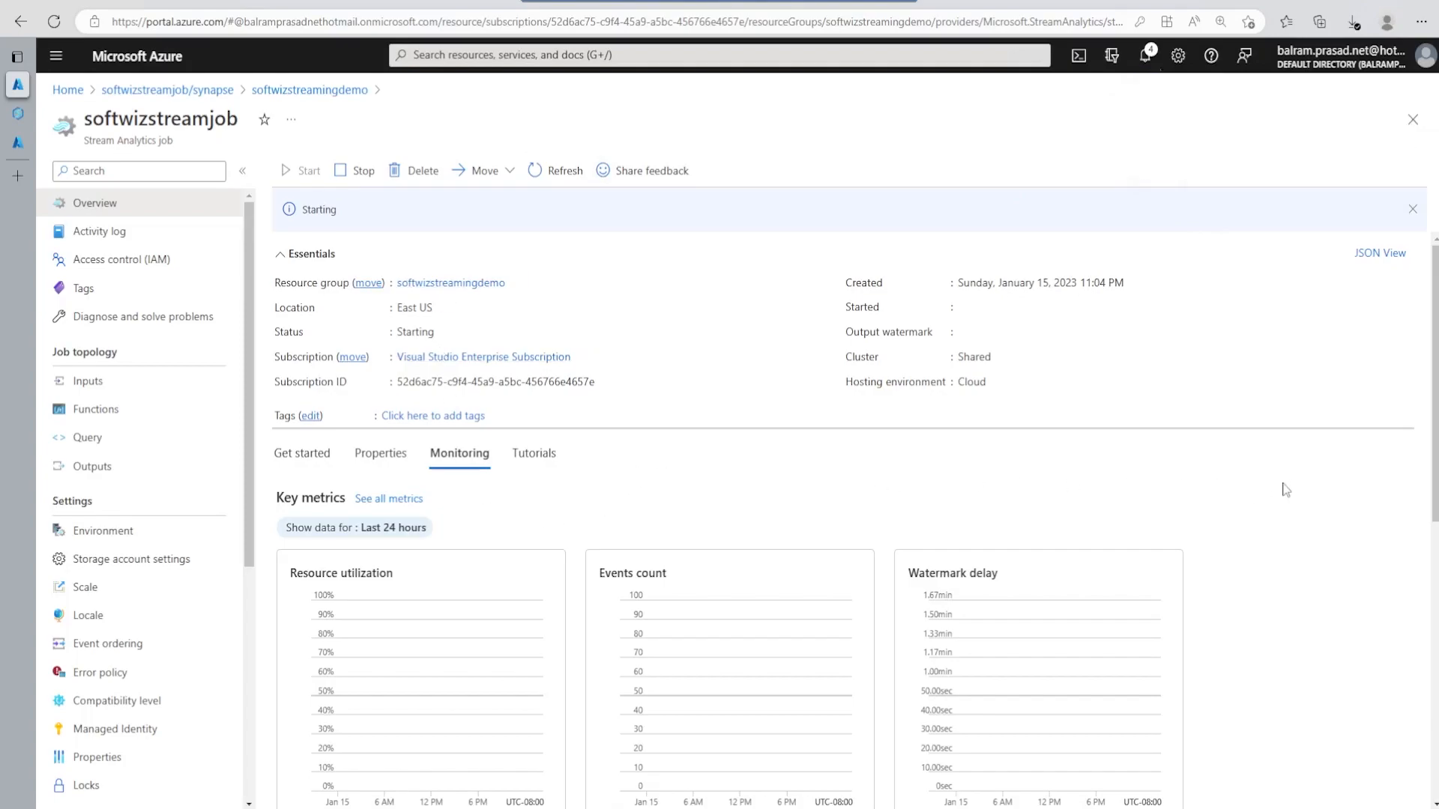
mouse_move(1221, 493)
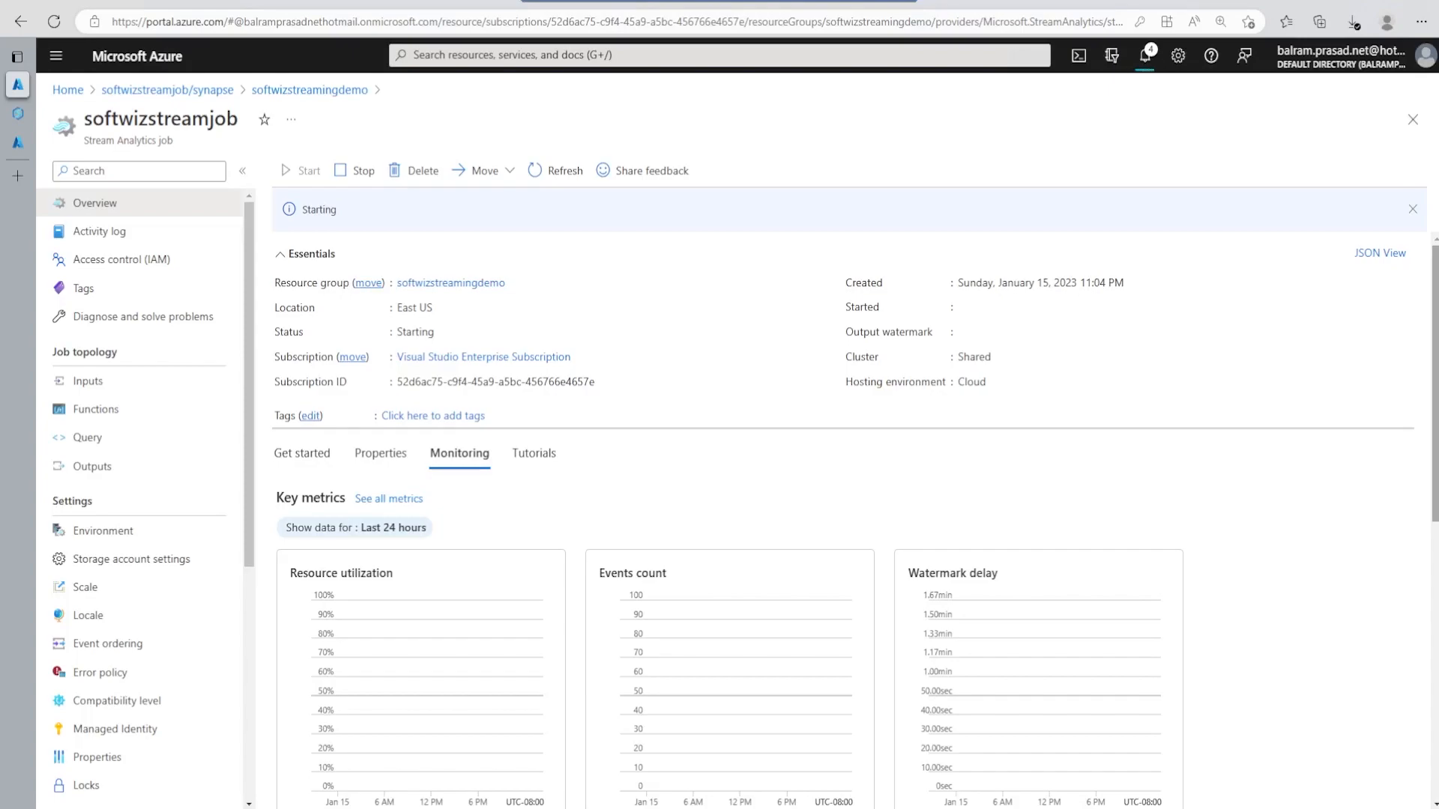
mouse_move(368, 551)
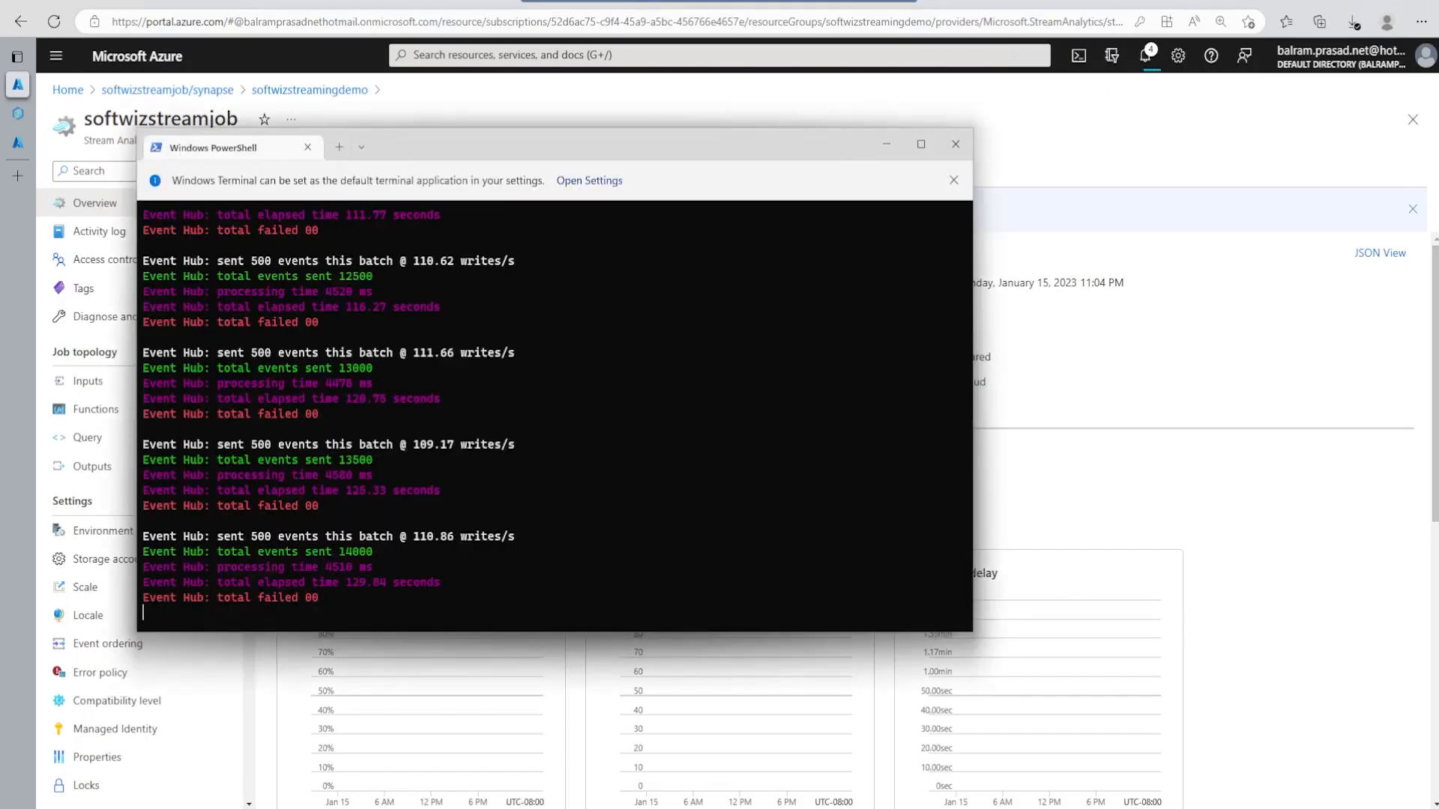
Step: Set aside the PowerShell generator window after it reports 14,000 events sent
left_click(954, 144)
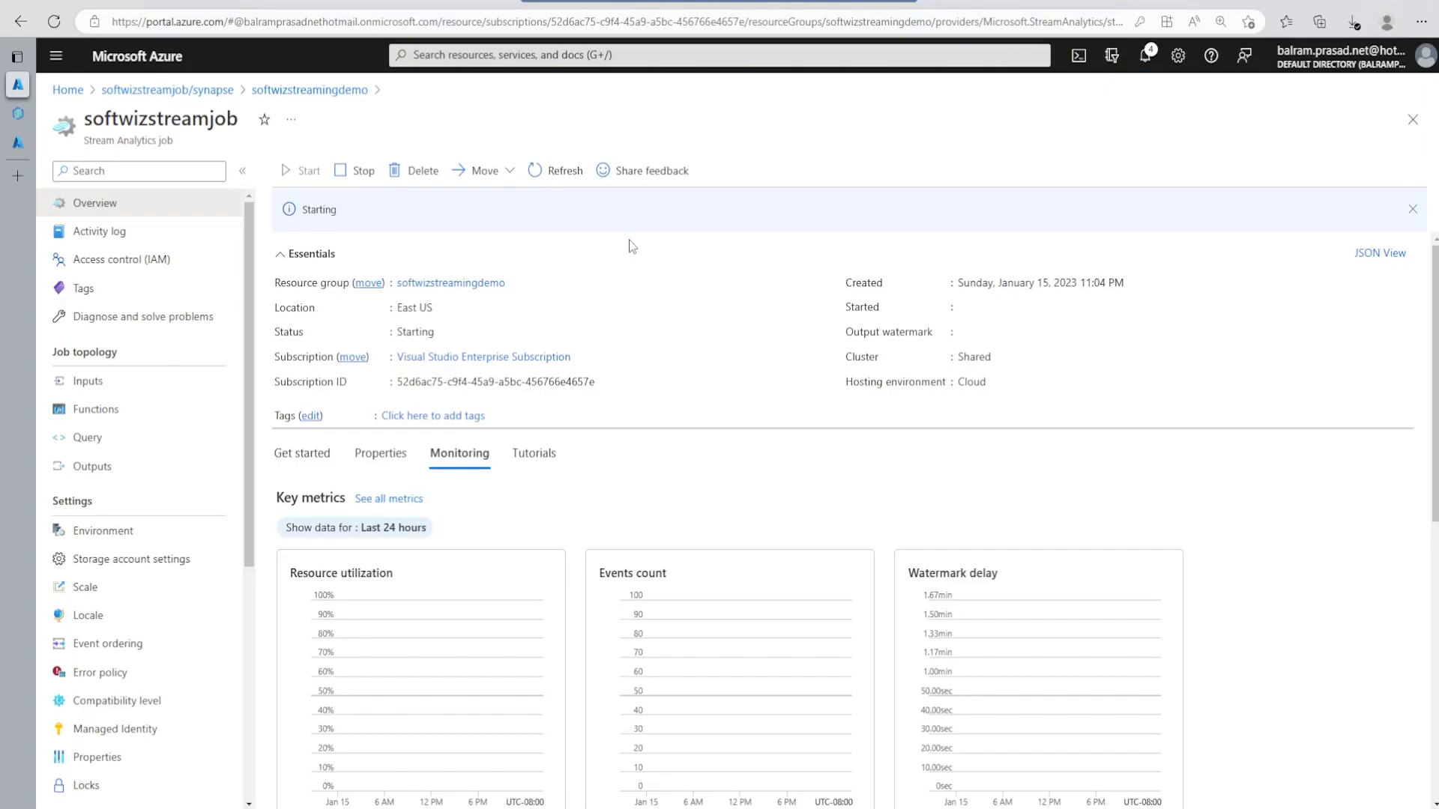
Step: Refresh the job overview and confirm in notifications that softwizstreamjob started
left_click(310, 171)
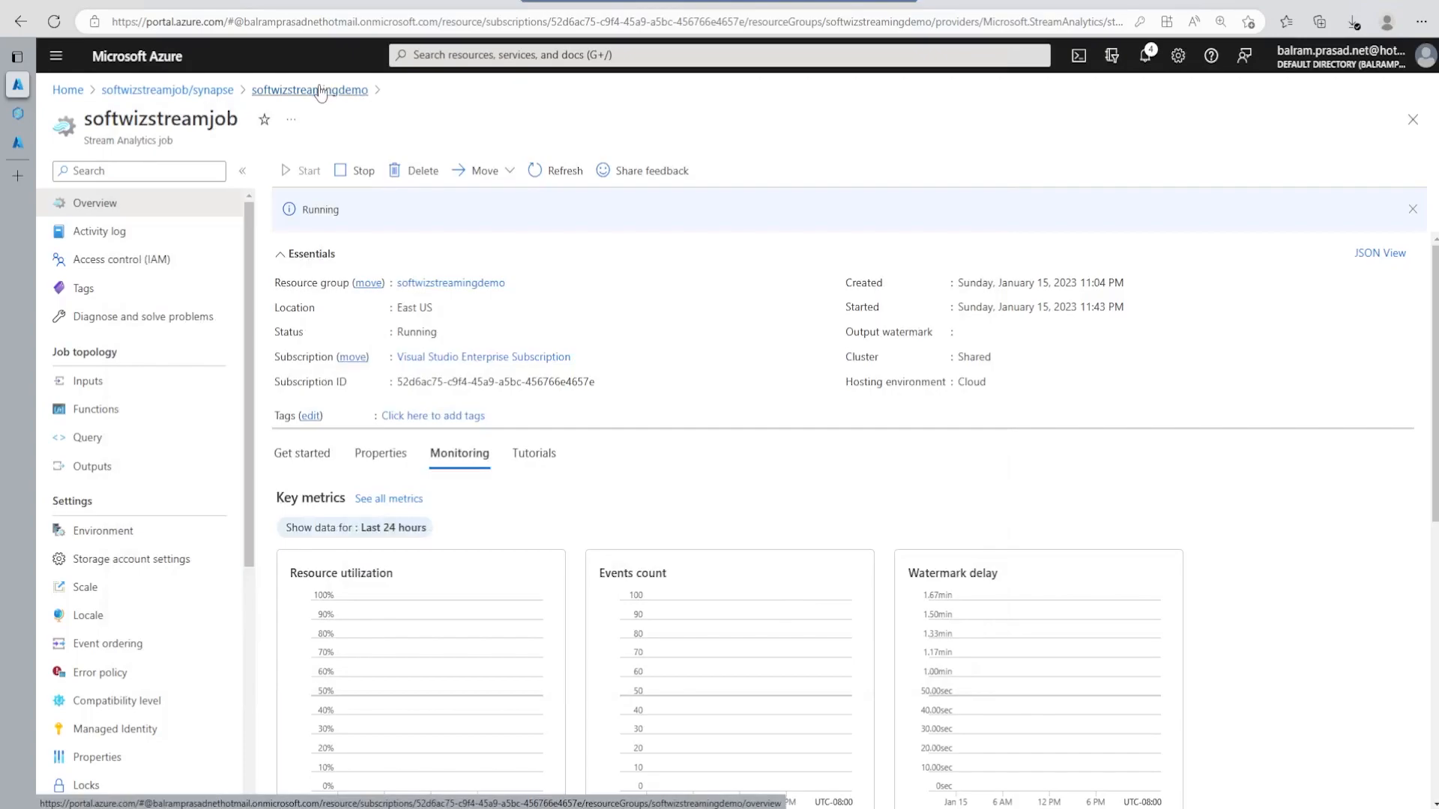
left_click(310, 90)
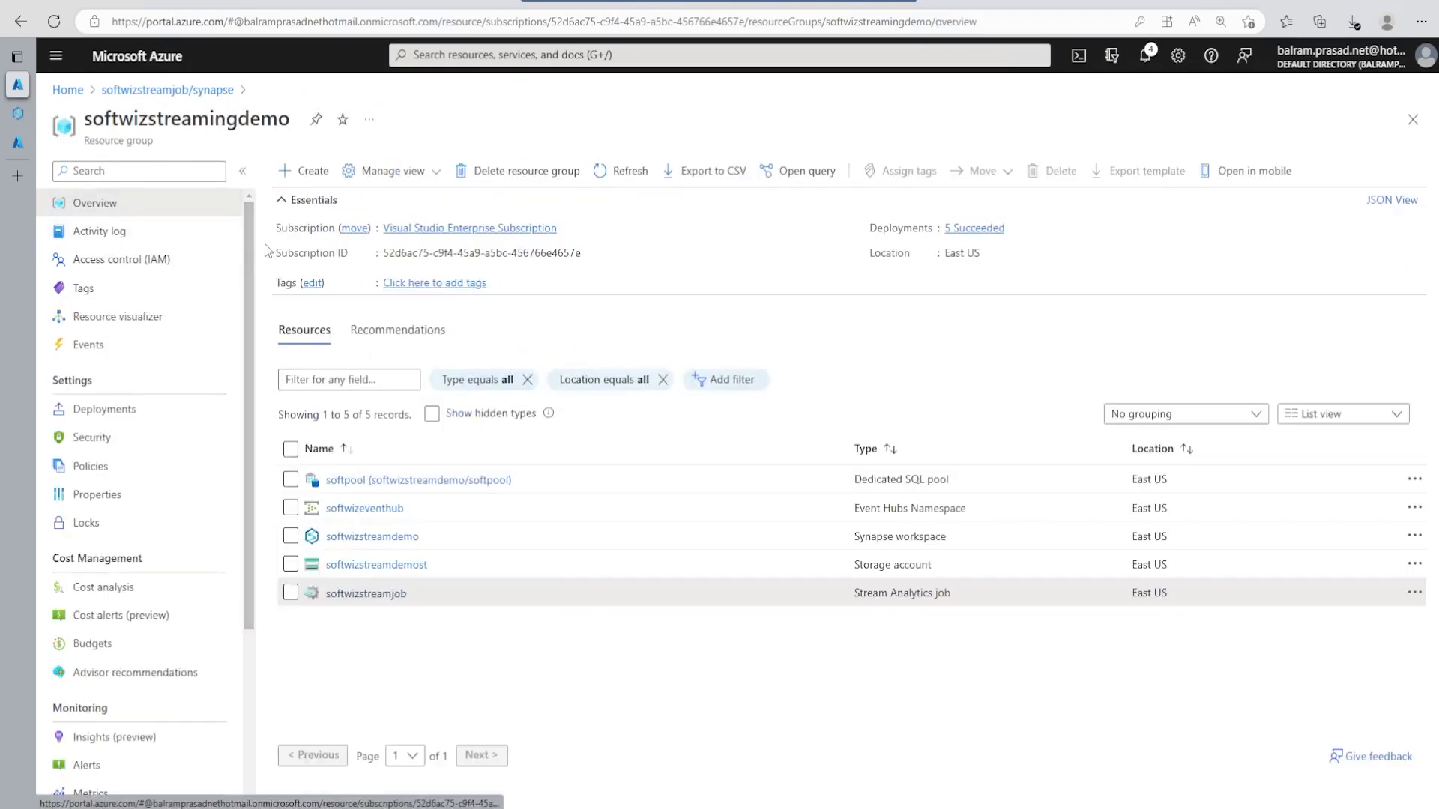
mouse_move(474, 635)
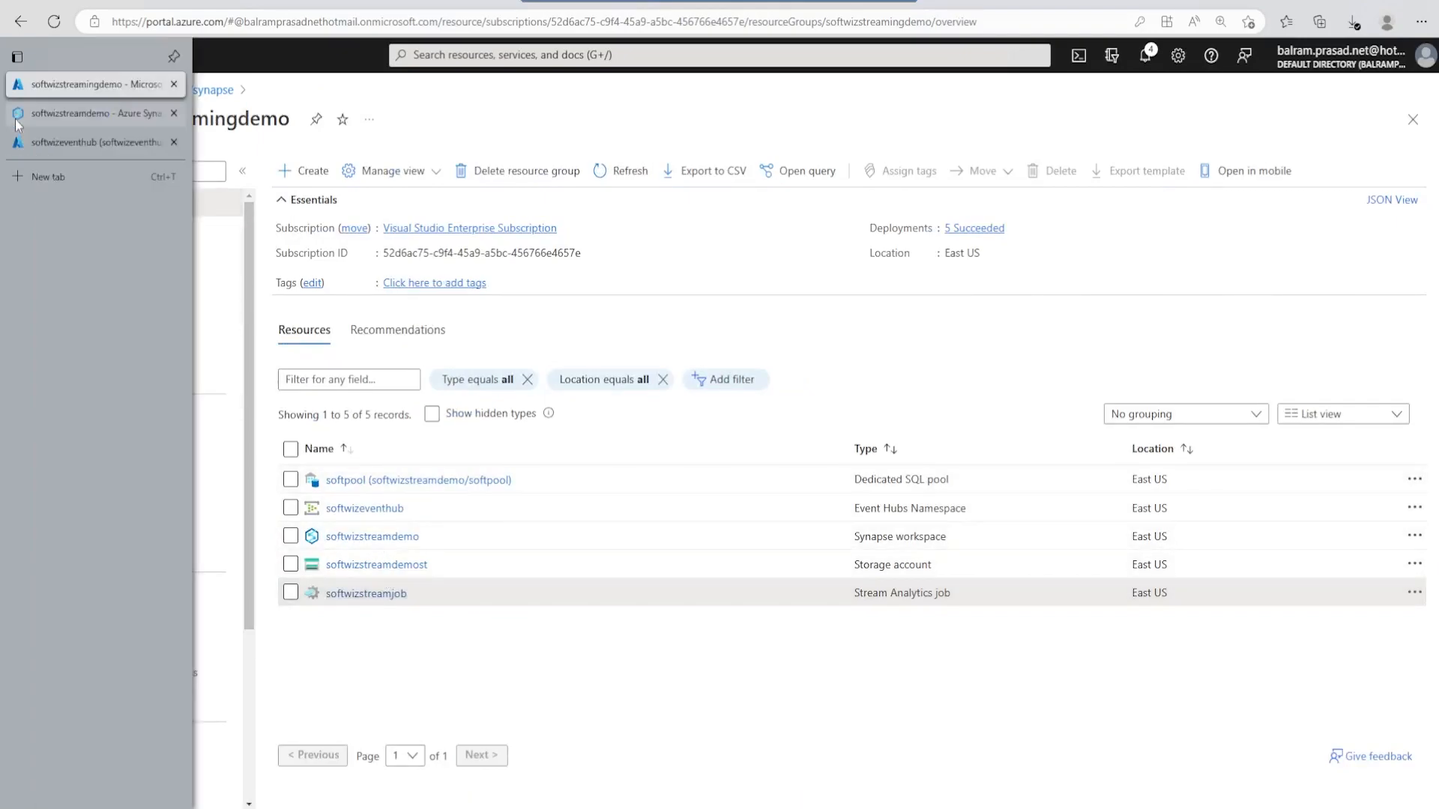
left_click(1144, 55)
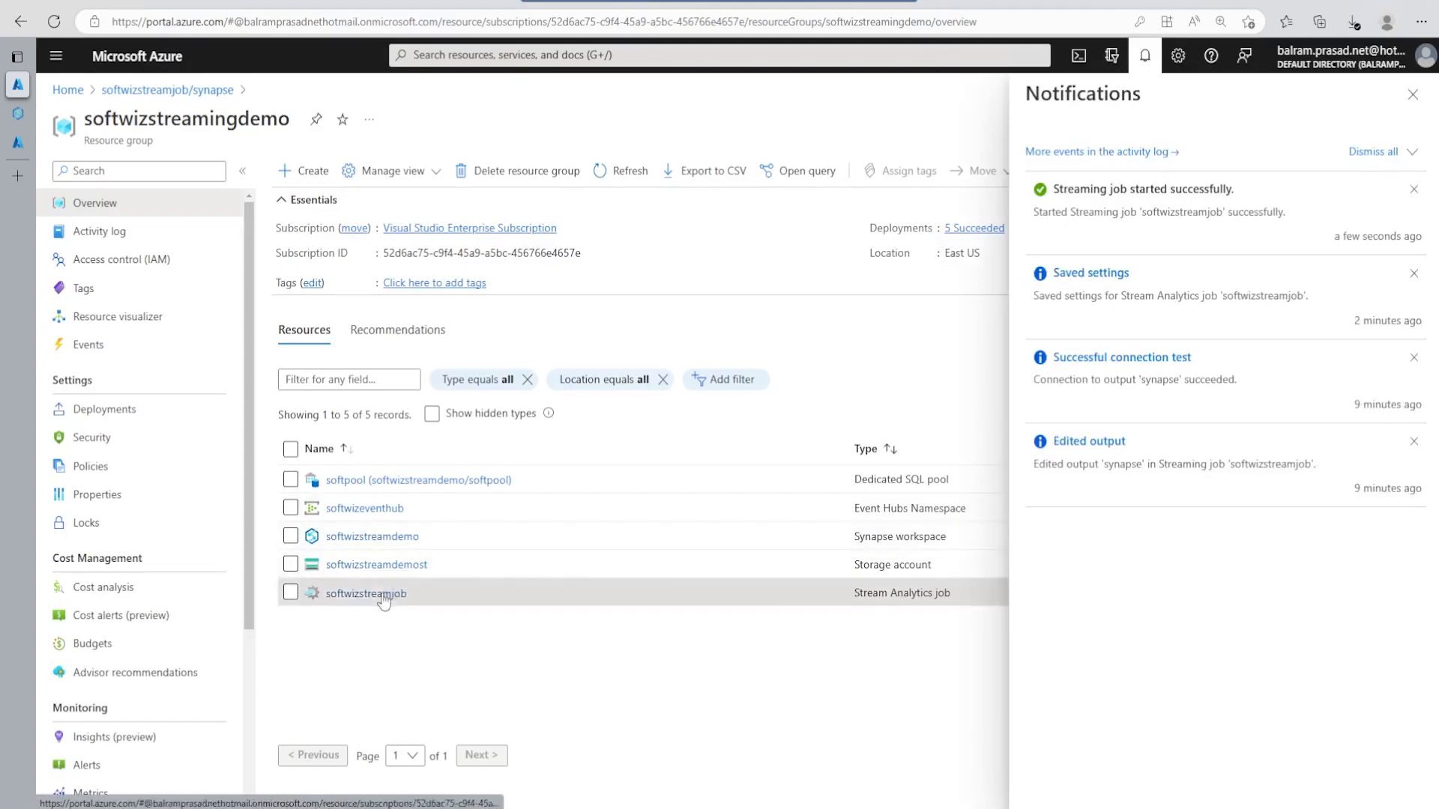
left_click(365, 593)
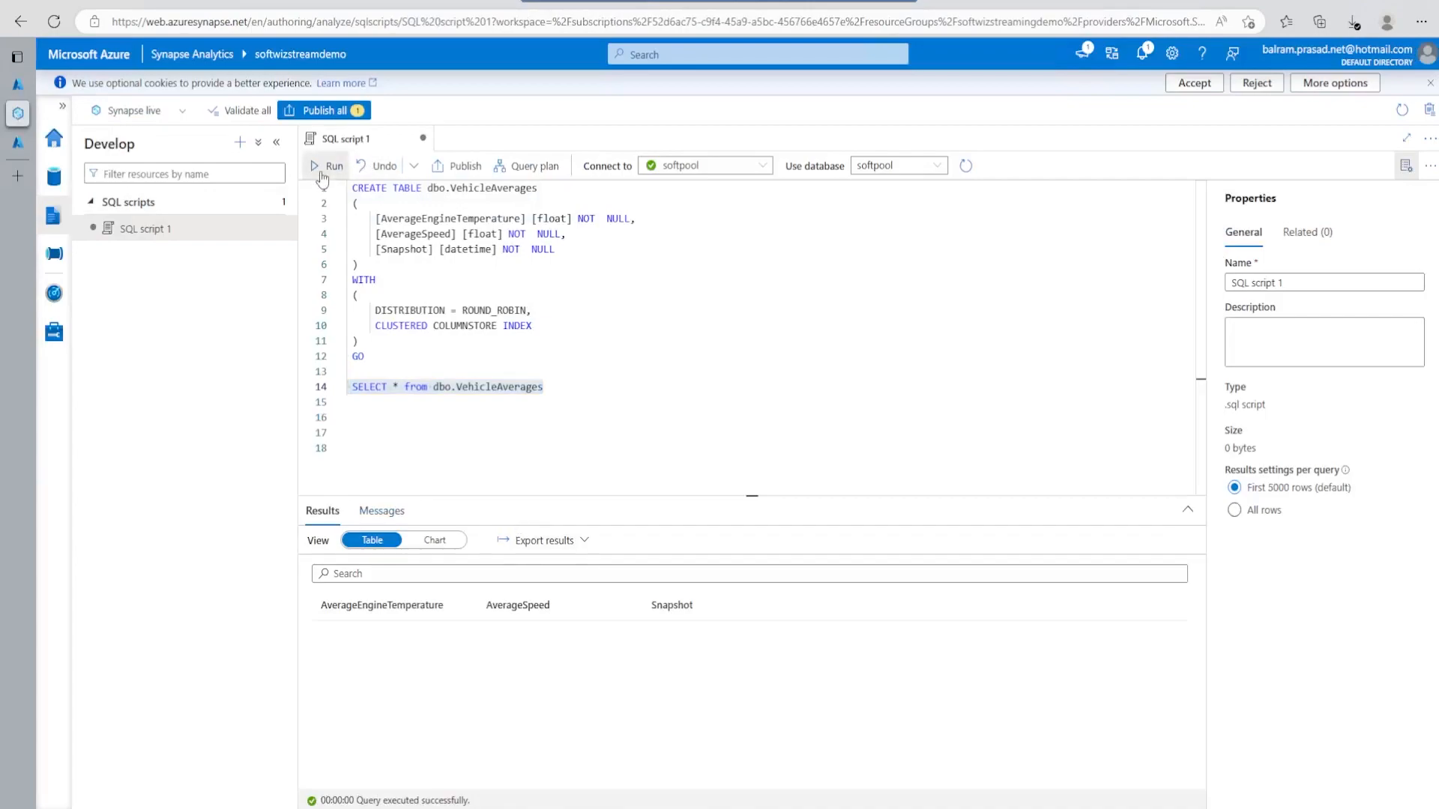
Step: Re-run the dbo.VehicleAverages SELECT to fetch the first averaged row for 07:44
left_click(329, 167)
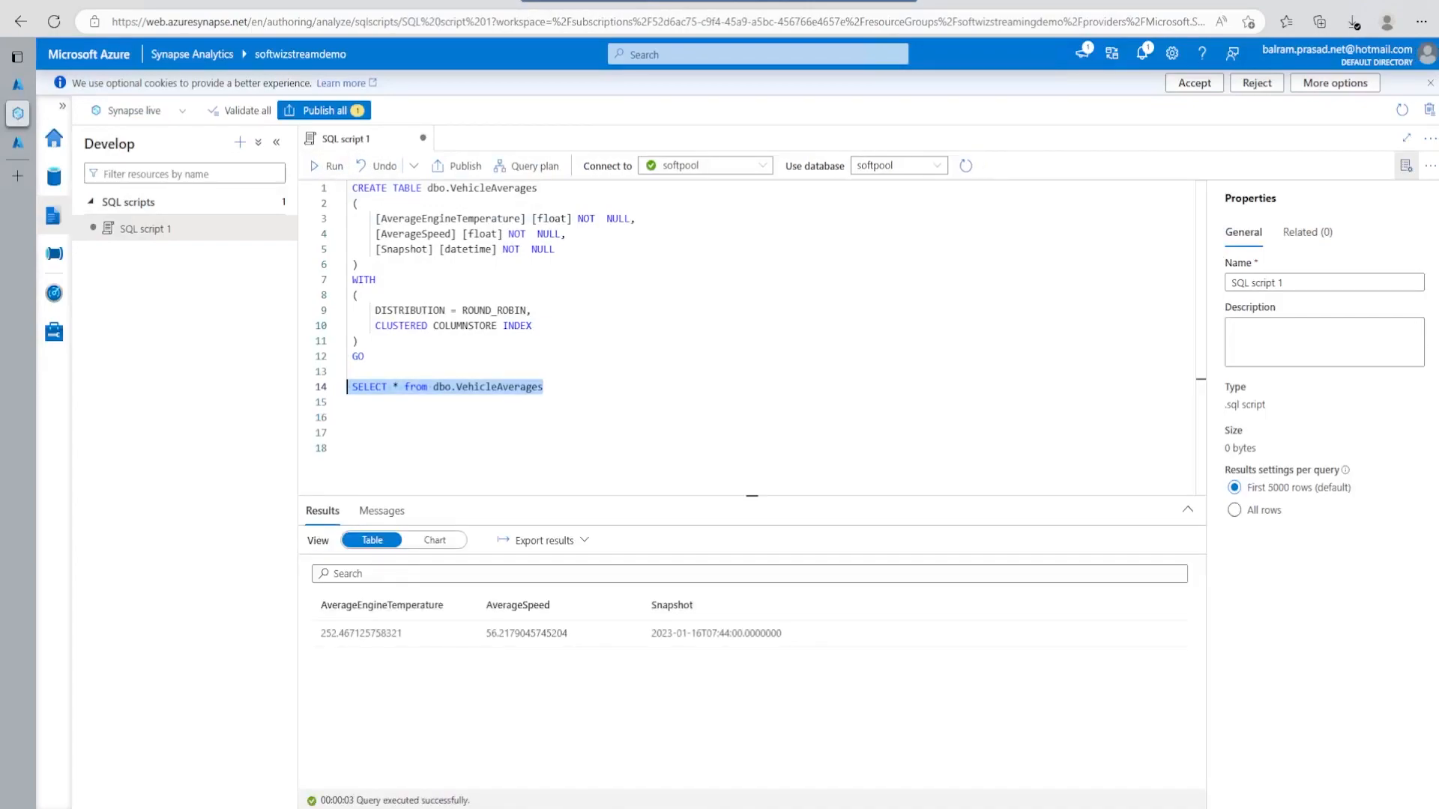
left_click(327, 166)
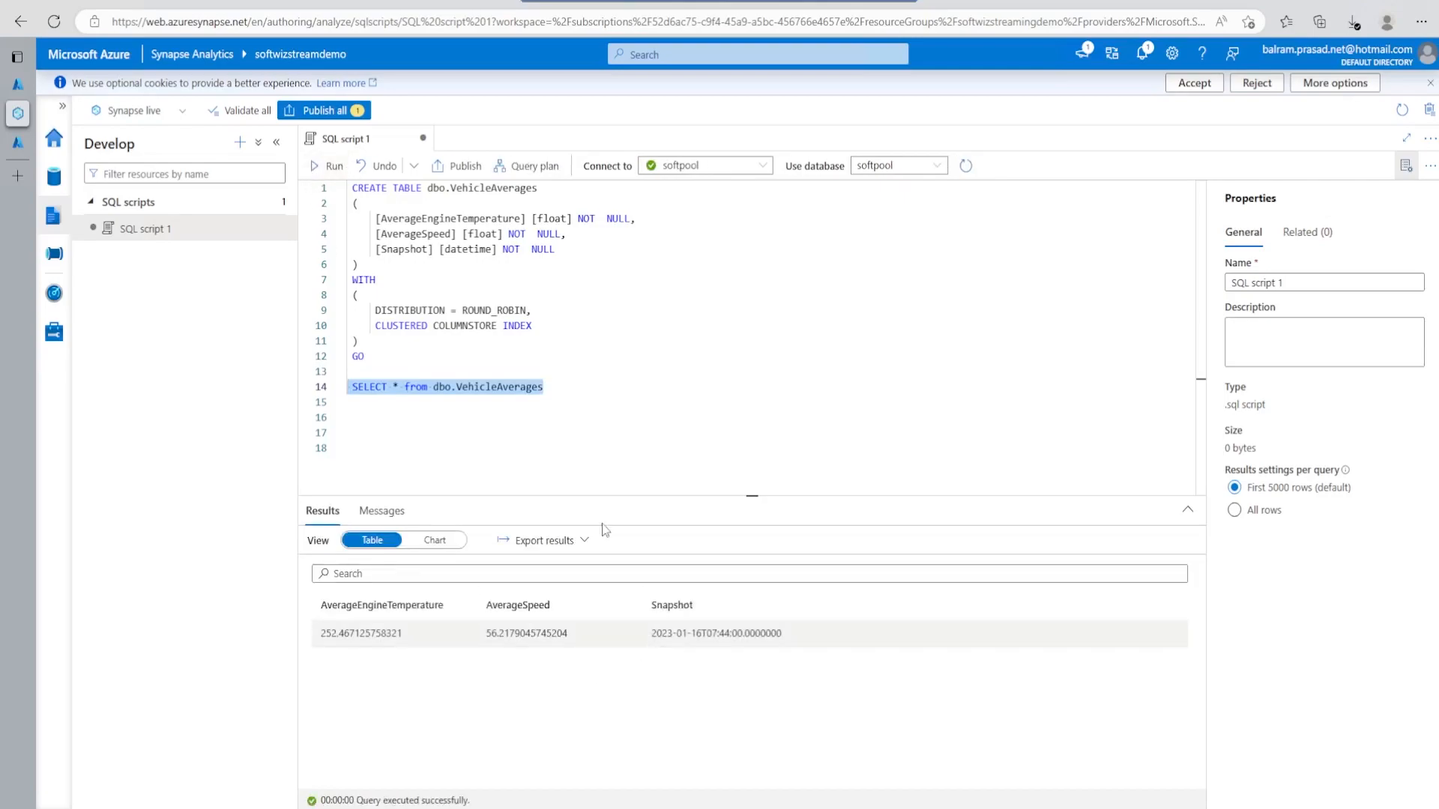
left_click(327, 166)
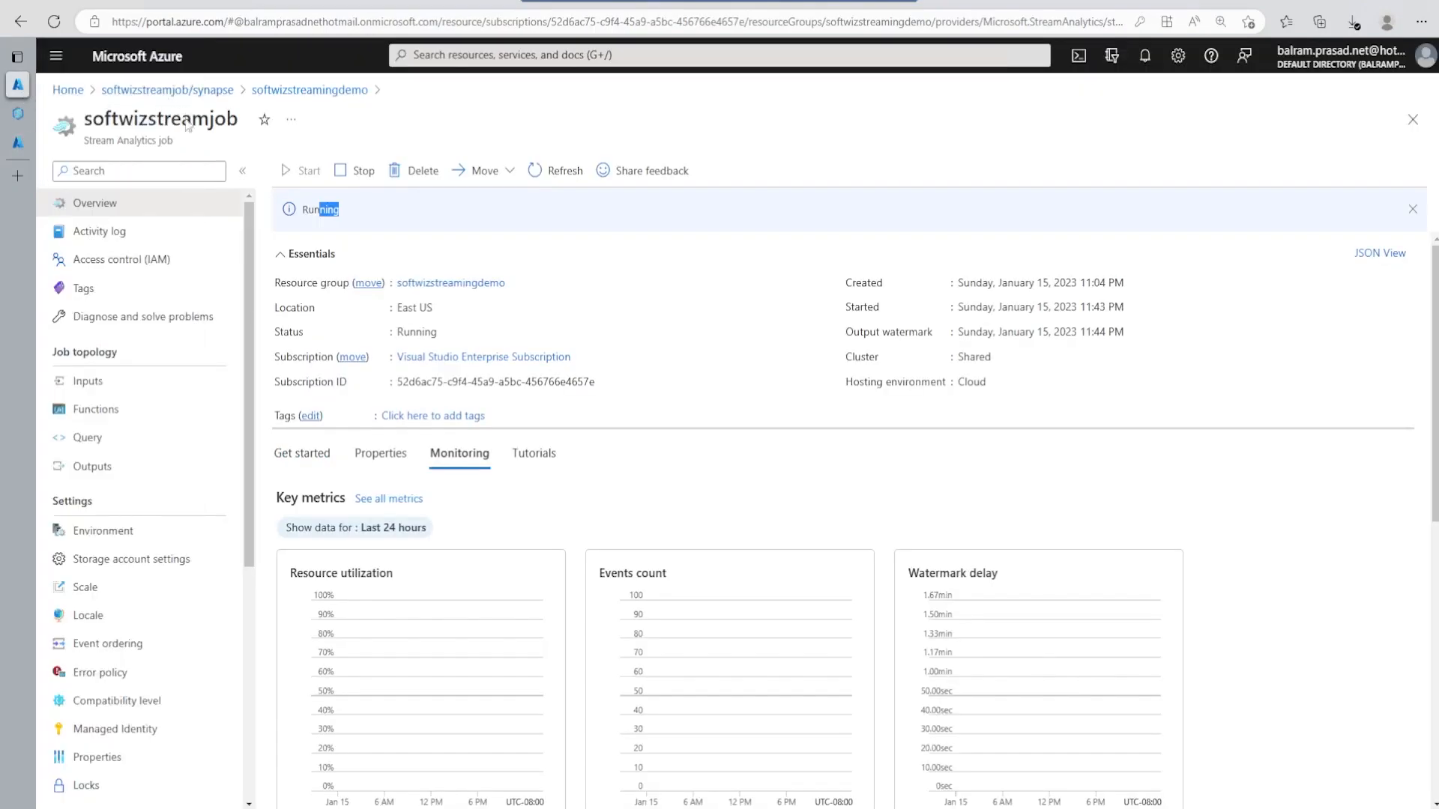
Step: Review the running job's query, then re-run the Synapse SELECT to get the 07:46 row
left_click(87, 437)
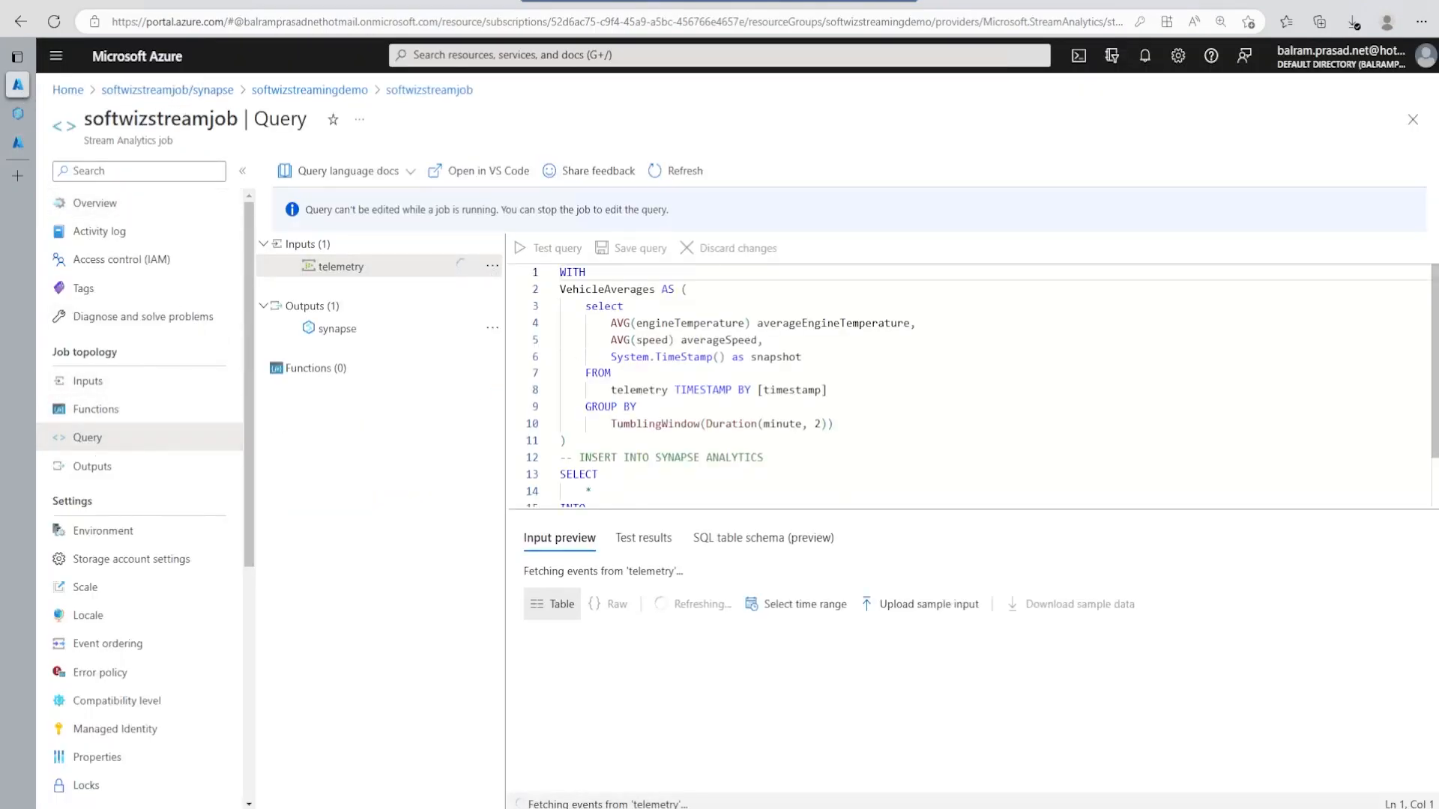
left_click_drag(699, 424, 833, 425)
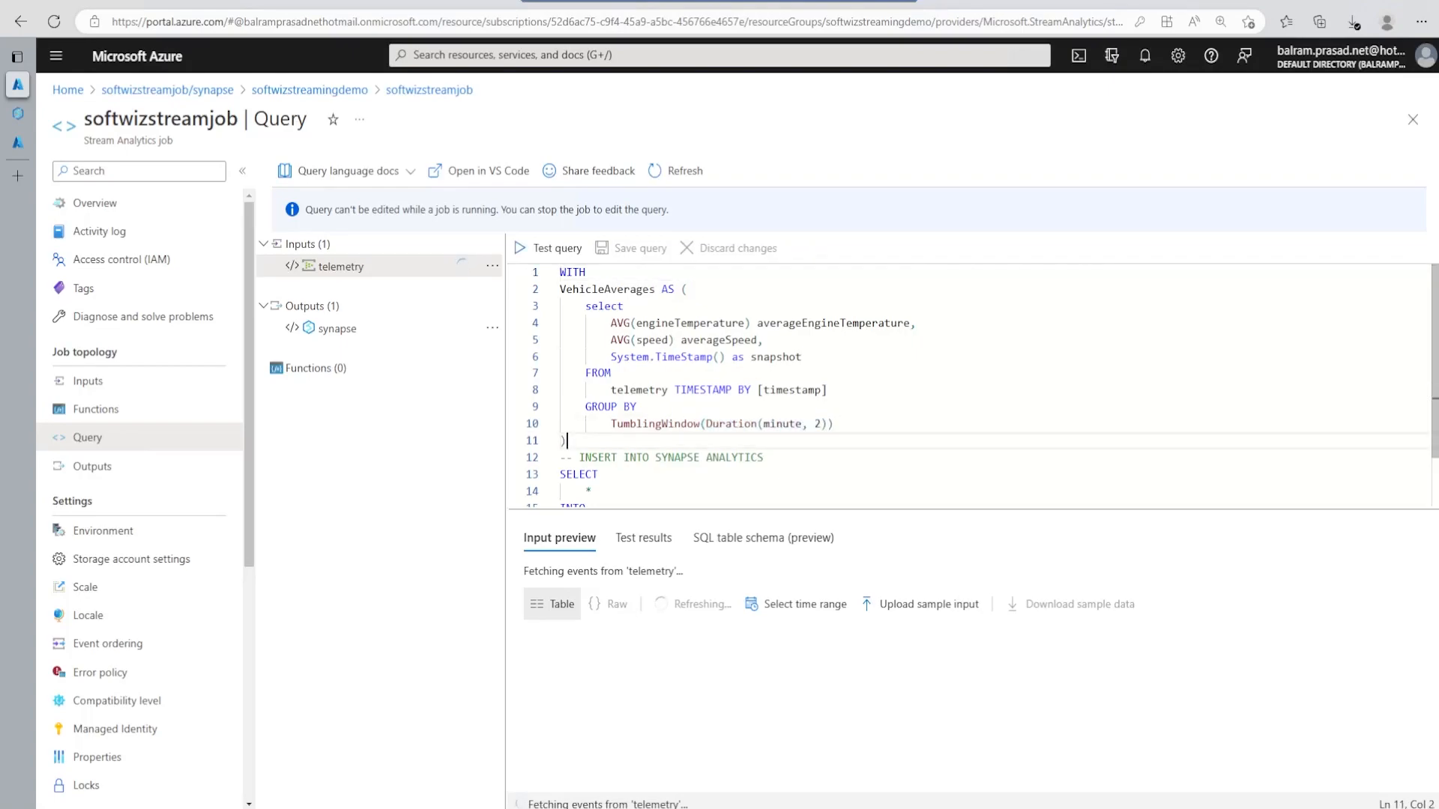
scroll("down", 3)
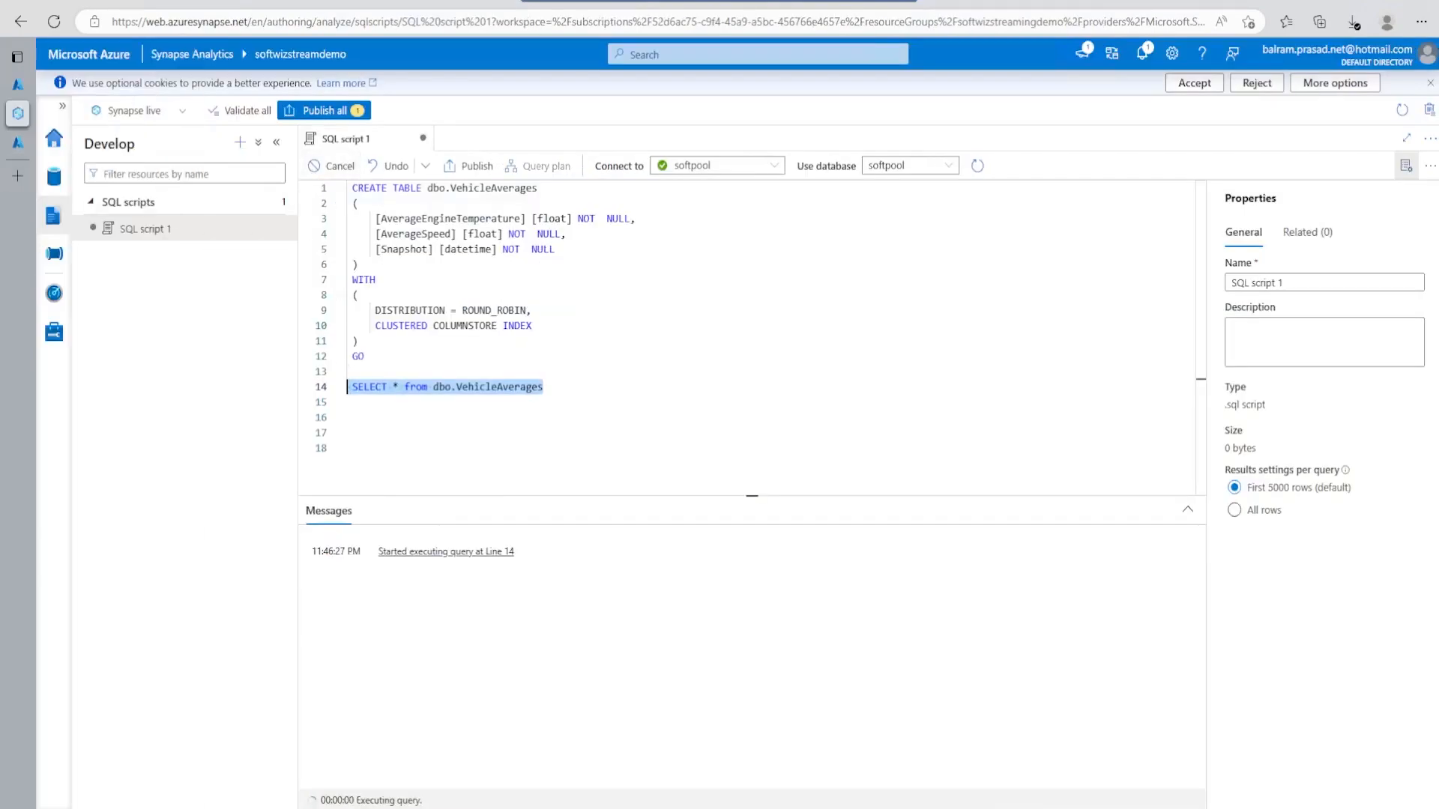
left_click(332, 167)
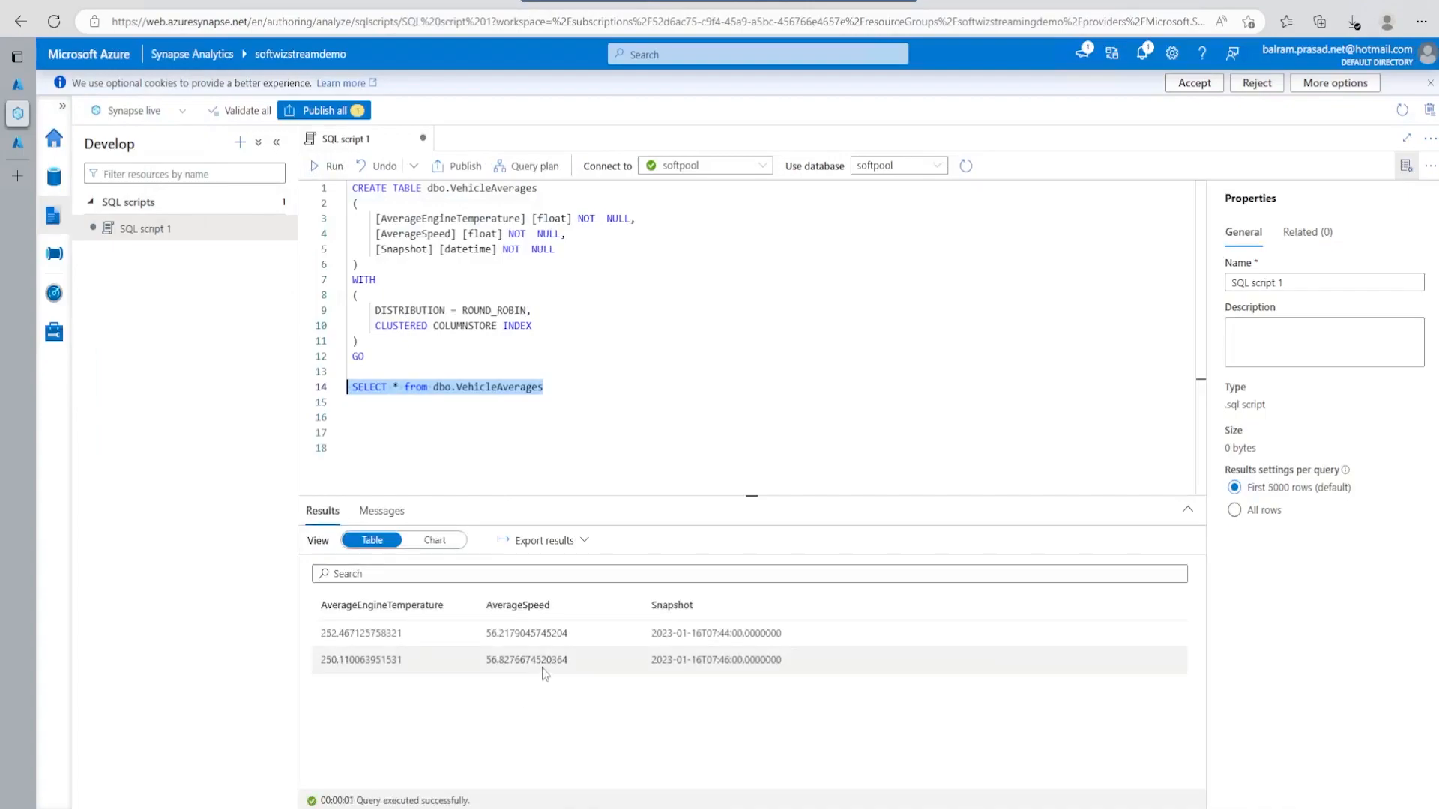
mouse_move(667, 652)
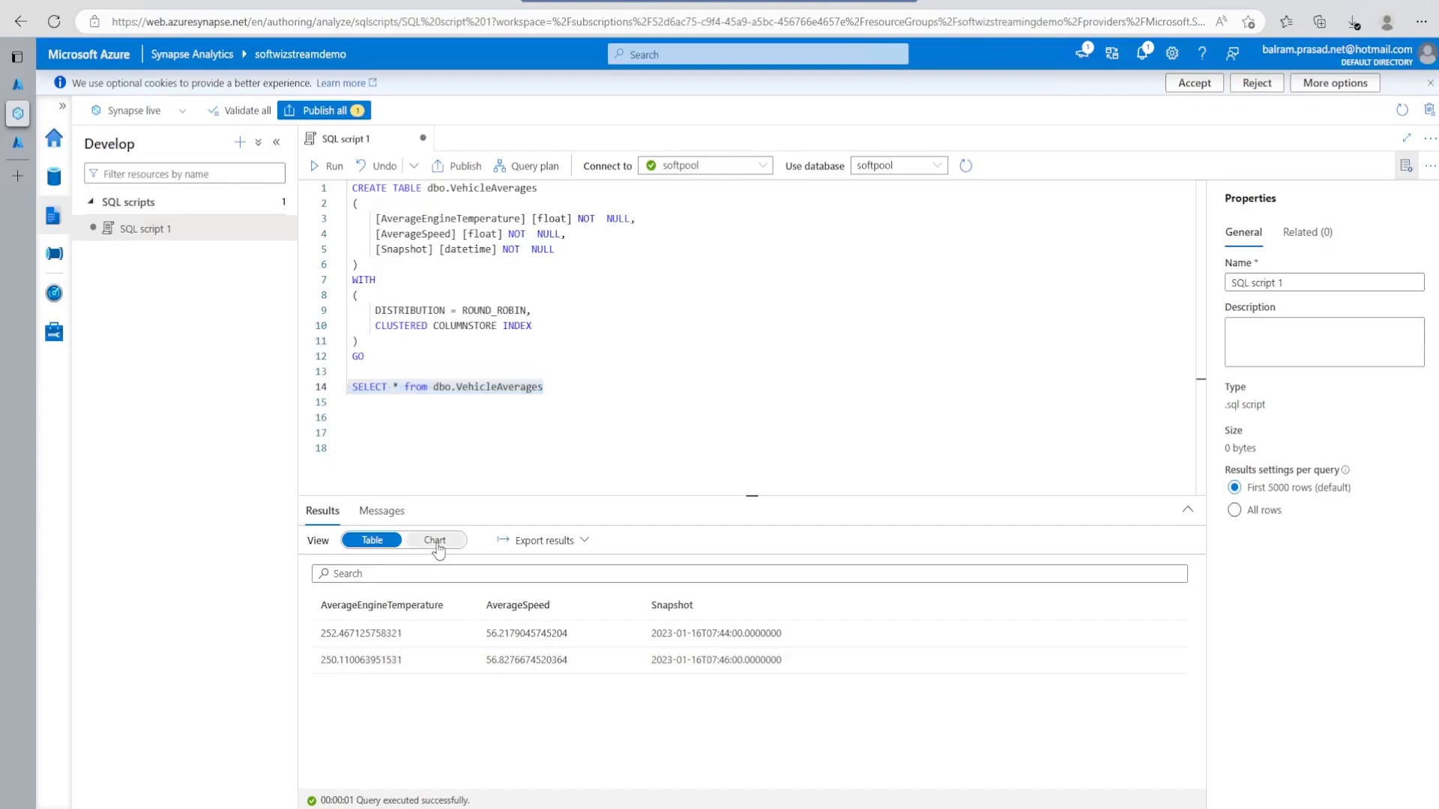
left_click(434, 540)
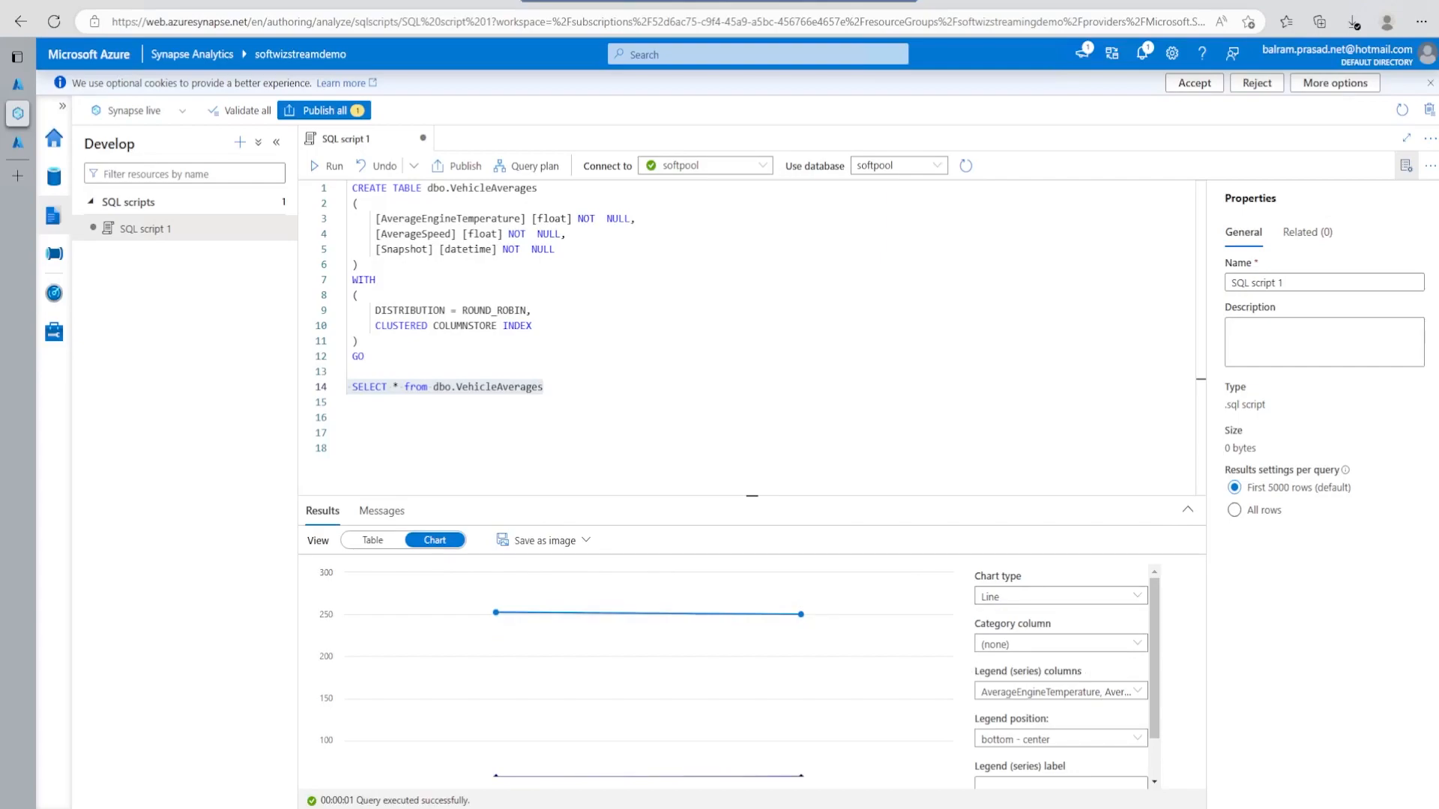
left_click(1059, 596)
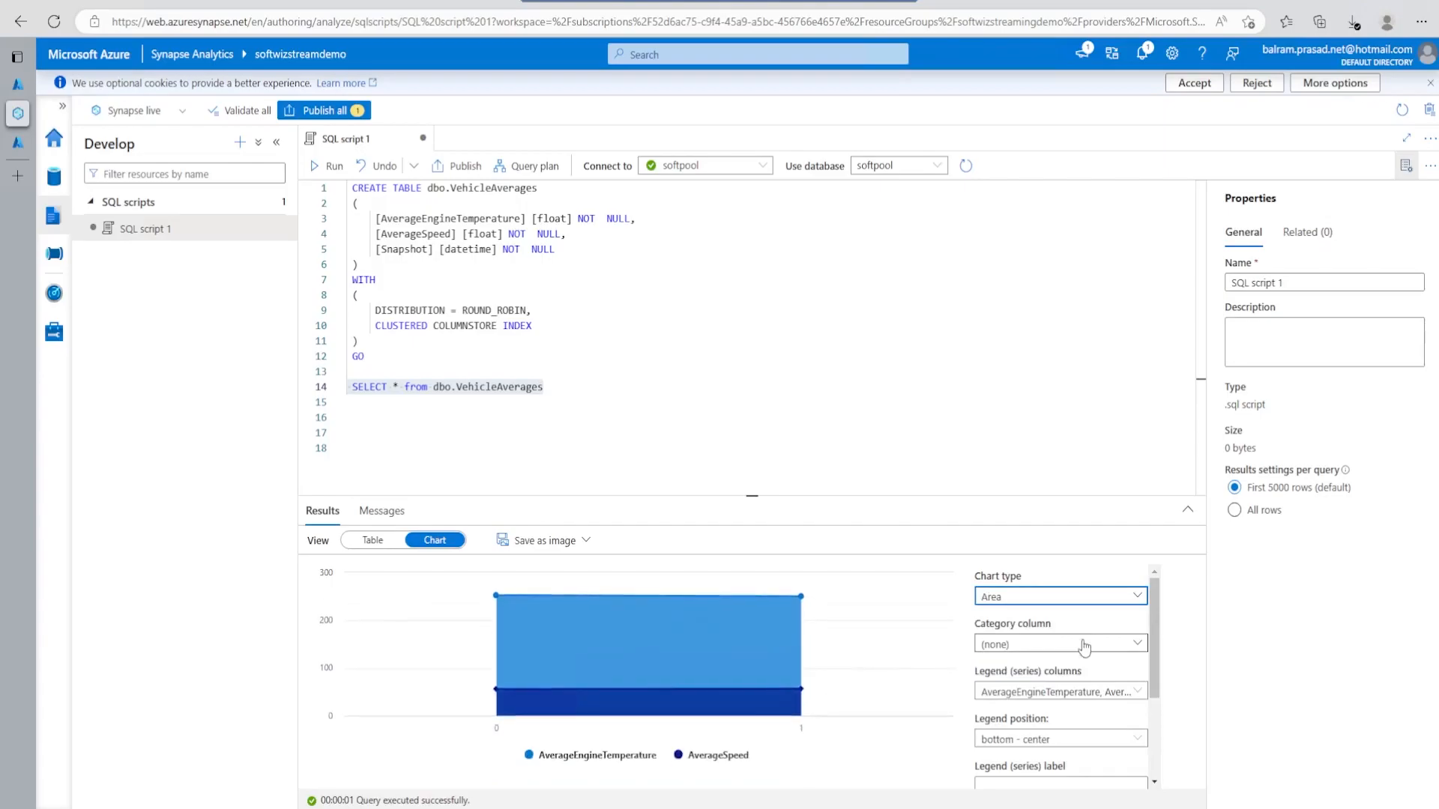
mouse_move(1083, 684)
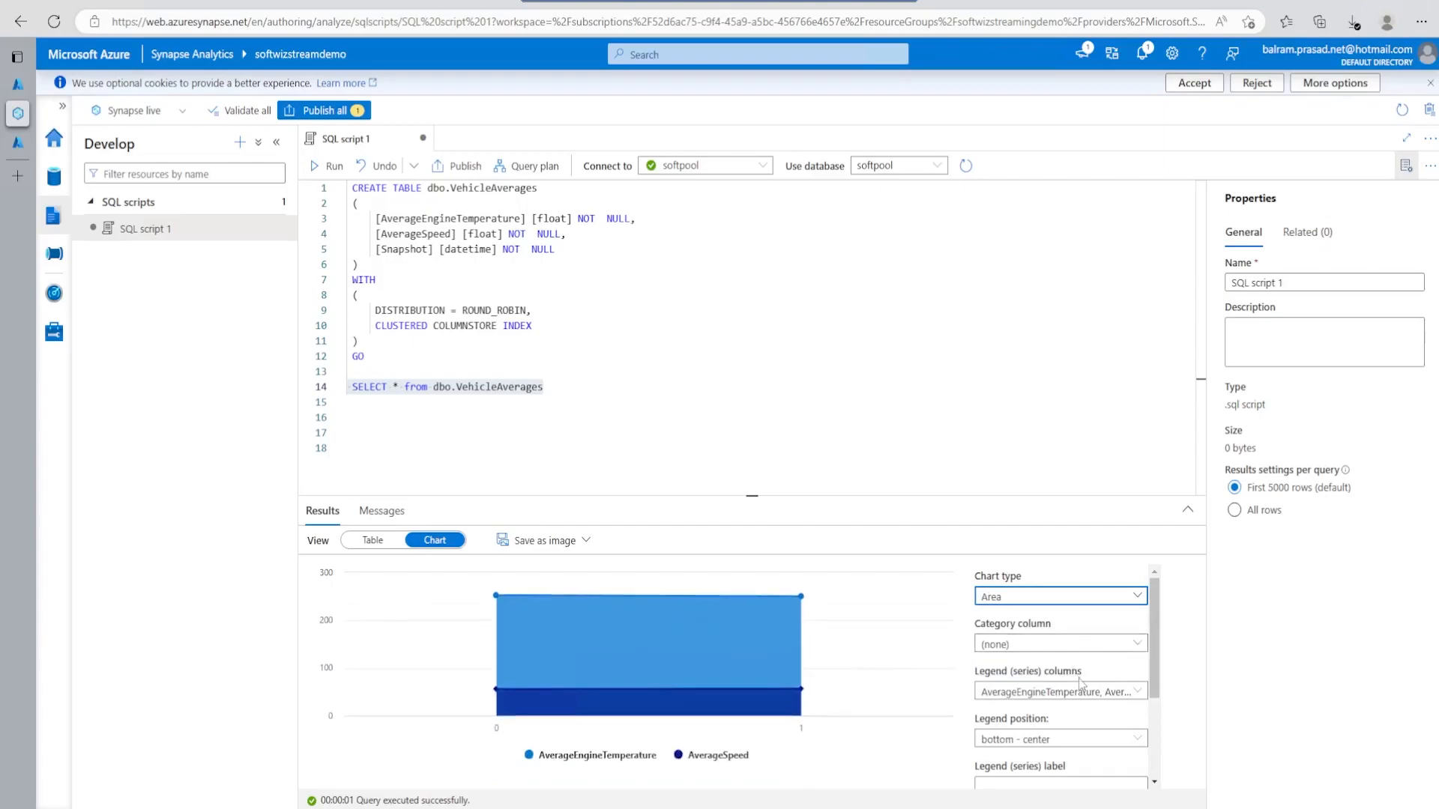
left_click(1060, 691)
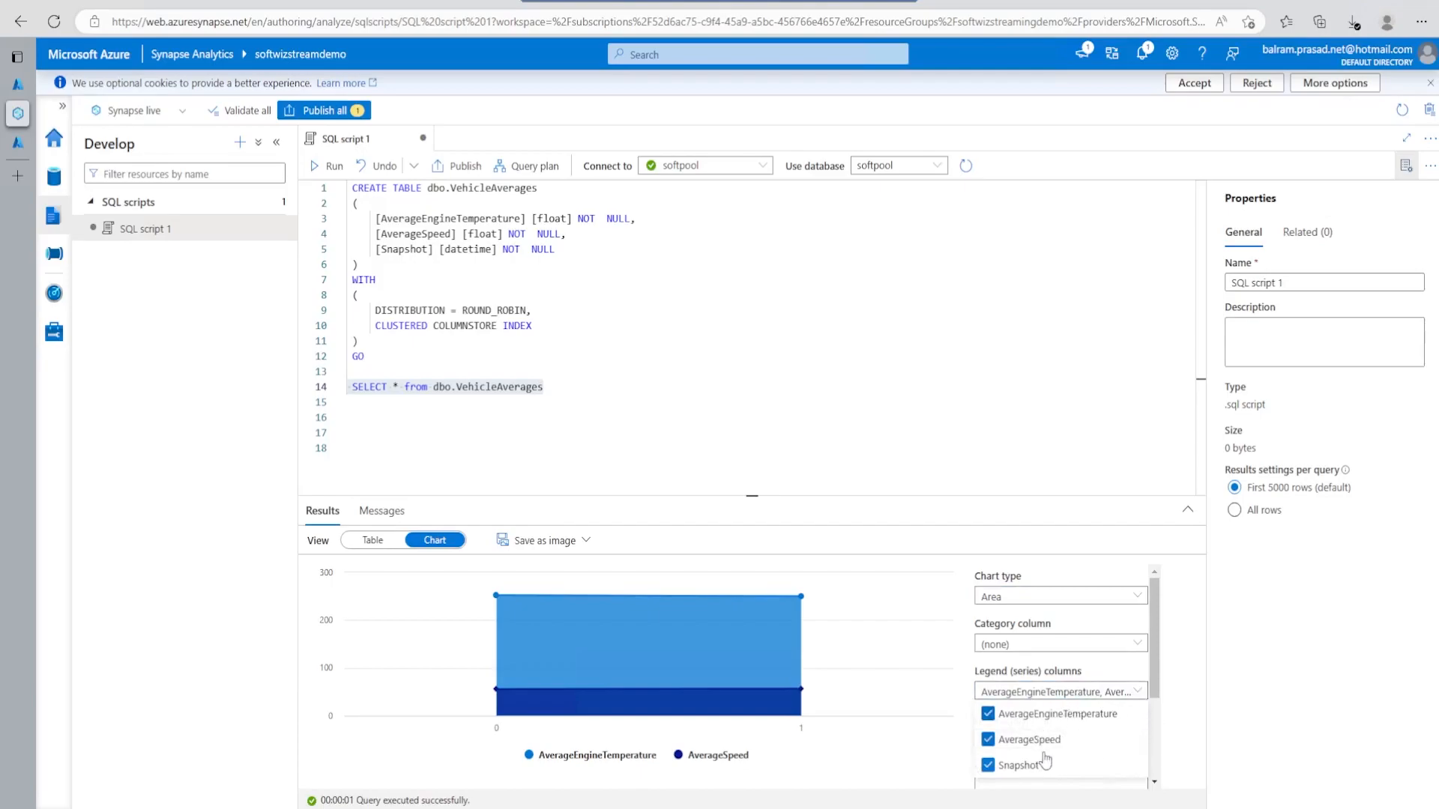
mouse_move(1119, 724)
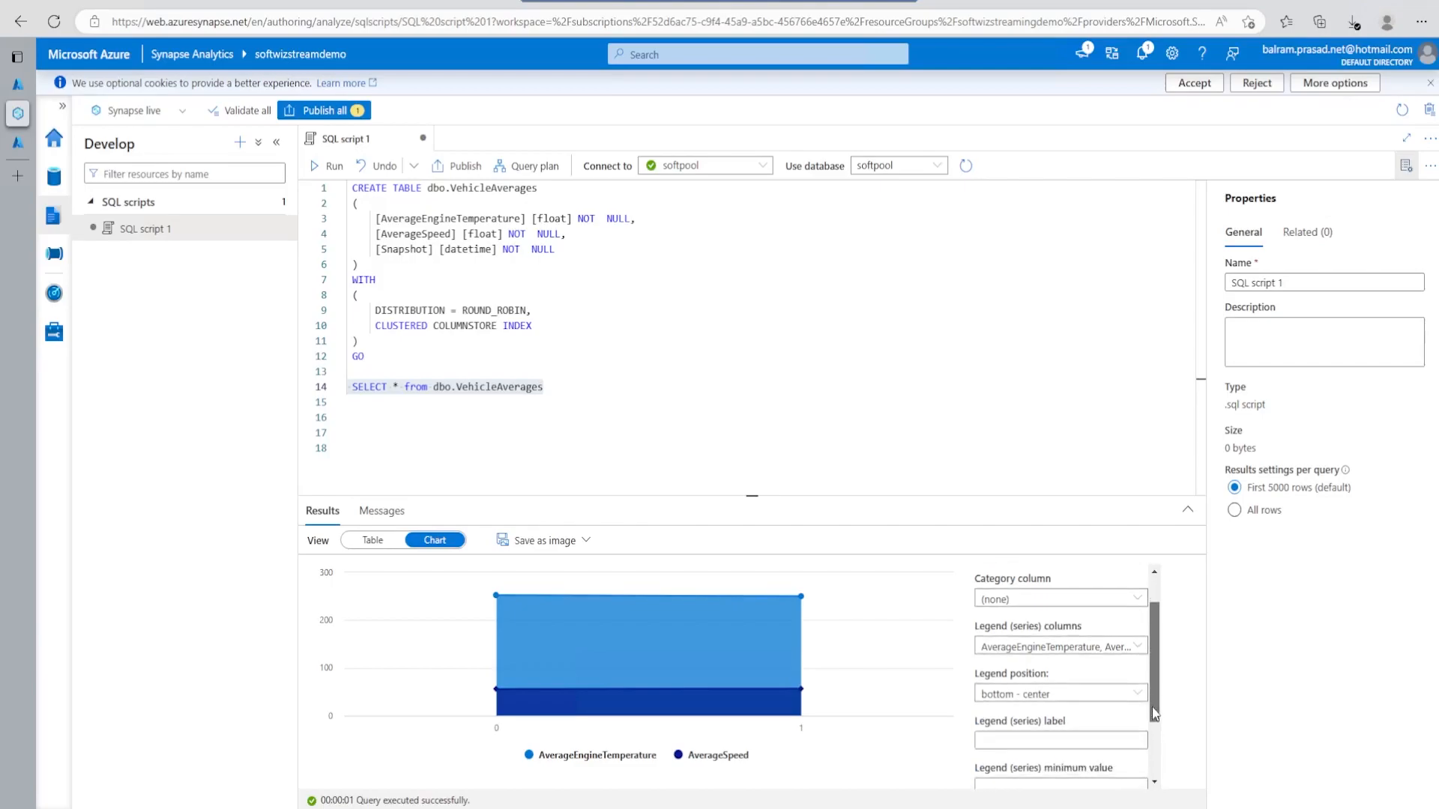
scroll("down", 3)
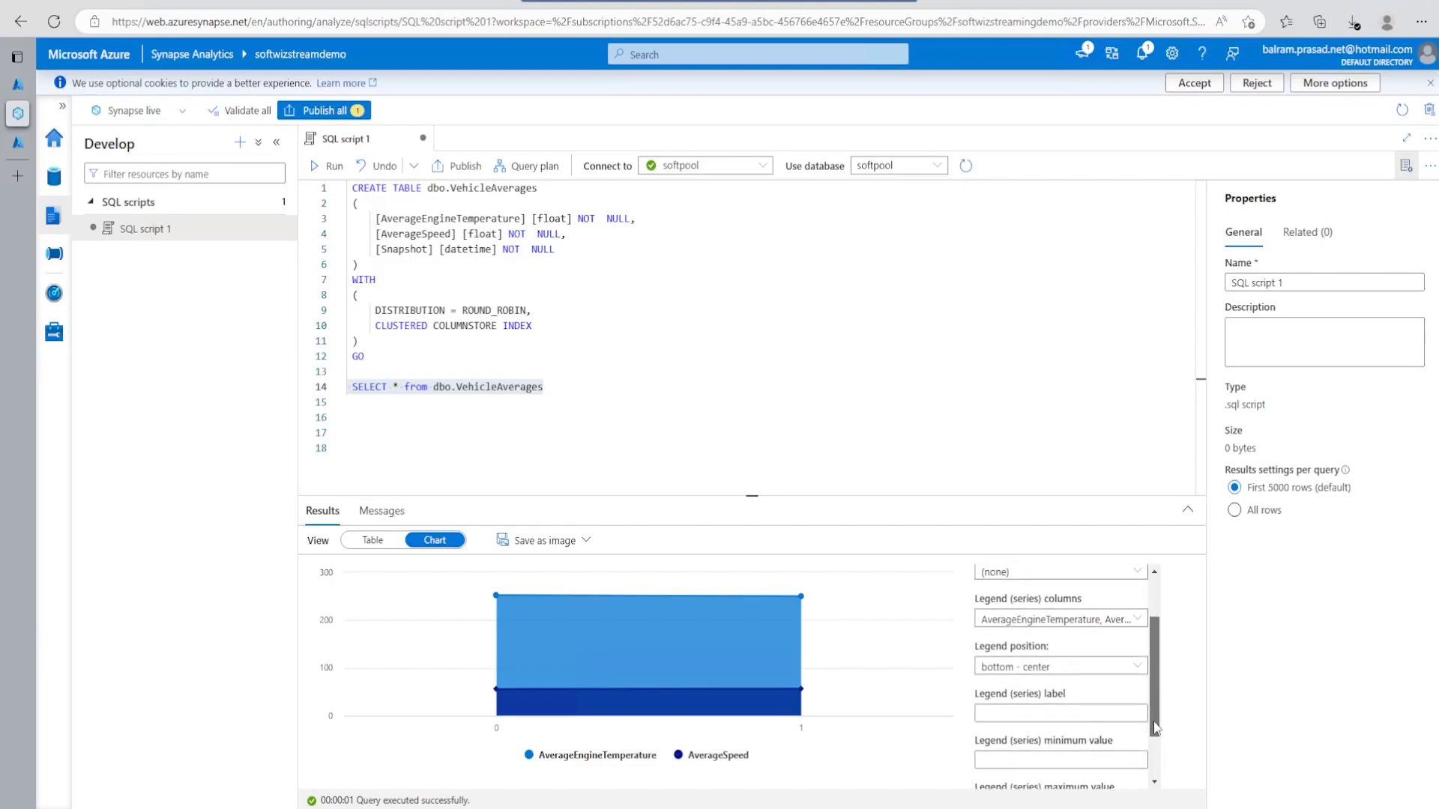
mouse_move(769, 692)
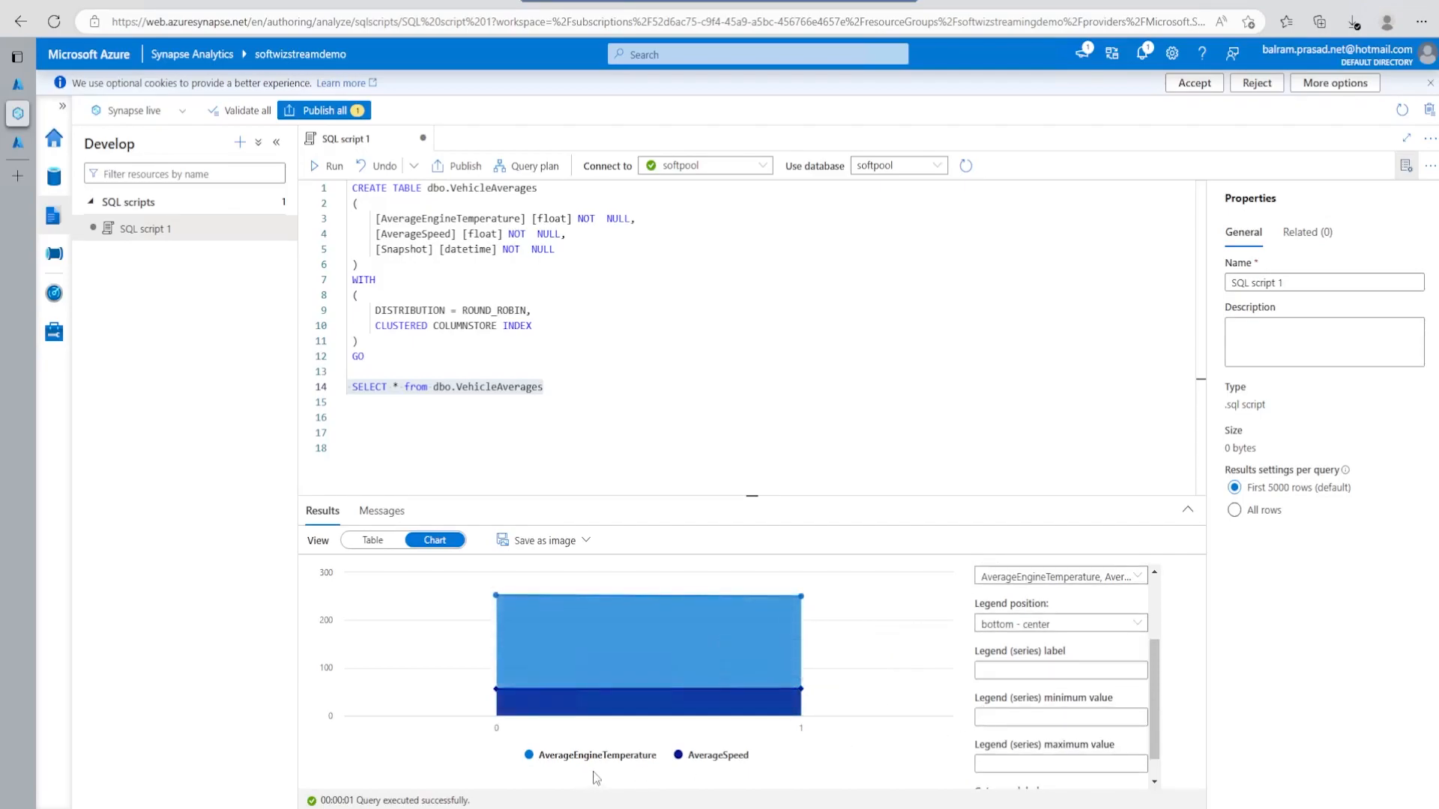
left_click(373, 540)
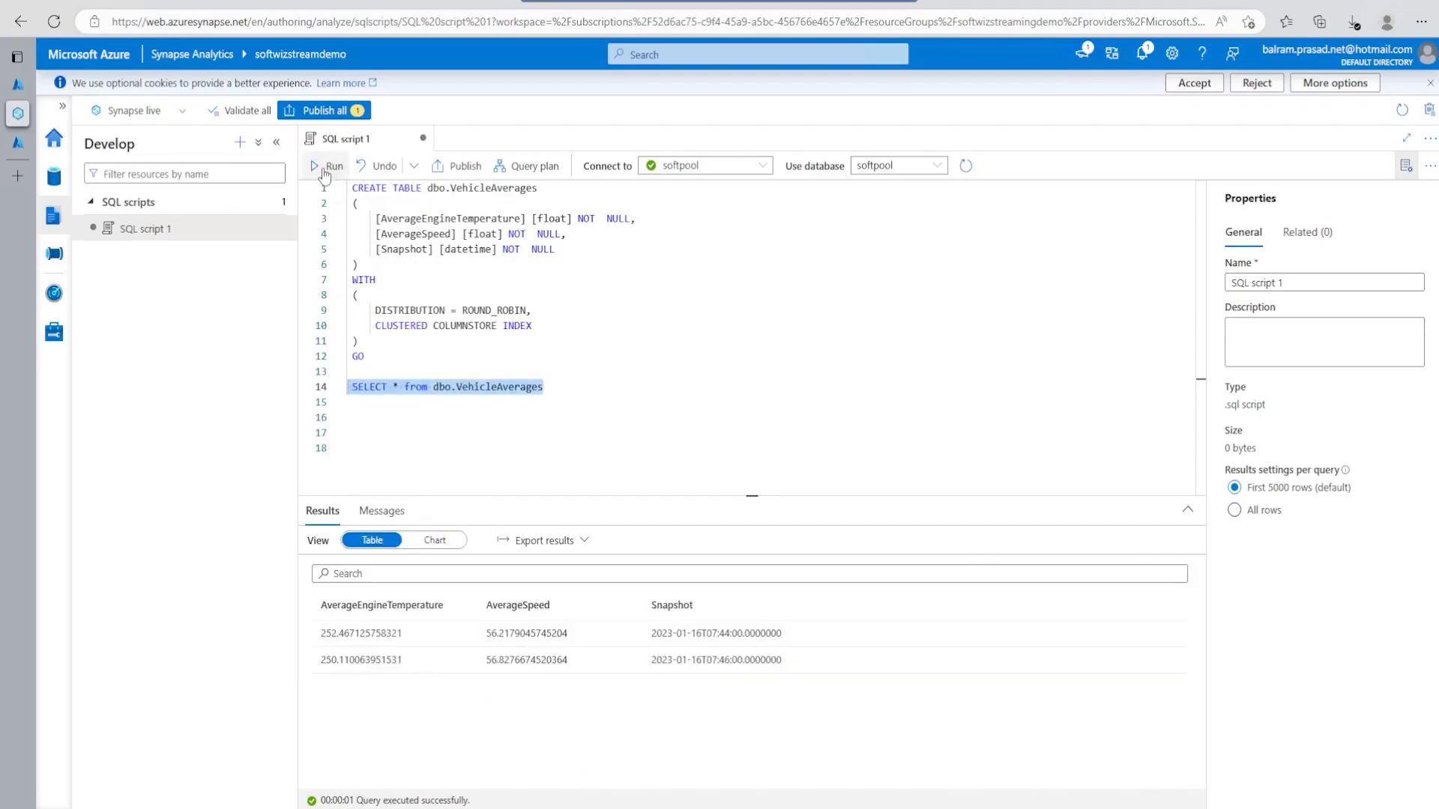
Step: Re-run the VehicleAverages query to show the 07:48 row and plot the results as an area chart
left_click(334, 167)
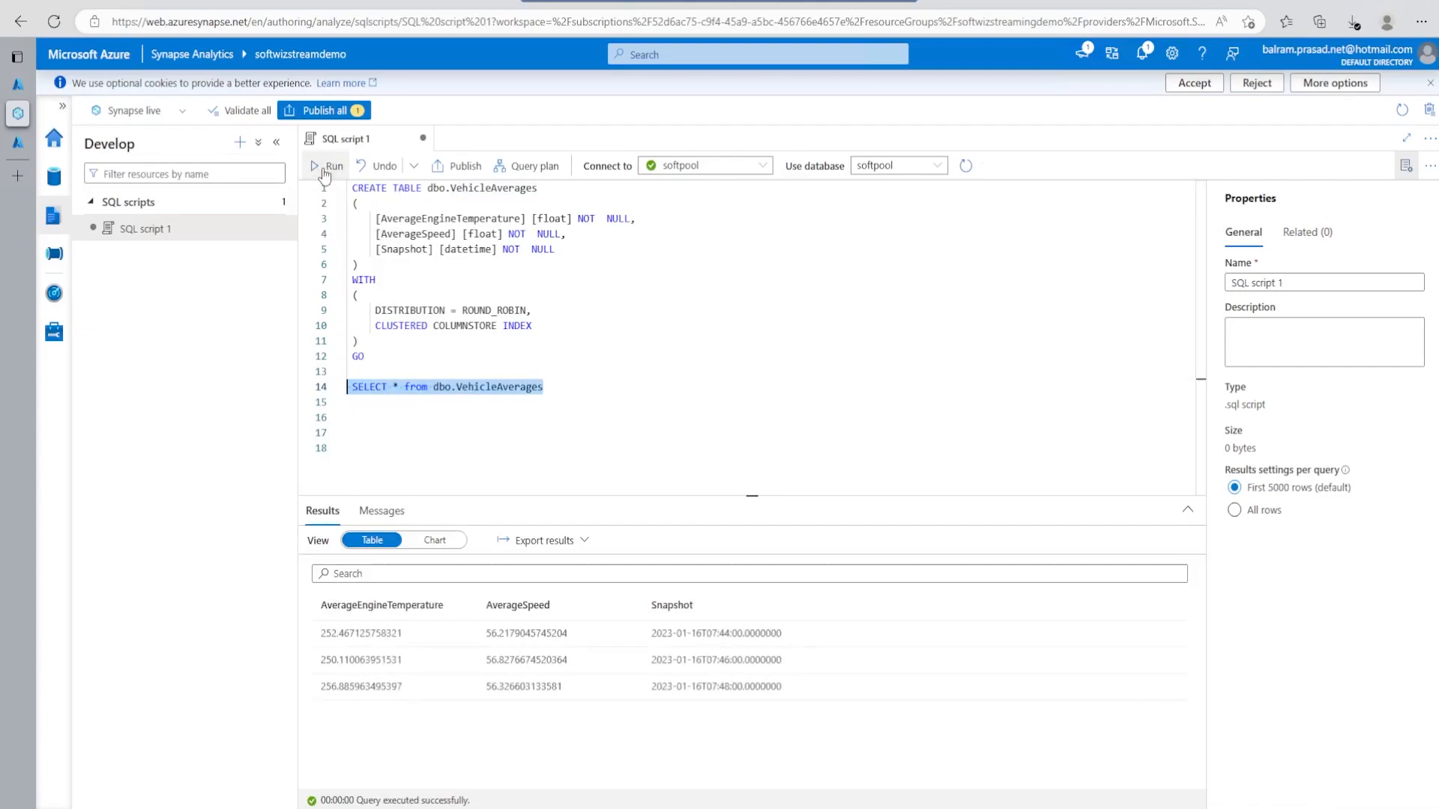
left_click(434, 539)
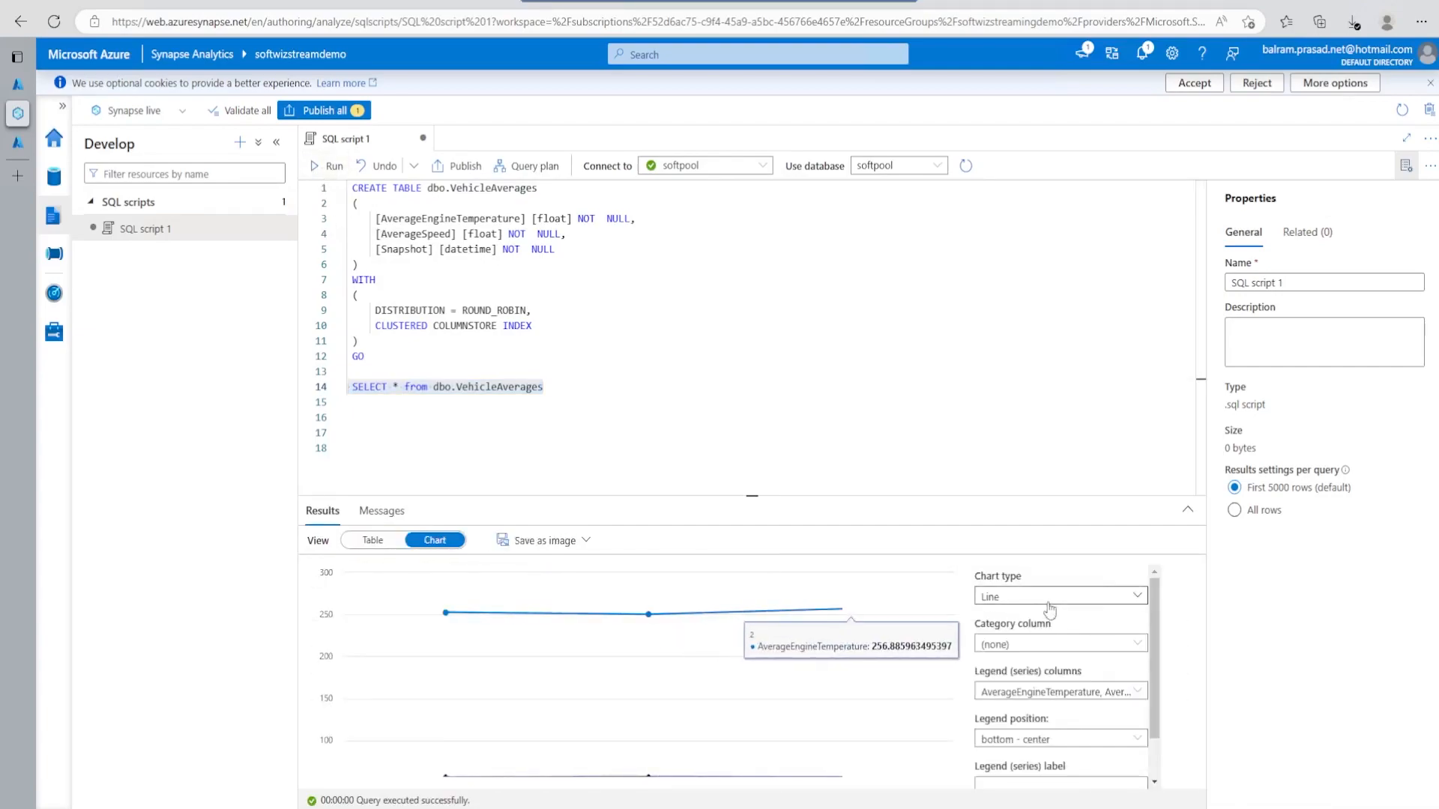
left_click(1058, 596)
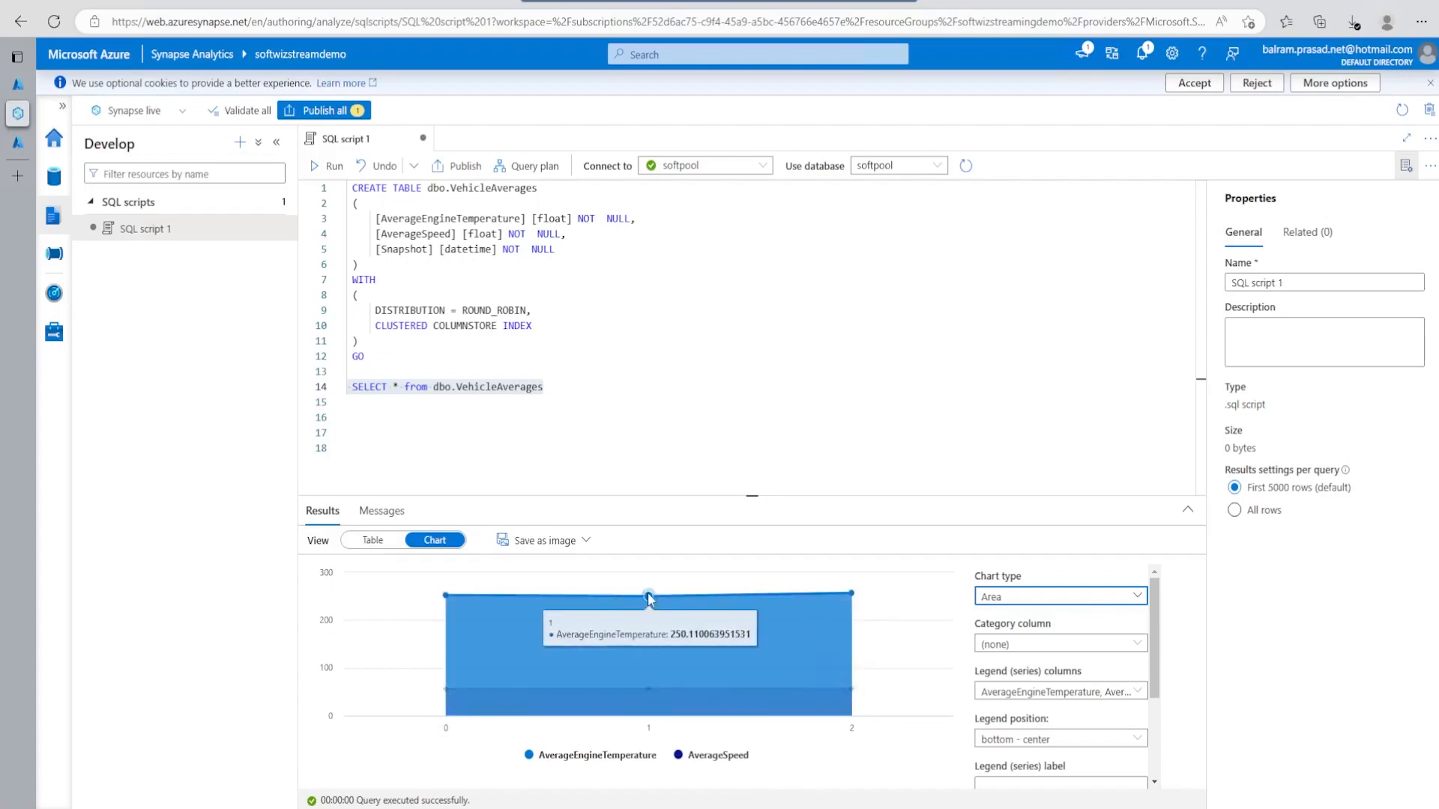
mouse_move(849, 594)
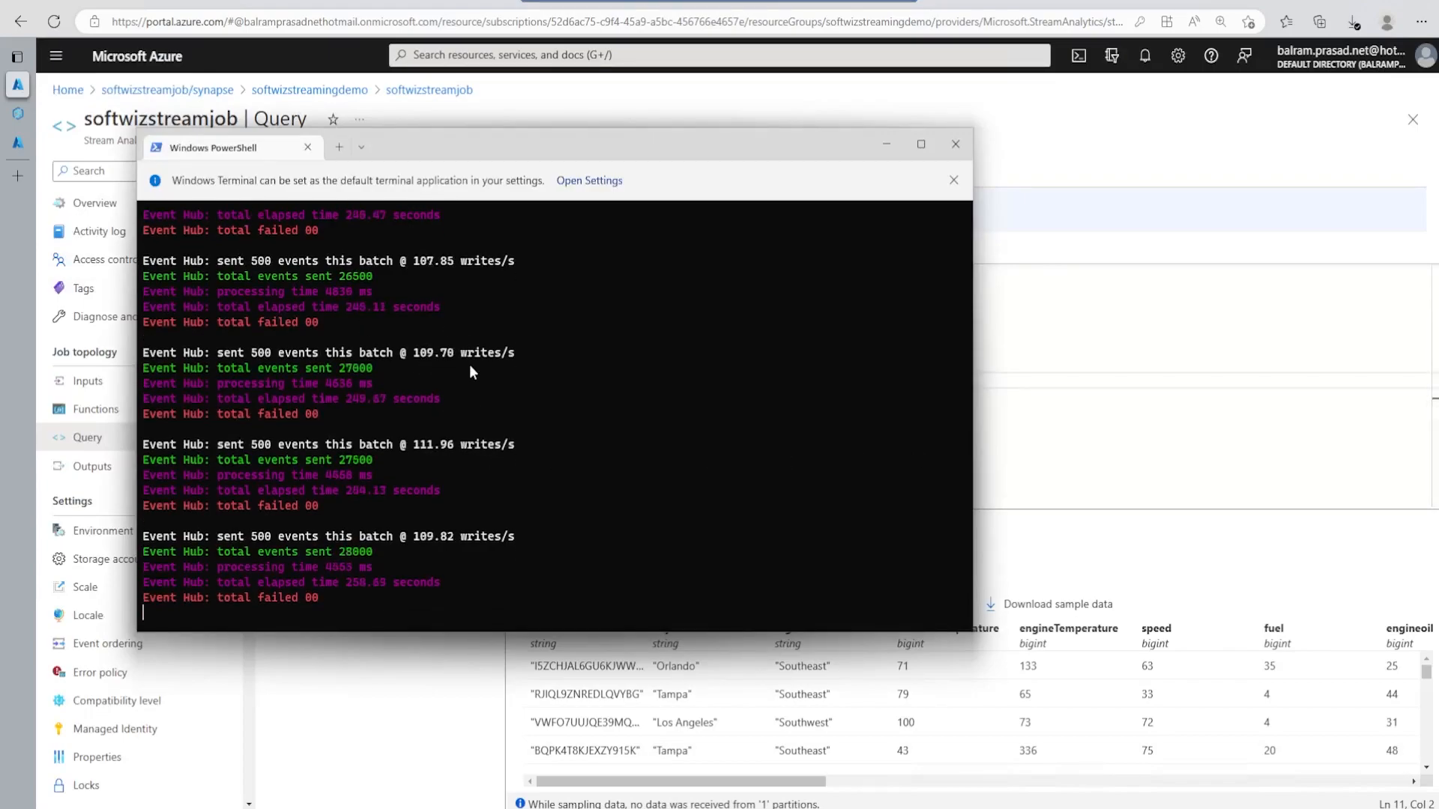
mouse_move(546, 419)
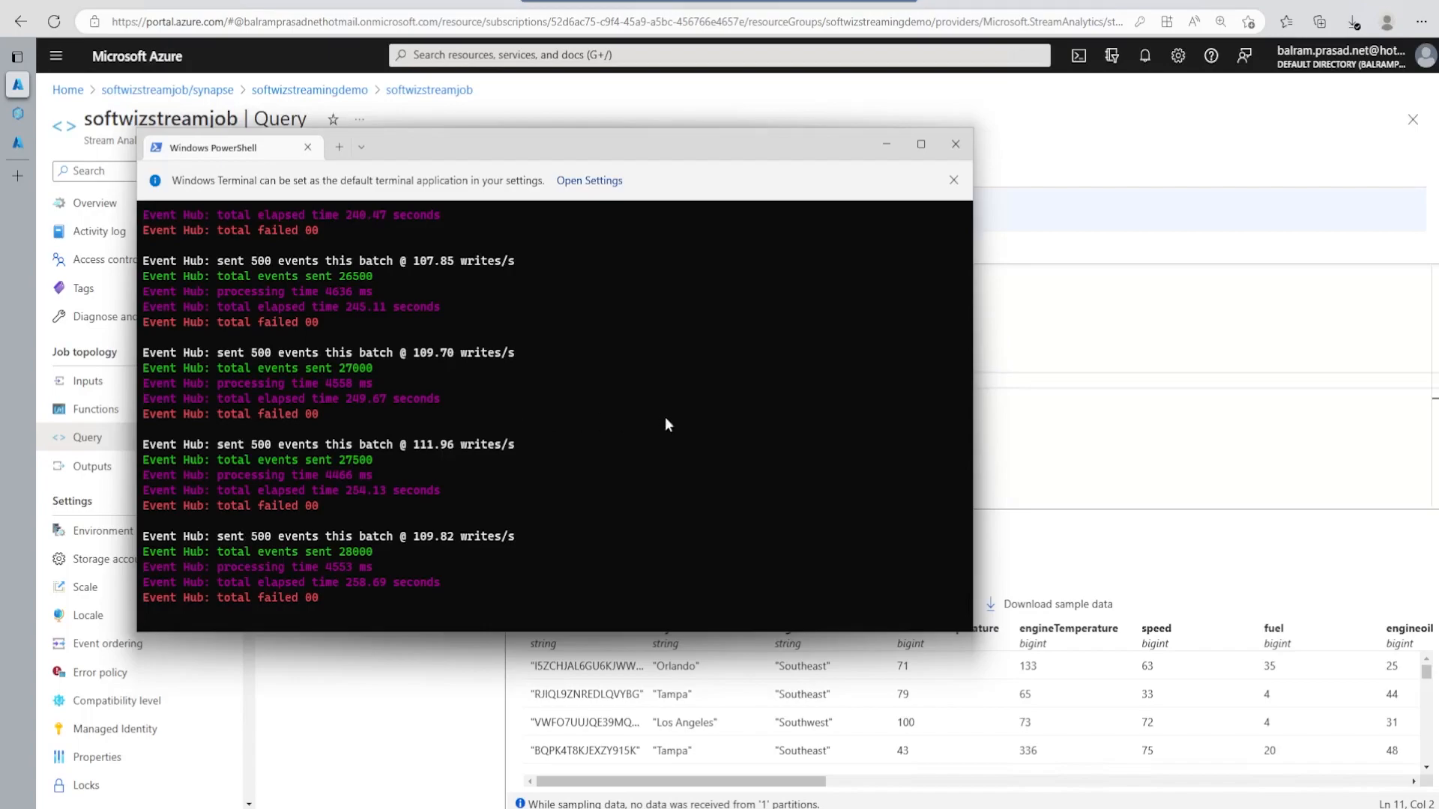
Step: Return to softwizstreamjob's query page and scroll the telemetry input preview sideways
left_click(955, 144)
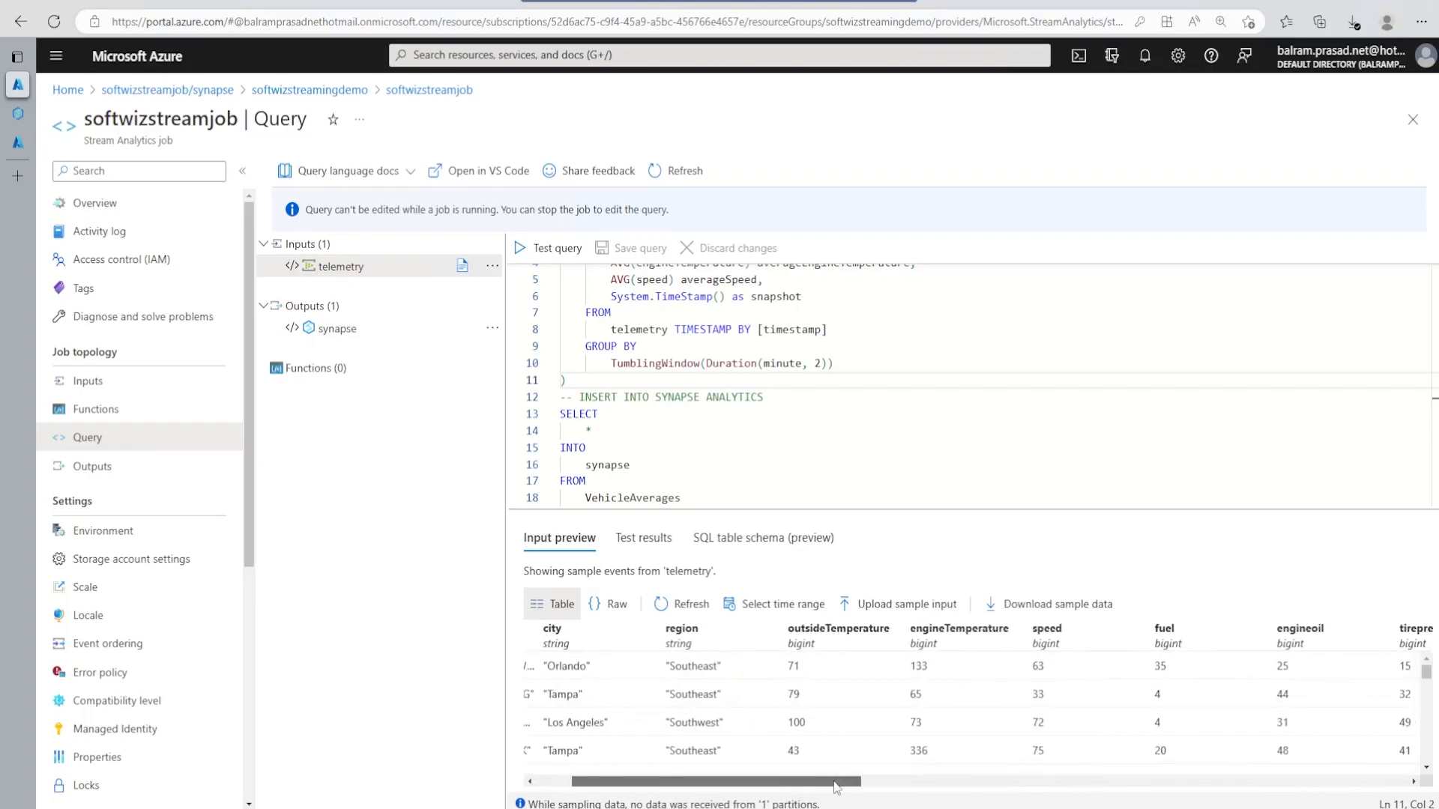
scroll("right", 3)
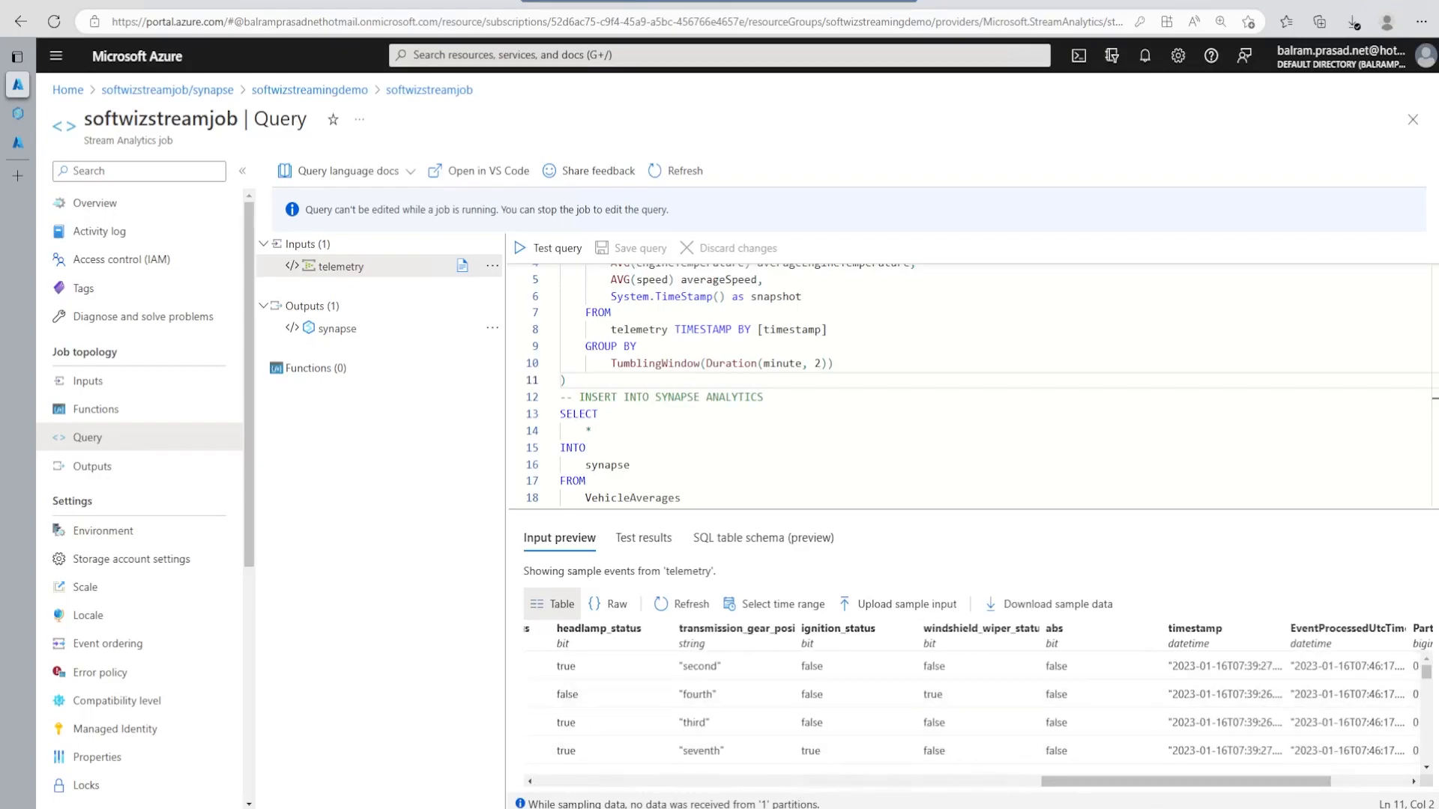